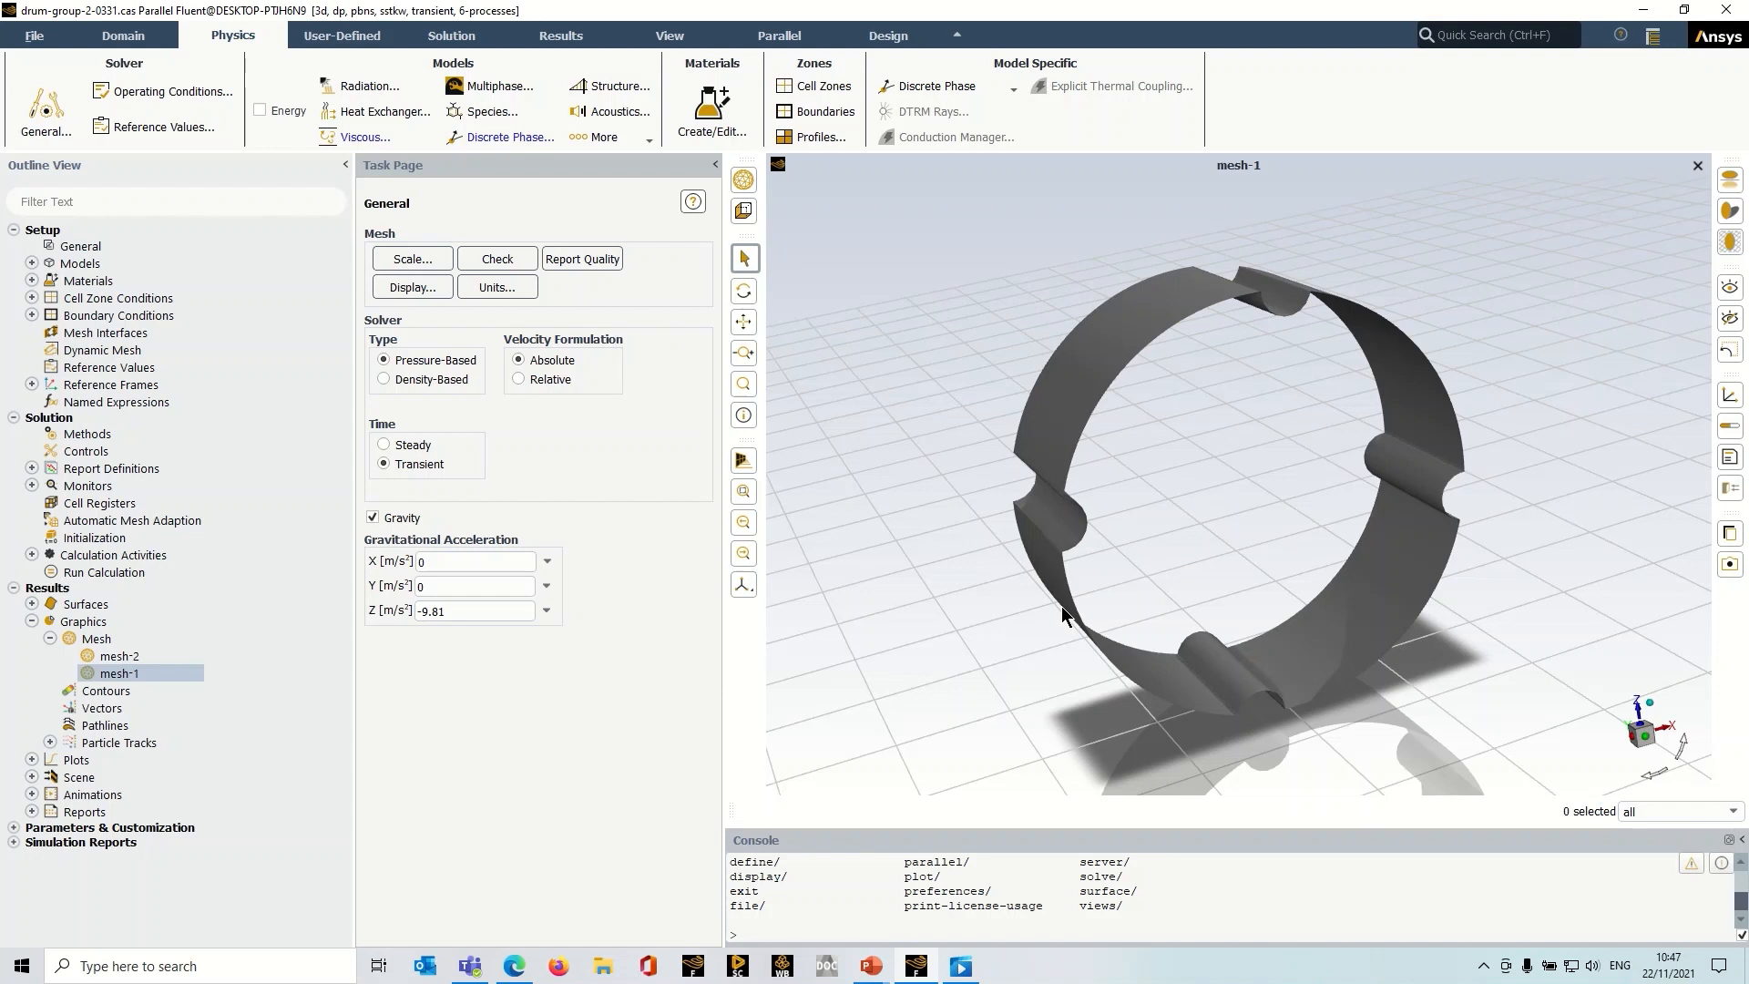
pyautogui.moveTo(611, 290)
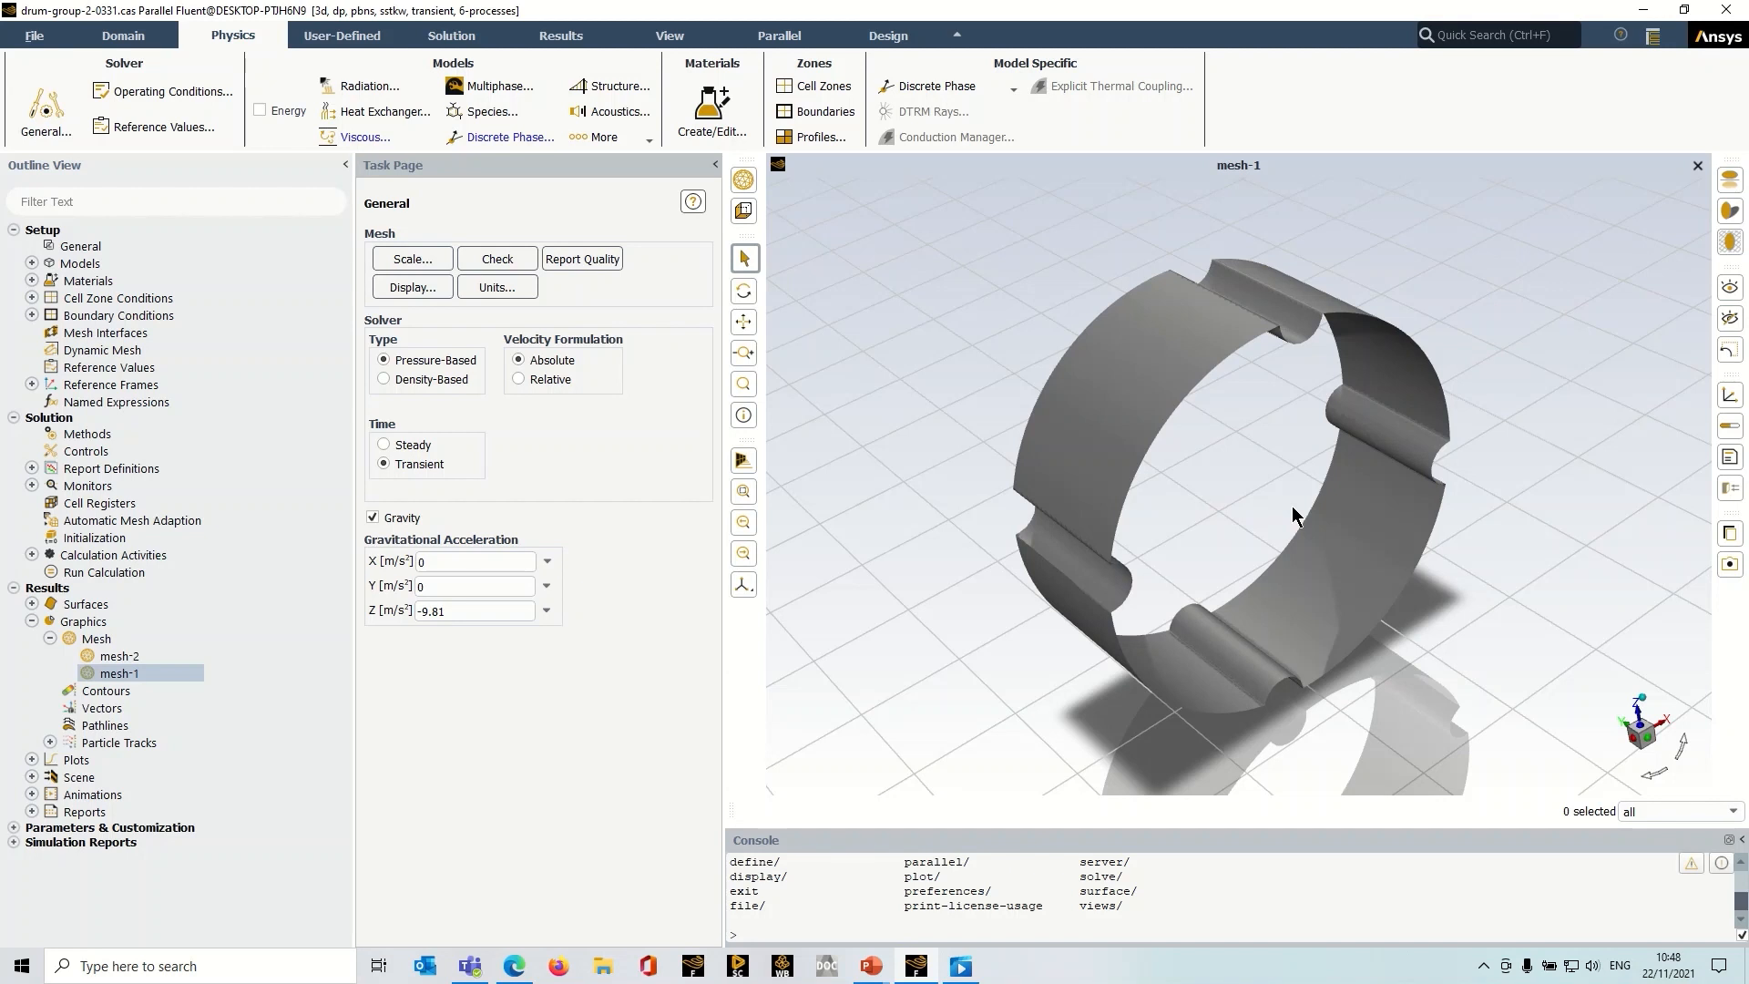
pyautogui.moveTo(416, 25)
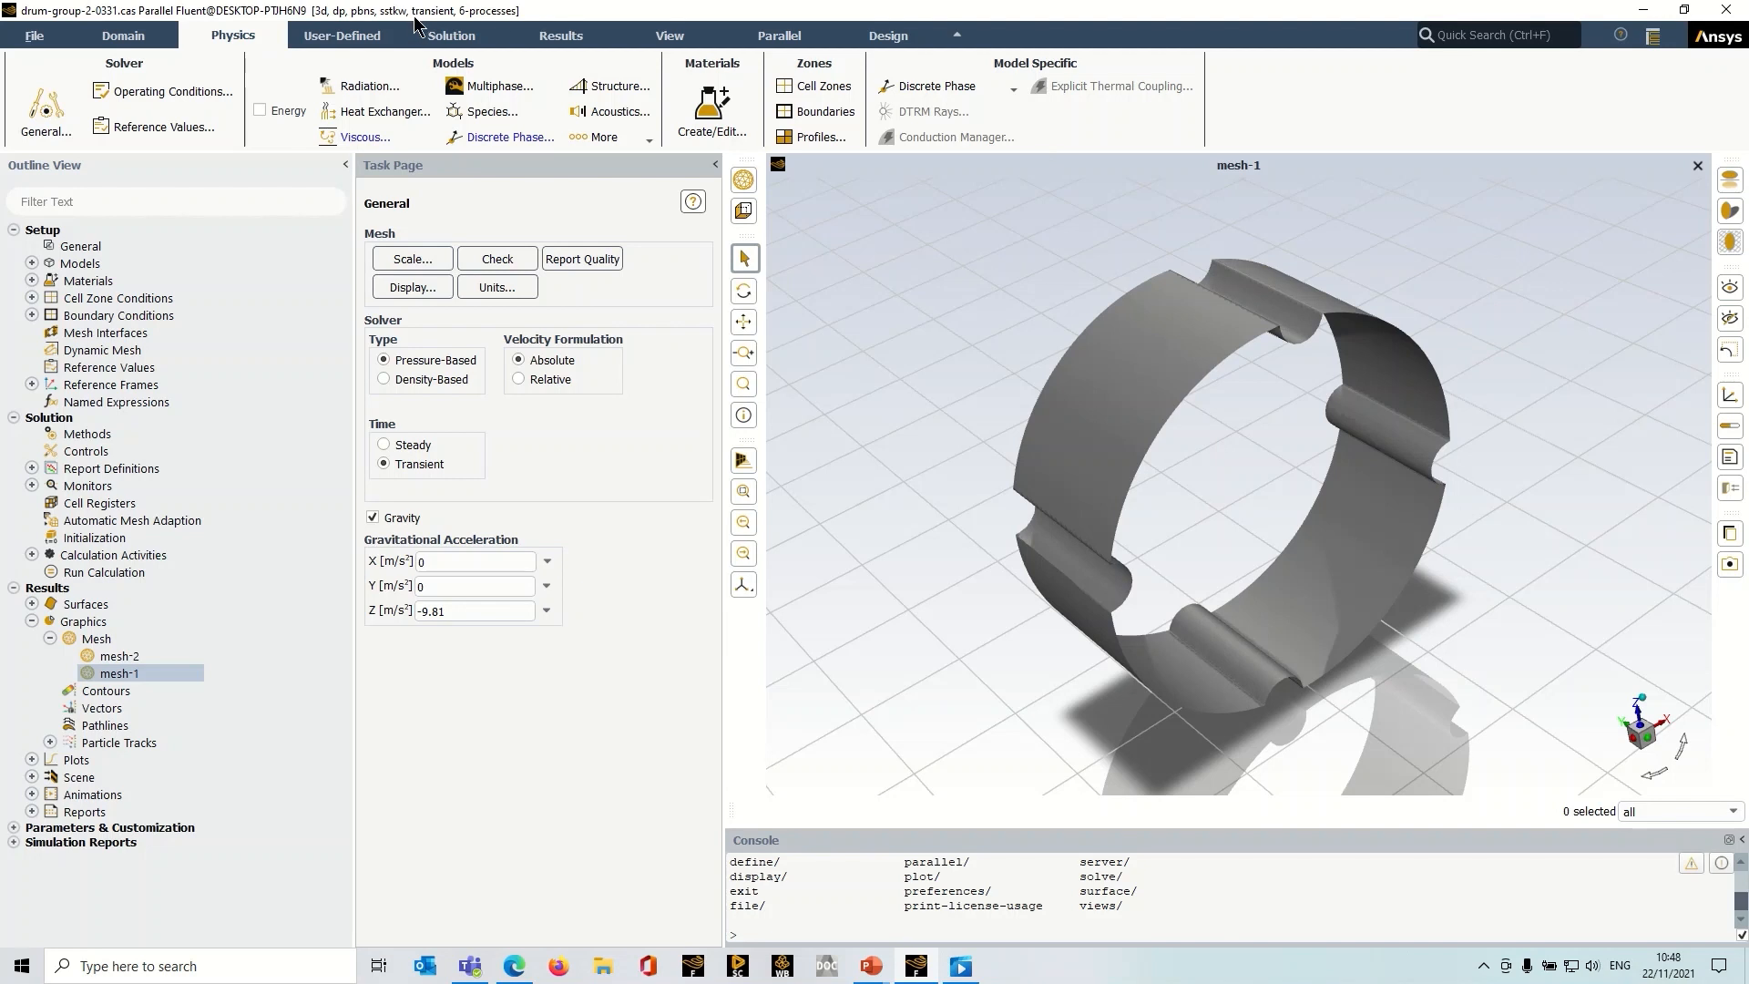
# Display the mesh-2 drum volume mesh, then bring the mesh-1 drum walls back.
pyautogui.click(450, 35)
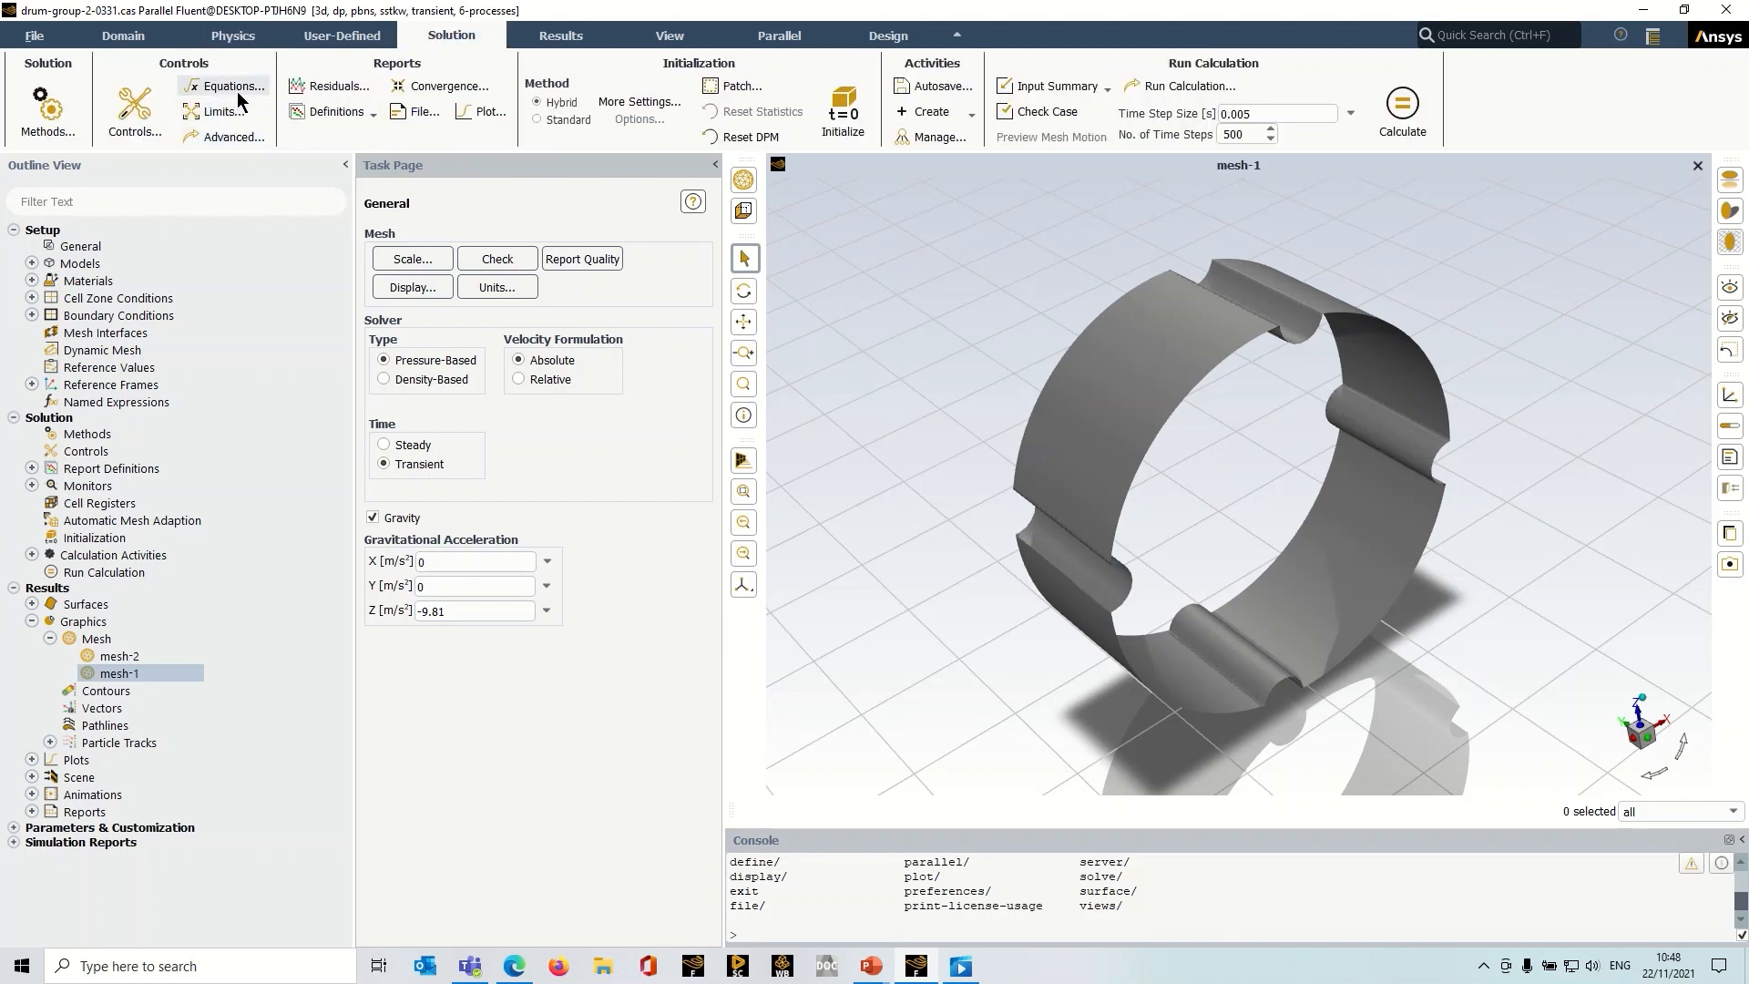
pyautogui.click(230, 86)
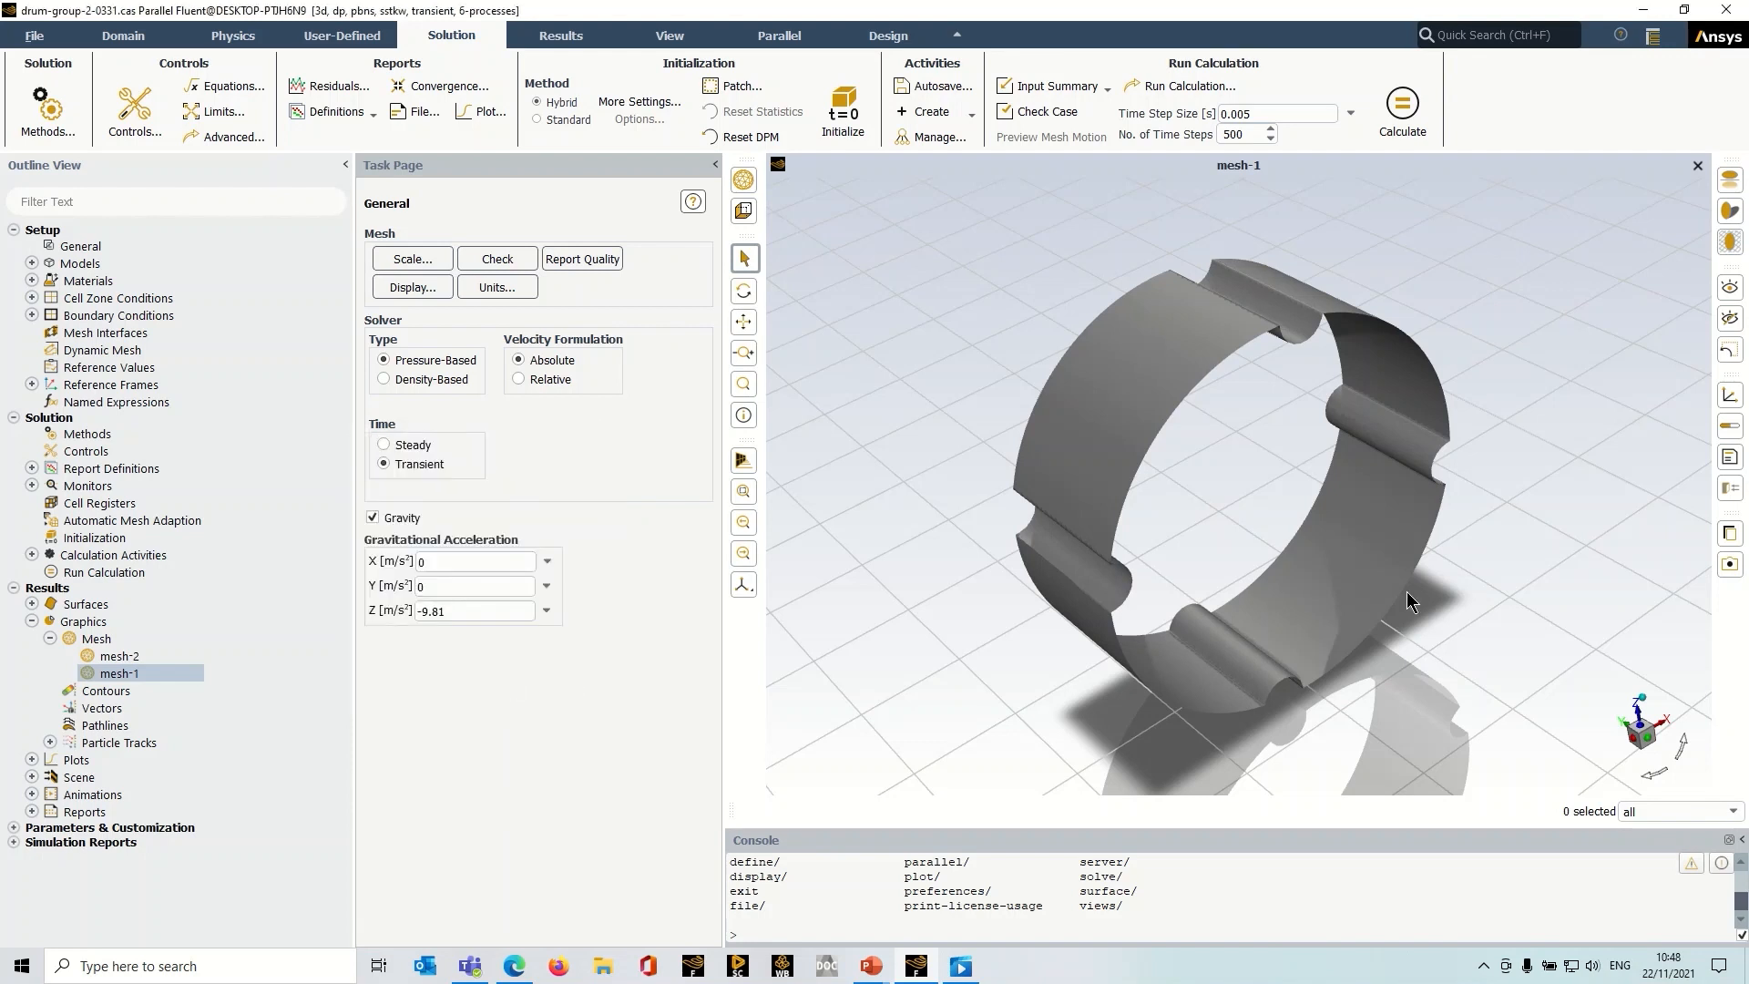
pyautogui.moveTo(1352, 638)
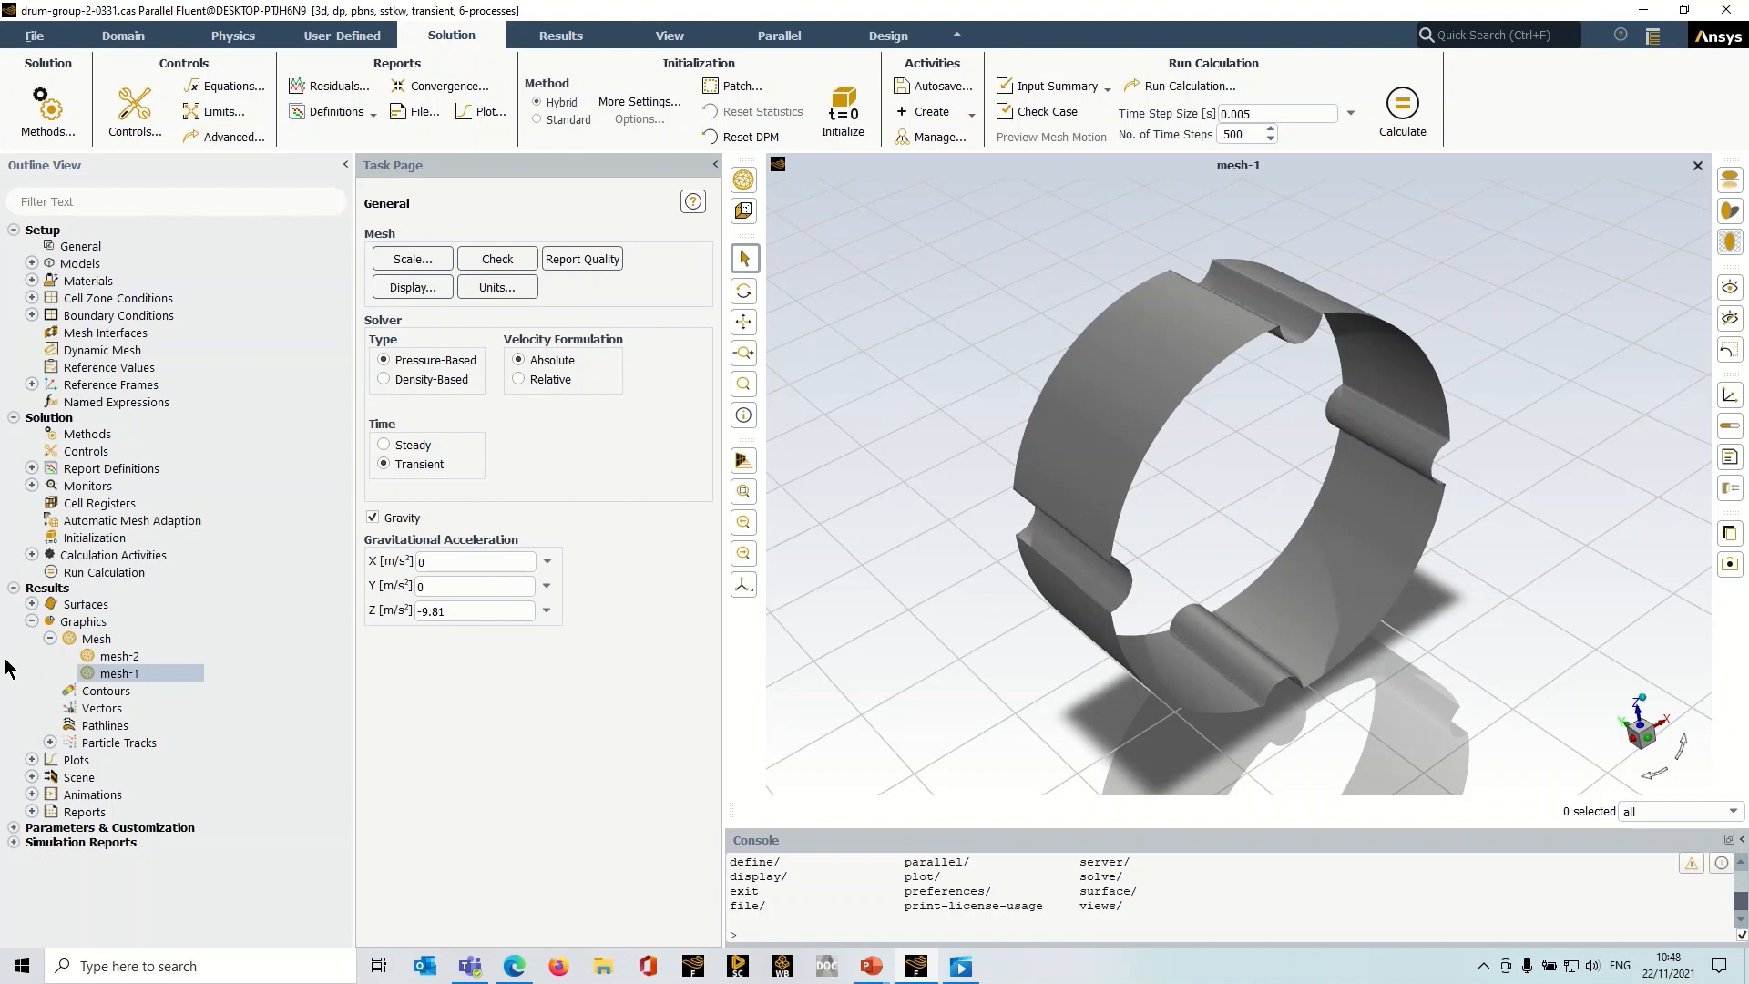
pyautogui.rightClick(119, 656)
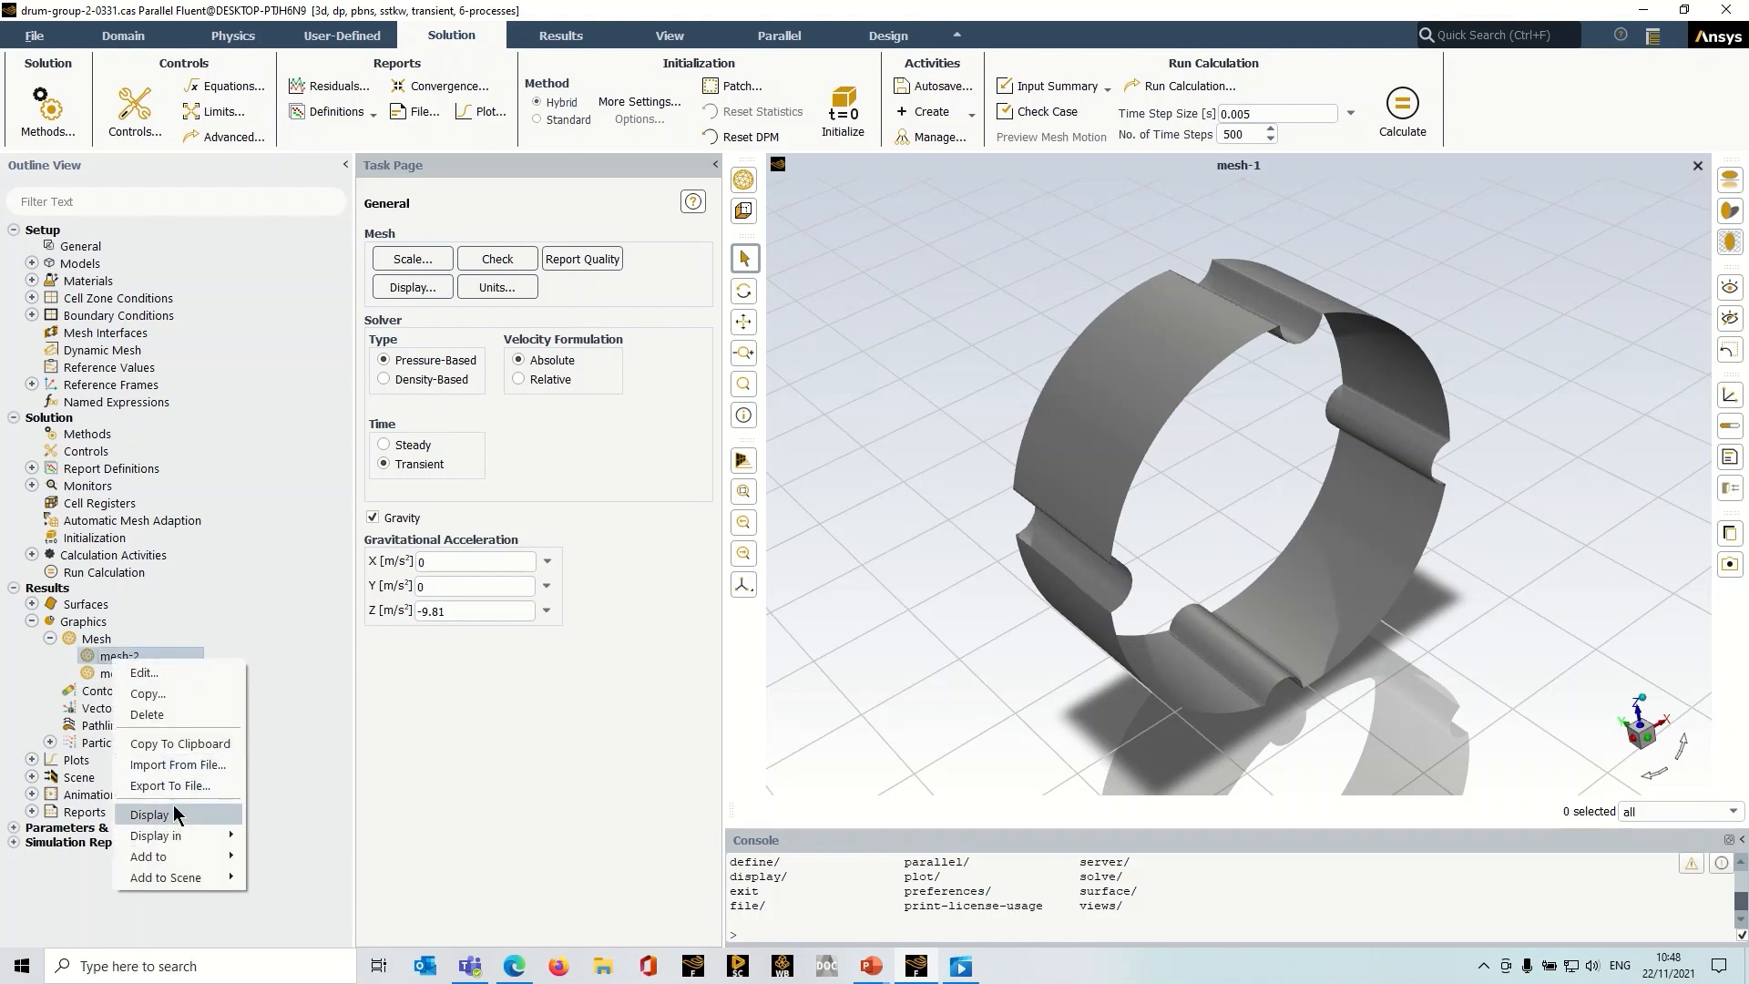
pyautogui.click(145, 814)
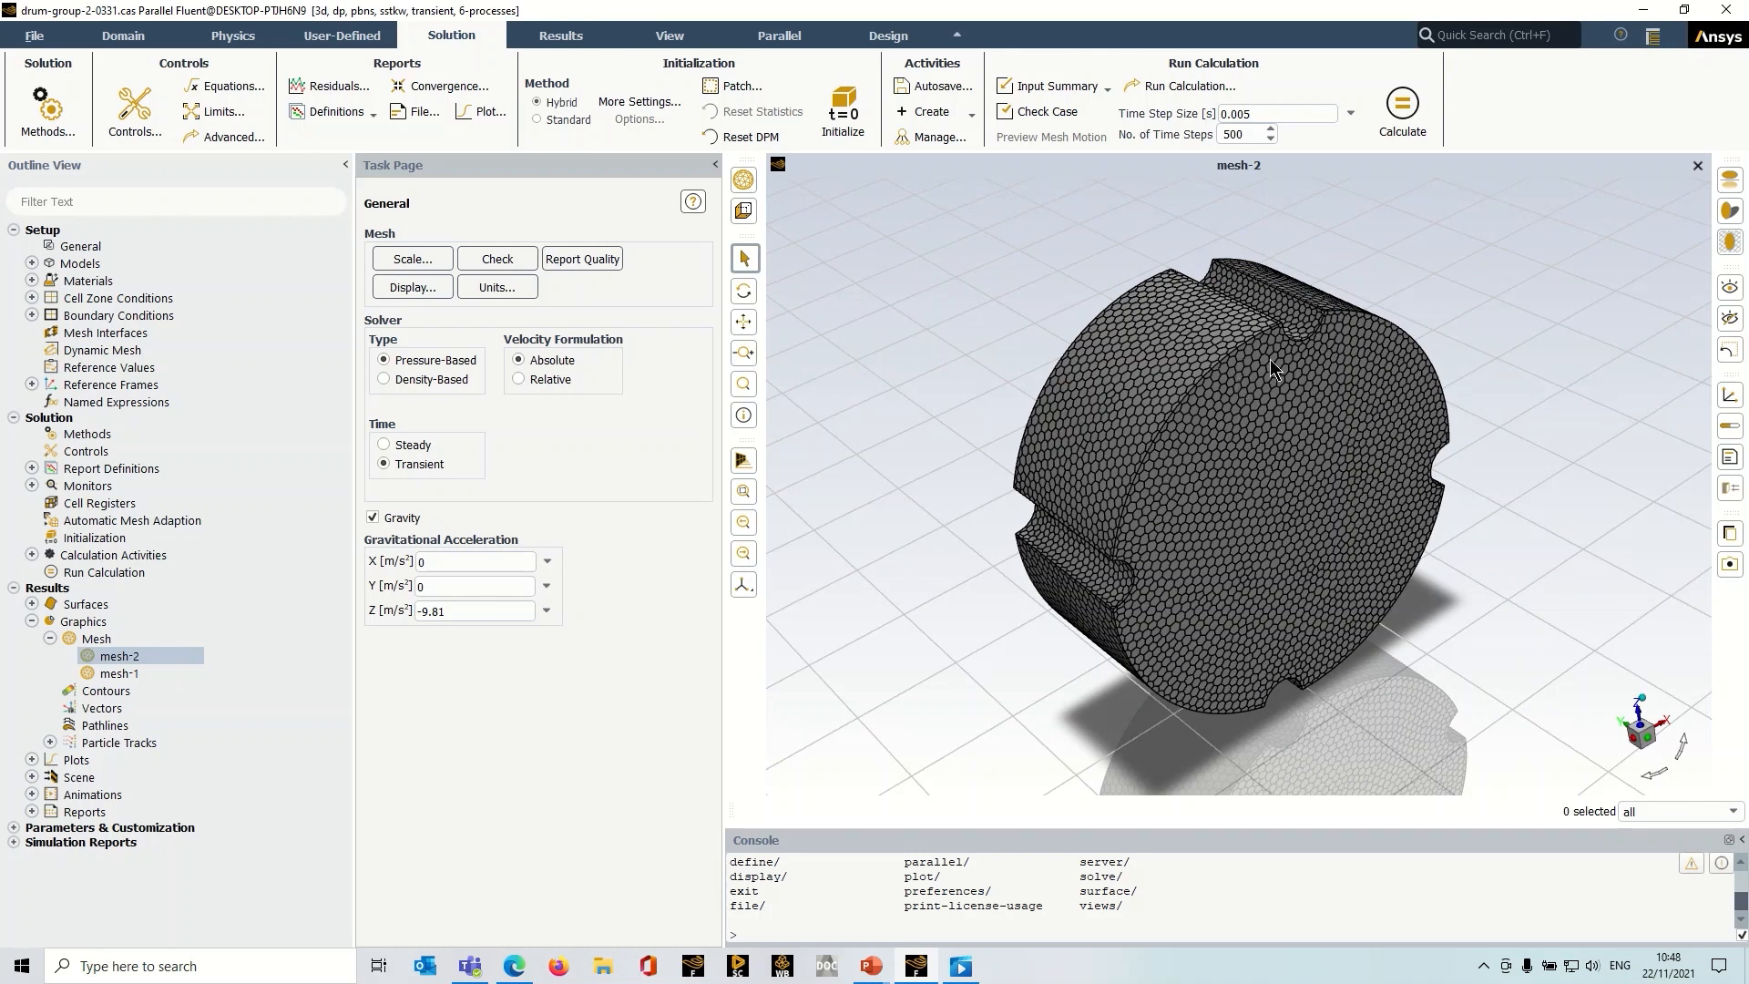
pyautogui.moveTo(1251, 376)
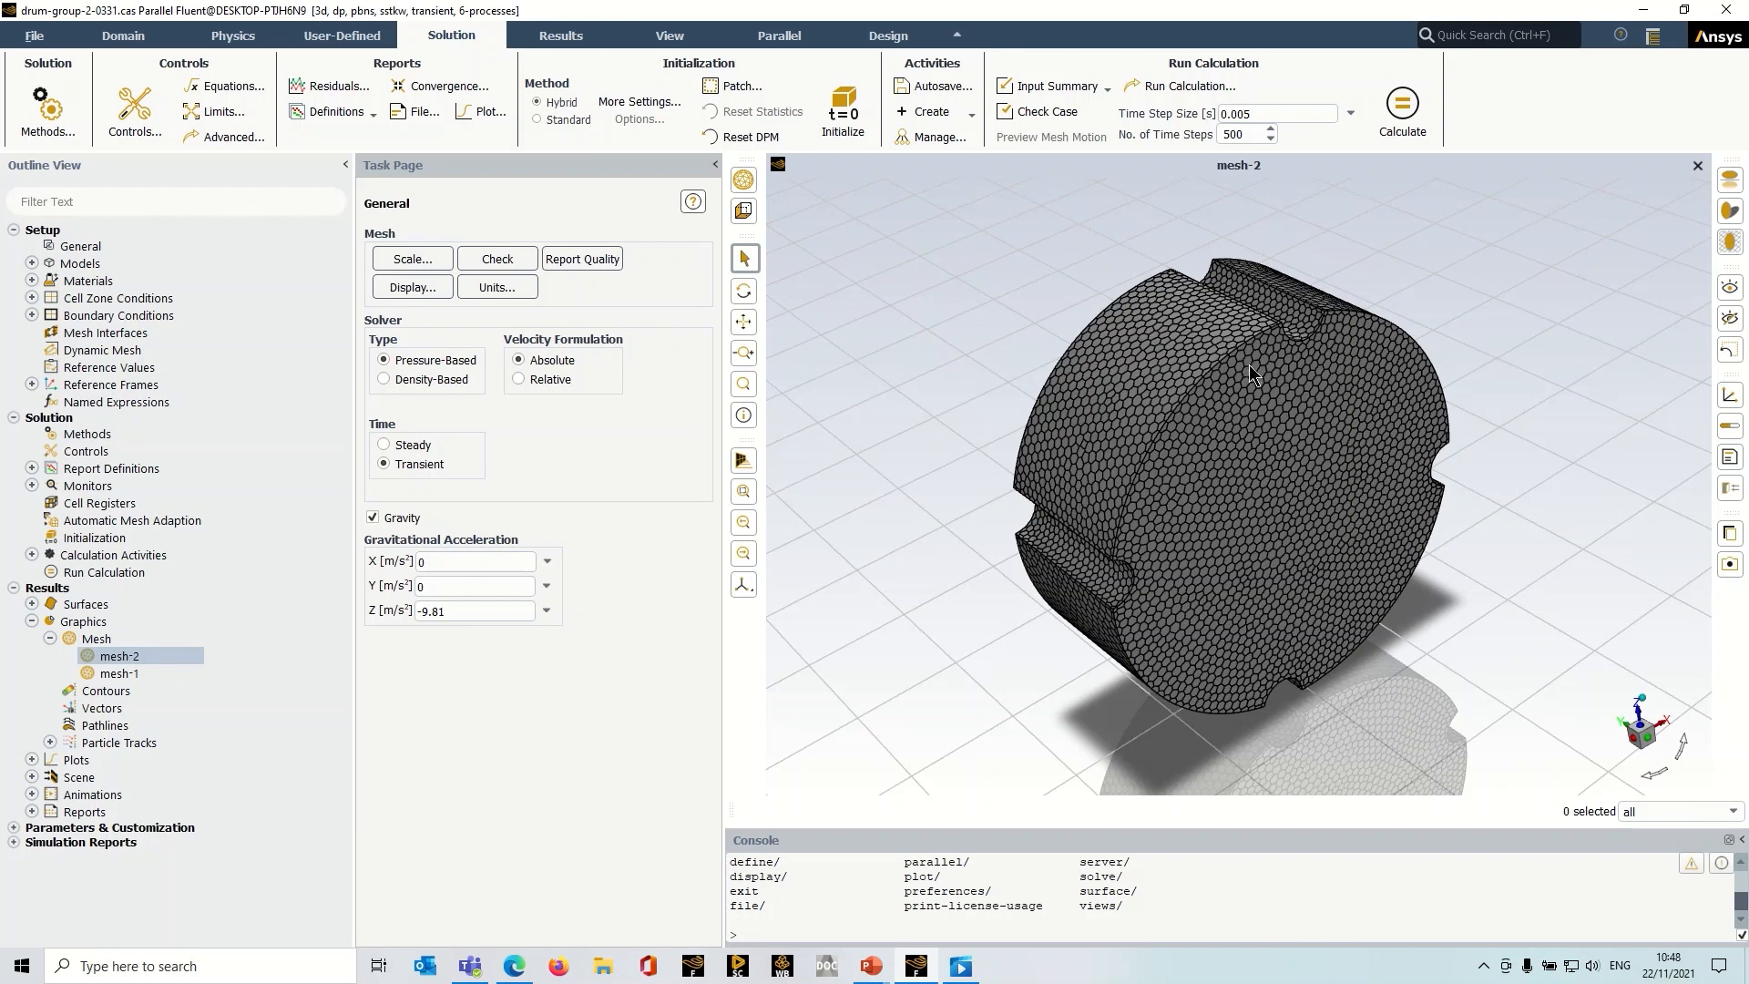
pyautogui.moveTo(1252, 377)
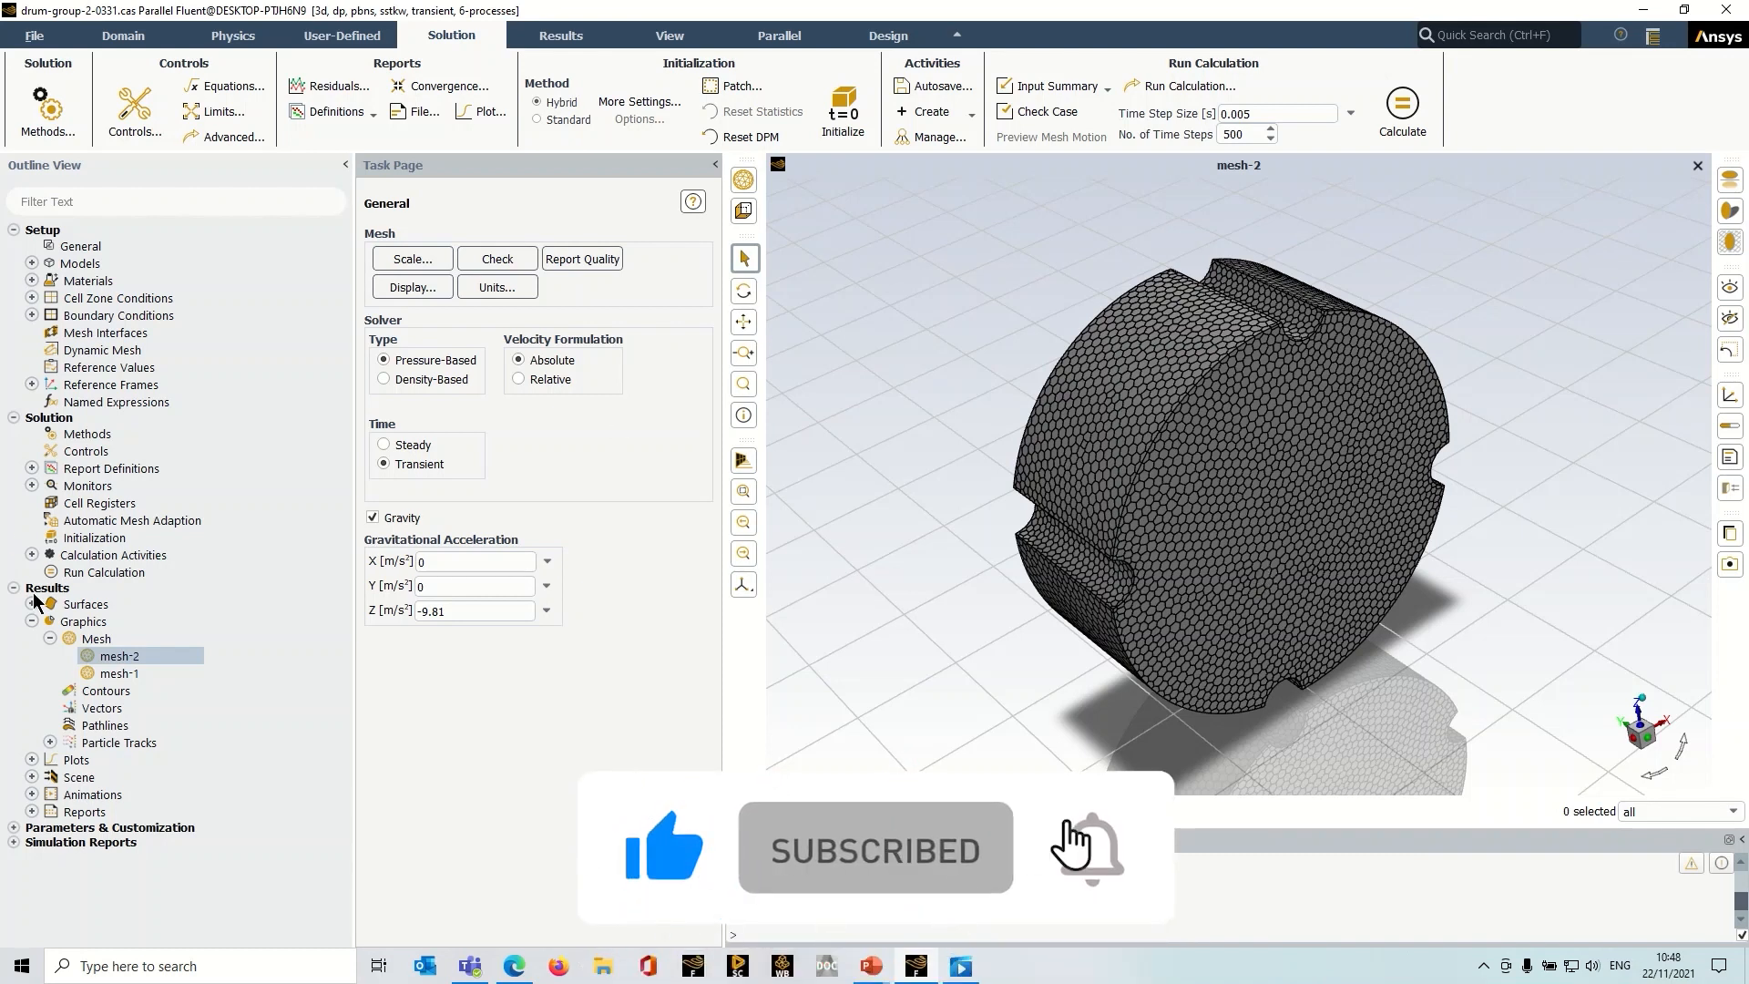
pyautogui.rightClick(120, 655)
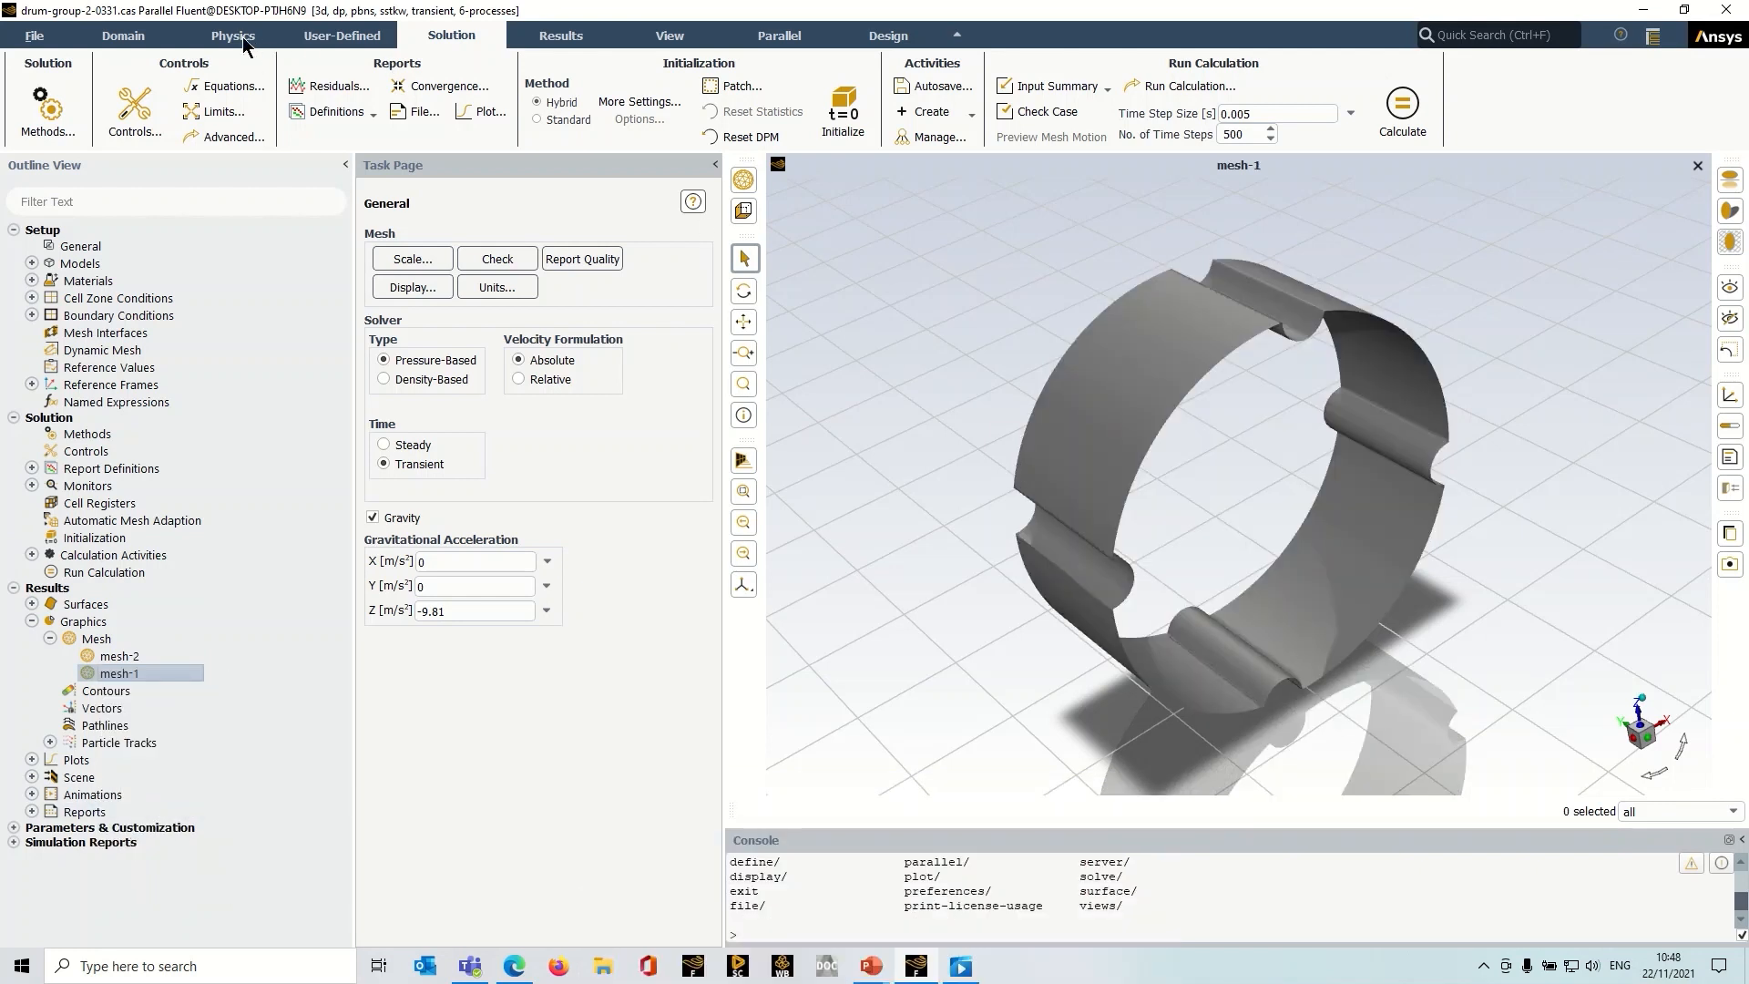
# Bring up Discrete Phase Model settings with DEM Collision and unsteady particle tracking enabled.
pyautogui.click(233, 34)
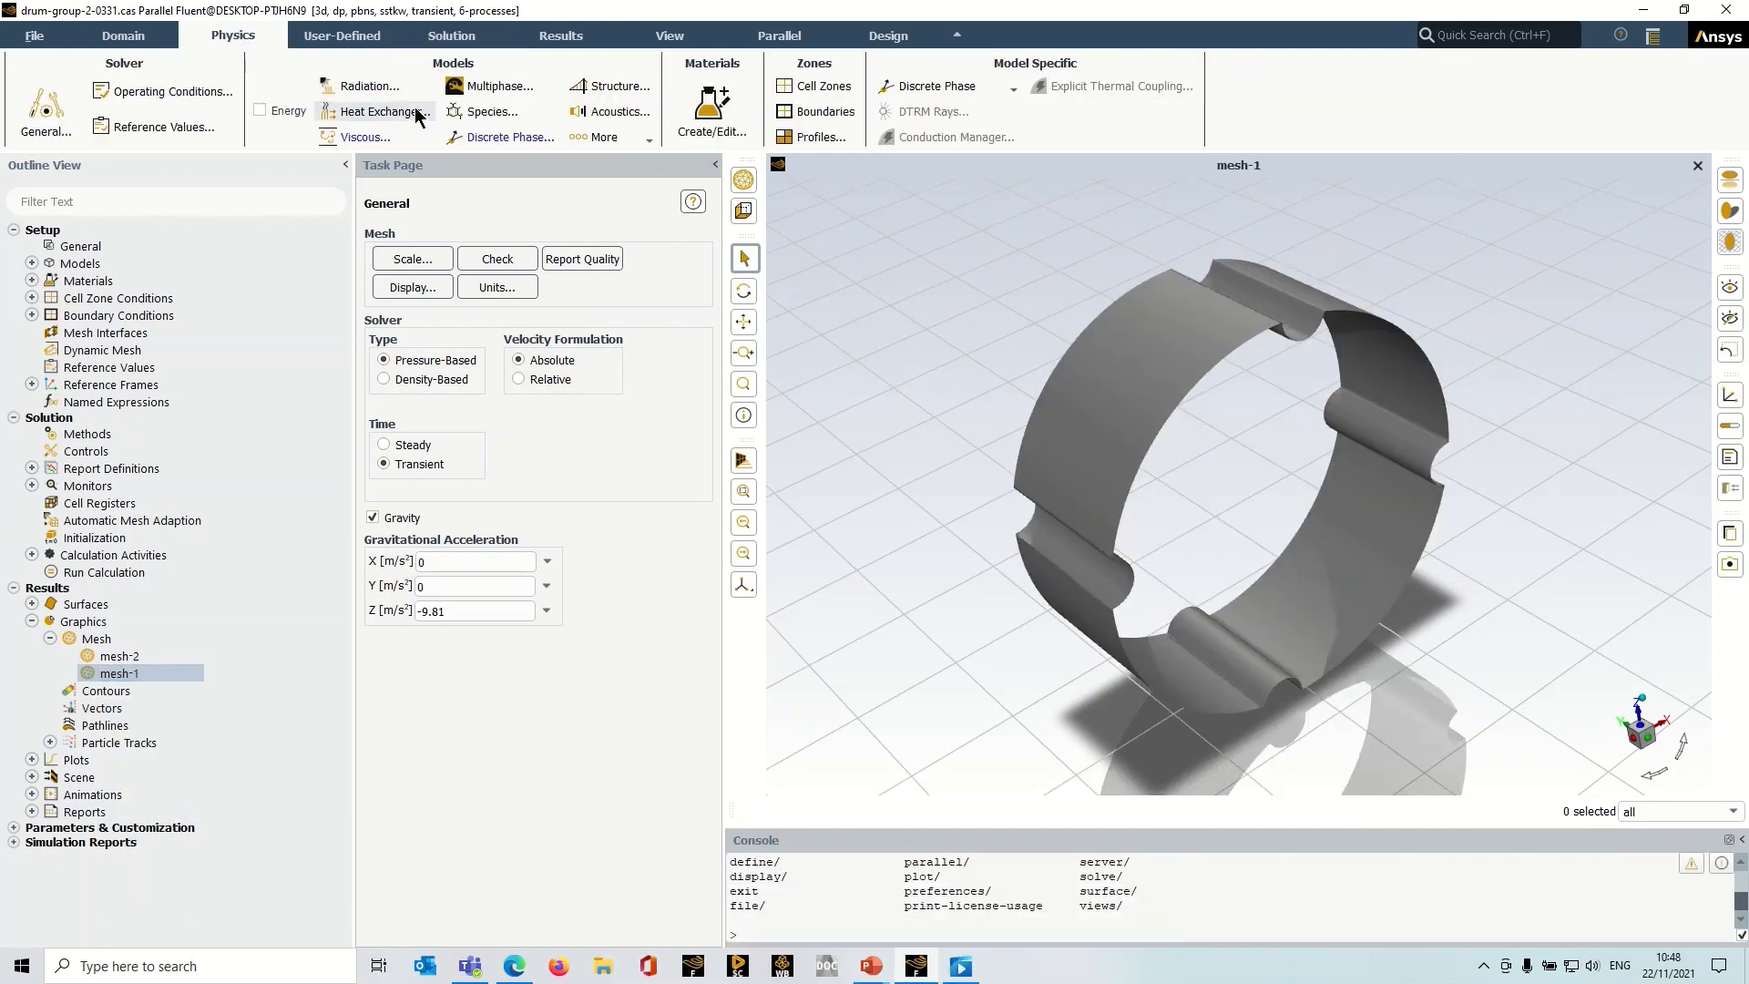
pyautogui.click(503, 135)
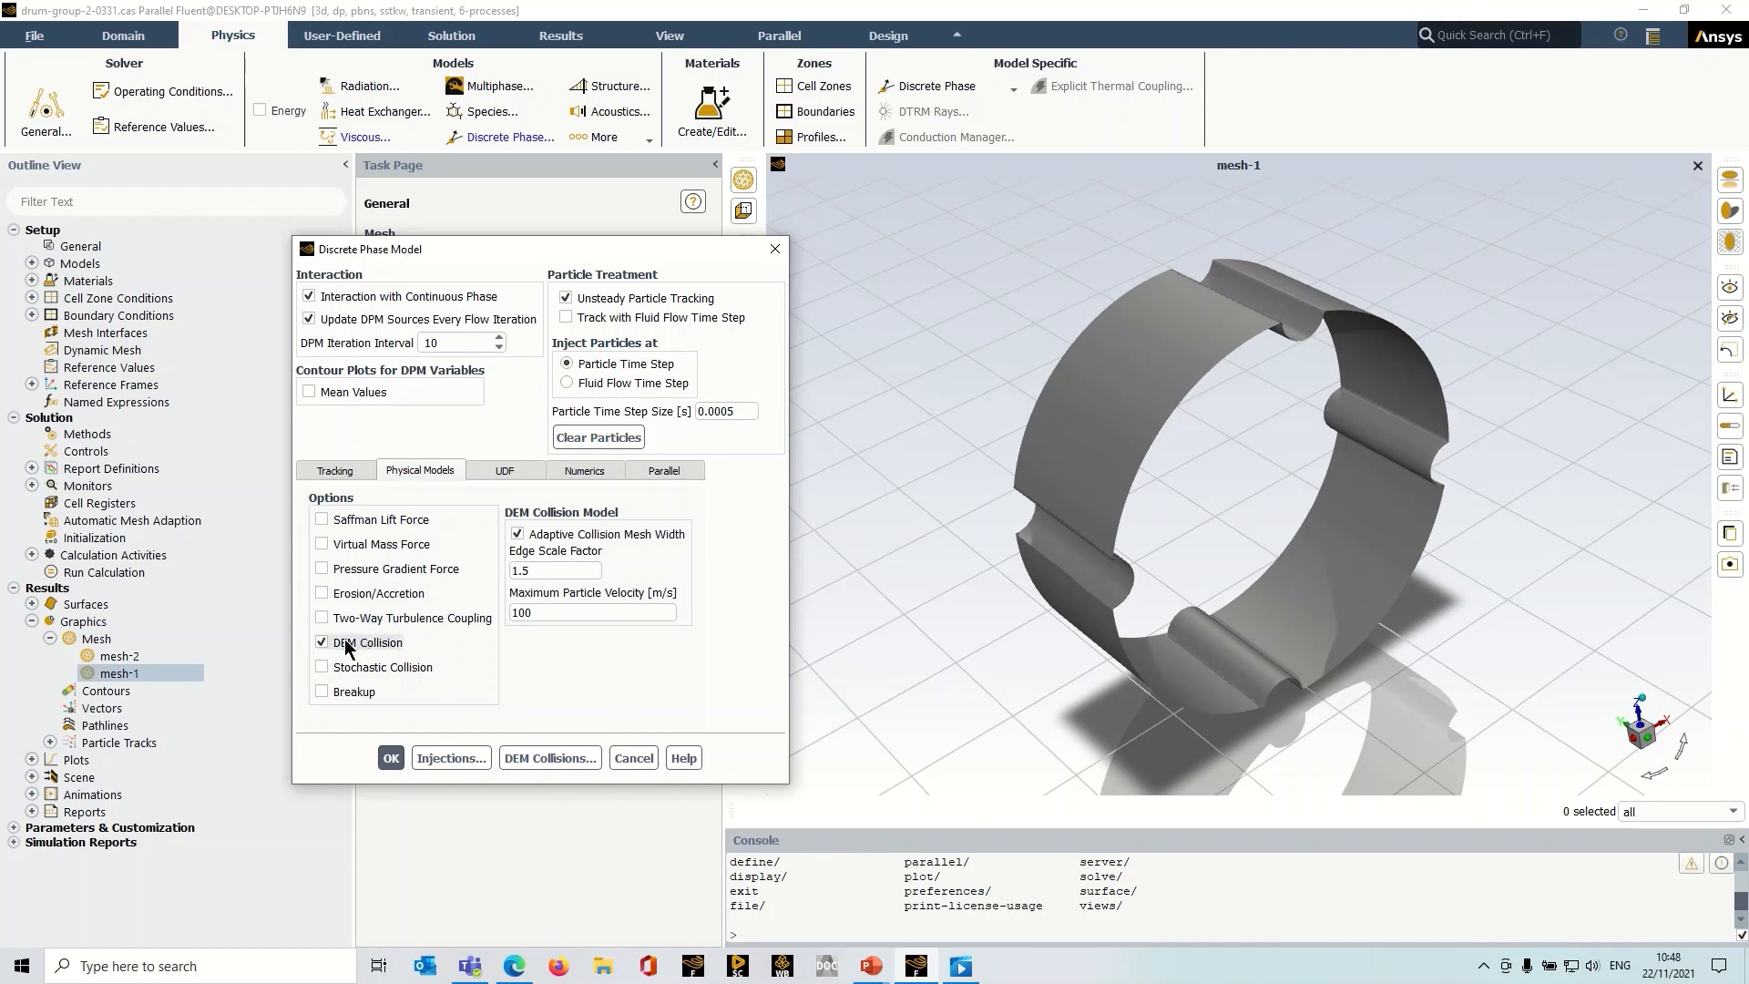
pyautogui.moveTo(402, 647)
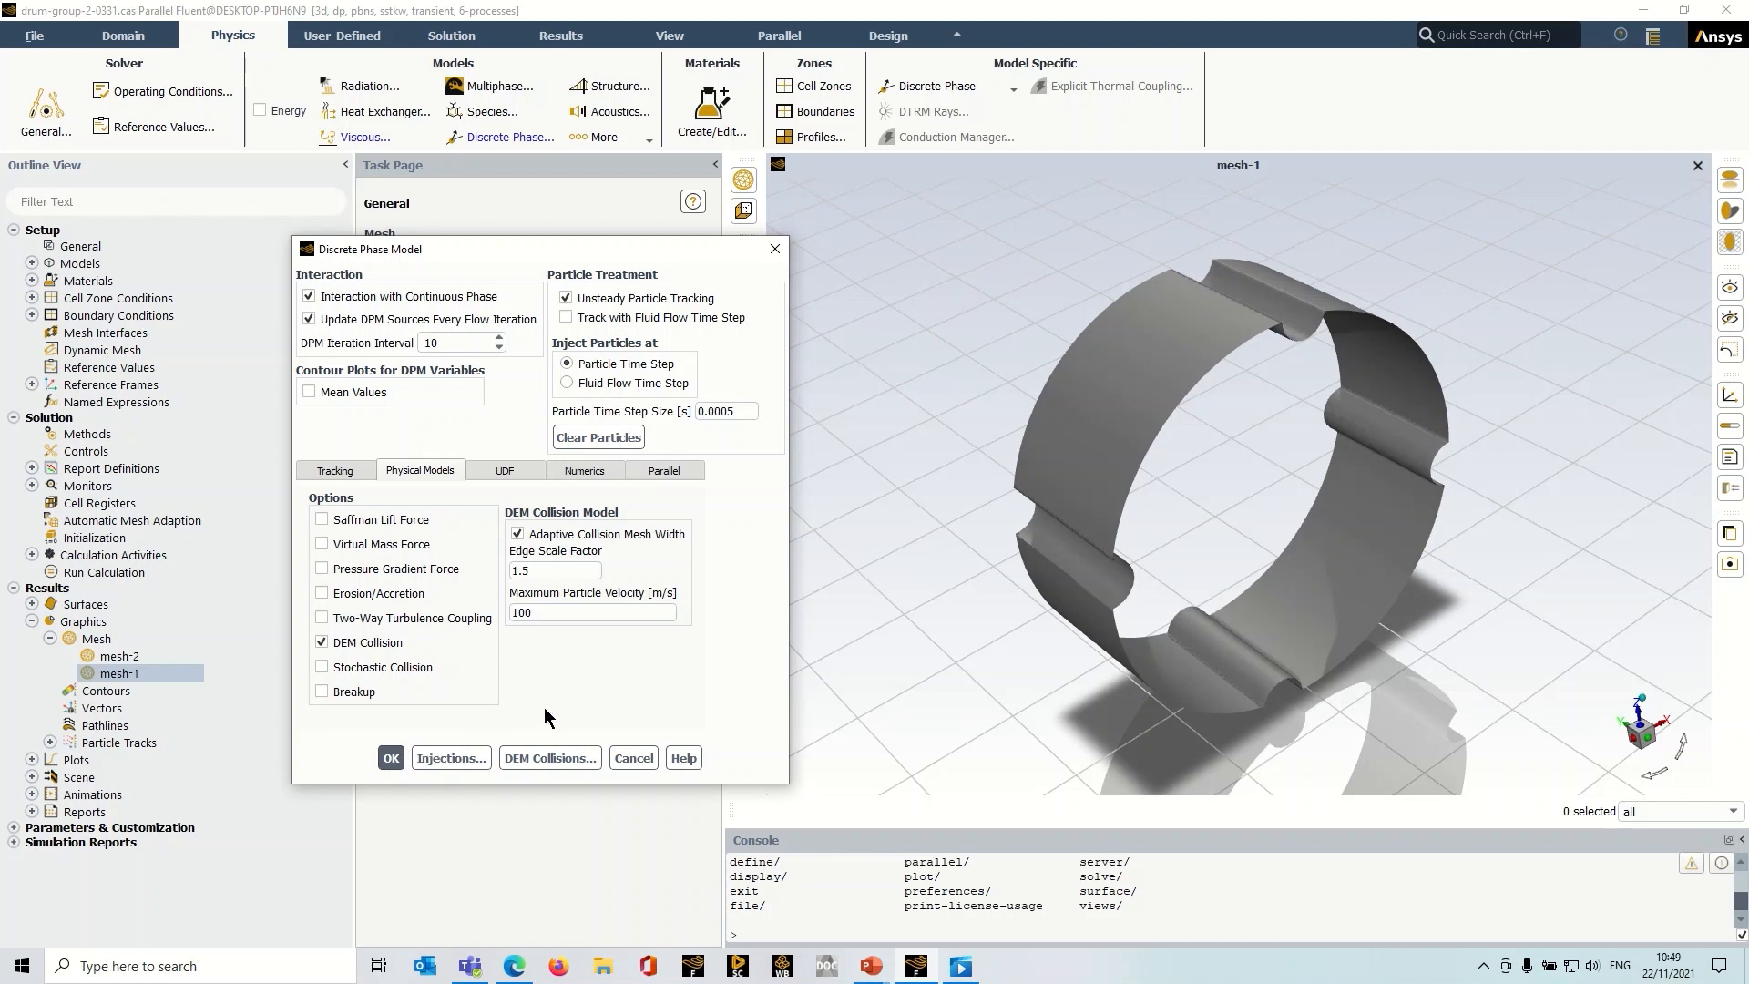
pyautogui.moveTo(548, 771)
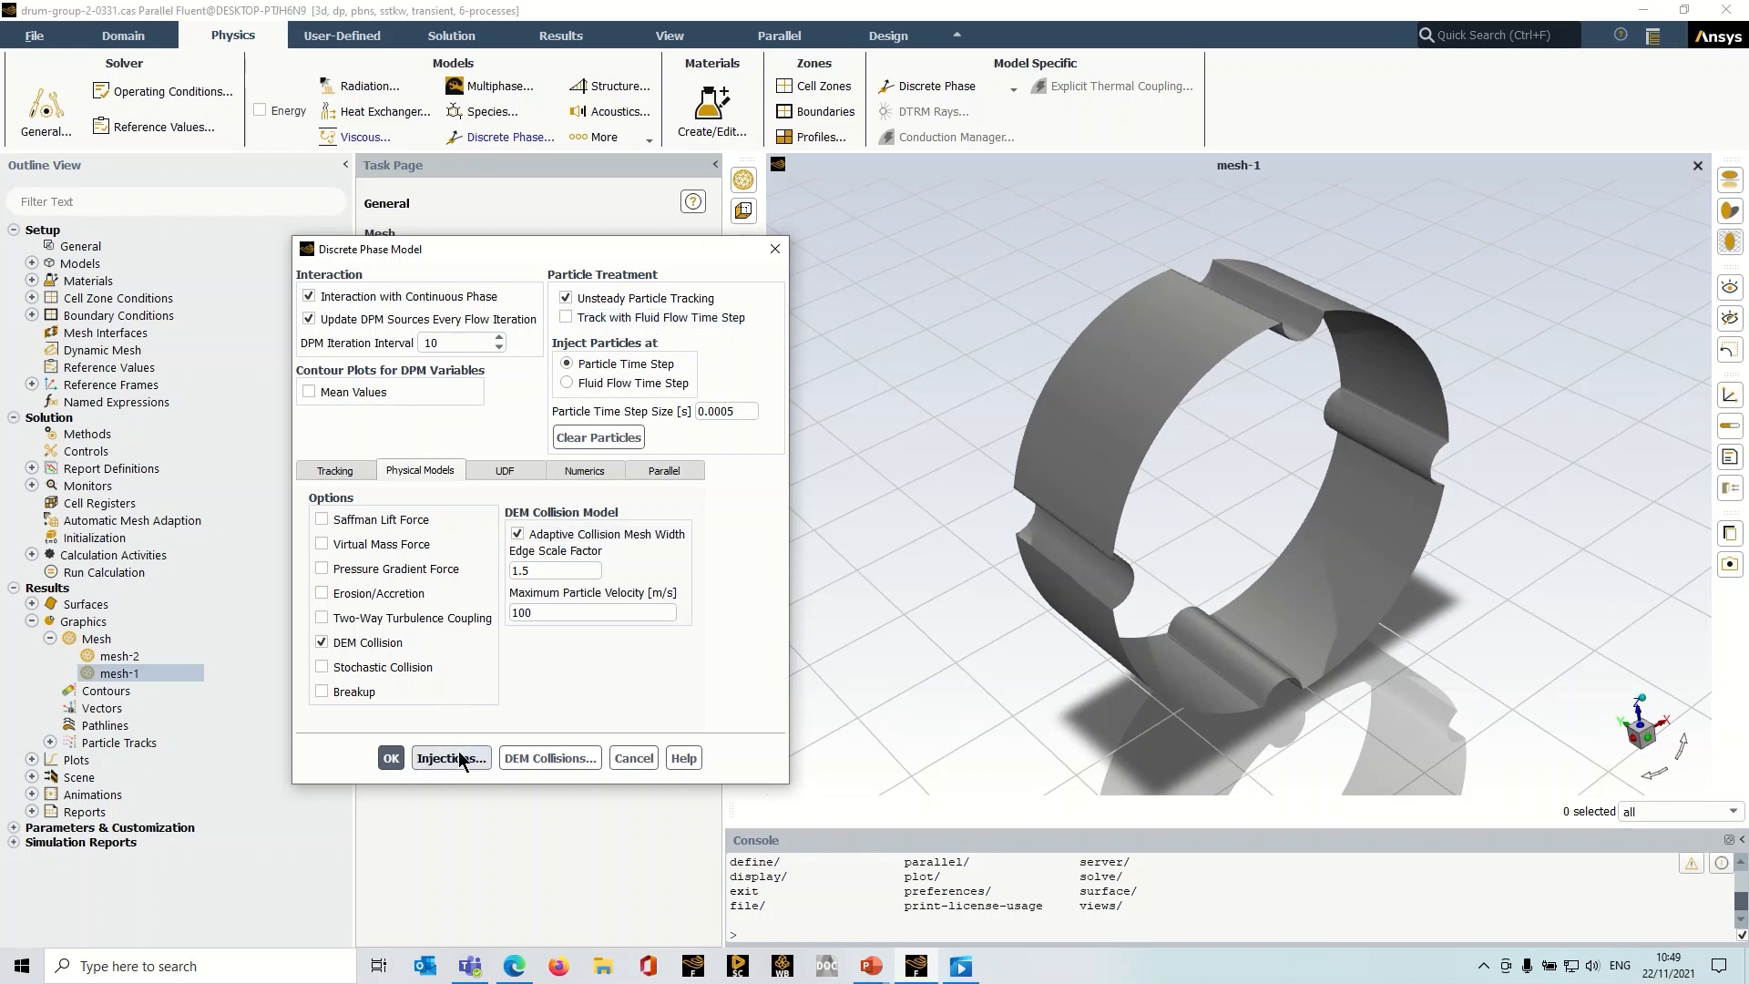
# Select injection-0 in the six-injection list and open its properties.
pyautogui.click(451, 757)
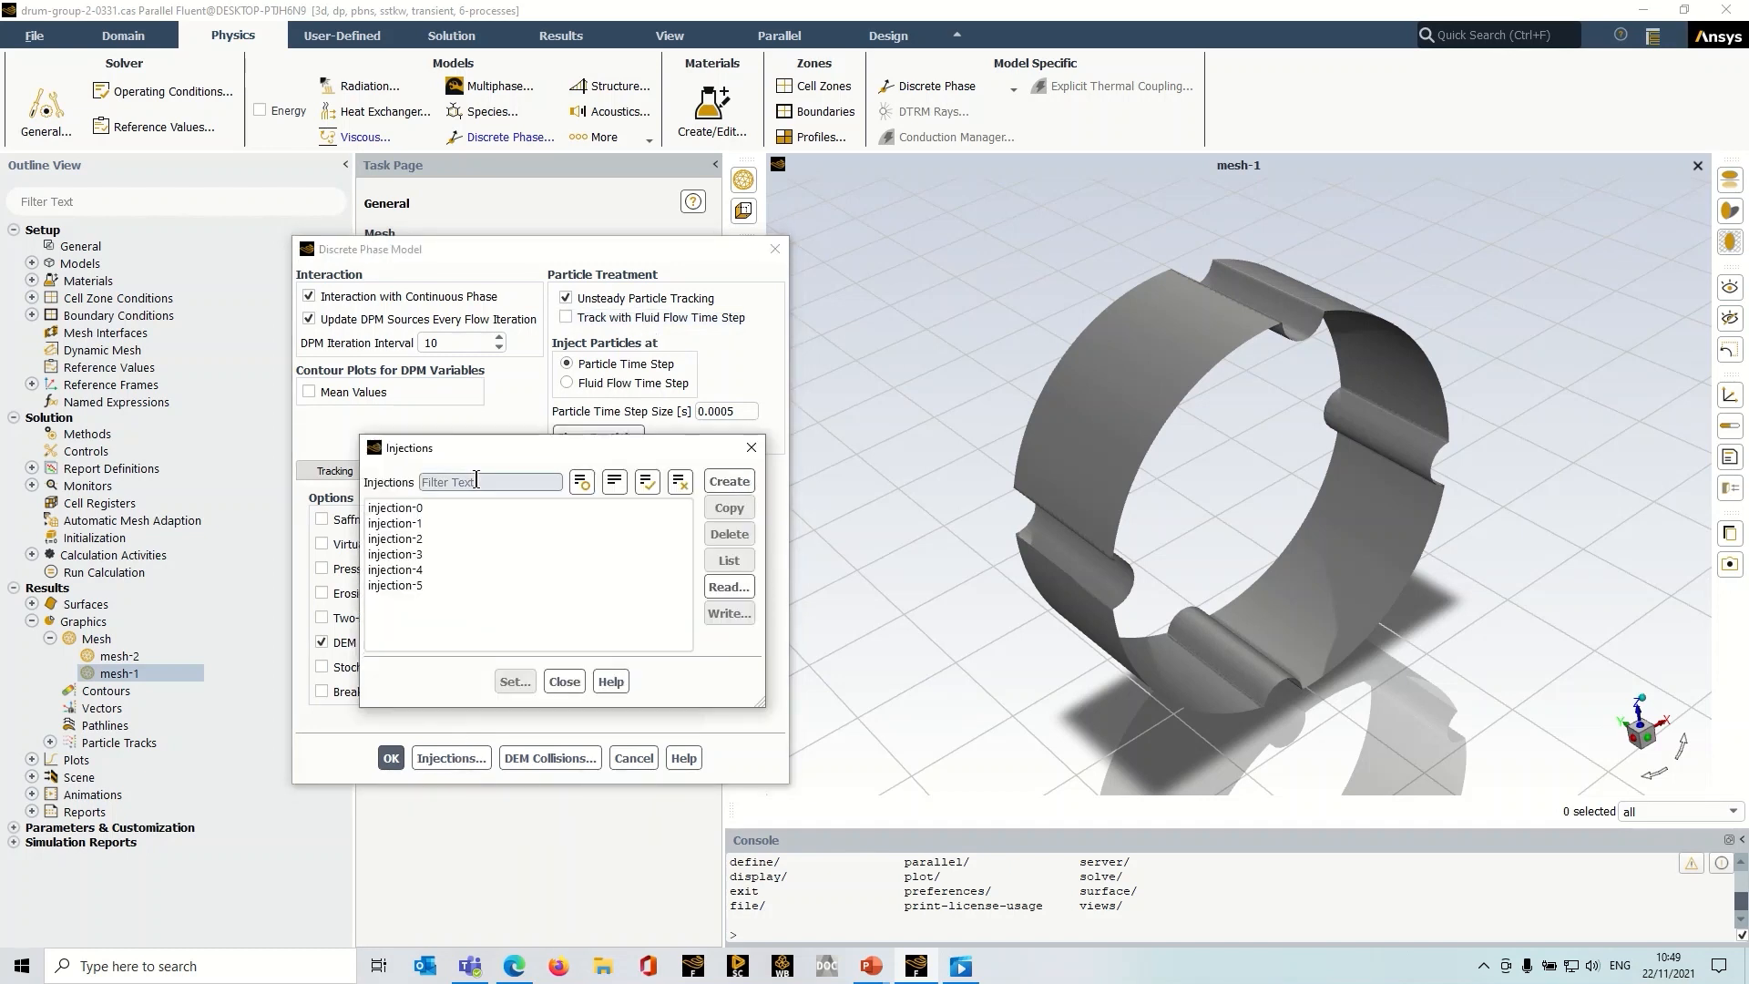
pyautogui.moveTo(408, 447); pyautogui.dragTo(316, 369)
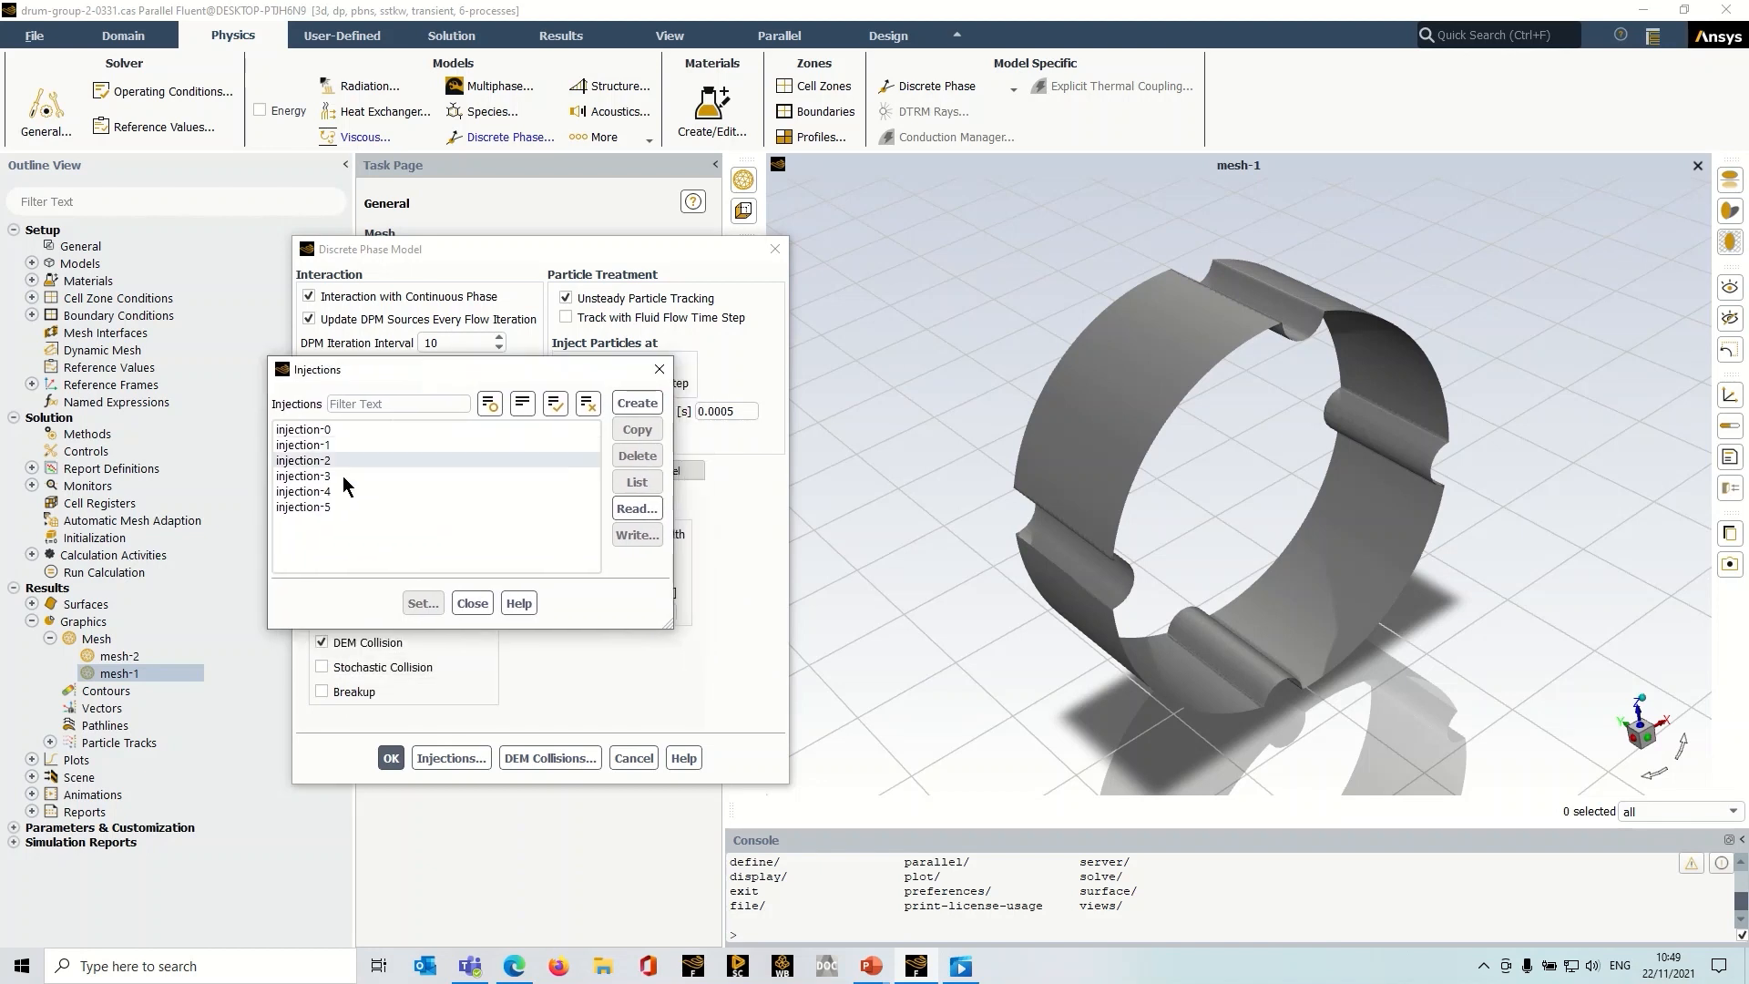
pyautogui.click(303, 429)
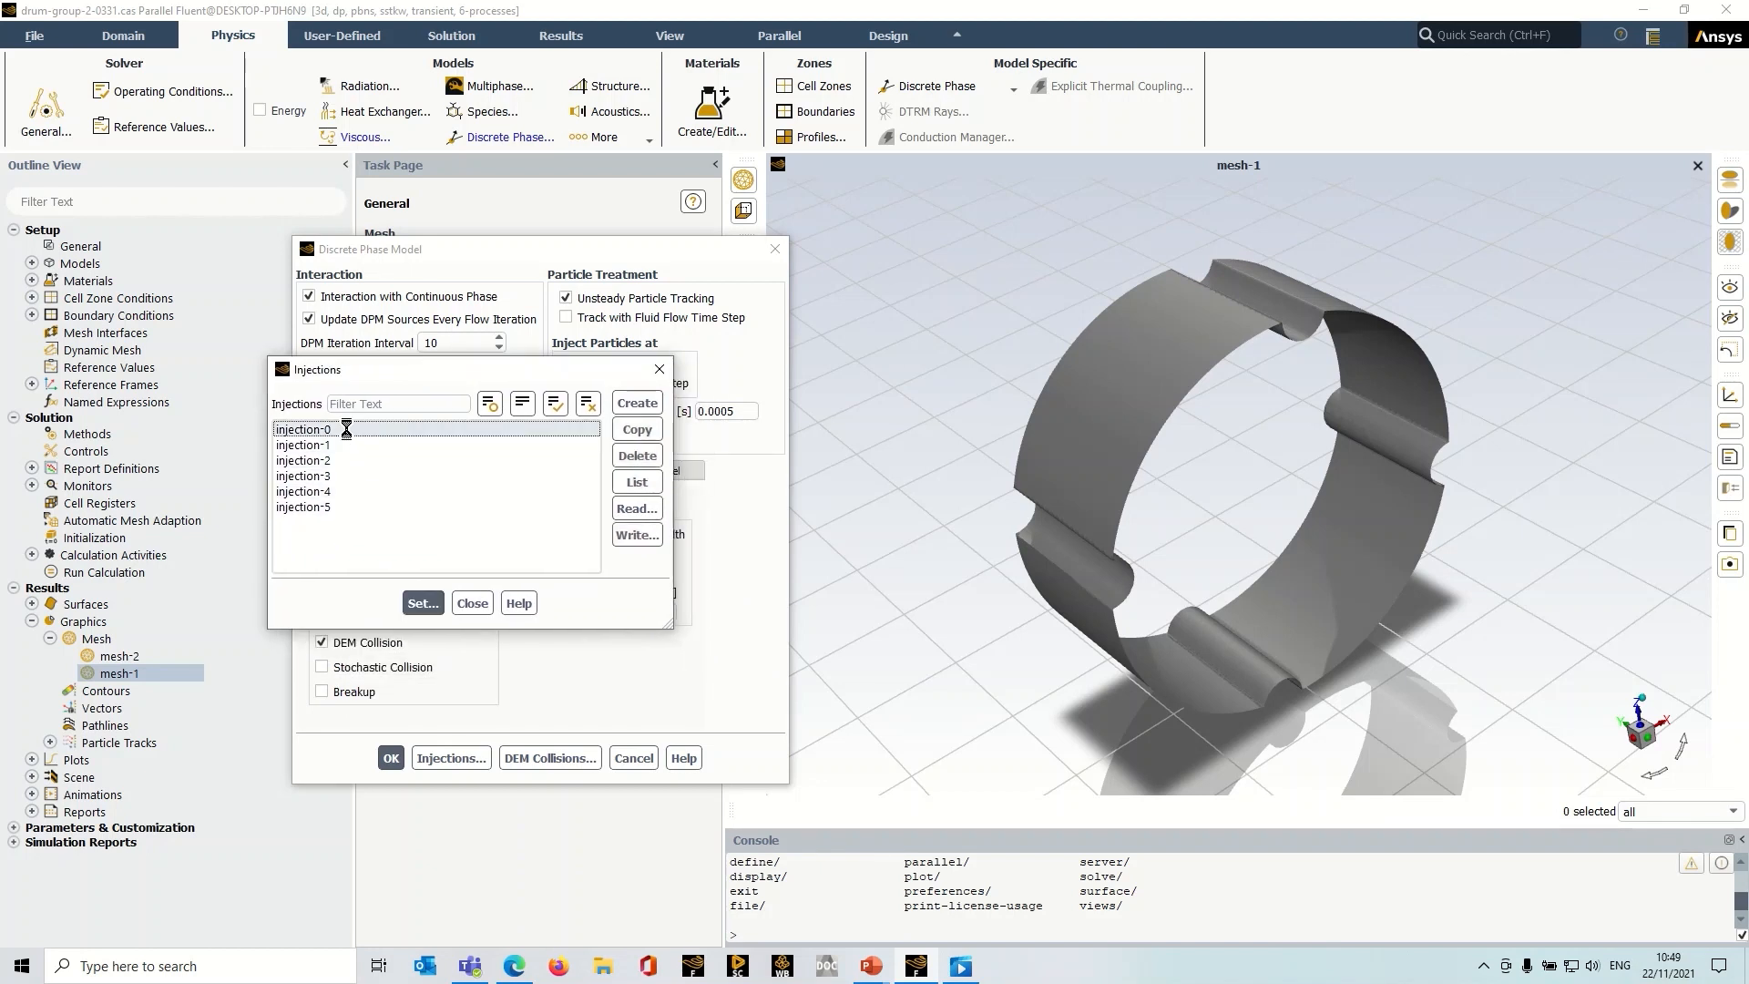
pyautogui.click(301, 429)
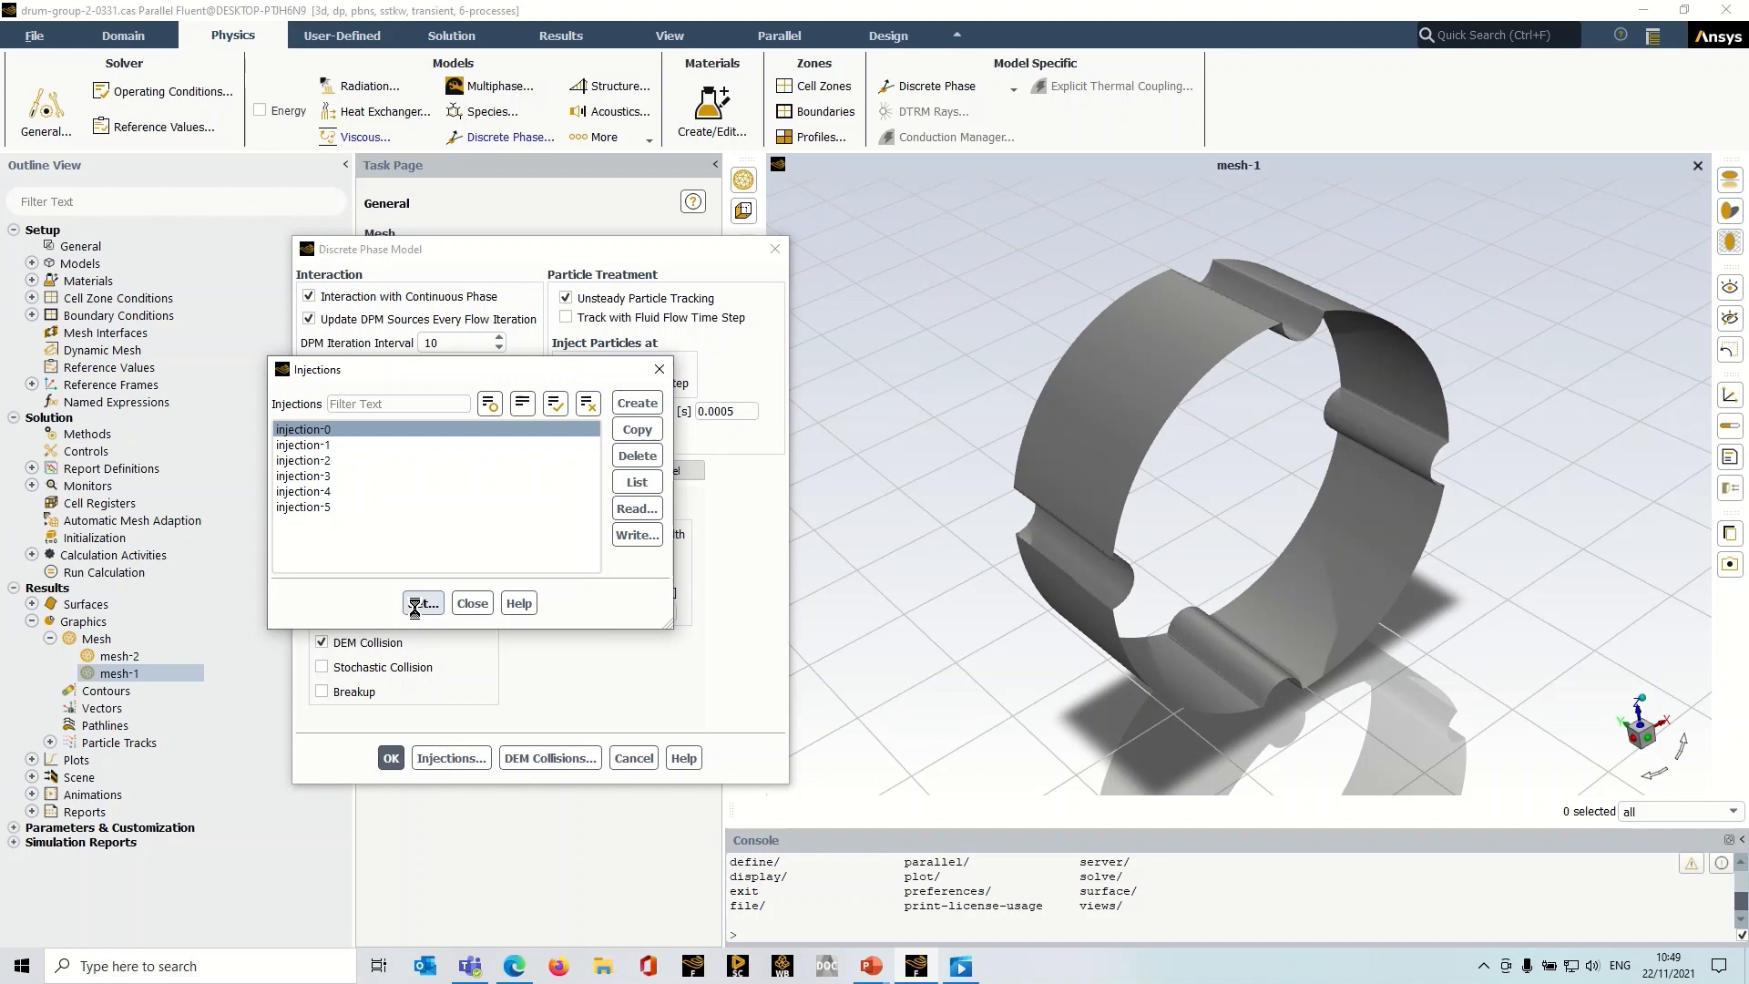
pyautogui.click(422, 602)
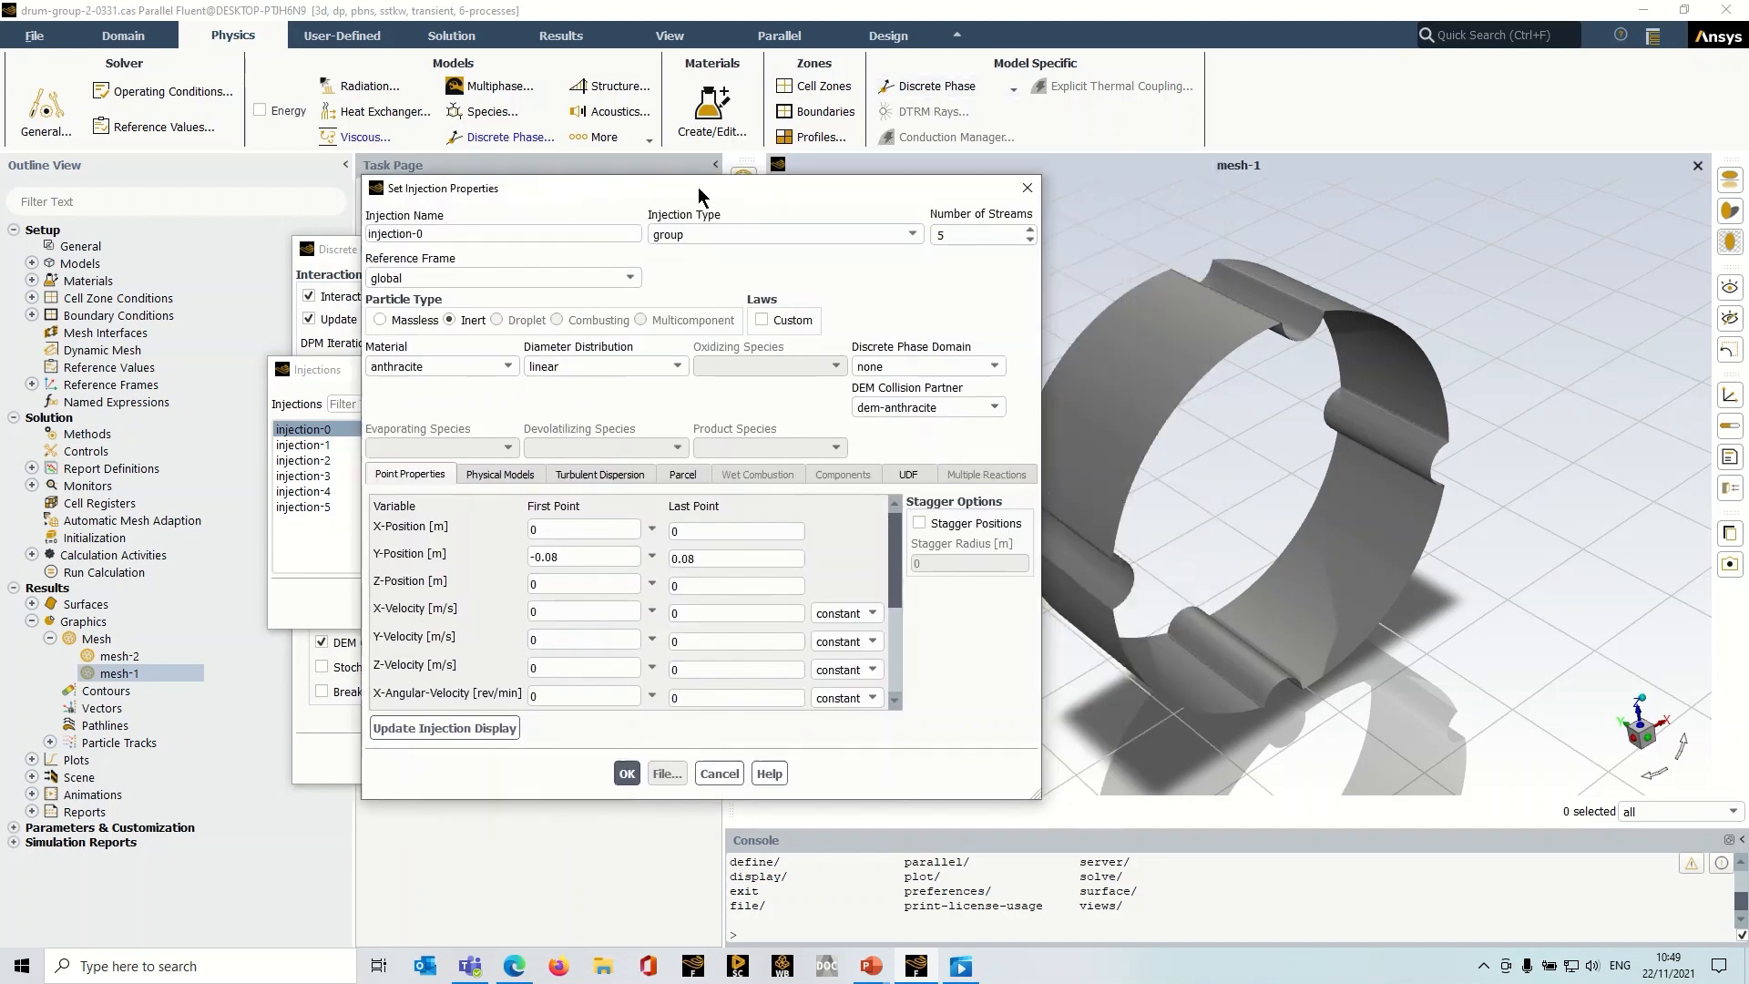
pyautogui.click(755, 234)
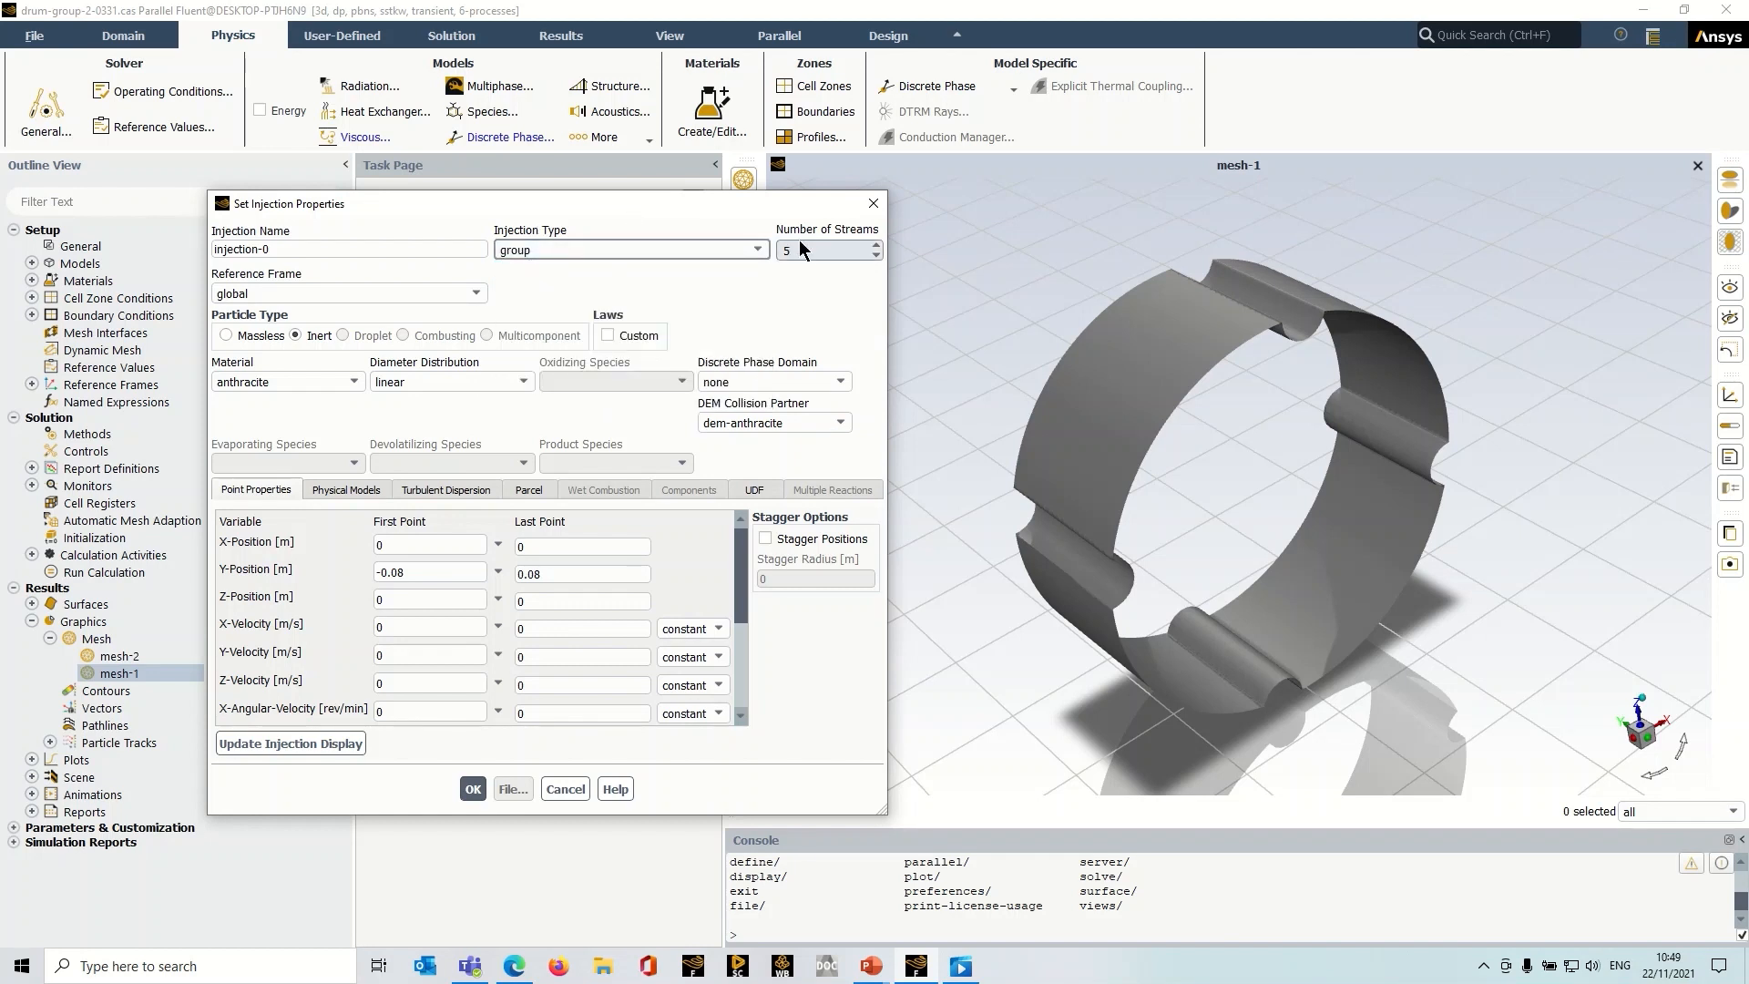
pyautogui.click(824, 250)
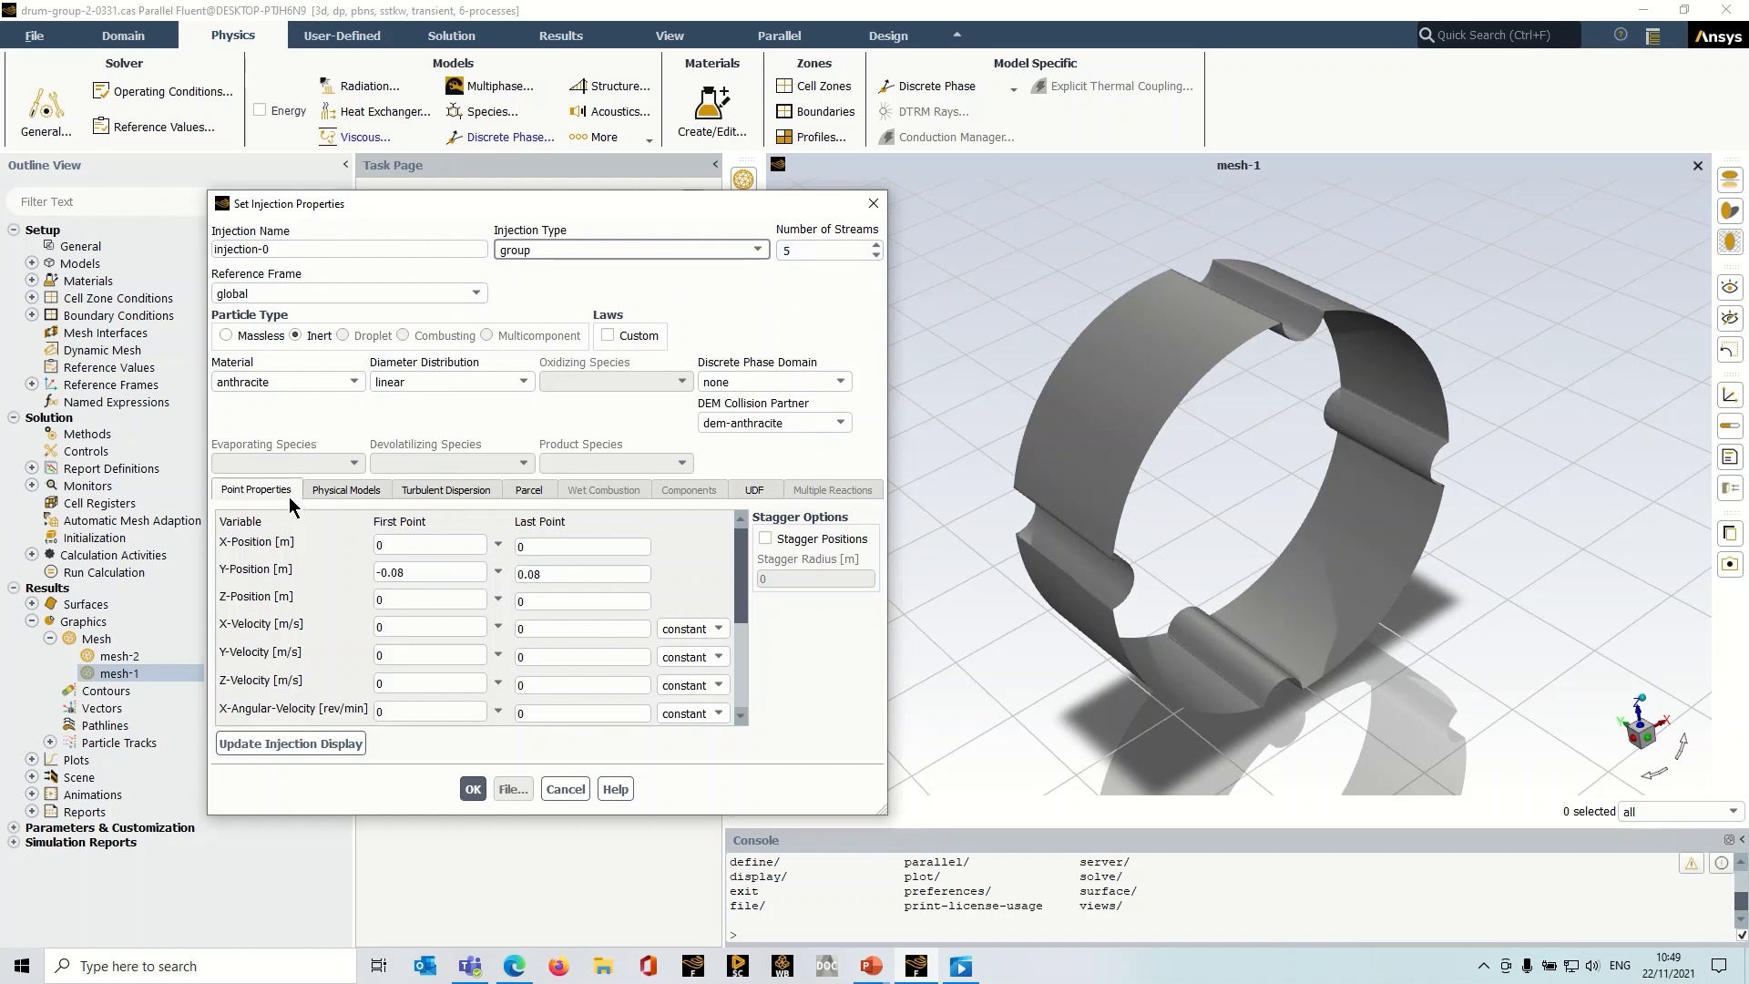
pyautogui.moveTo(285, 535)
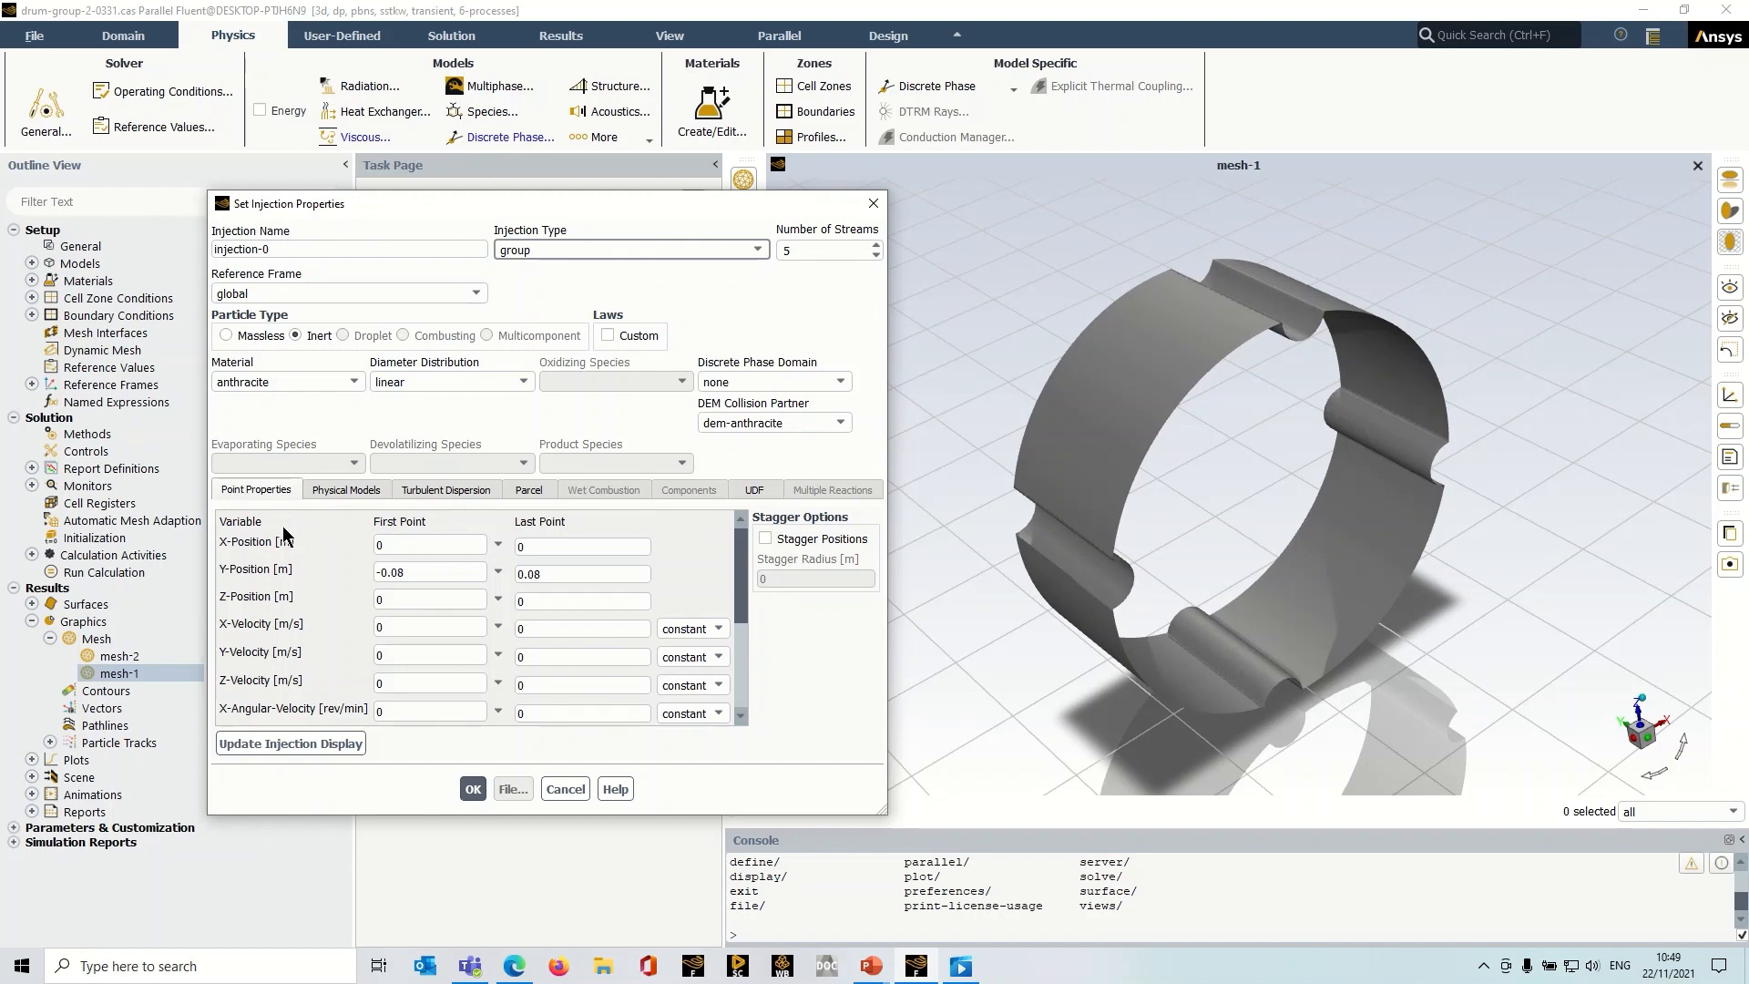
pyautogui.click(429, 572)
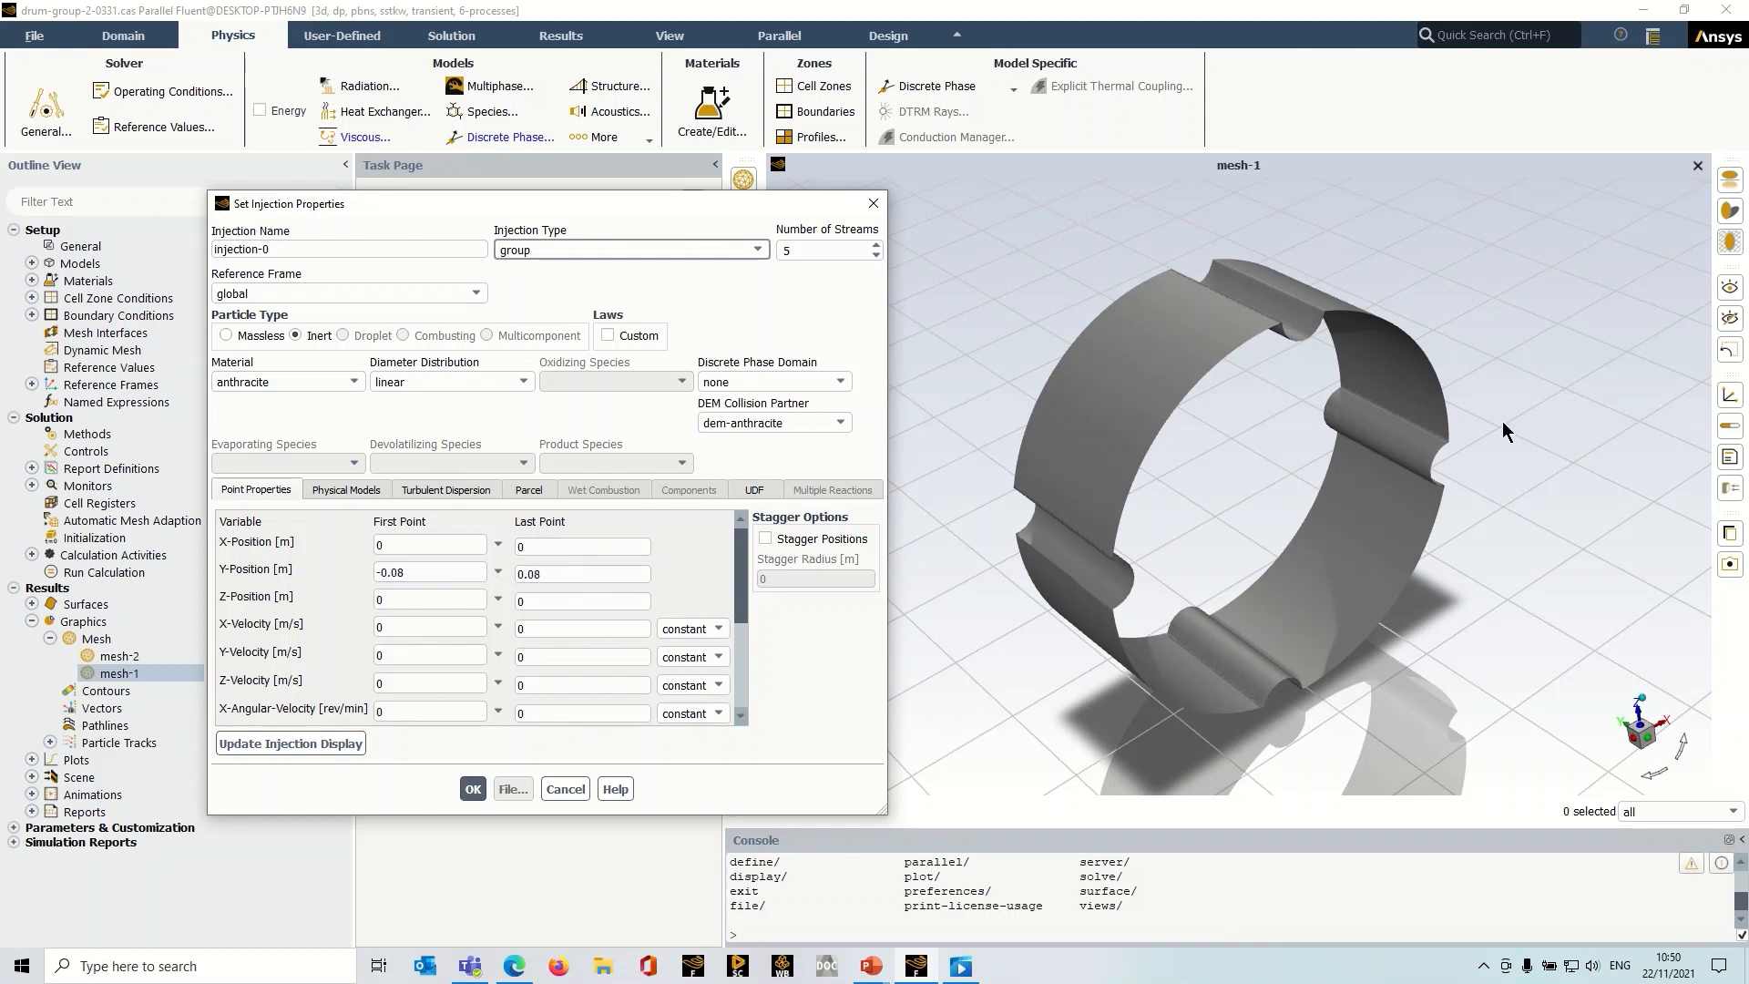
pyautogui.moveTo(933, 455)
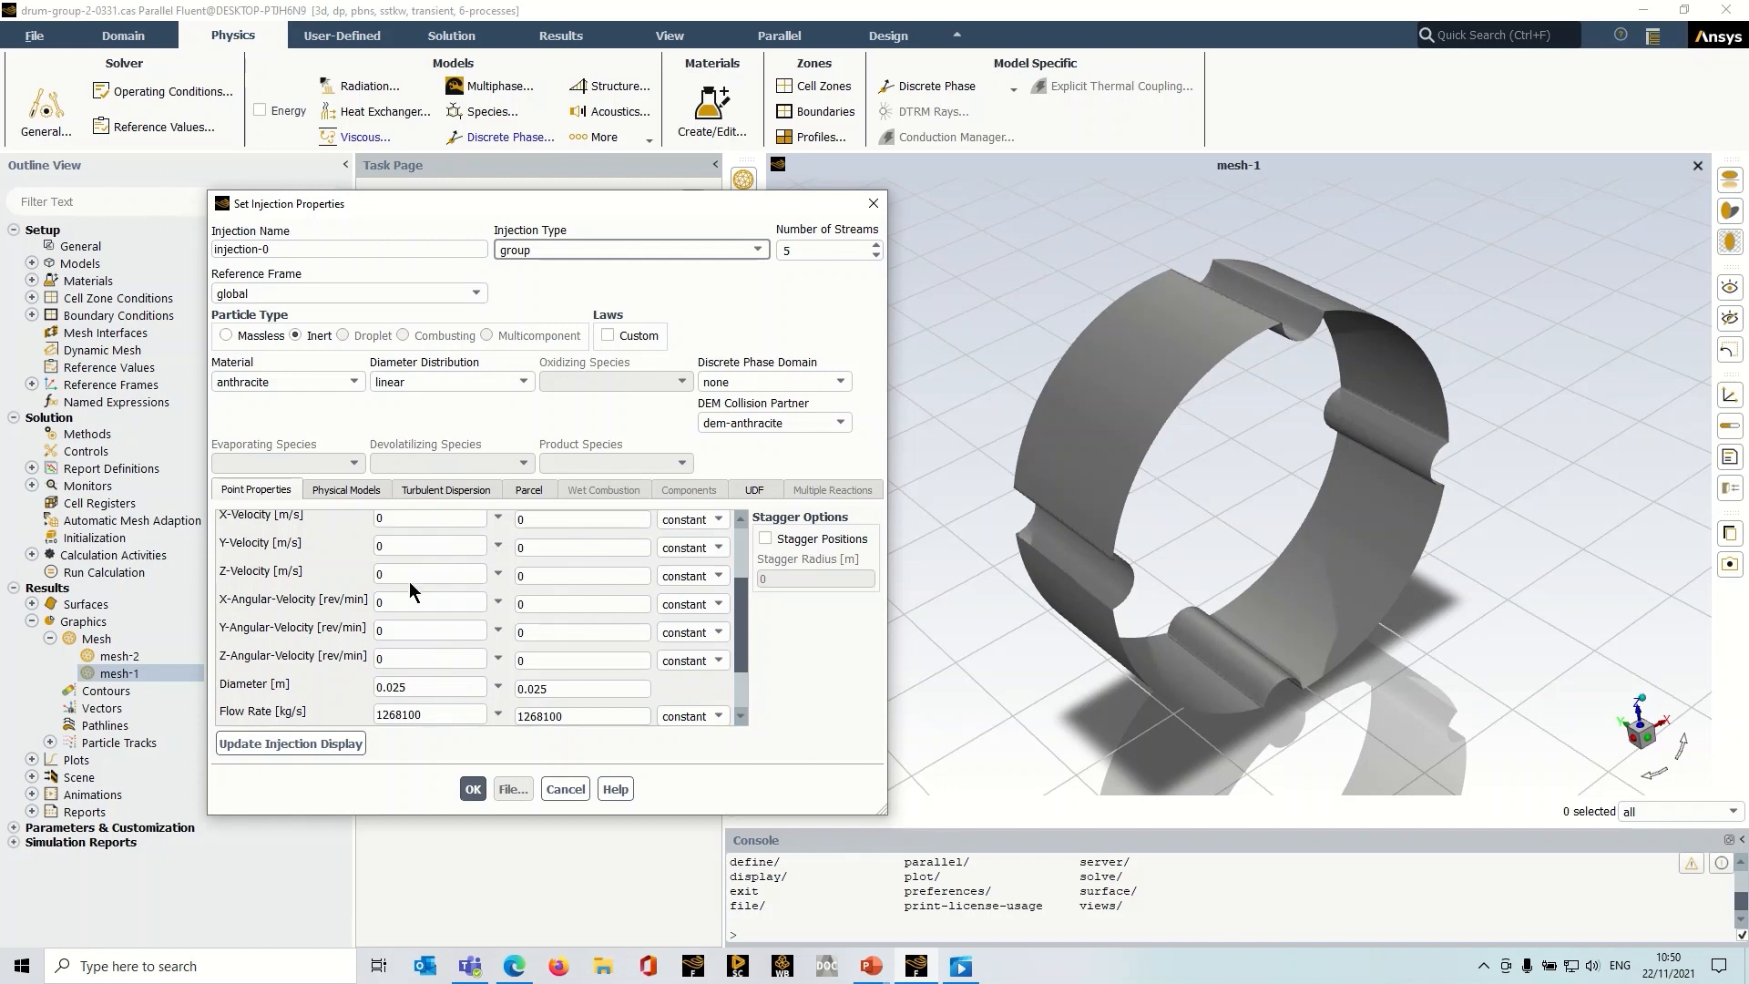
# Review injection-0's 0.025 m diameter, 1e-8 s stop time and 1268100 kg/s flow rate.
pyautogui.scroll(-3)
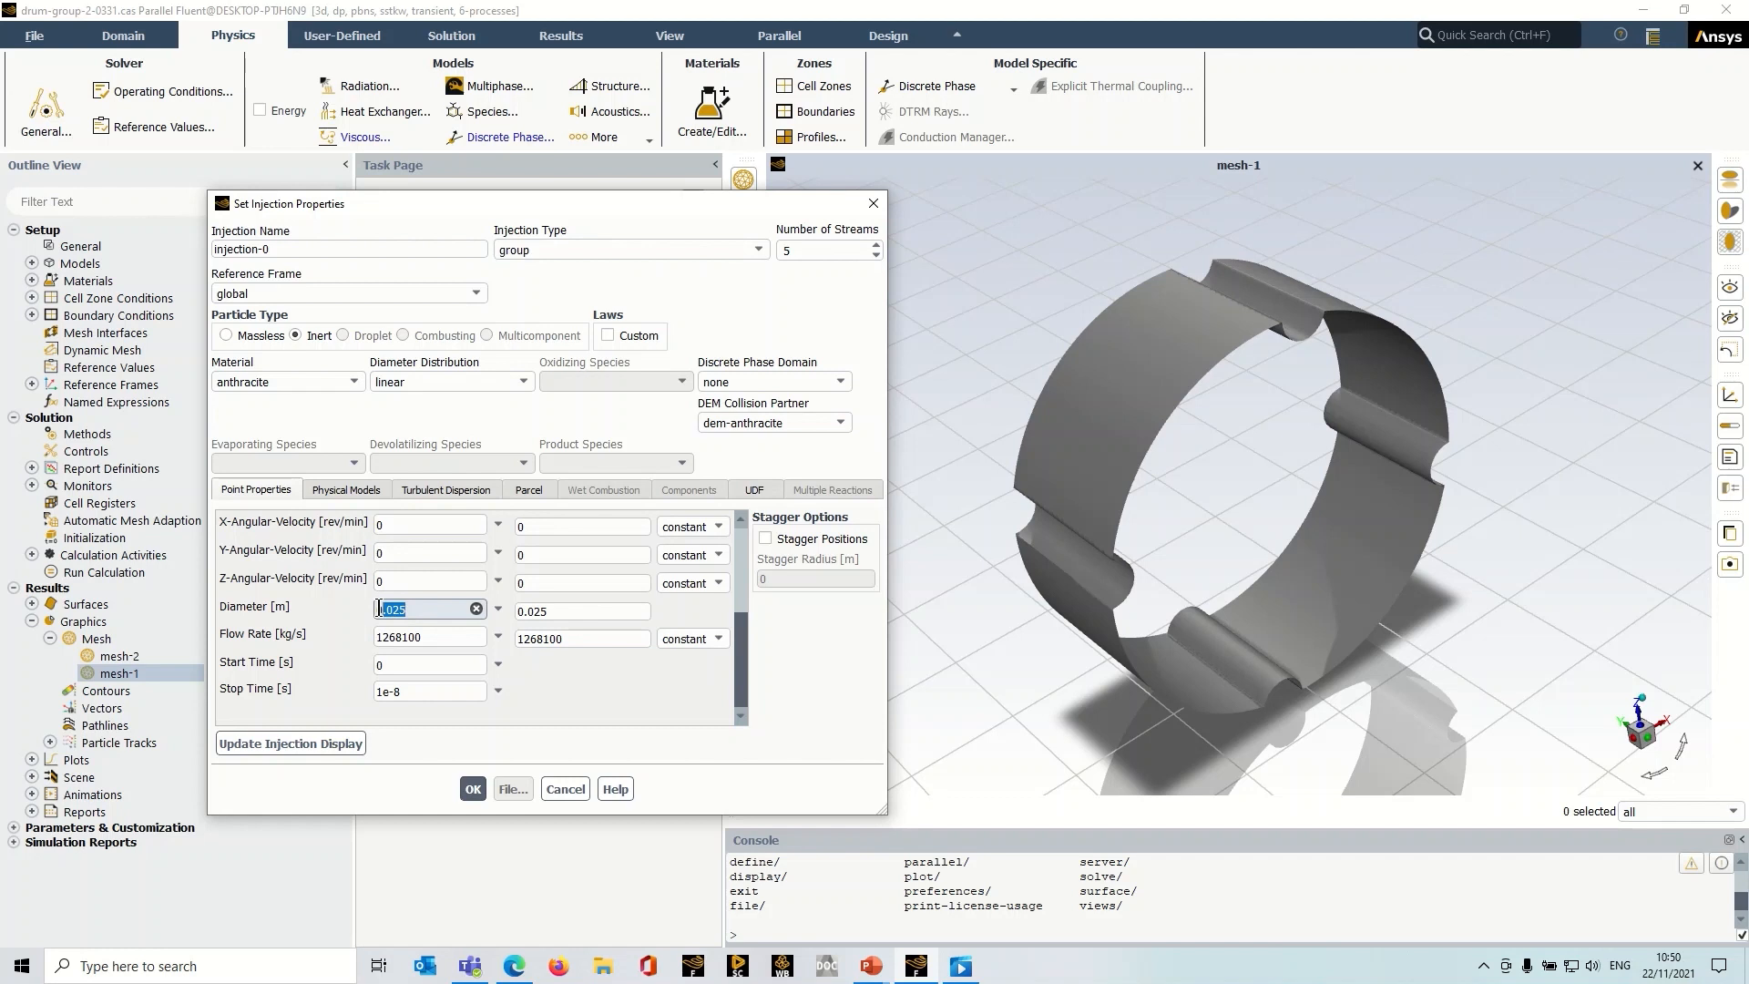
pyautogui.click(418, 608)
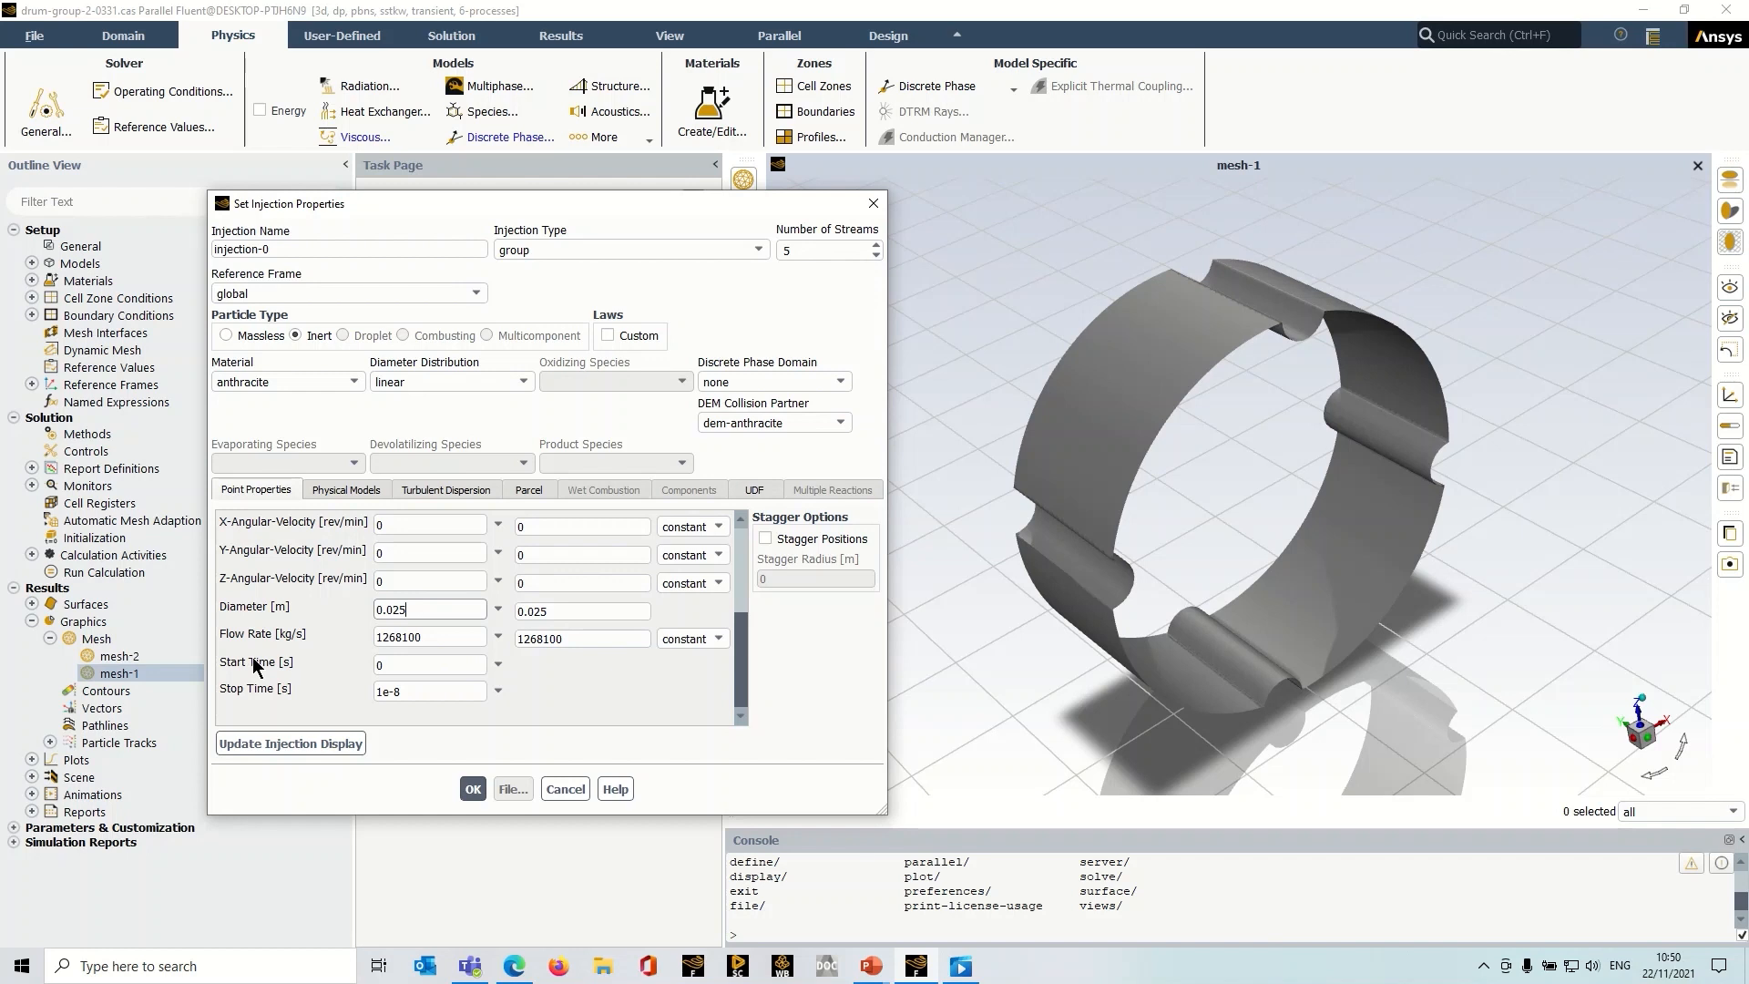
pyautogui.click(428, 691)
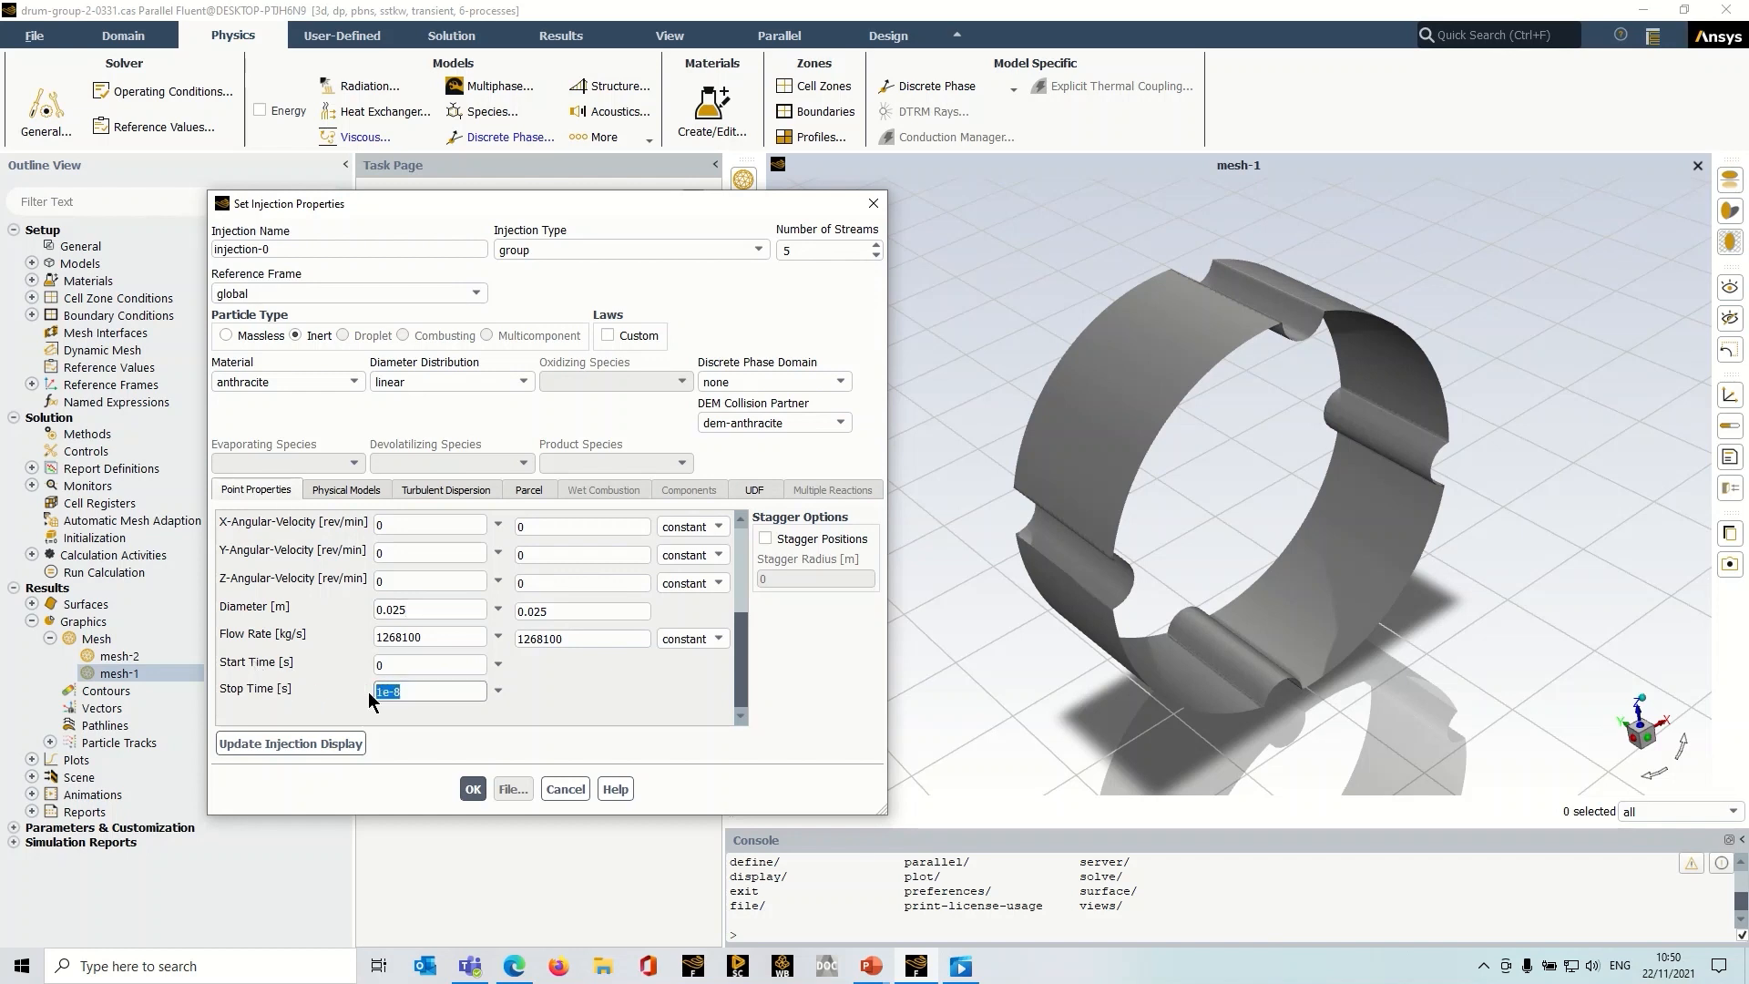
pyautogui.click(429, 690)
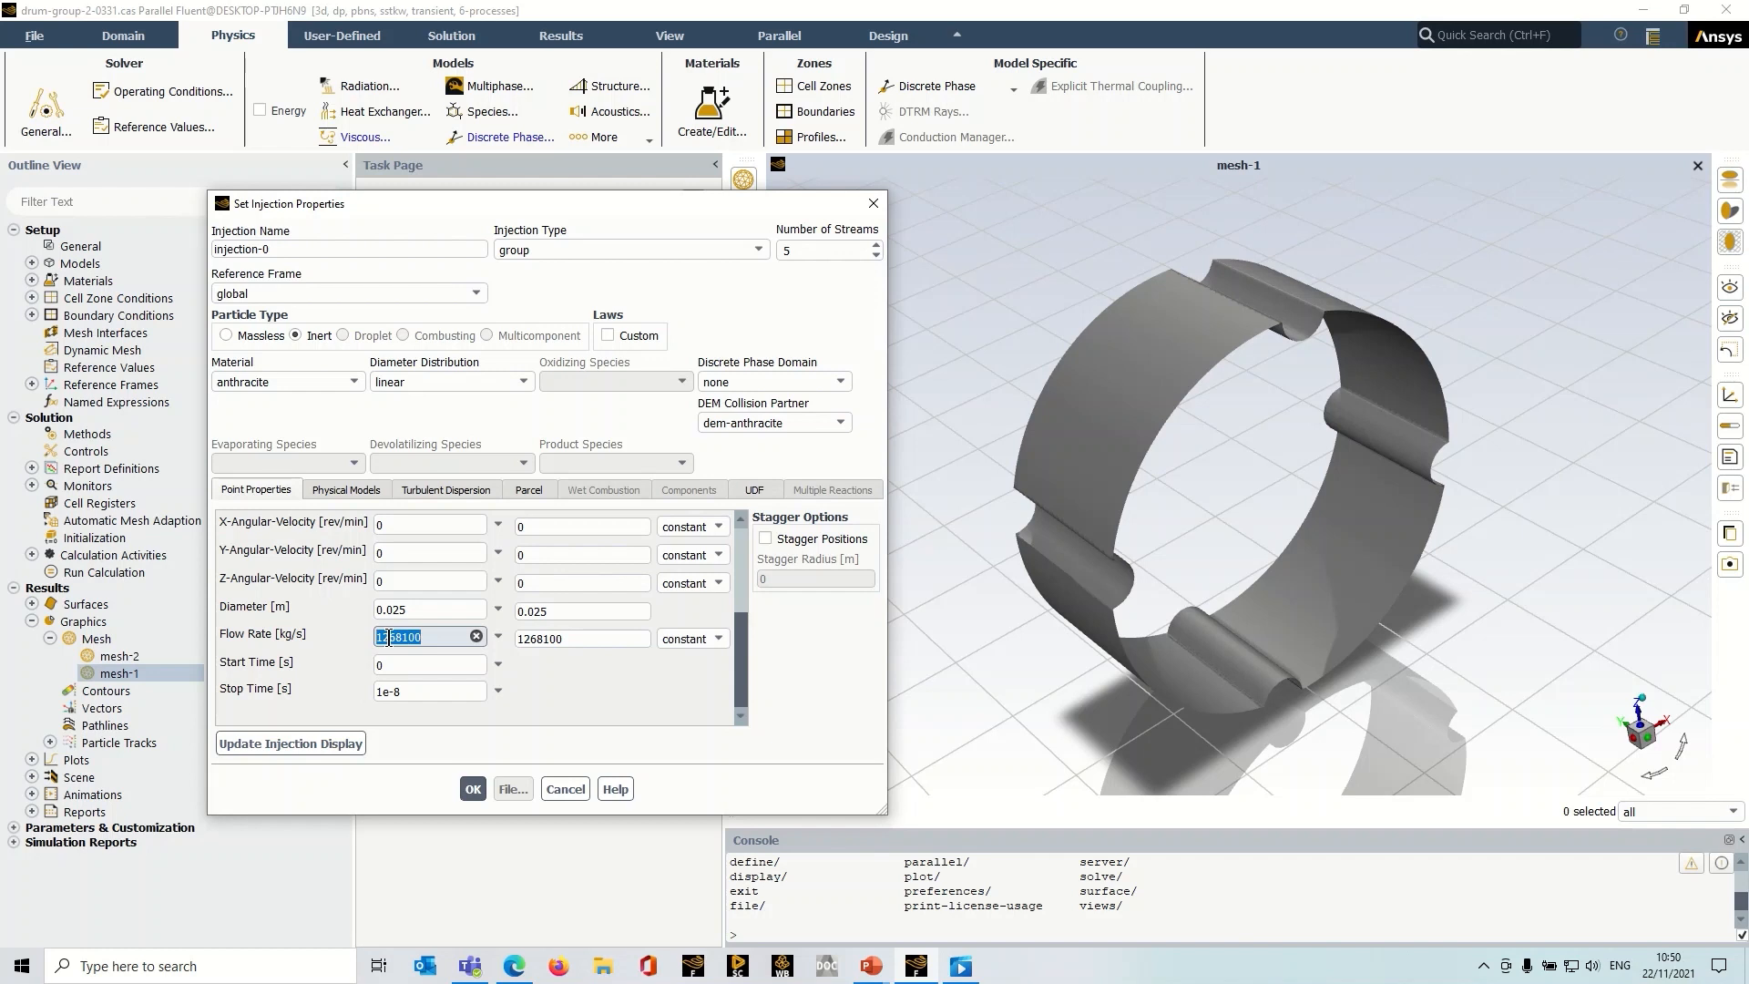
pyautogui.click(427, 690)
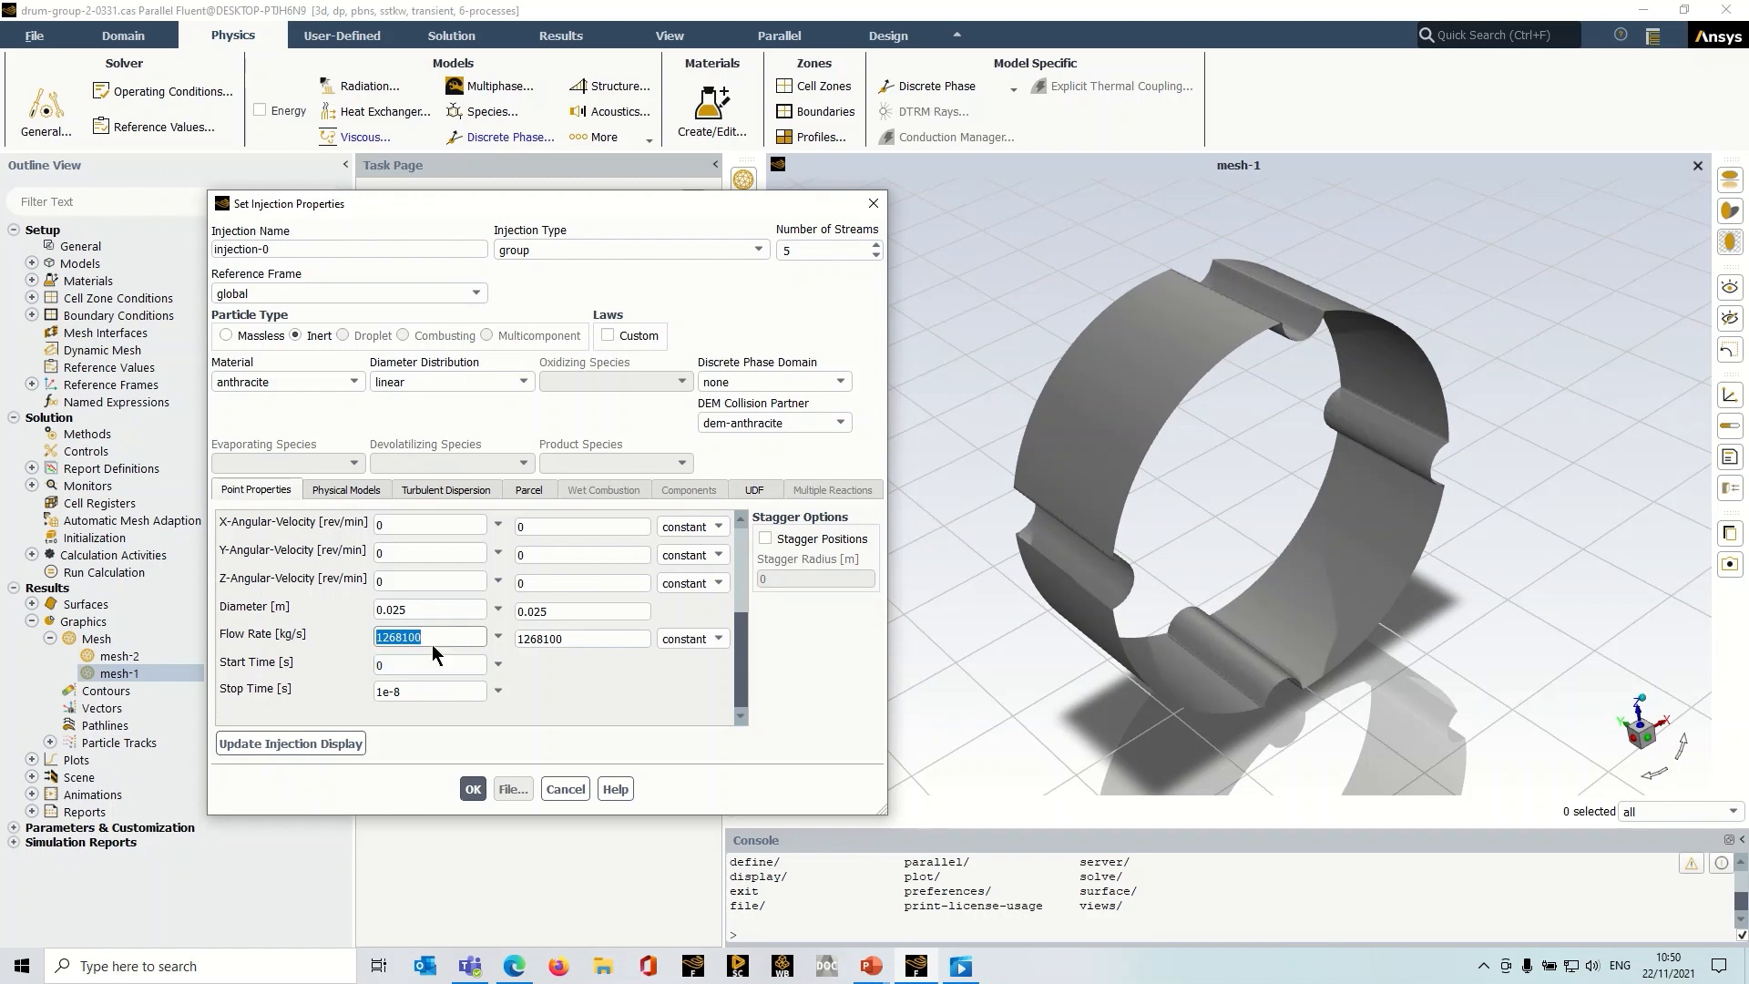
# Check the dem-anthracite collision partner and return to the six-injection list.
pyautogui.click(432, 635)
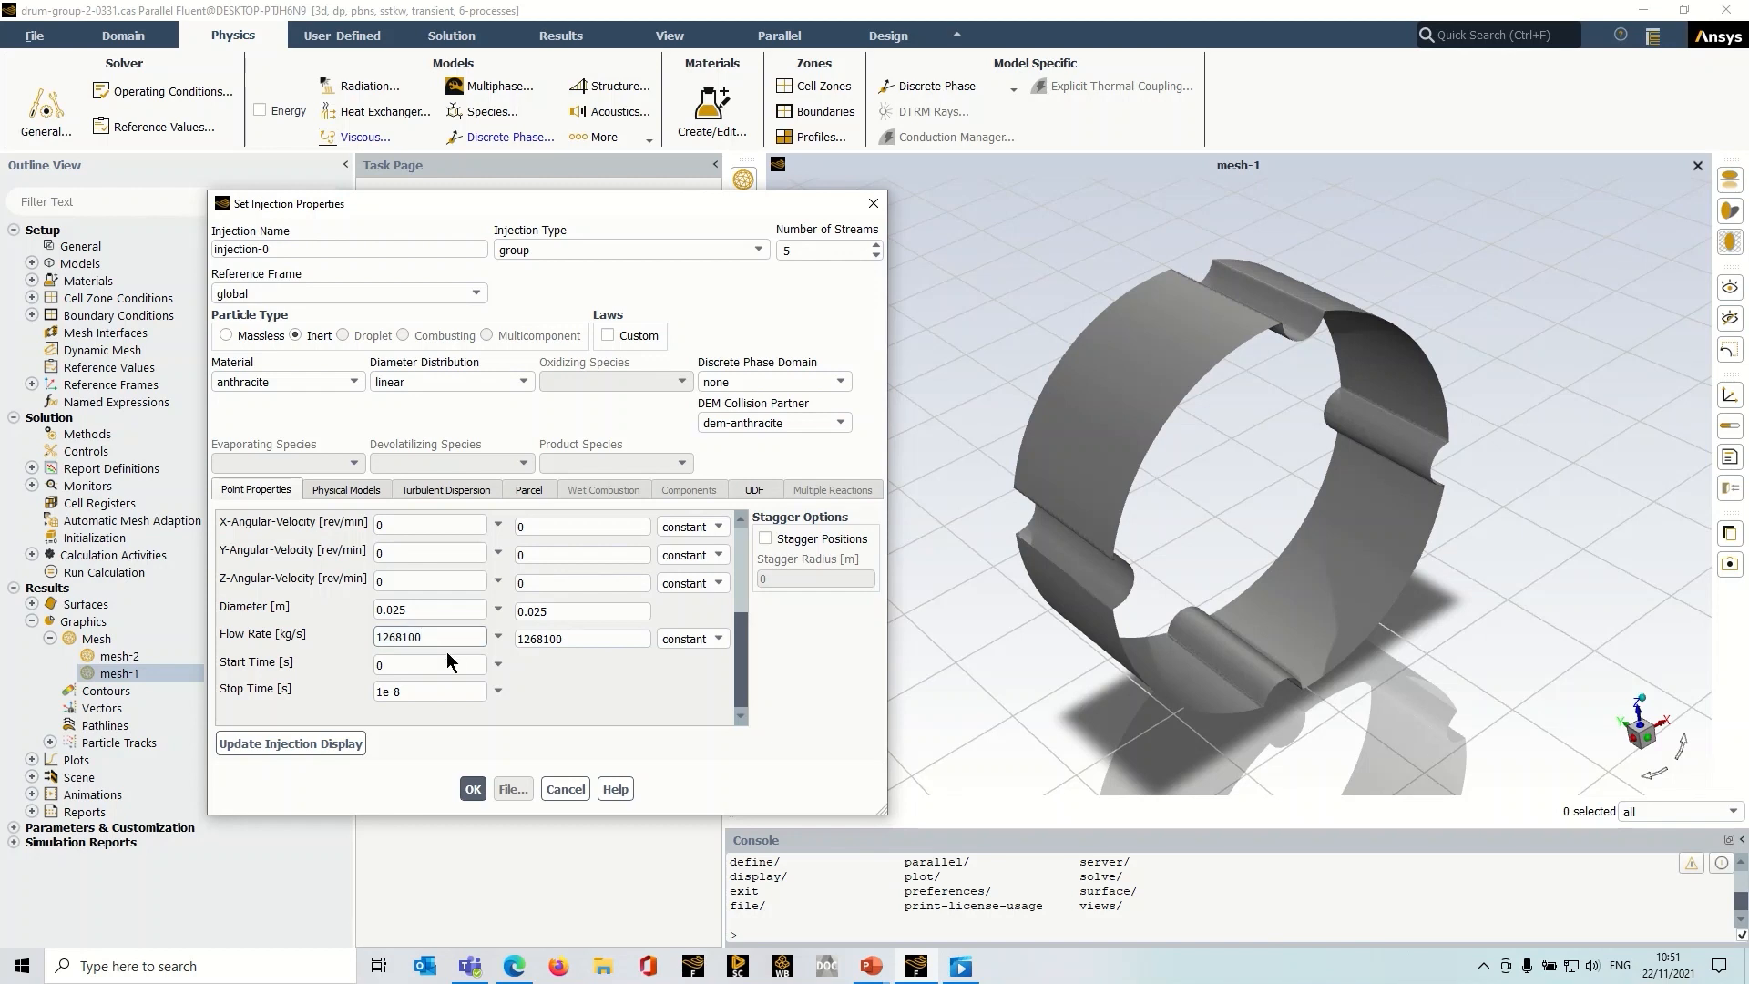
pyautogui.click(825, 249)
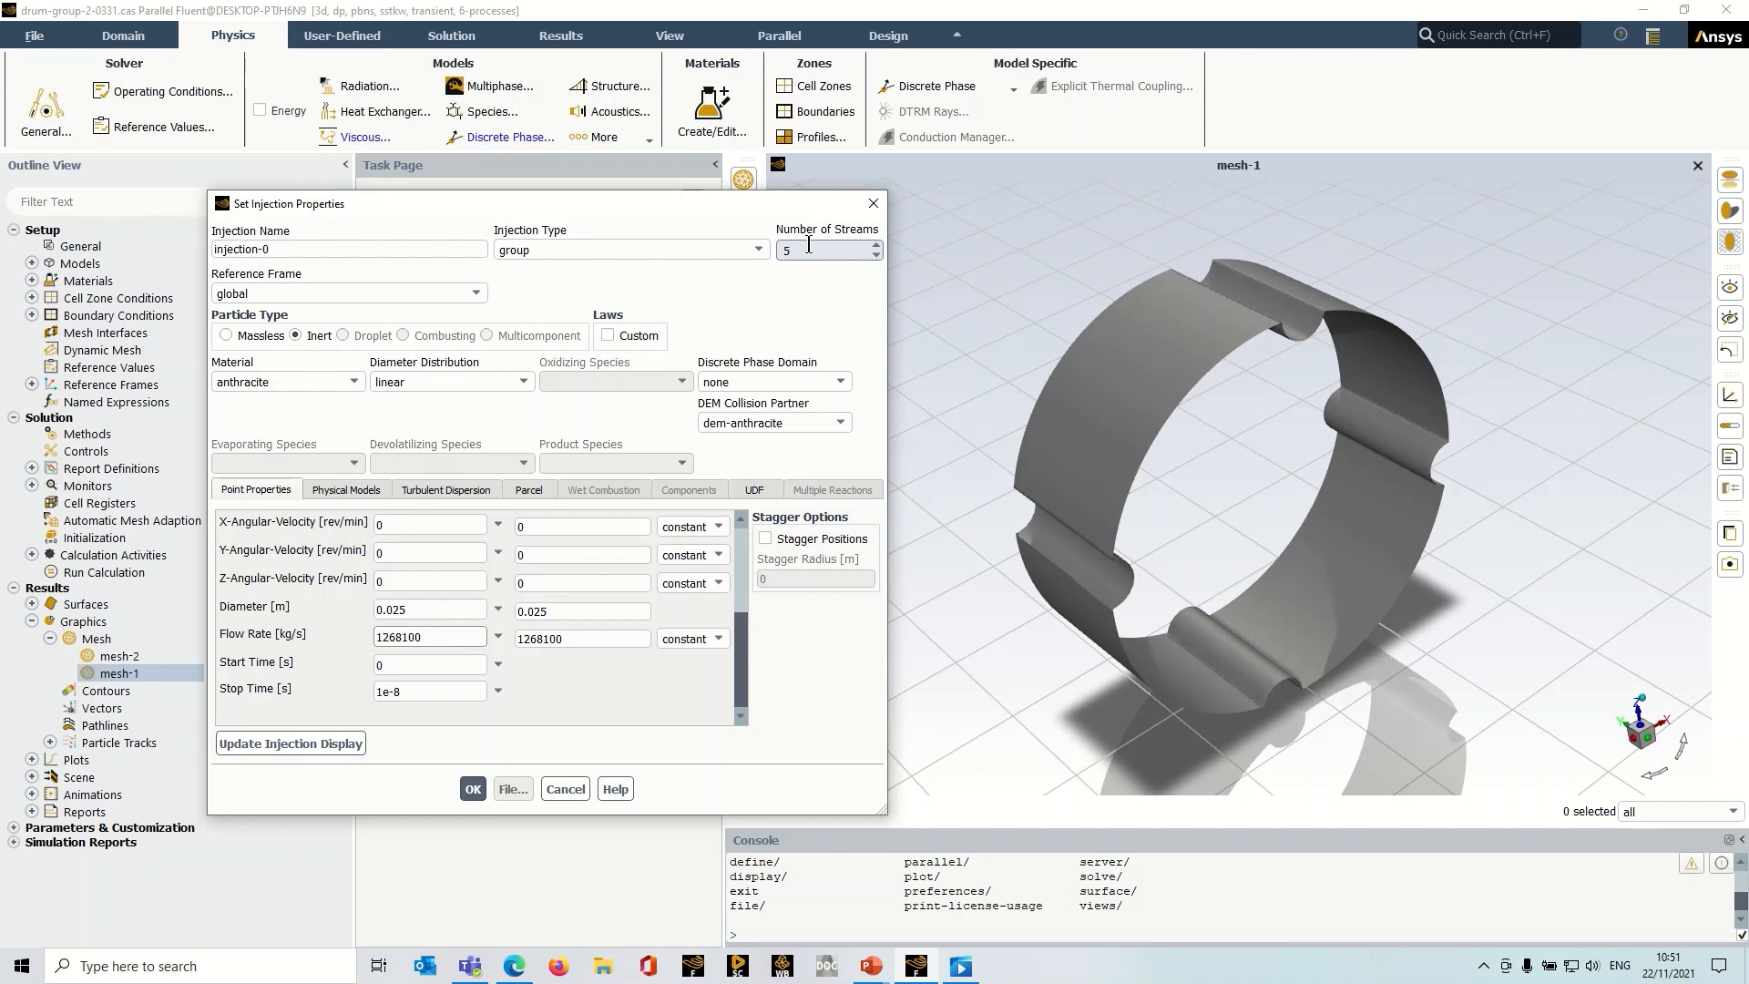
pyautogui.click(428, 637)
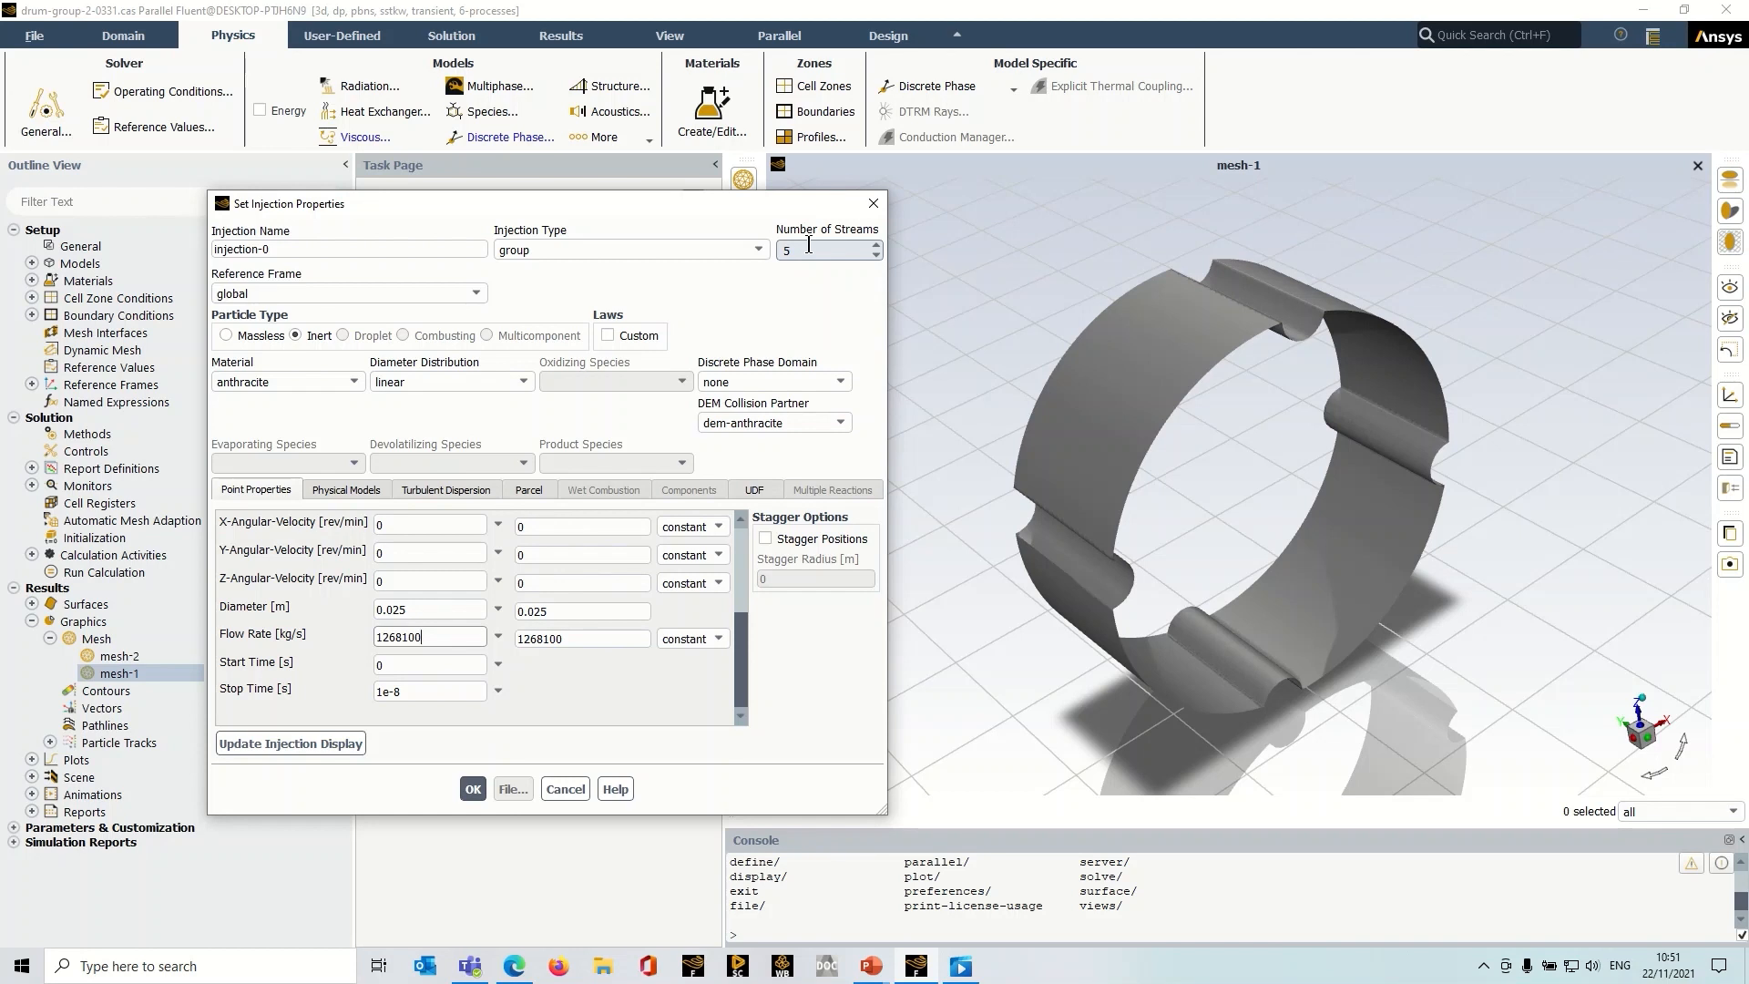
pyautogui.click(428, 636)
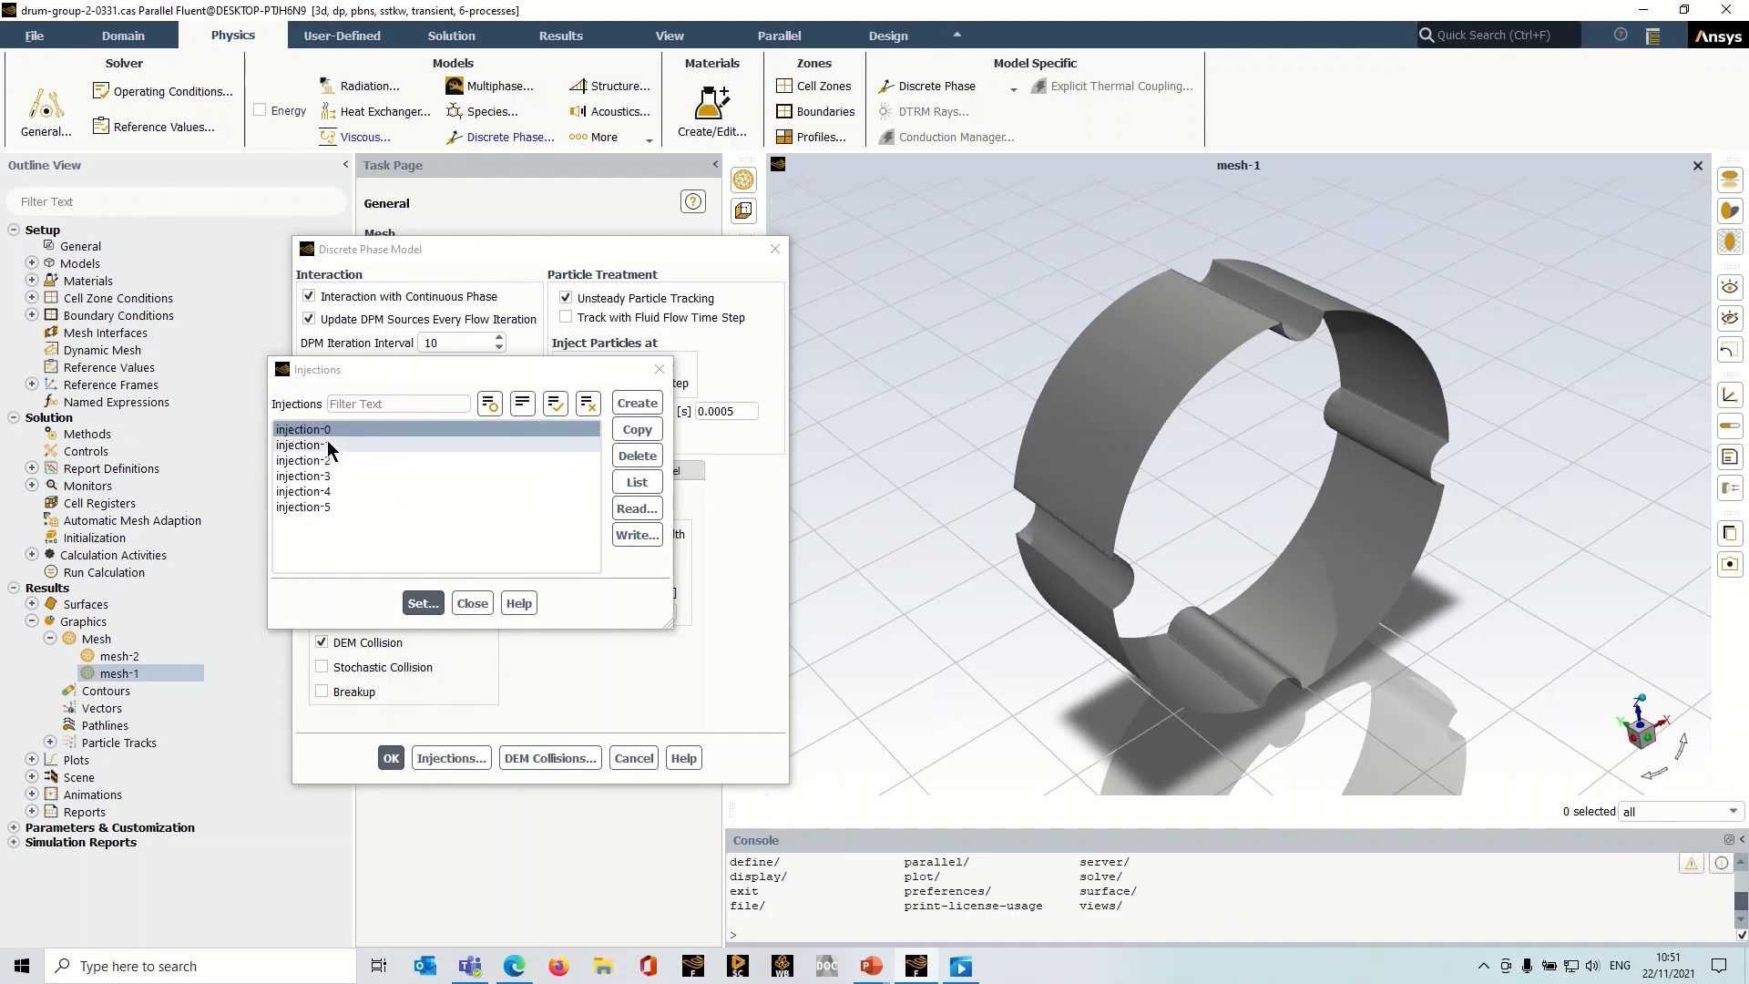
pyautogui.click(302, 446)
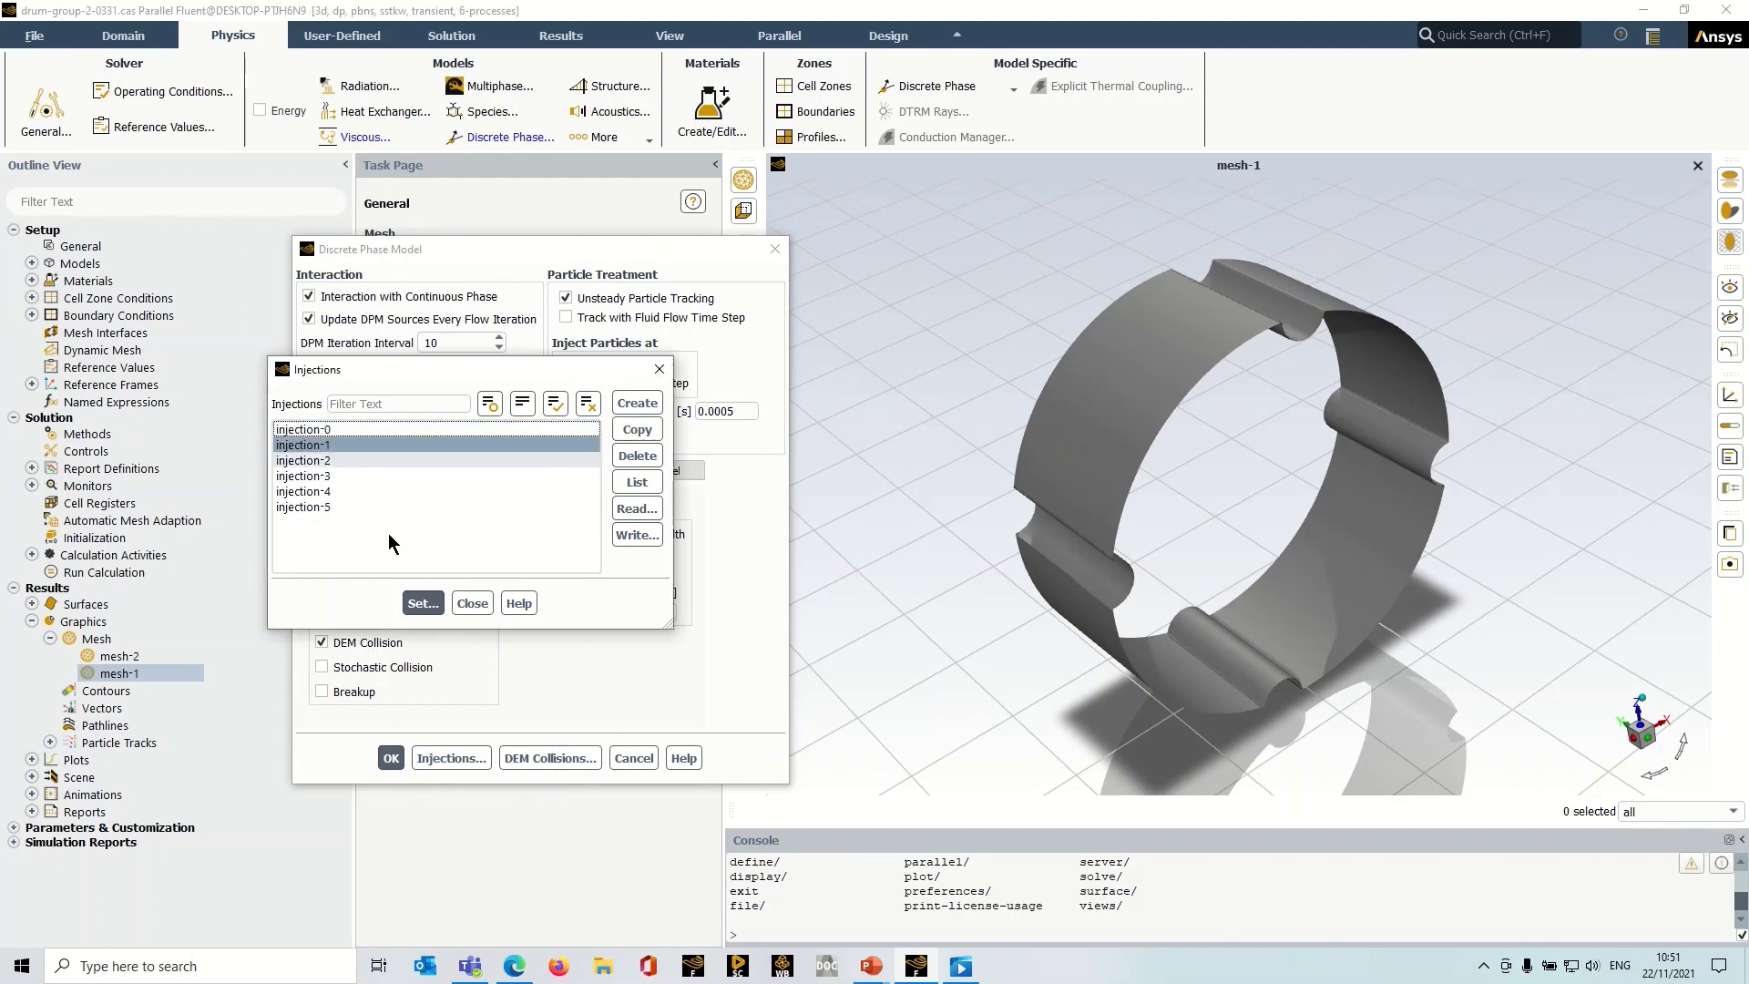
pyautogui.click(423, 602)
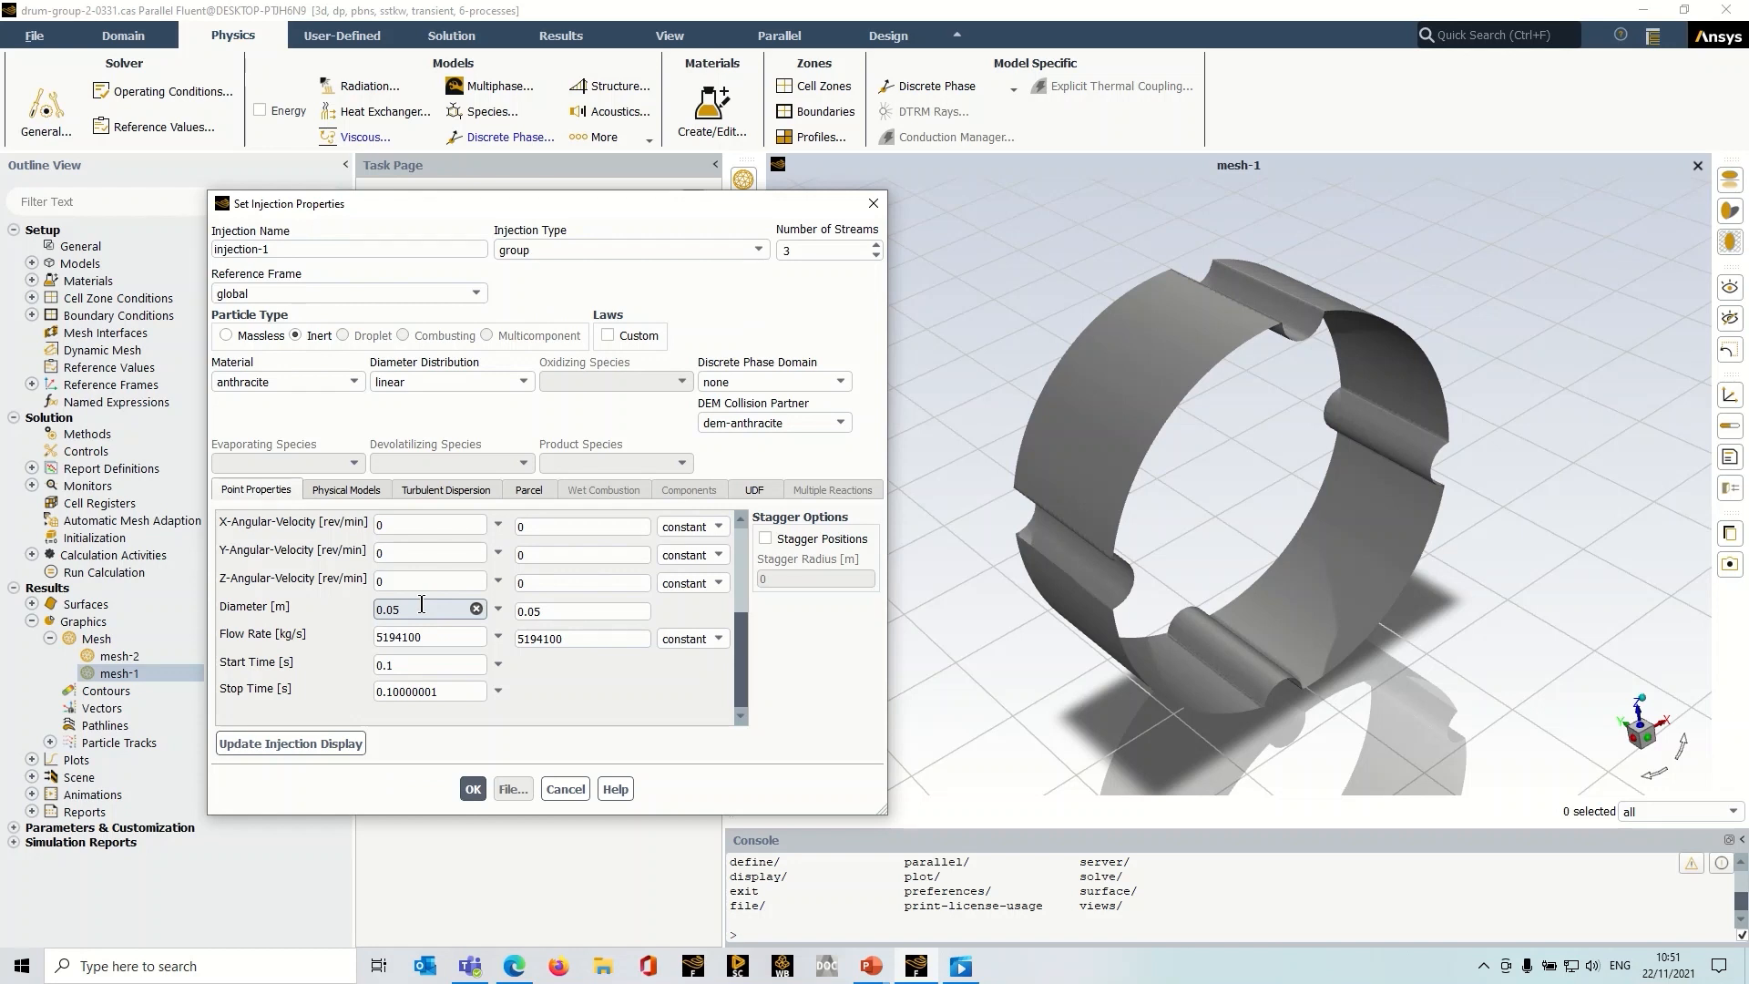
pyautogui.click(424, 664)
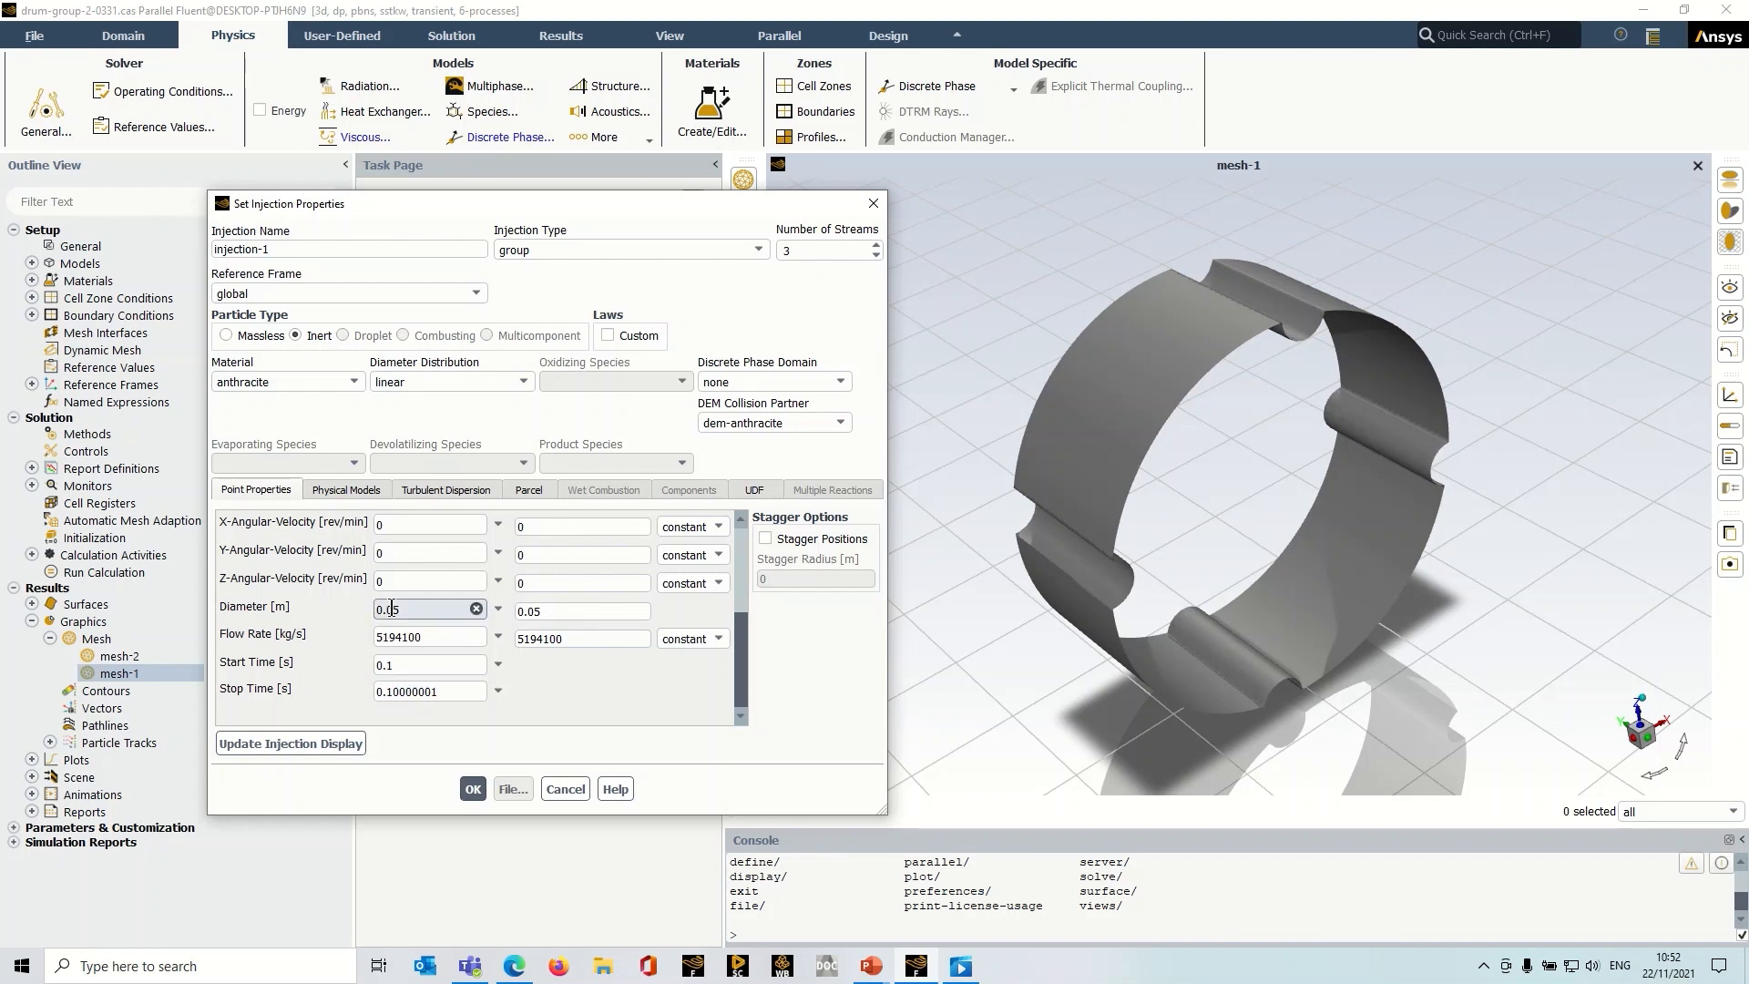
pyautogui.click(429, 638)
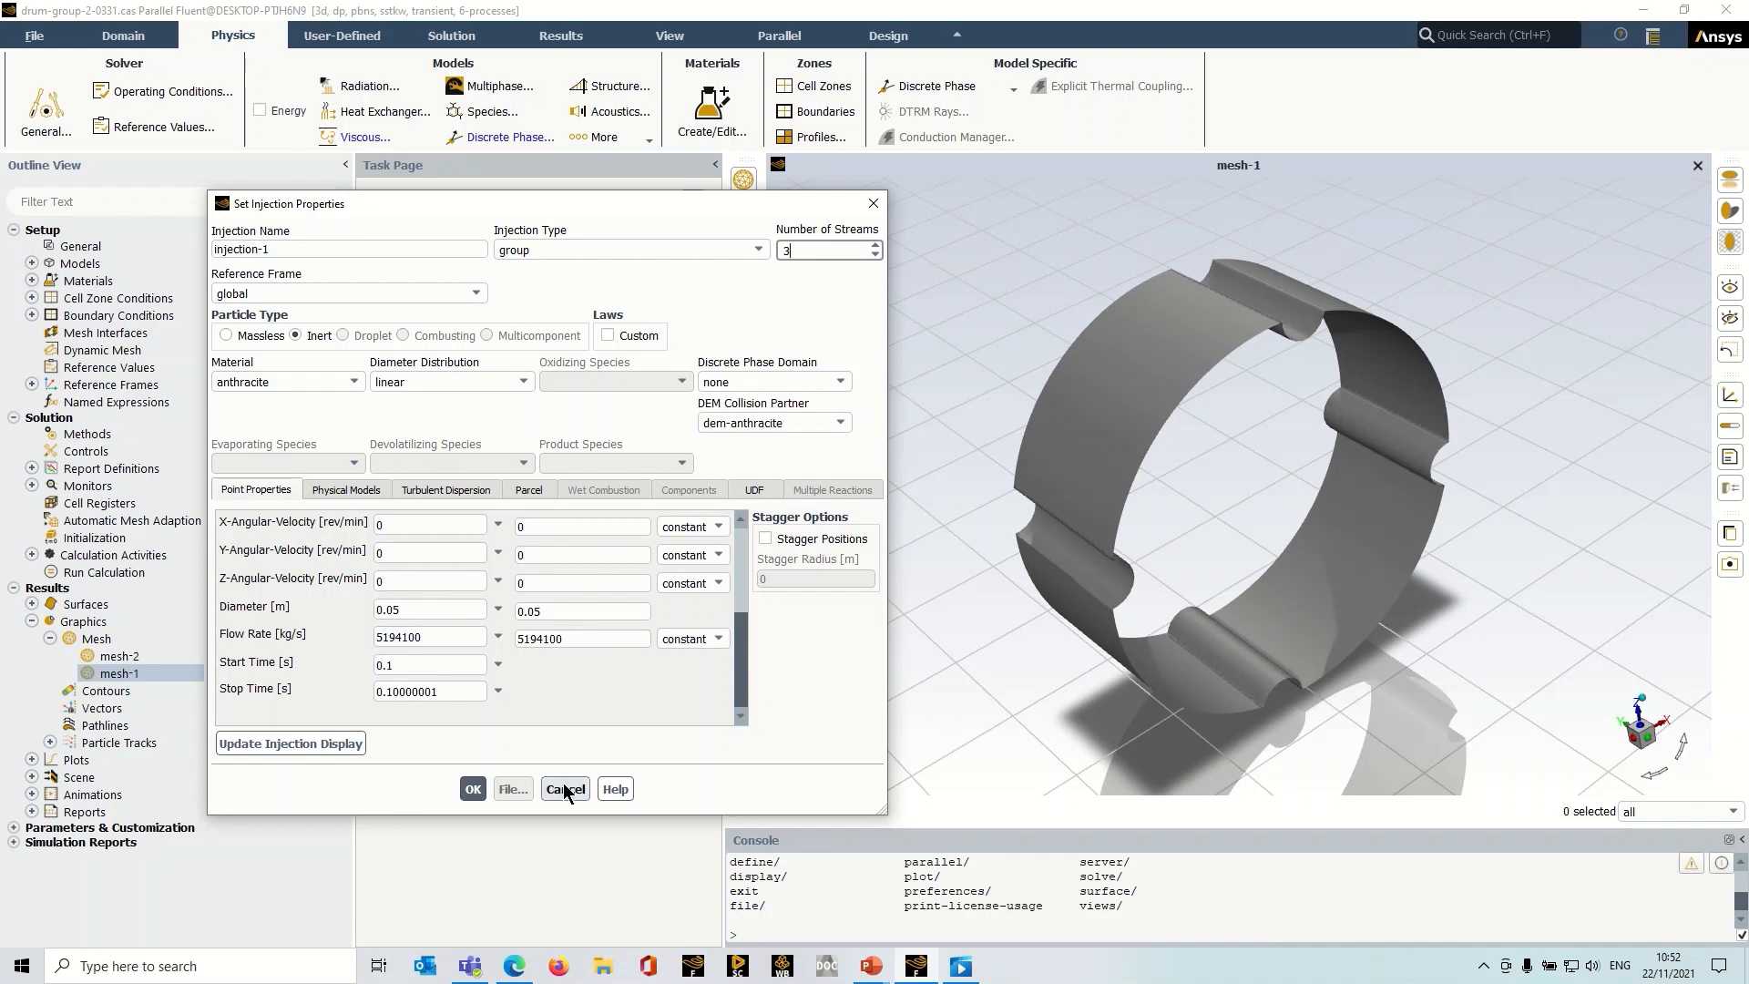
pyautogui.click(759, 249)
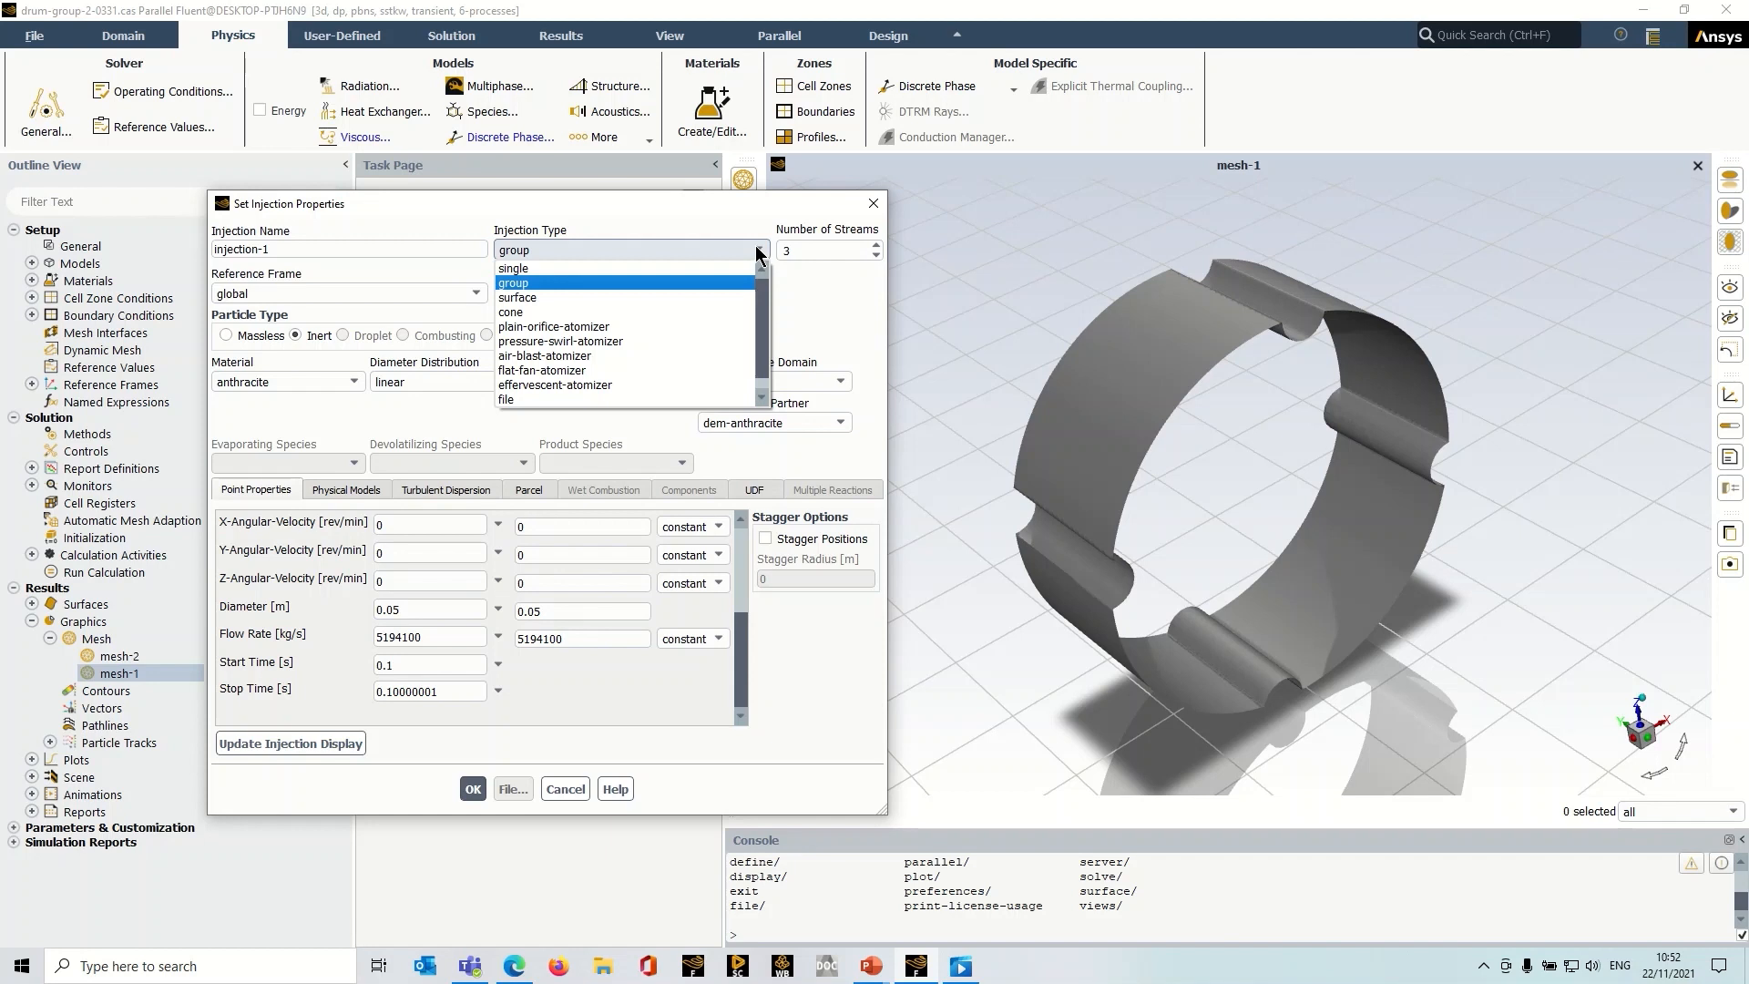
pyautogui.click(512, 282)
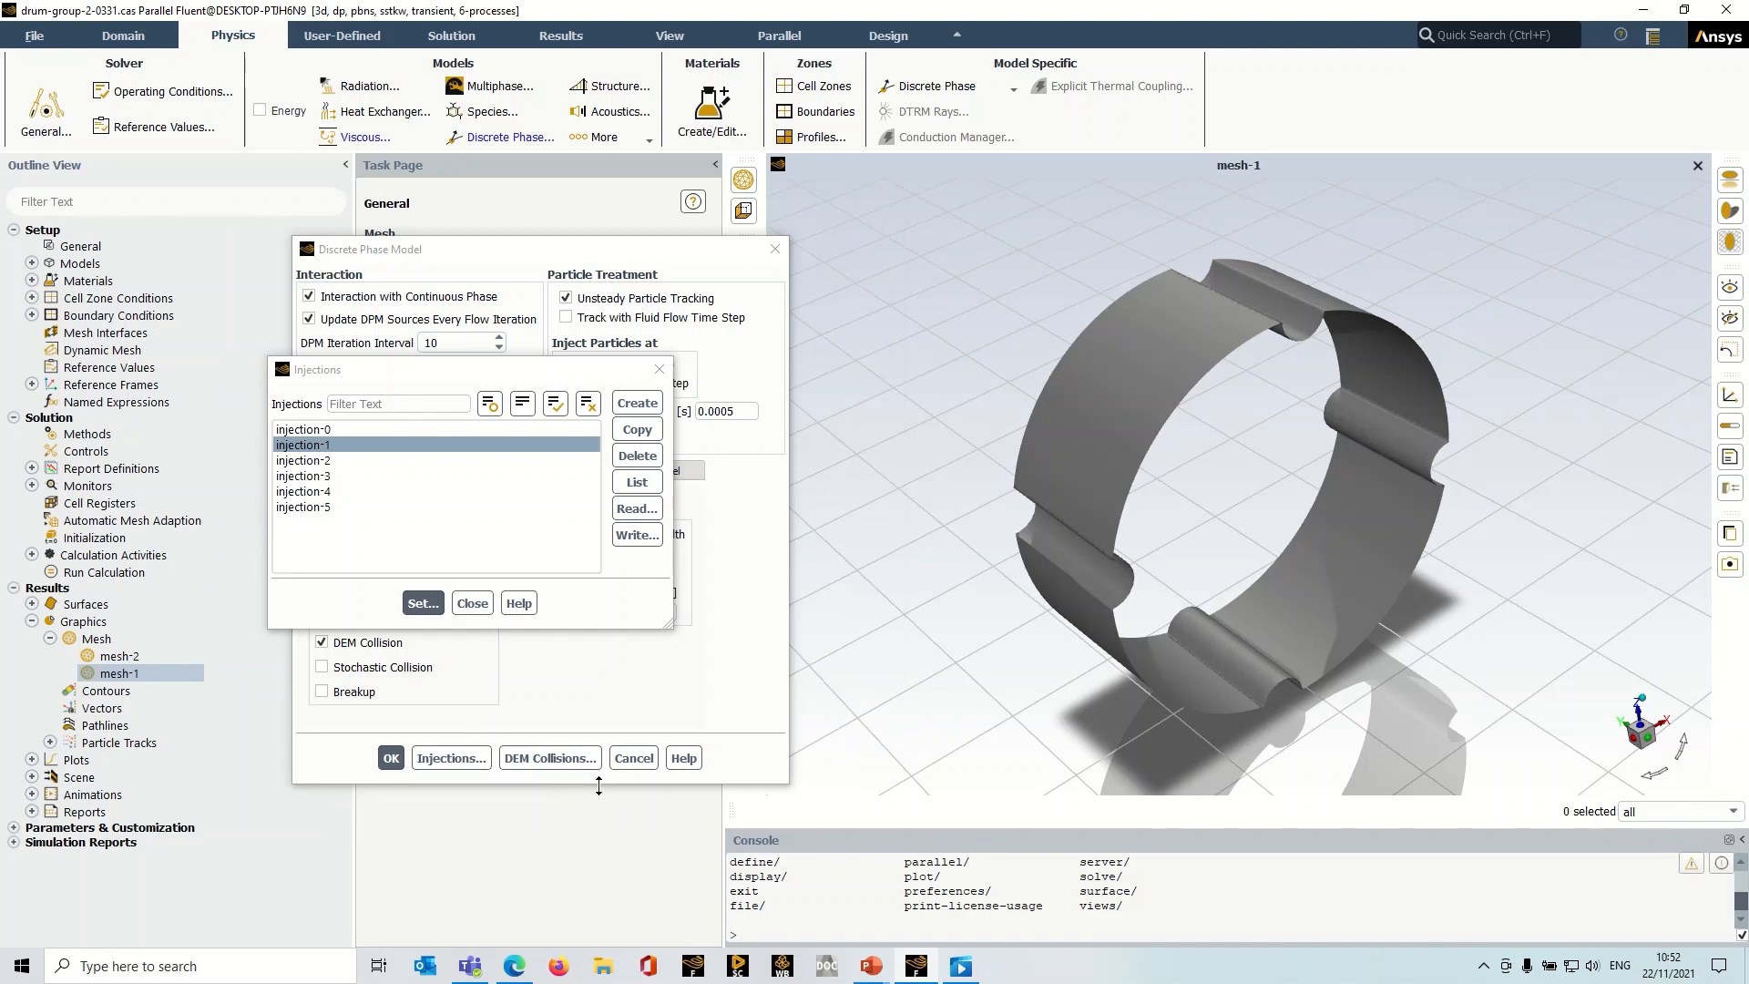
# Close Injections and review unsteady tracking with 0.0005 s particle time step.
pyautogui.click(470, 602)
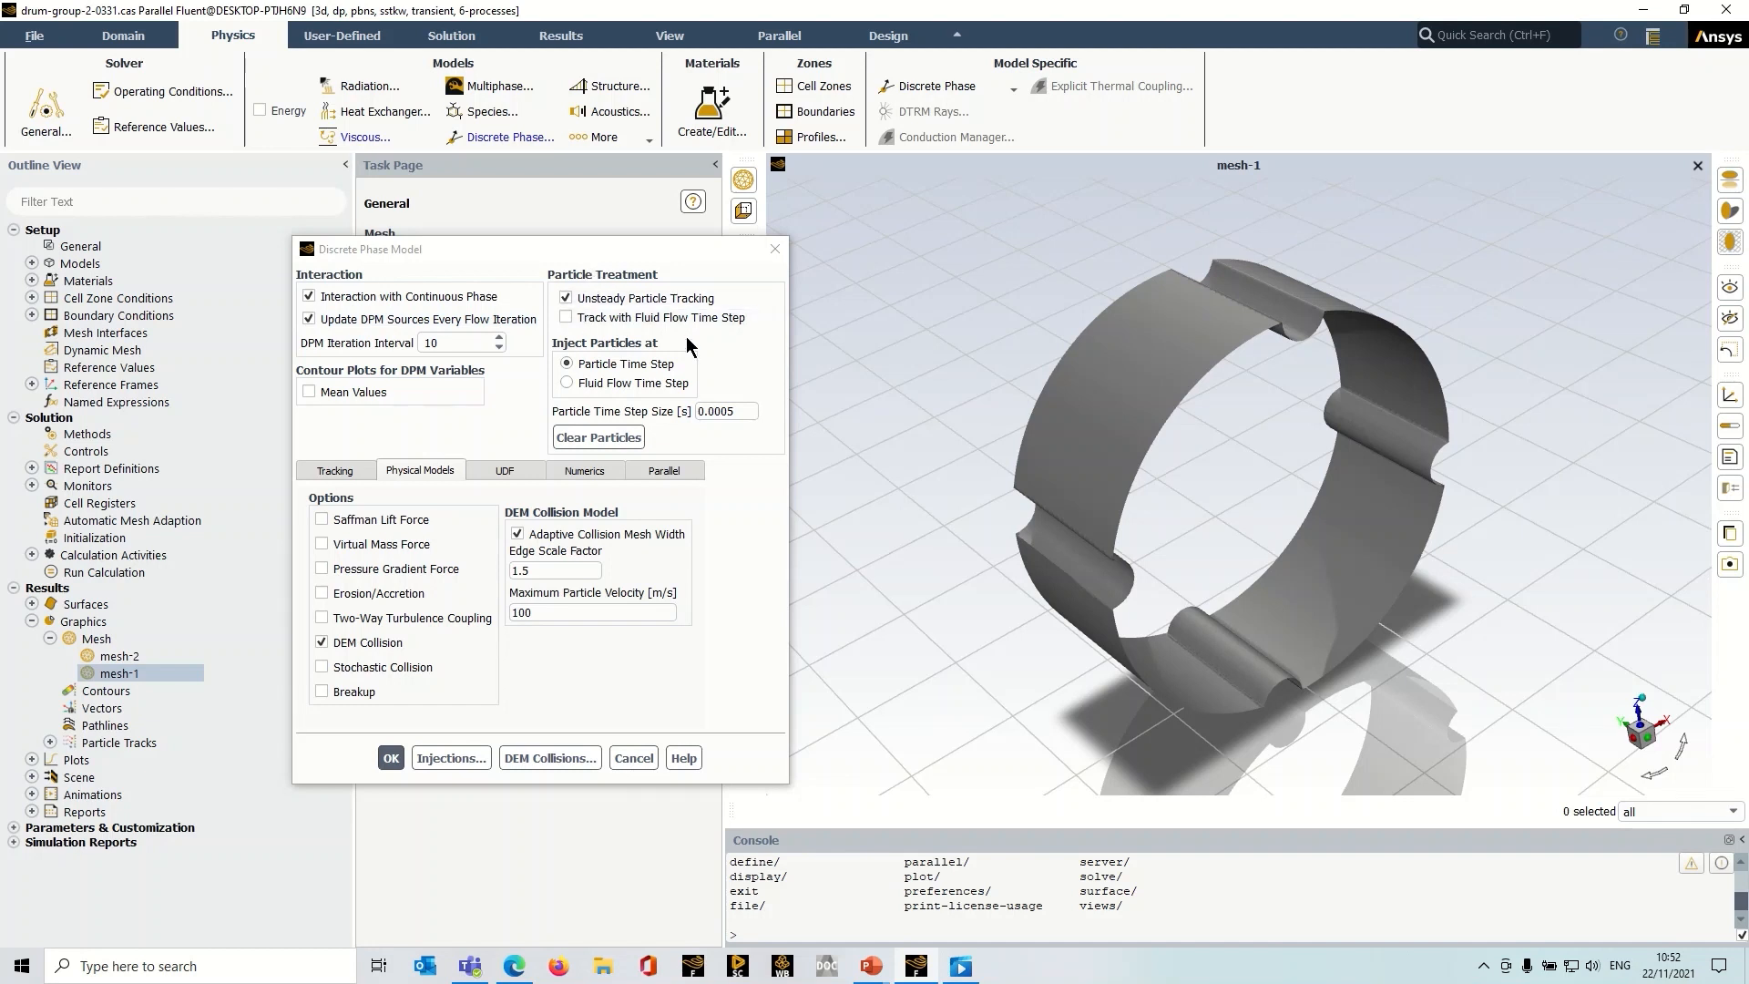
pyautogui.click(565, 298)
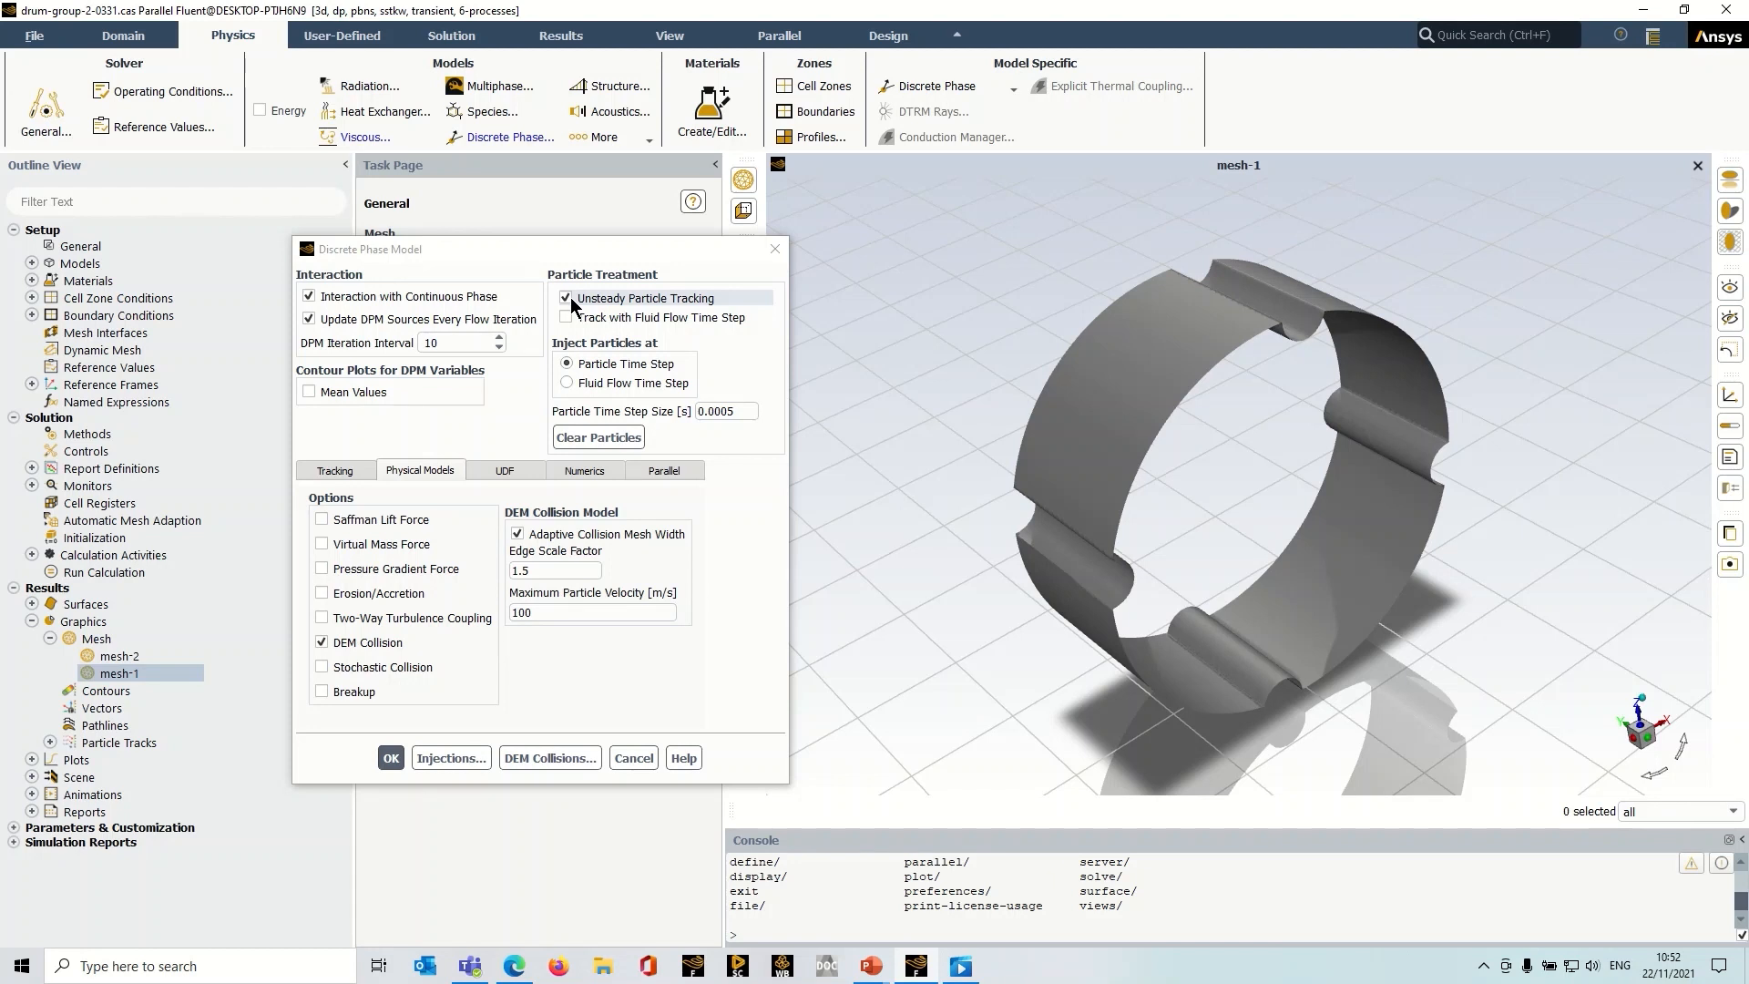
pyautogui.moveTo(666, 309)
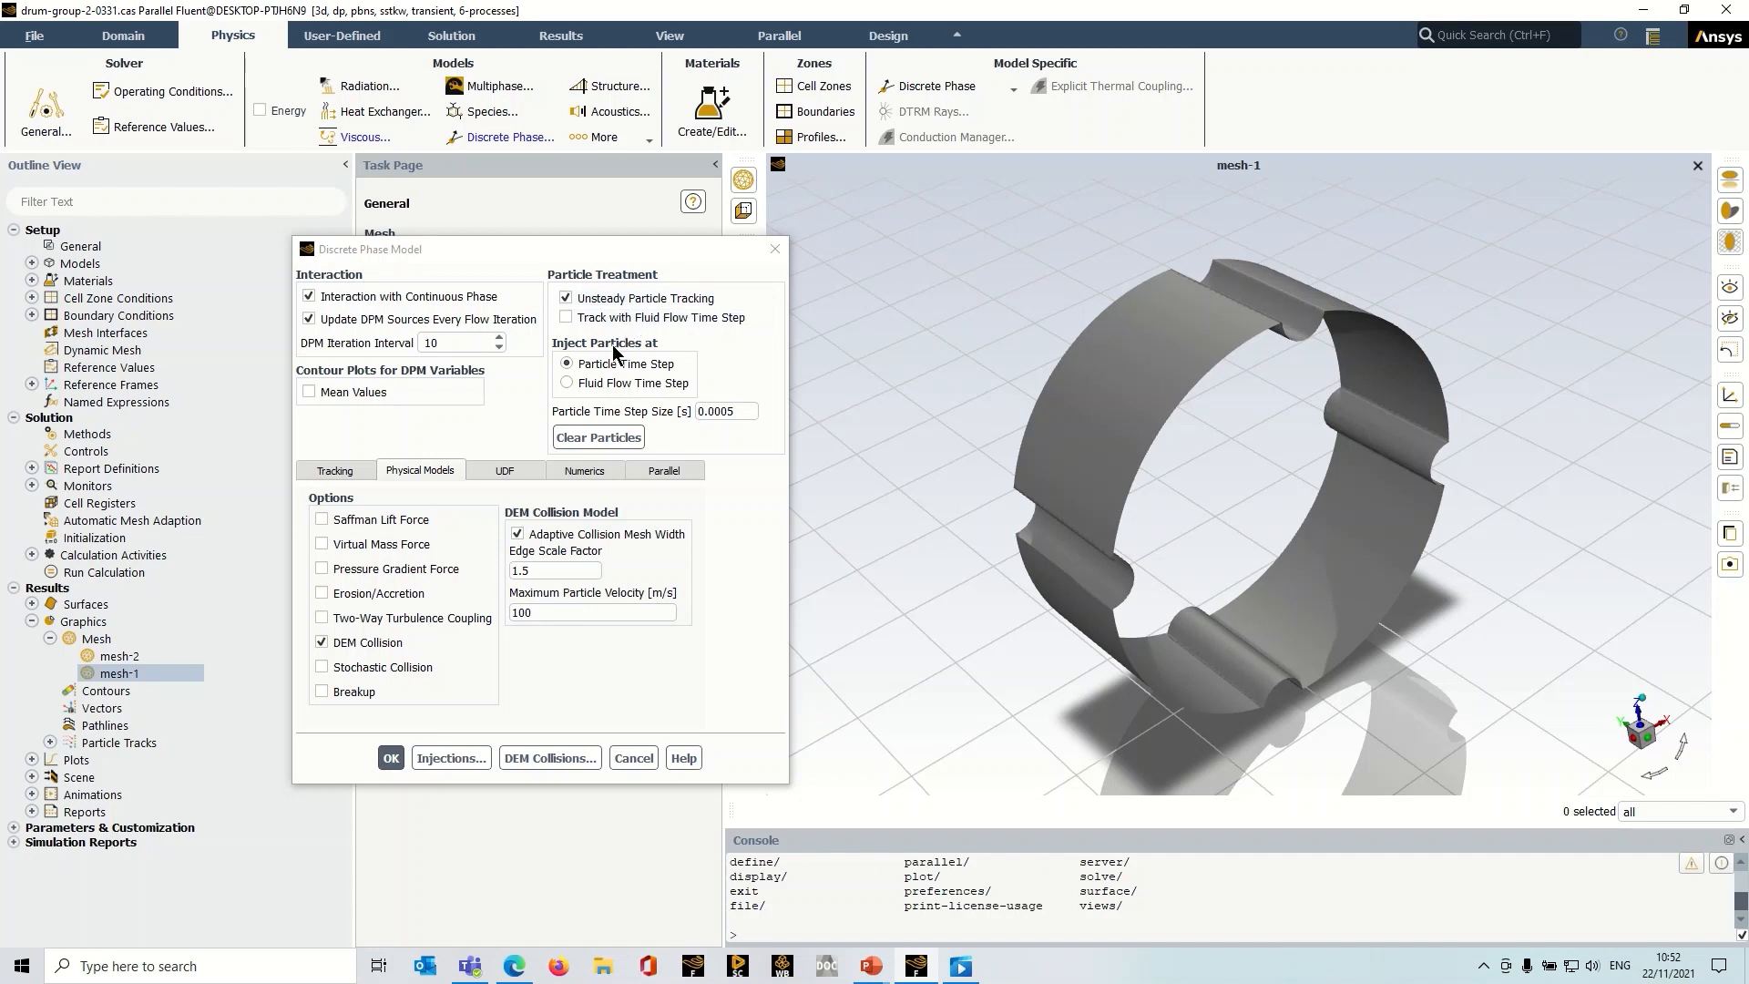
pyautogui.moveTo(618, 354)
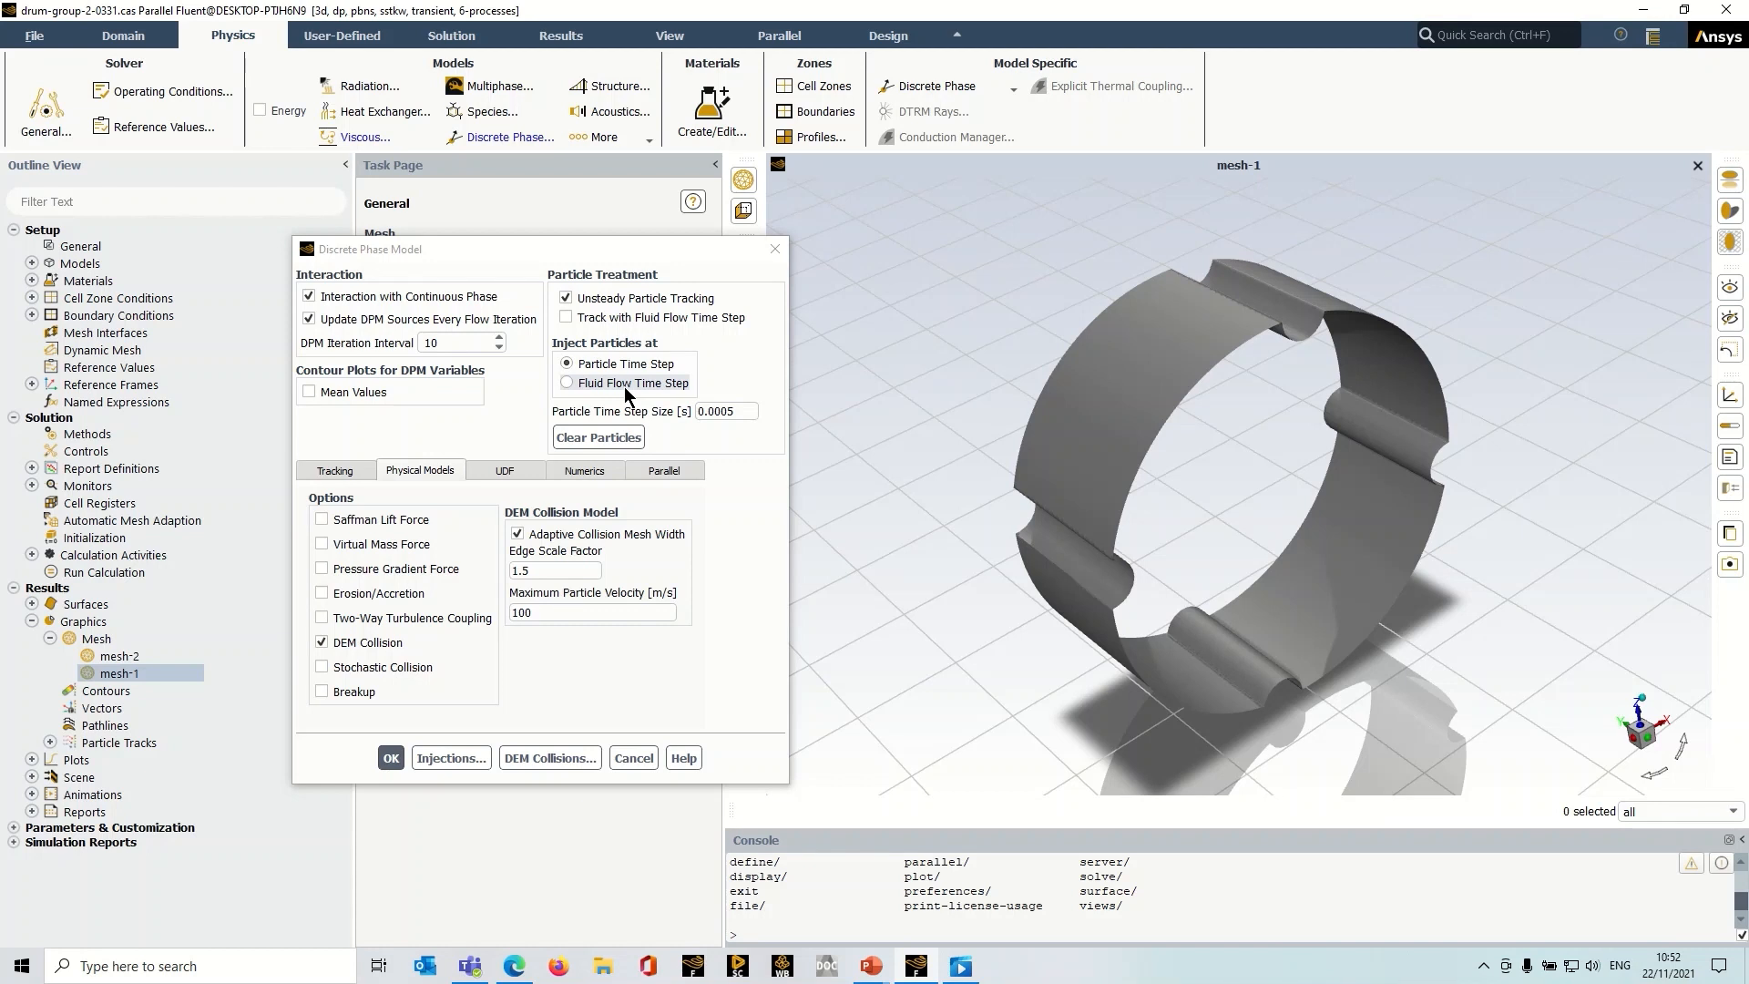
pyautogui.moveTo(627, 392)
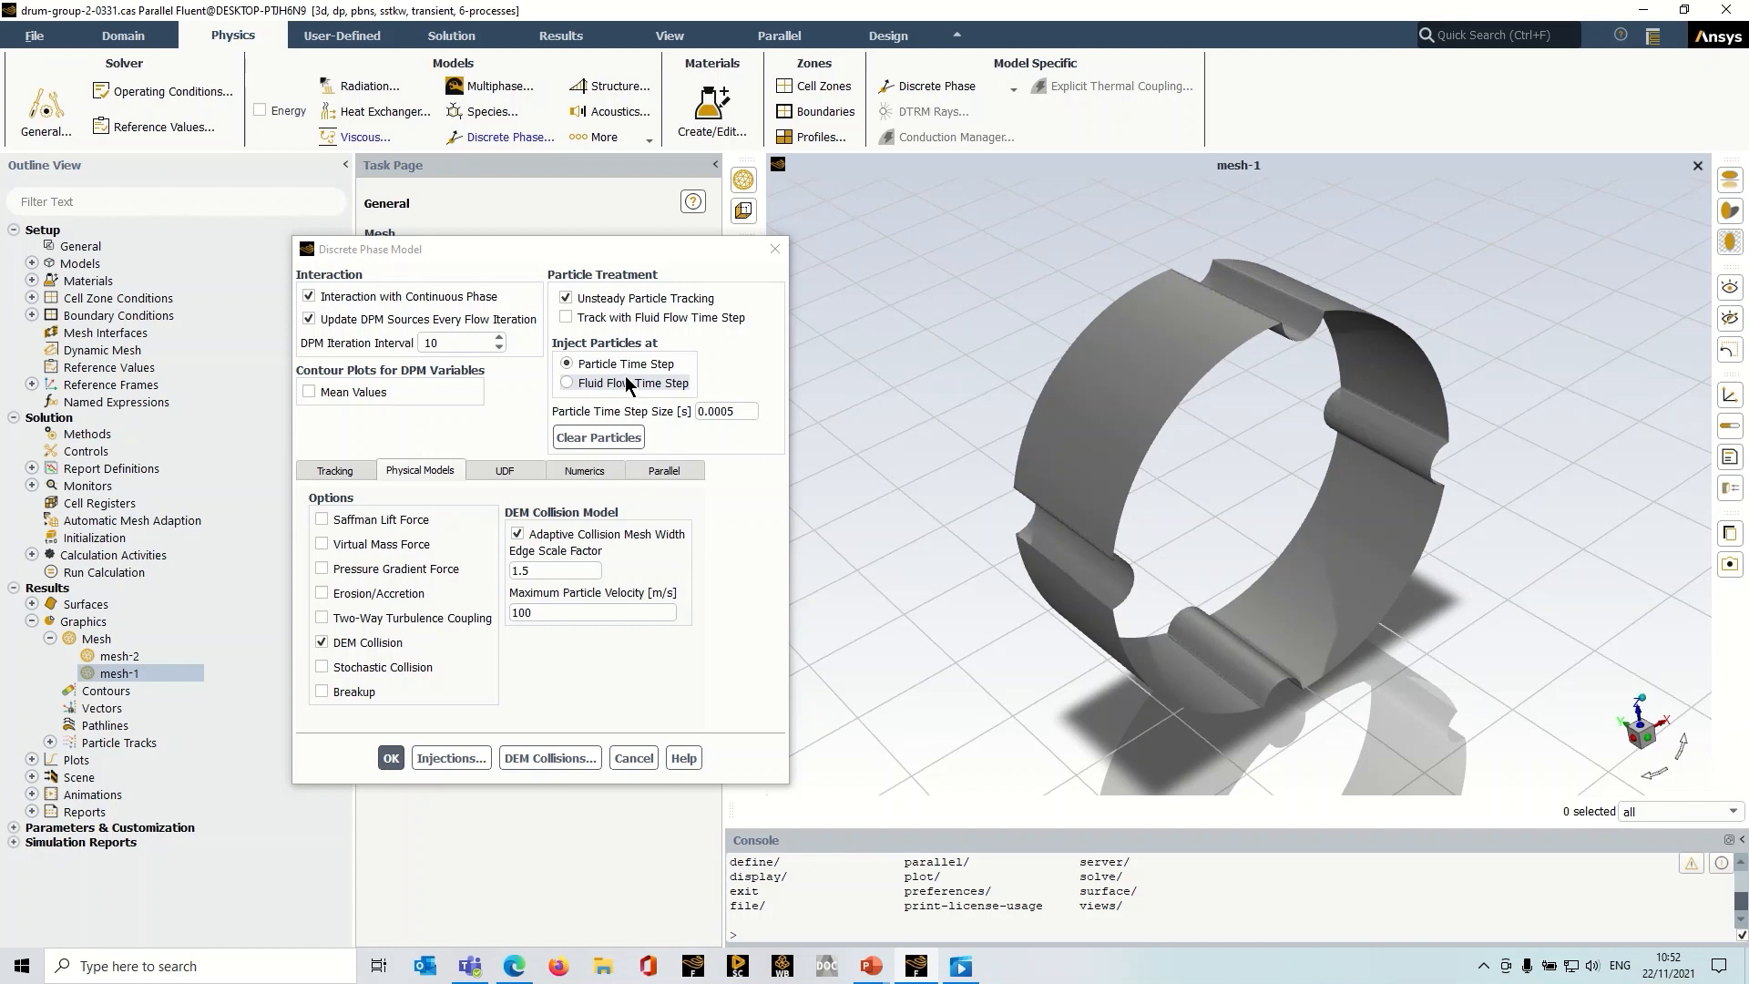
pyautogui.moveTo(630, 384)
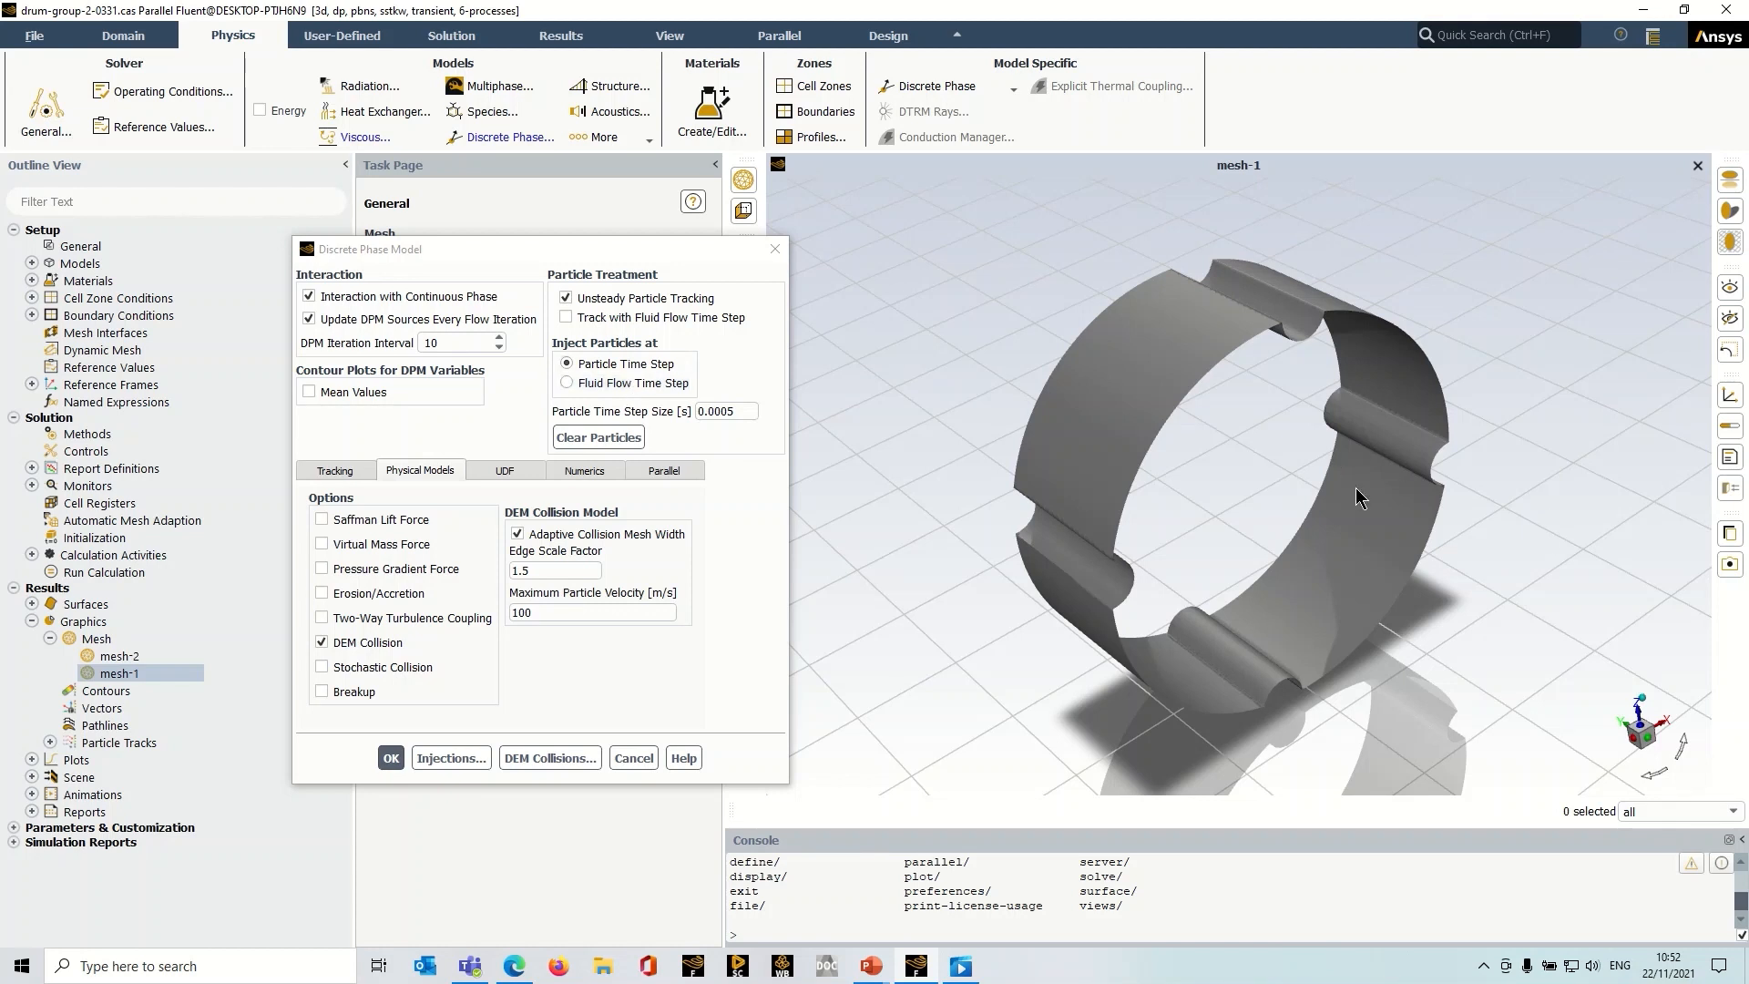
pyautogui.moveTo(1213, 553)
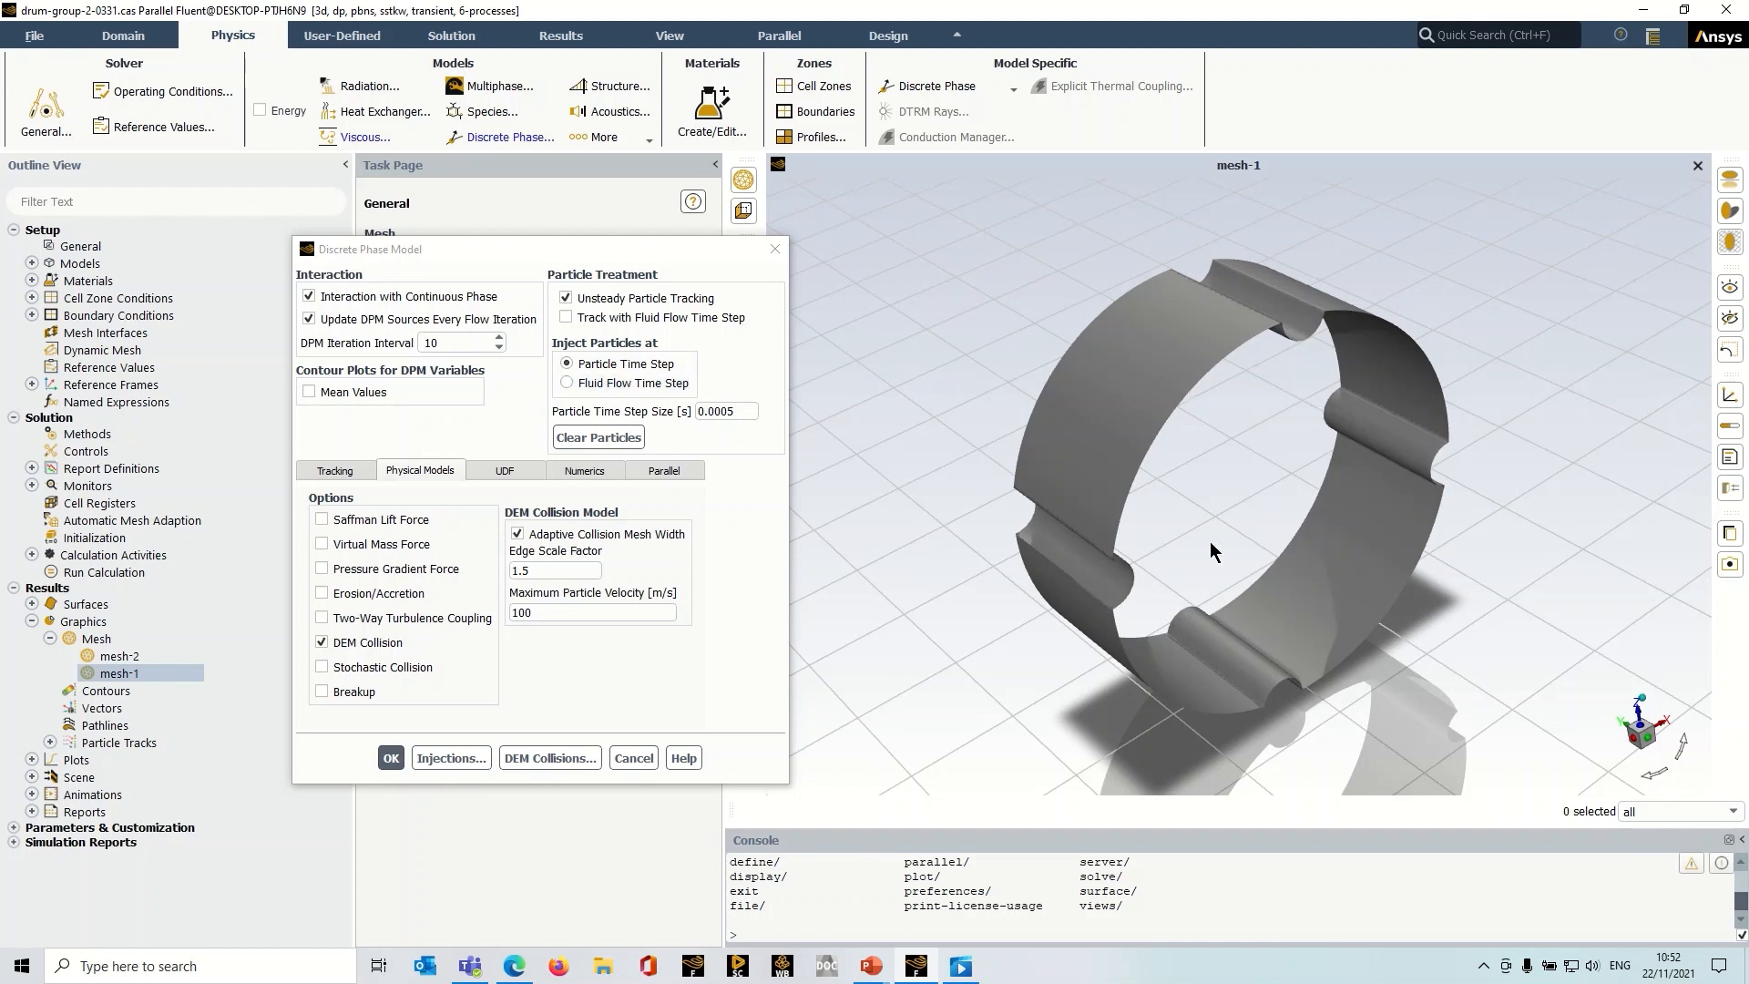
pyautogui.moveTo(368, 248); pyautogui.dragTo(475, 258)
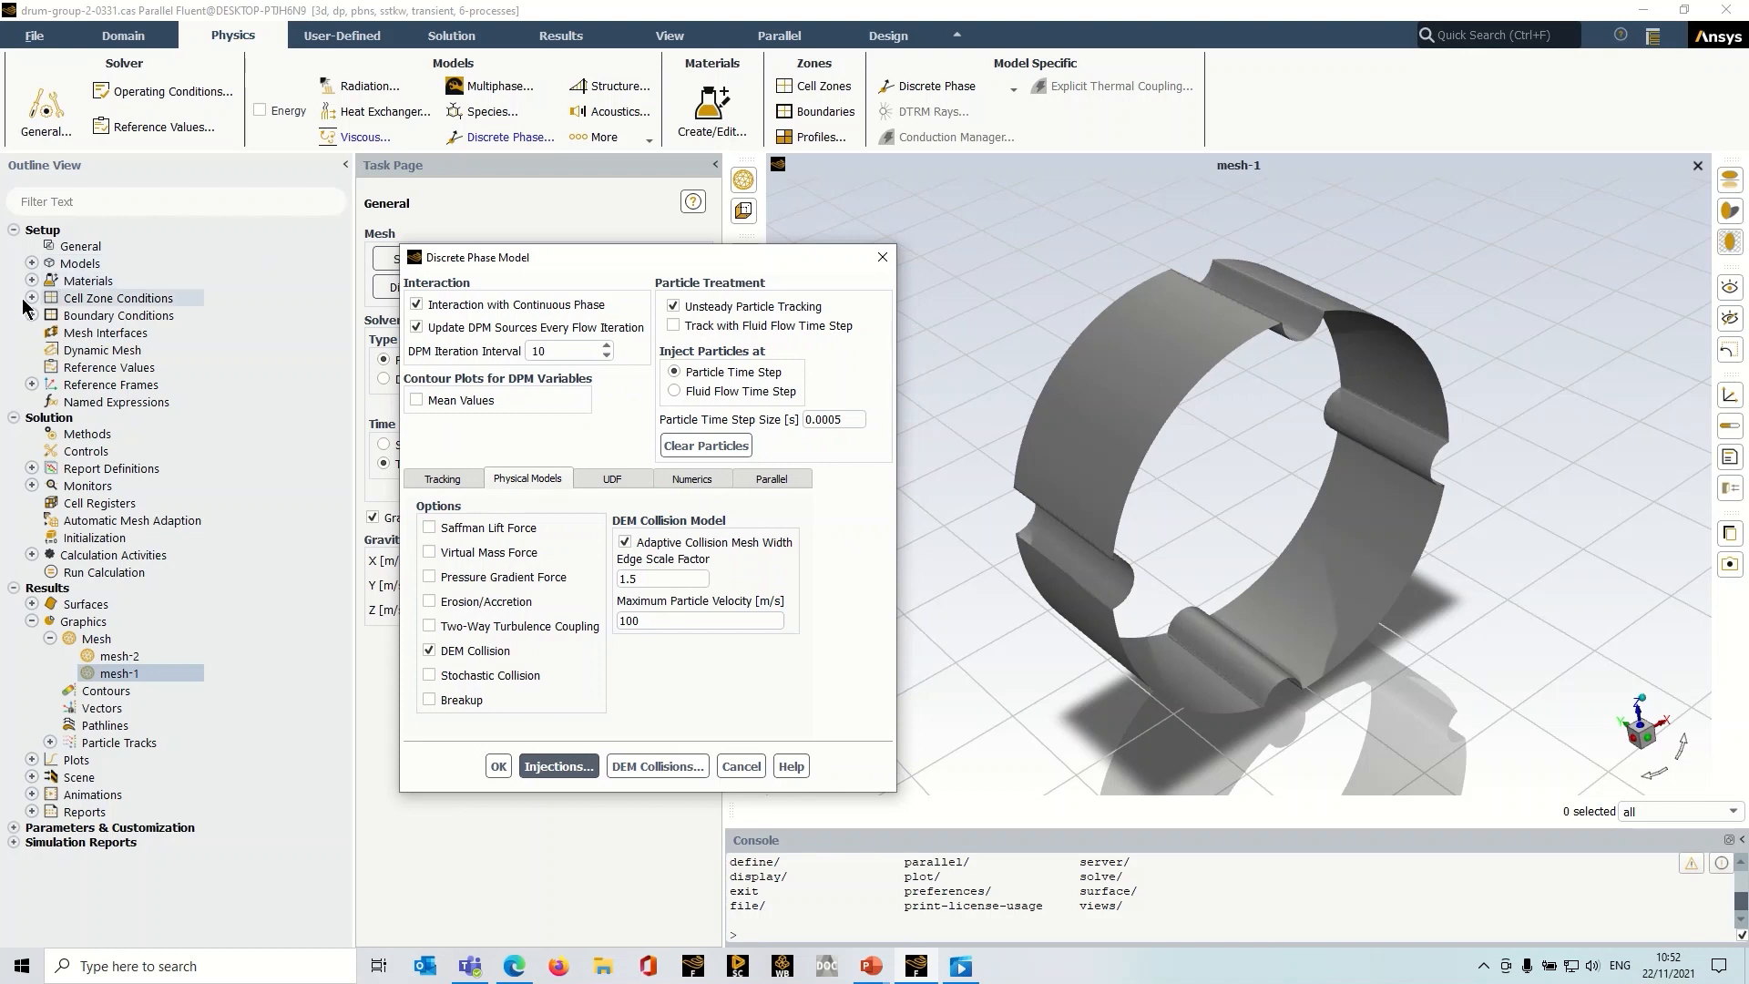
# Enable mesh motion on the solid cell zone, rotating 60 rev/min about Y.
pyautogui.click(50, 298)
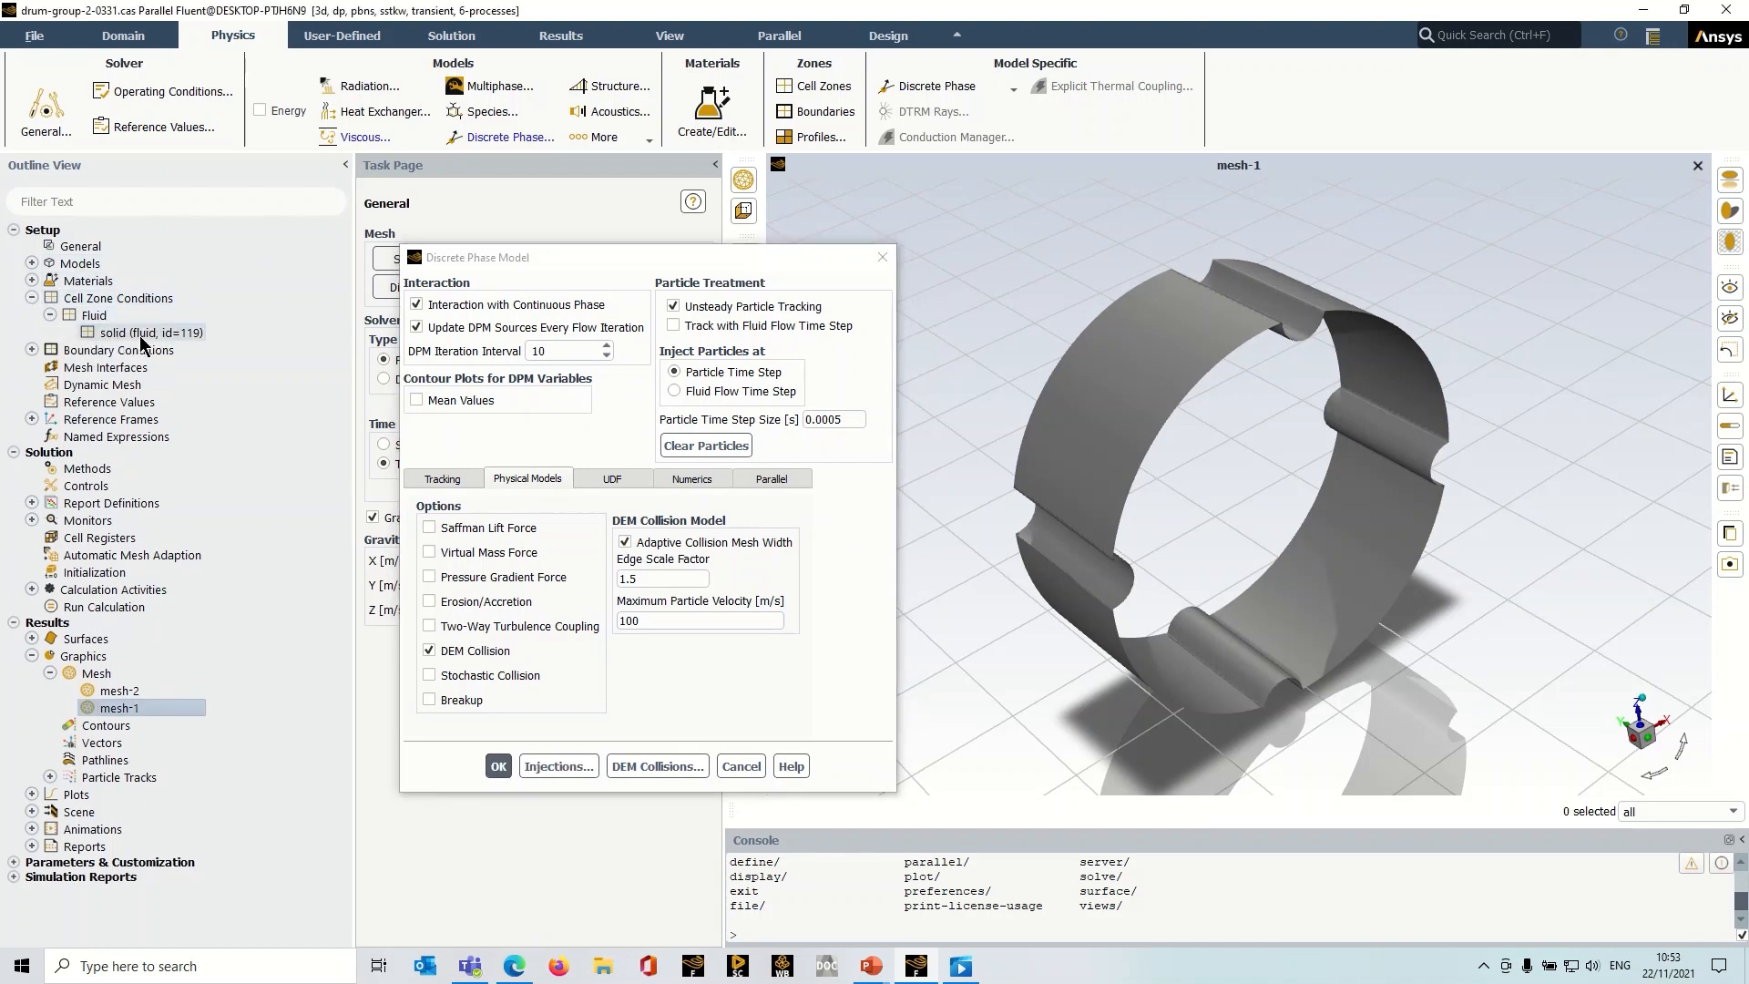
pyautogui.click(149, 332)
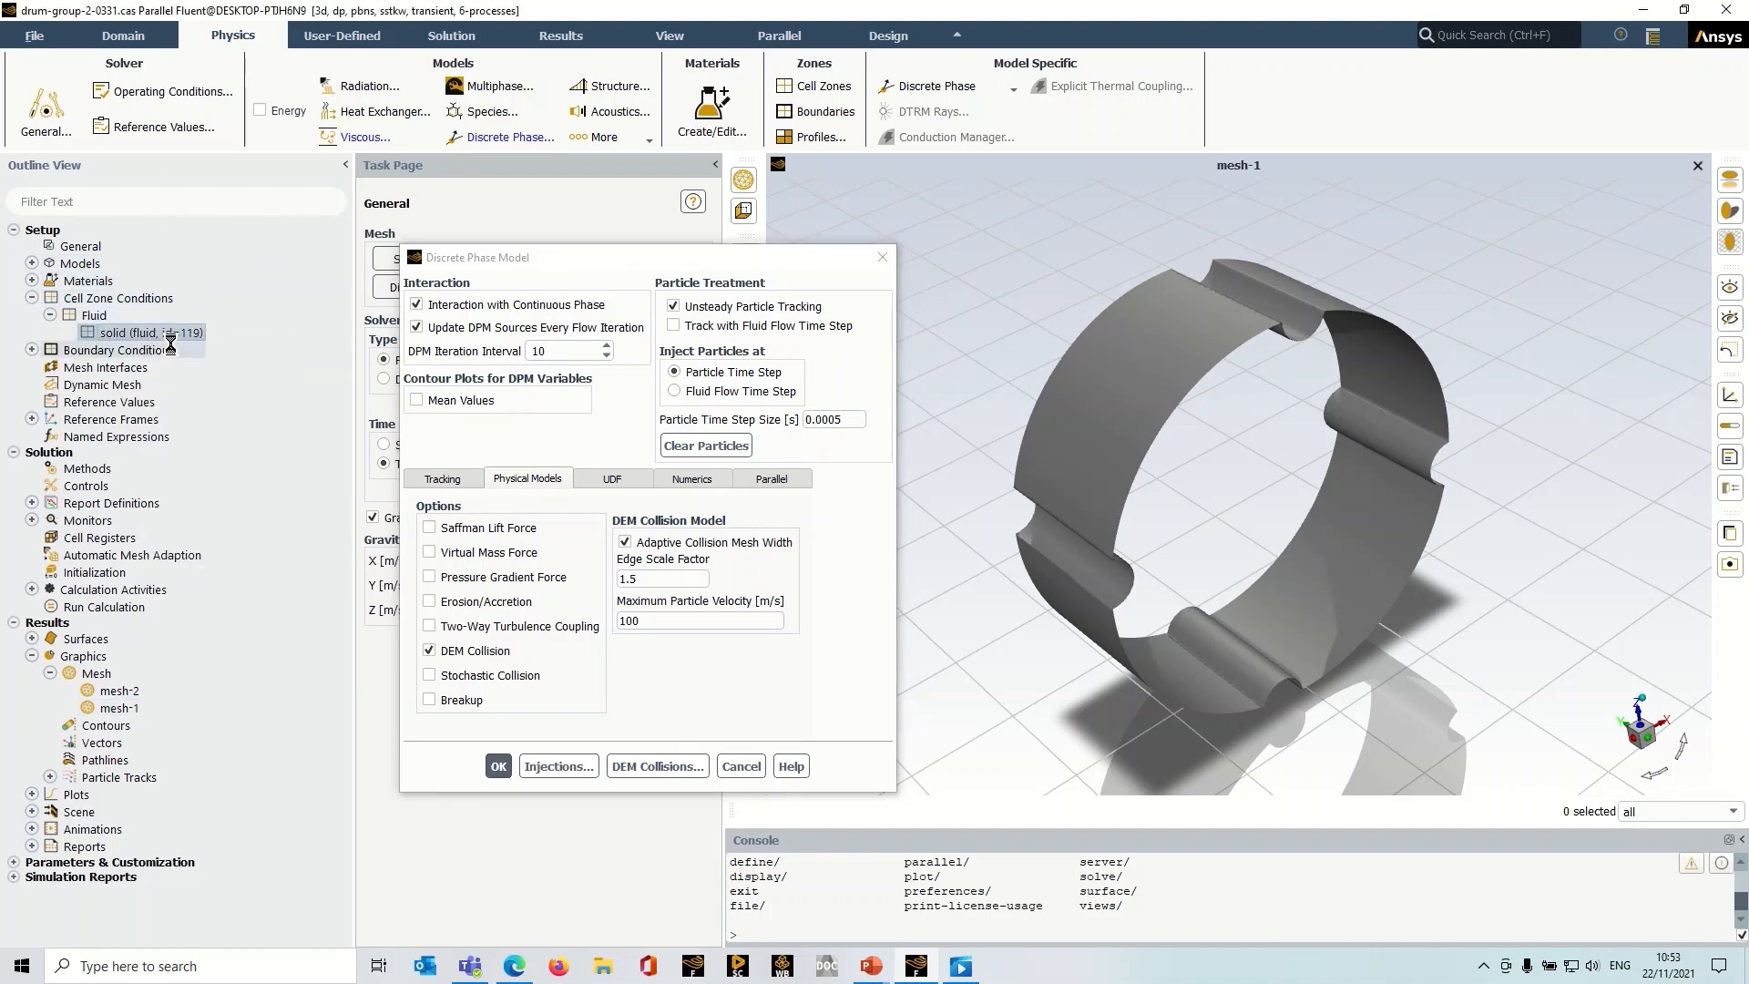
pyautogui.doubleClick(143, 333)
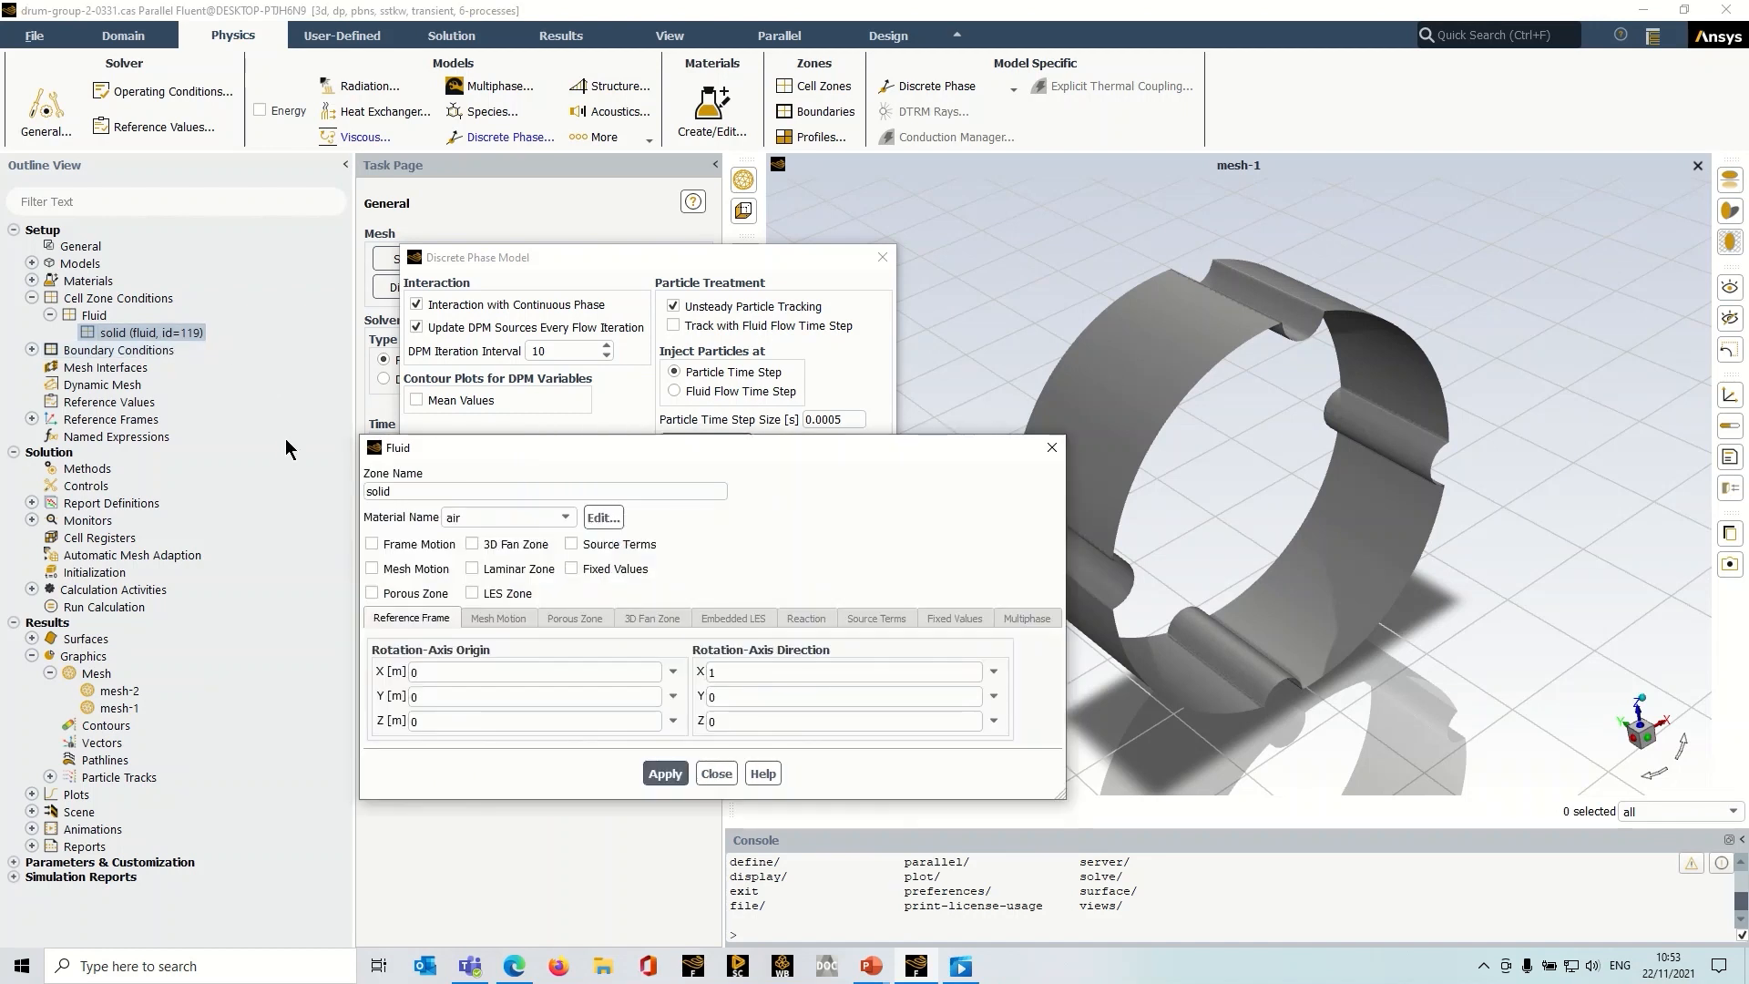
pyautogui.click(530, 696)
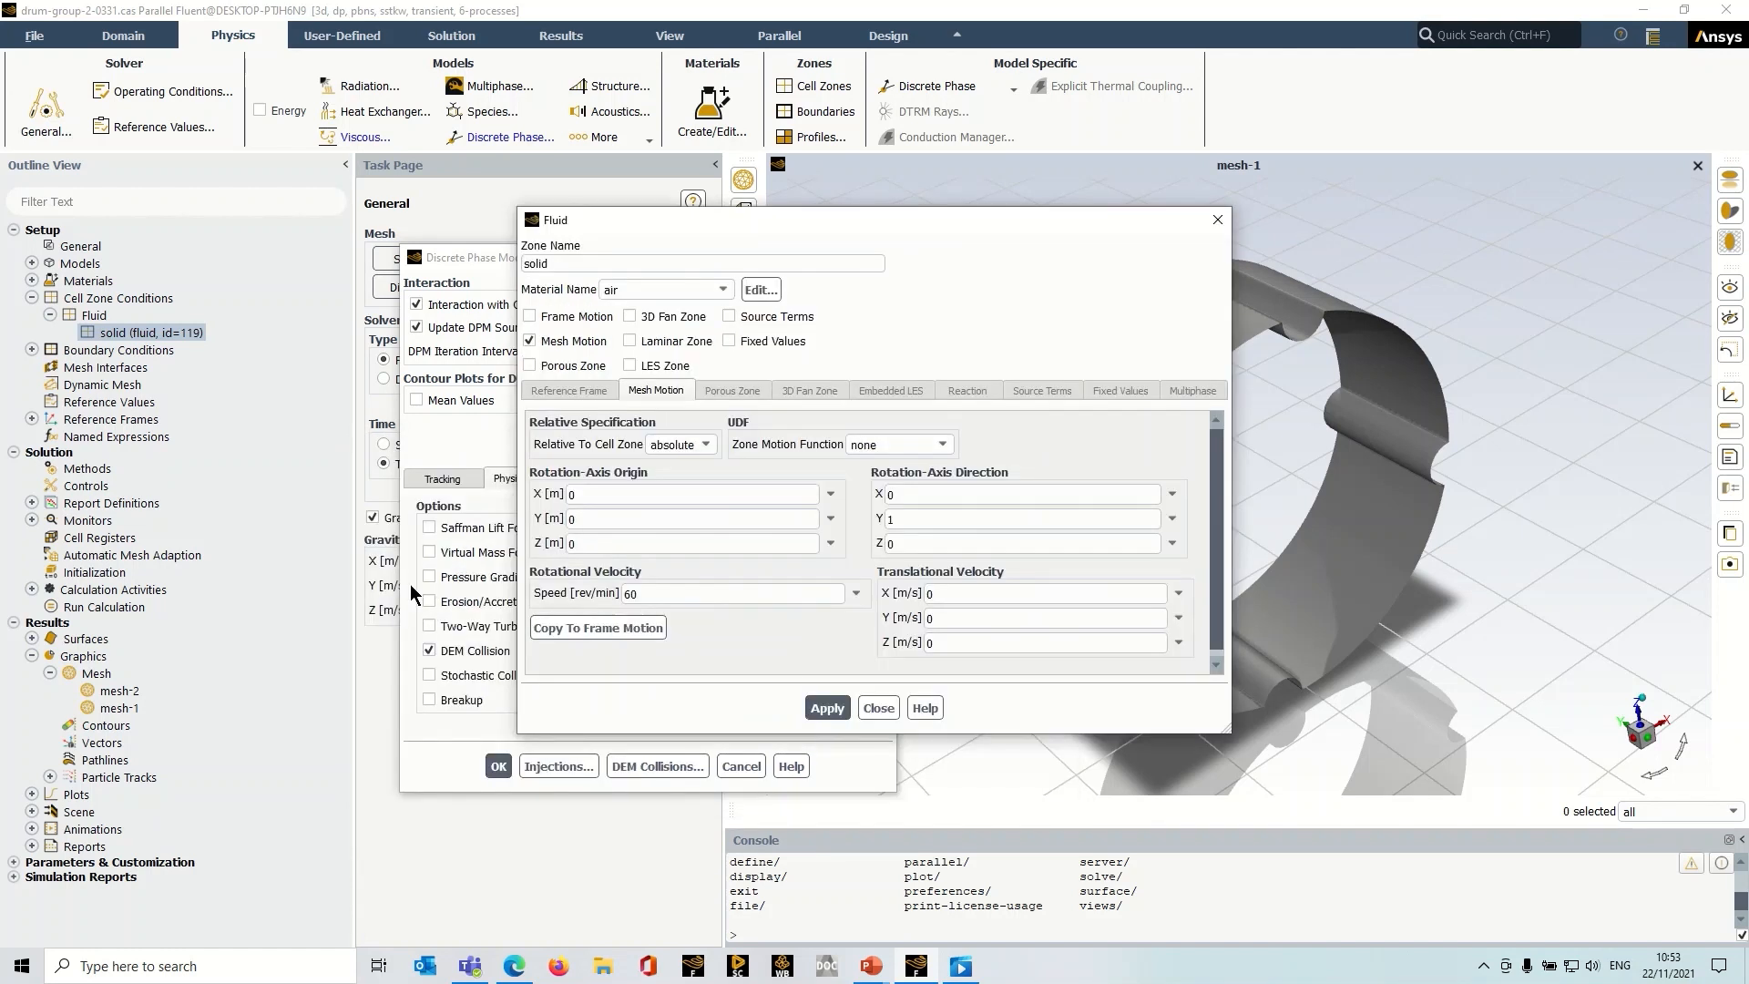
pyautogui.click(680, 543)
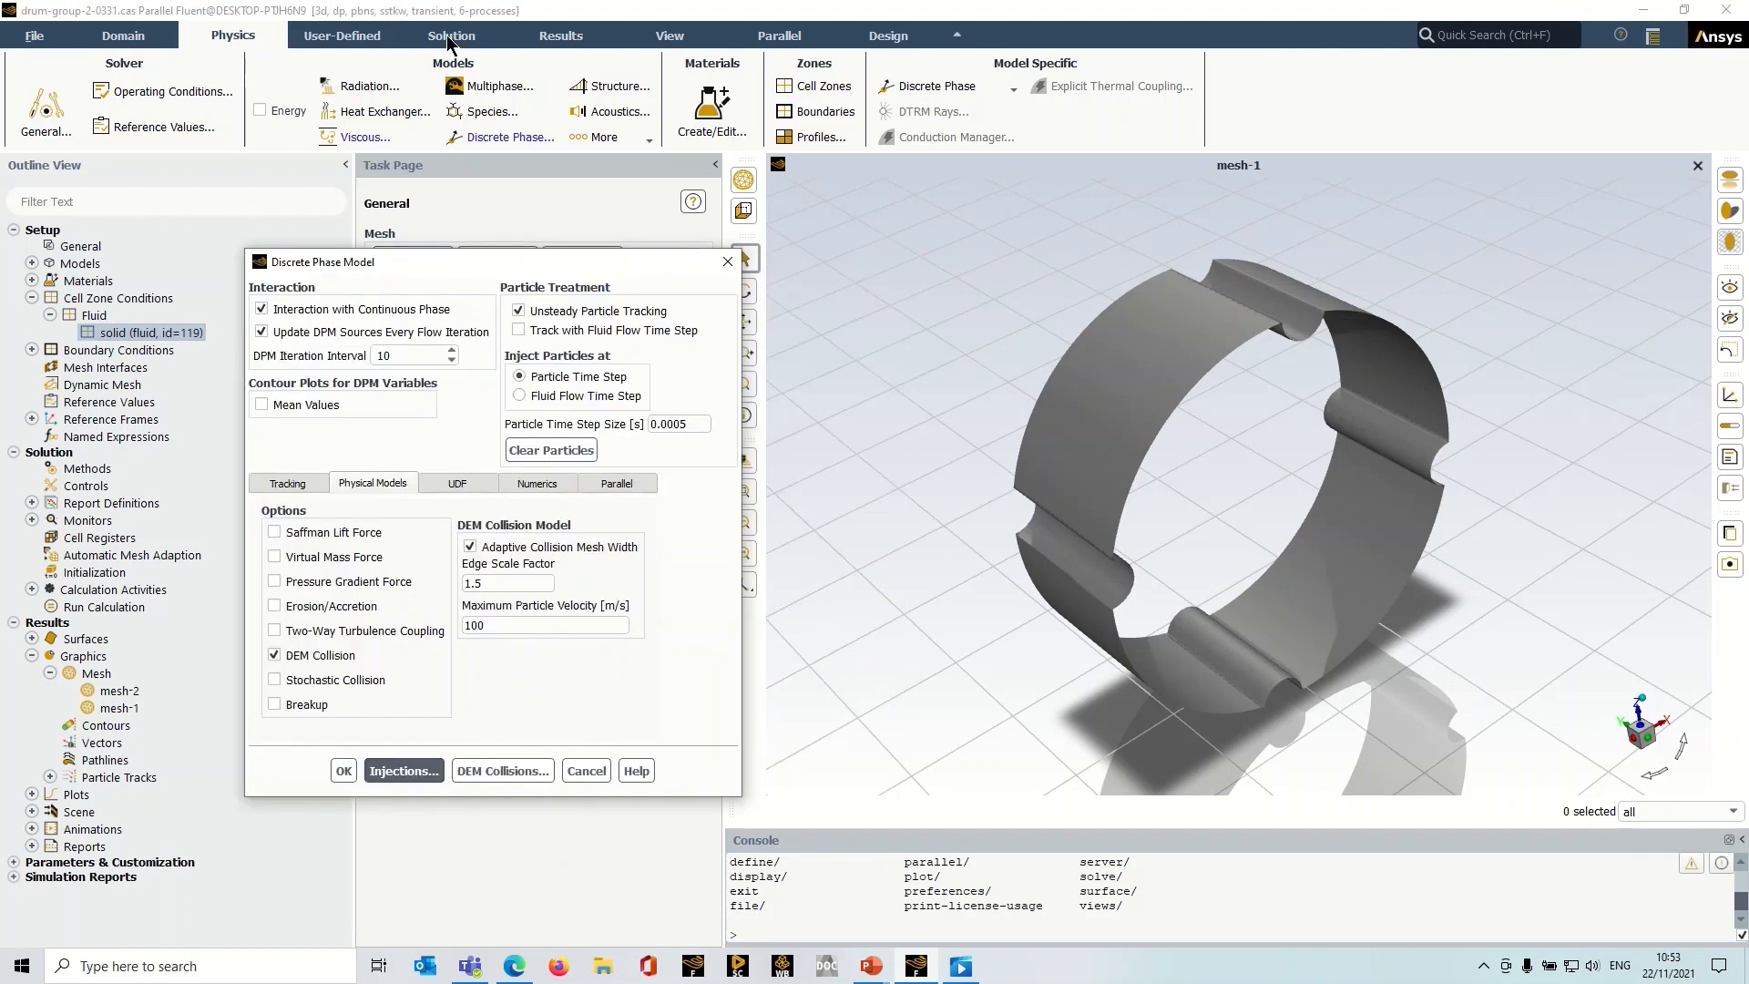
# Compare the 0.005 s flow time step with the 0.0005 s particle time step.
pyautogui.click(451, 34)
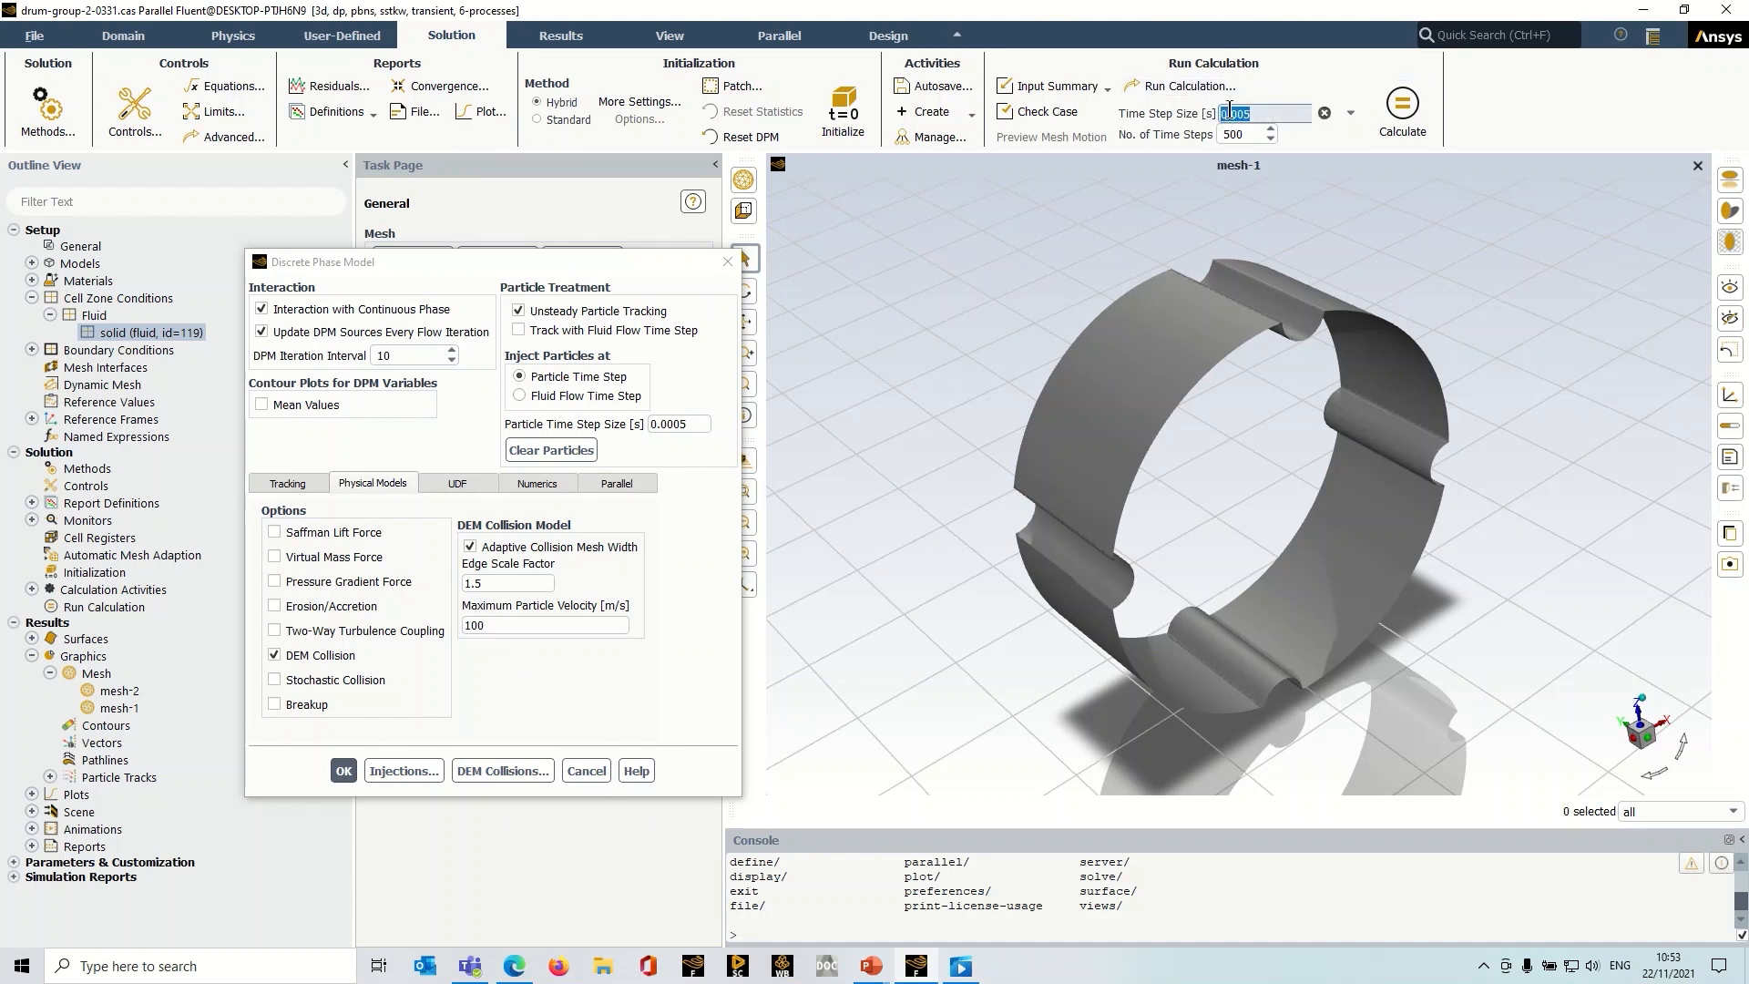
pyautogui.moveTo(1249, 113)
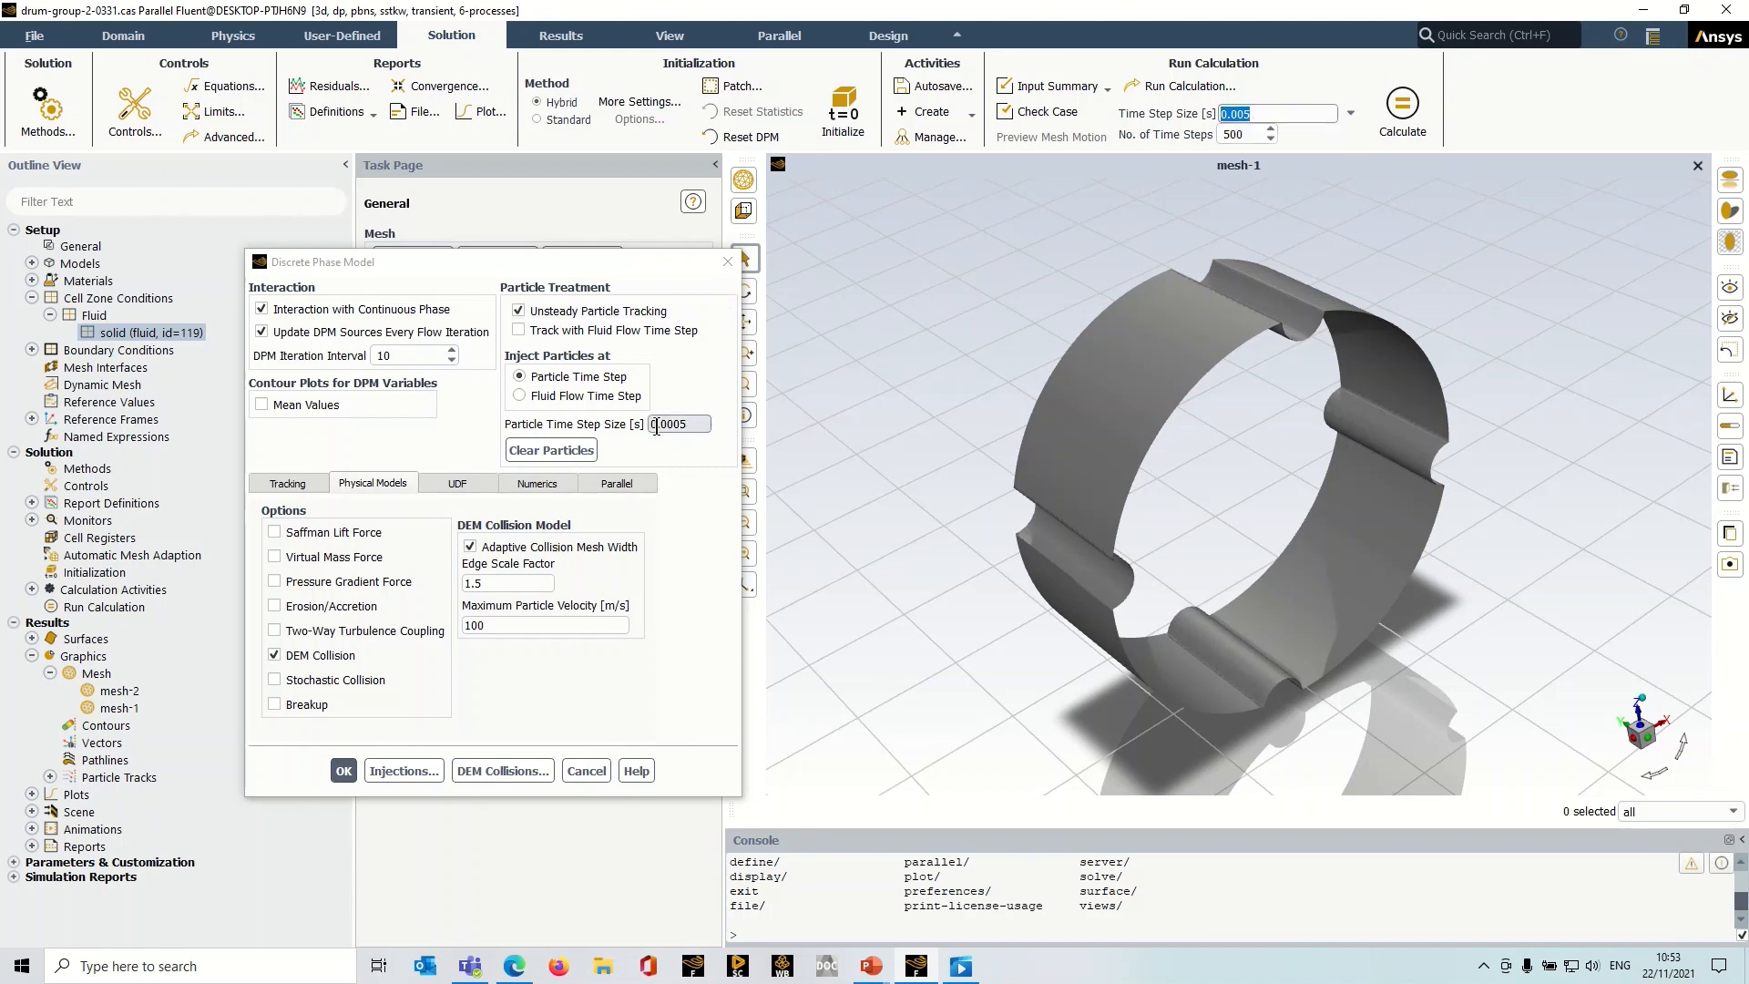
pyautogui.write('0.000')
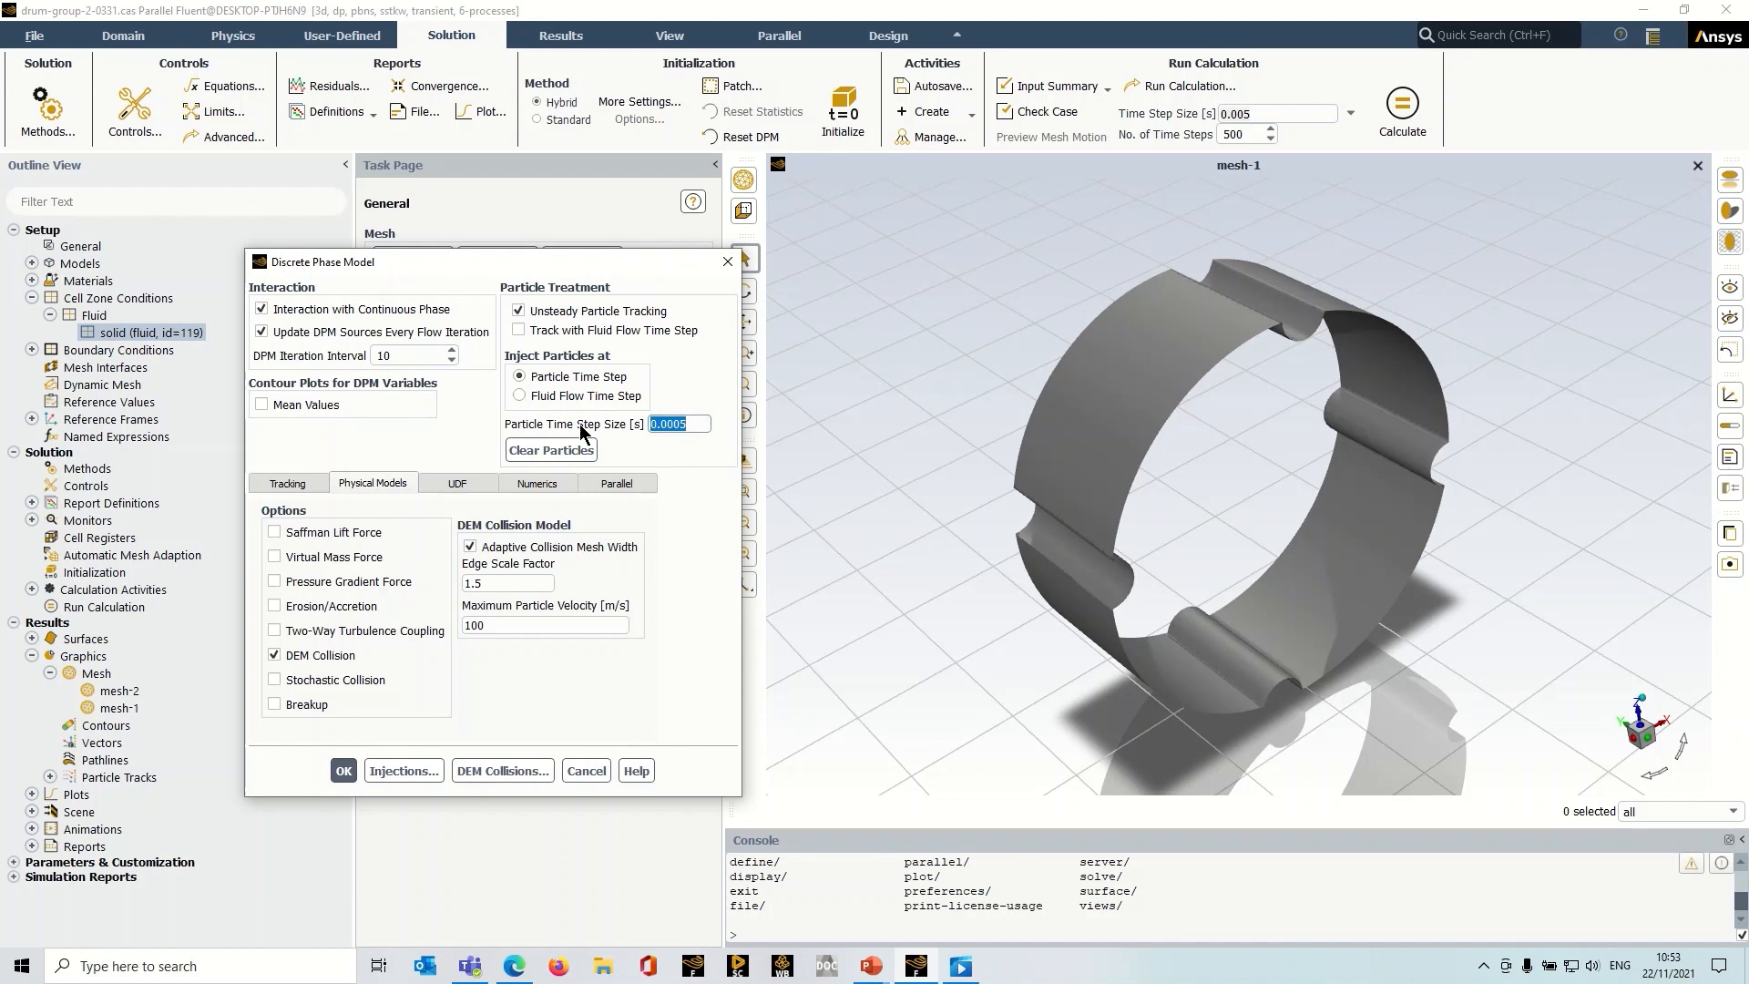
pyautogui.click(676, 422)
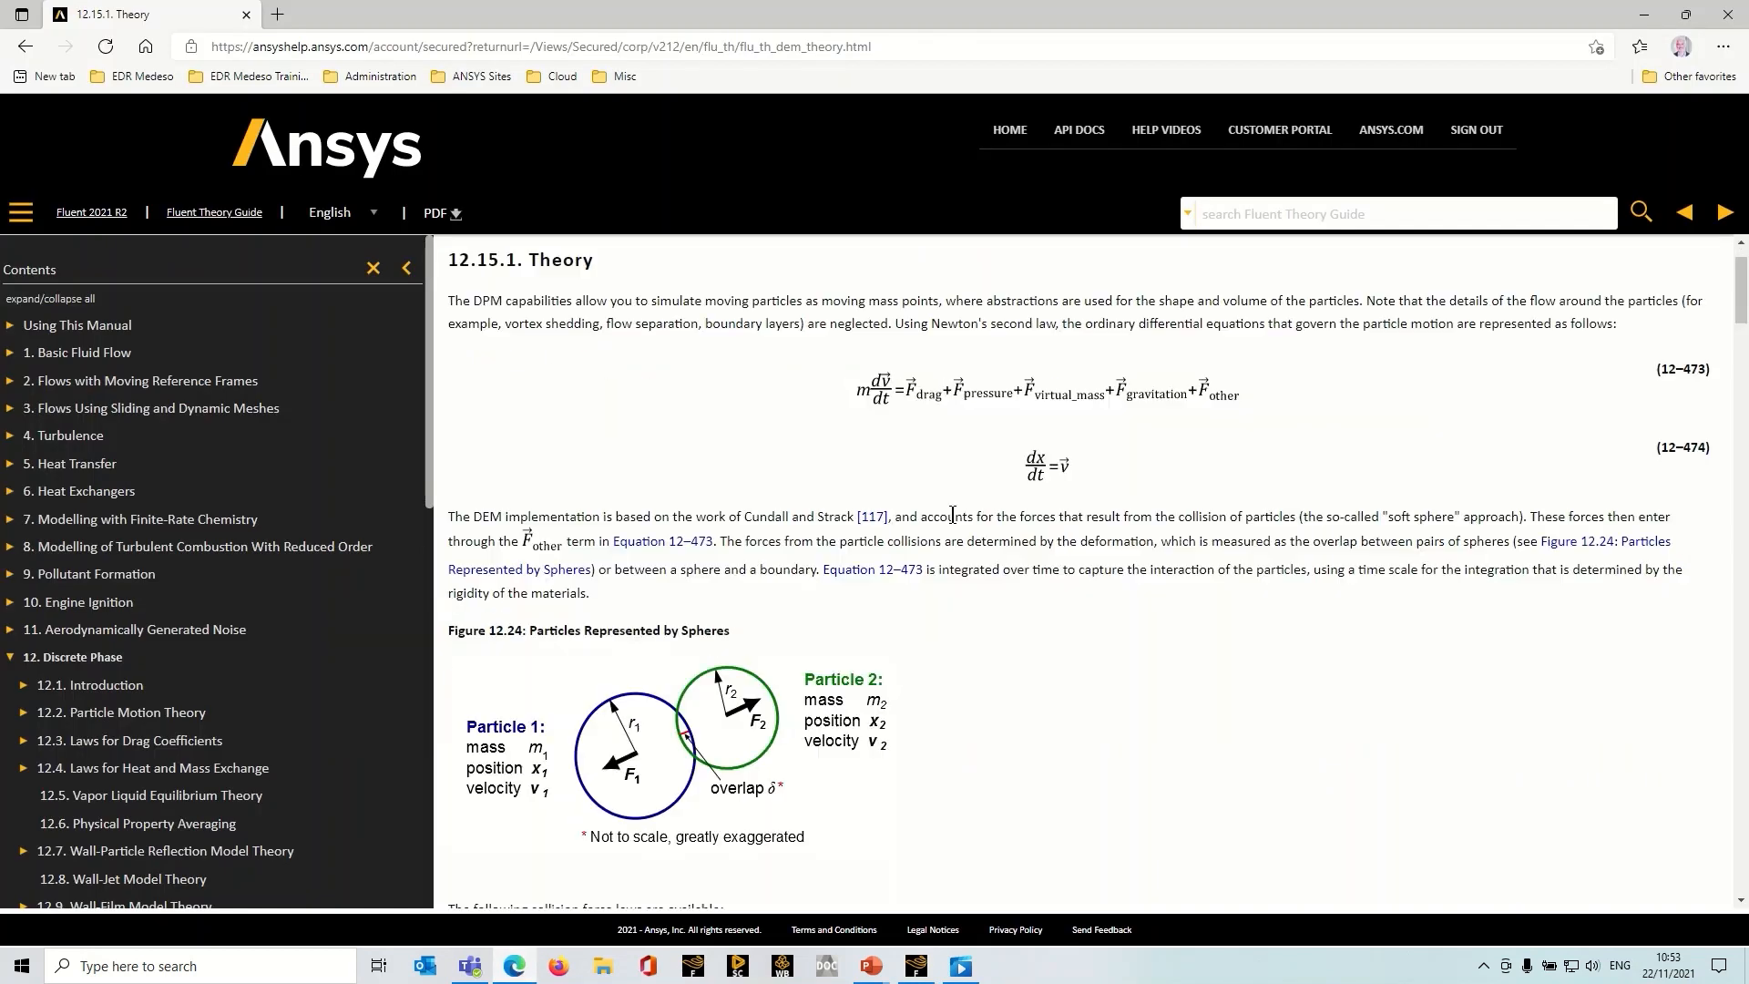
# Scroll the DEM theory page to collision force laws and the spring-constant equation.
pyautogui.scroll(-3)
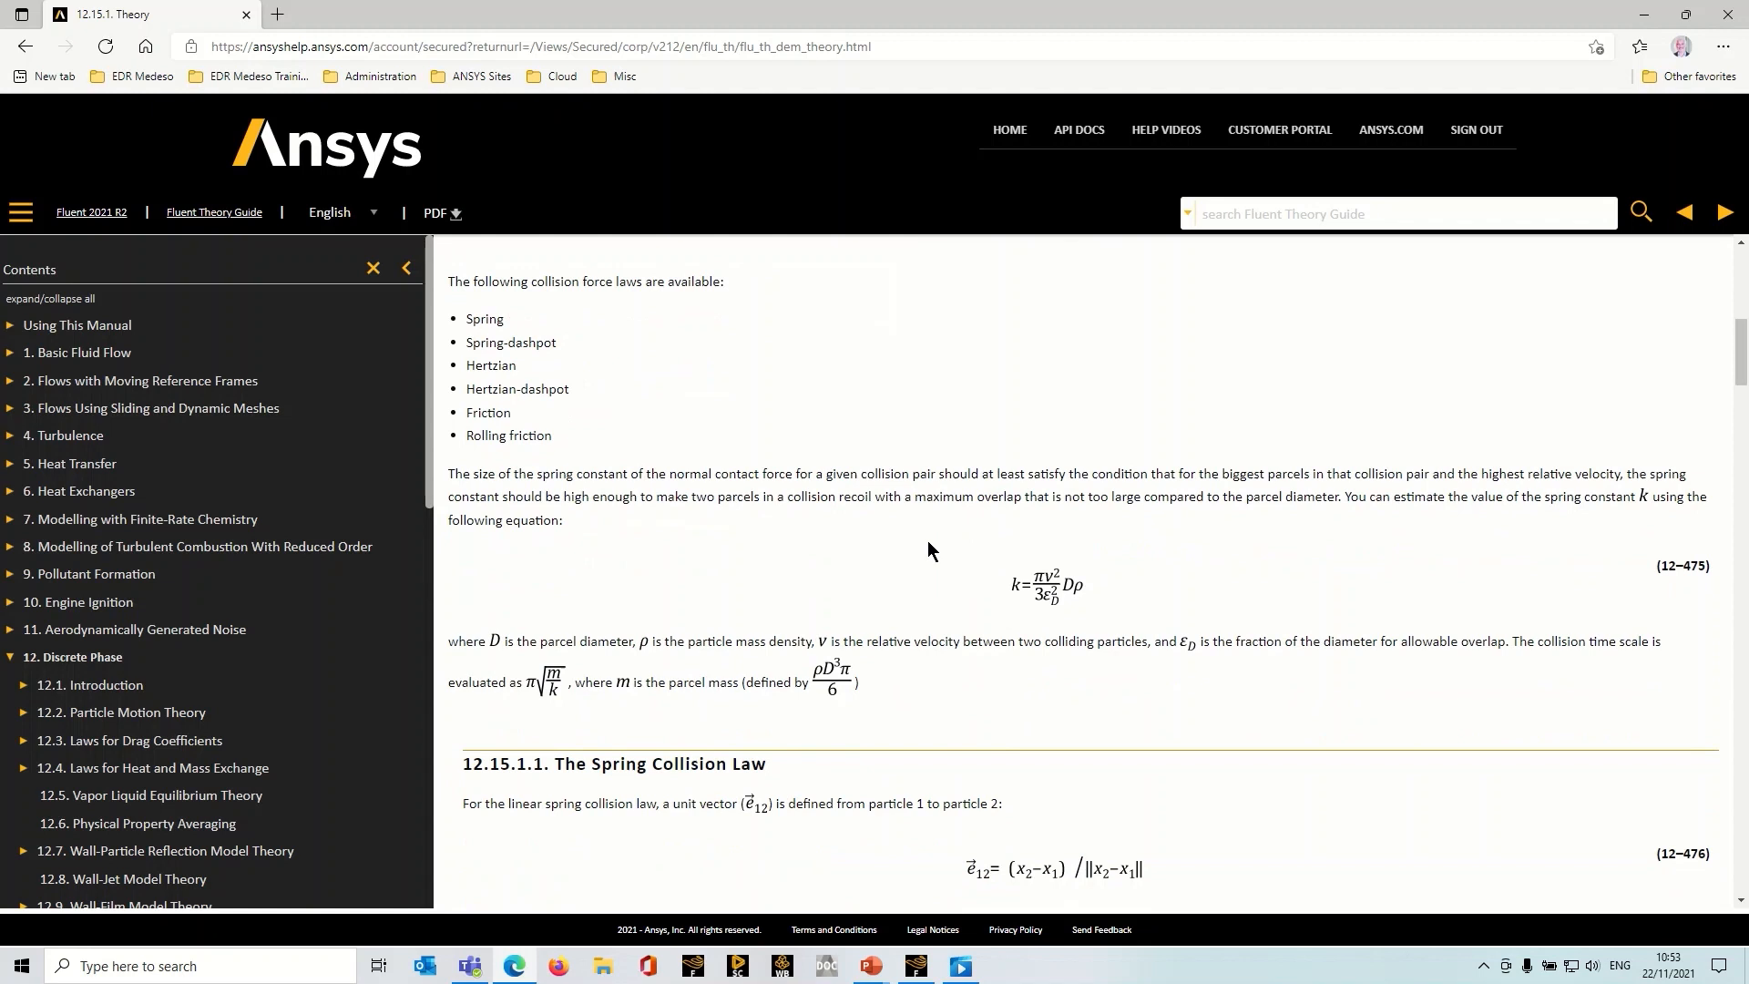
pyautogui.moveTo(510, 685)
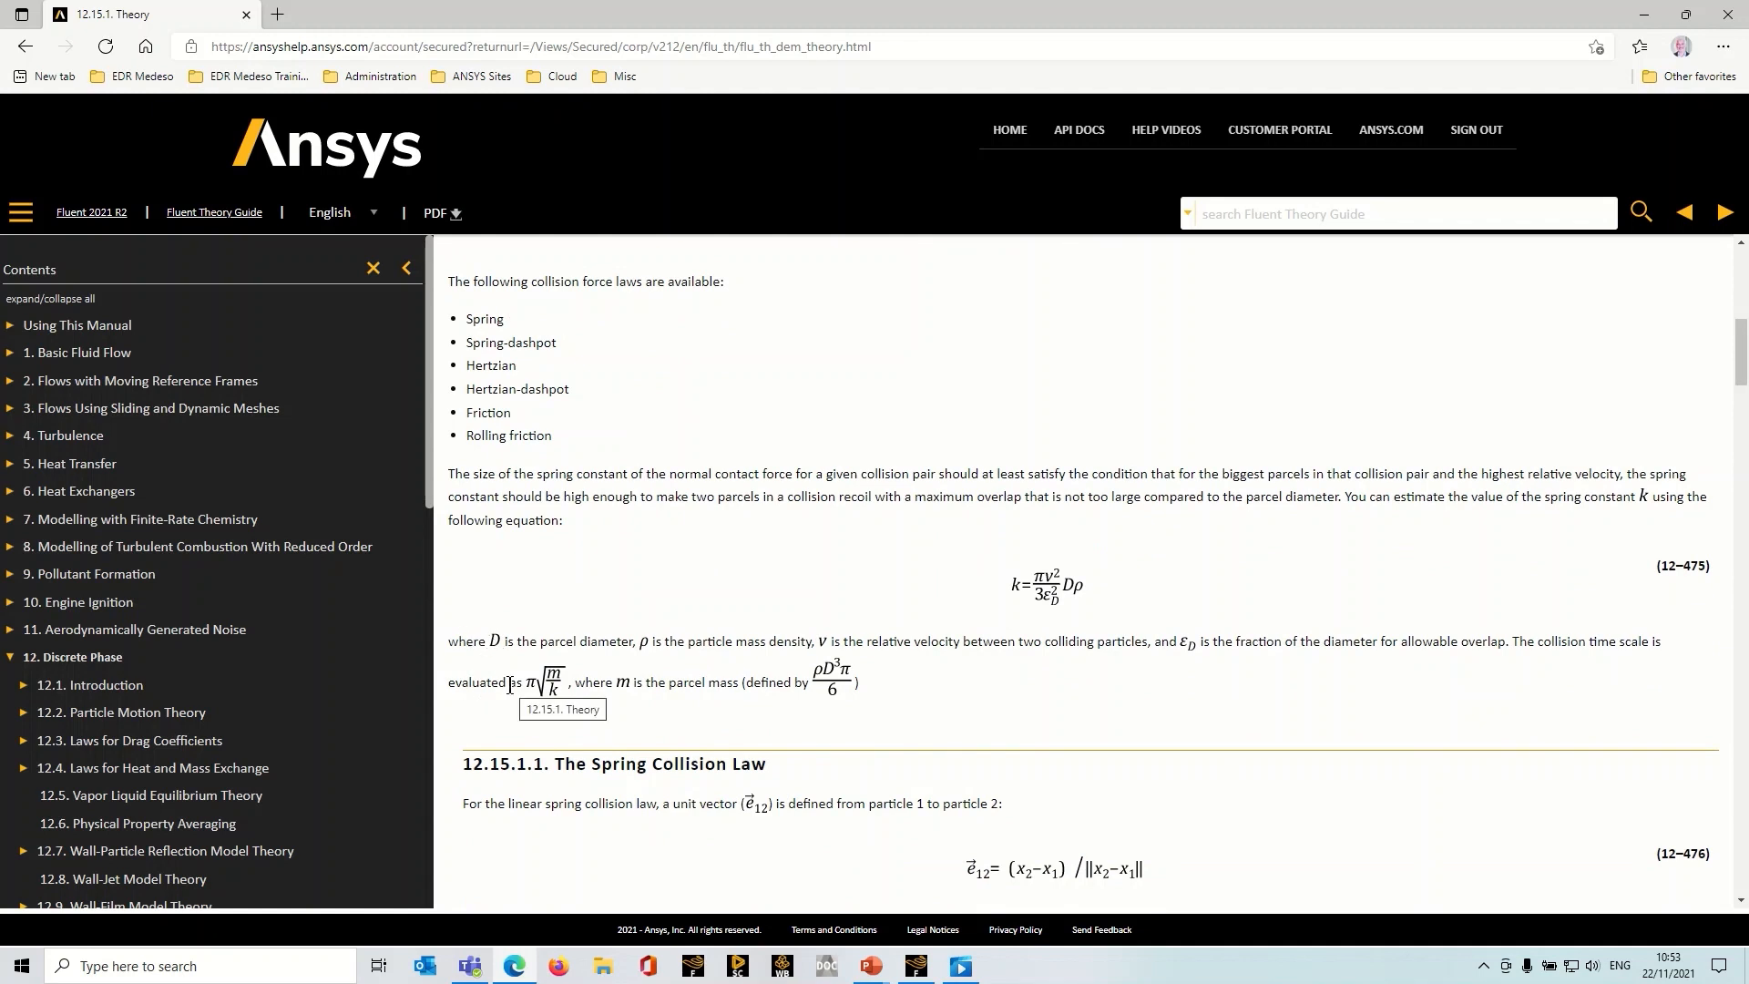
pyautogui.doubleClick(1562, 641)
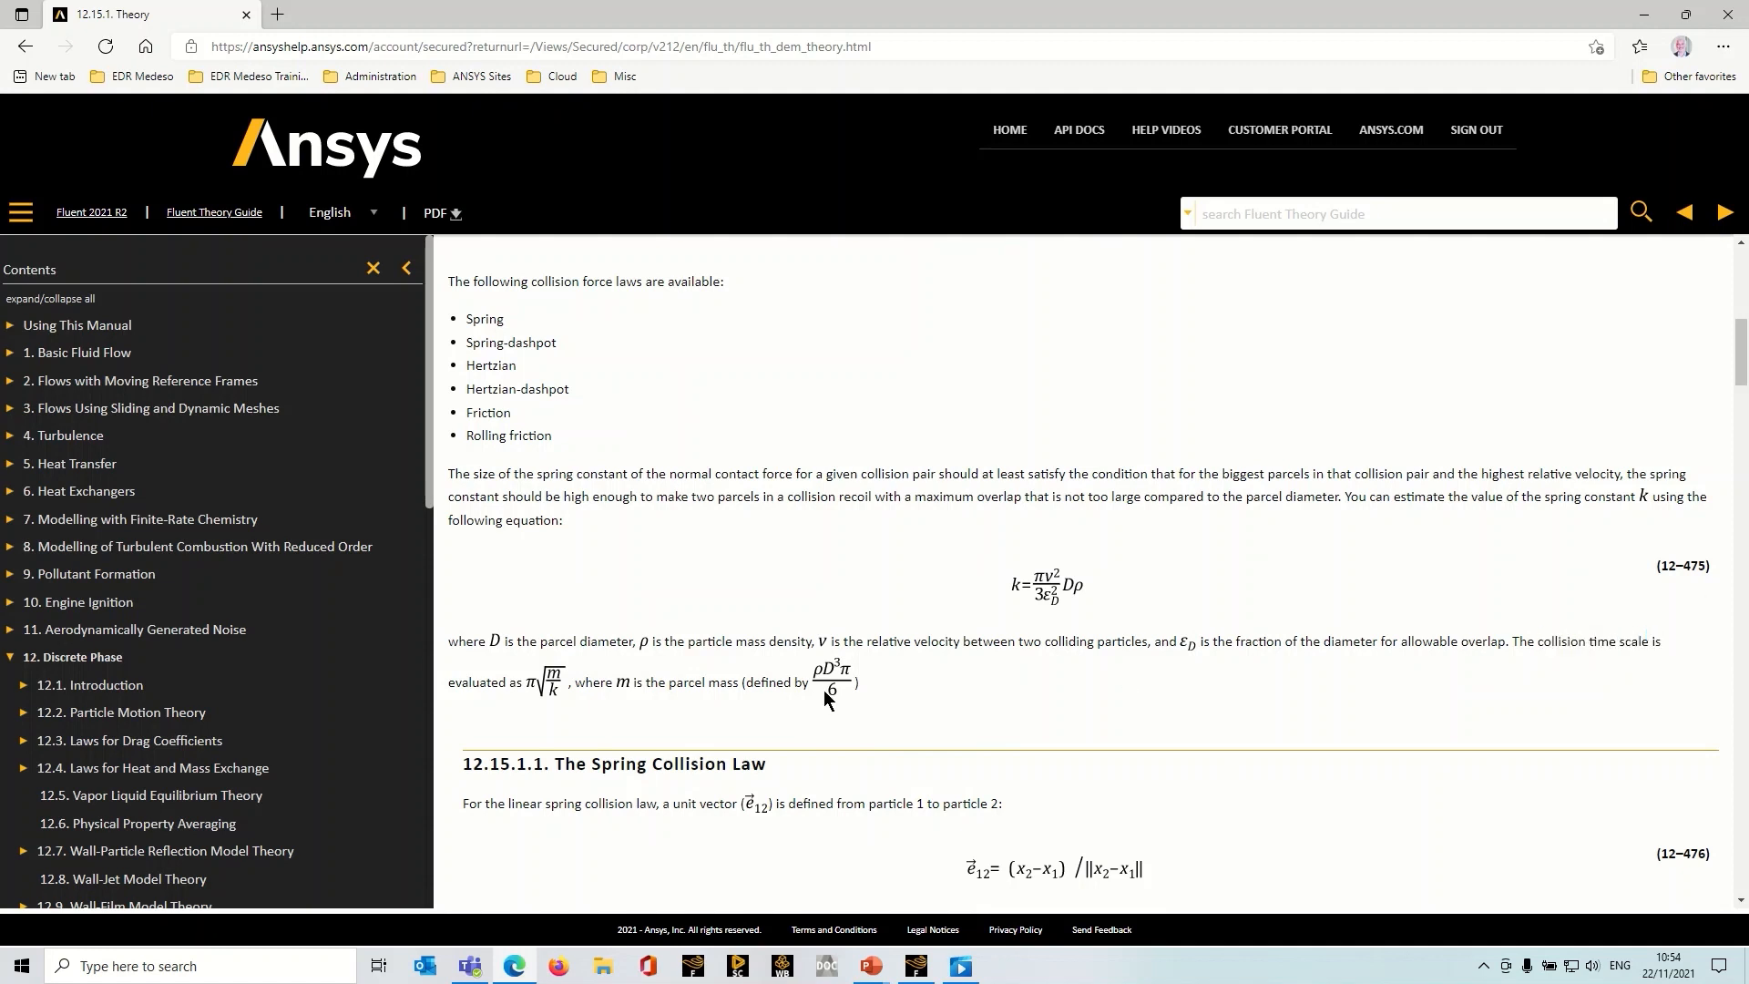
pyautogui.moveTo(673, 683)
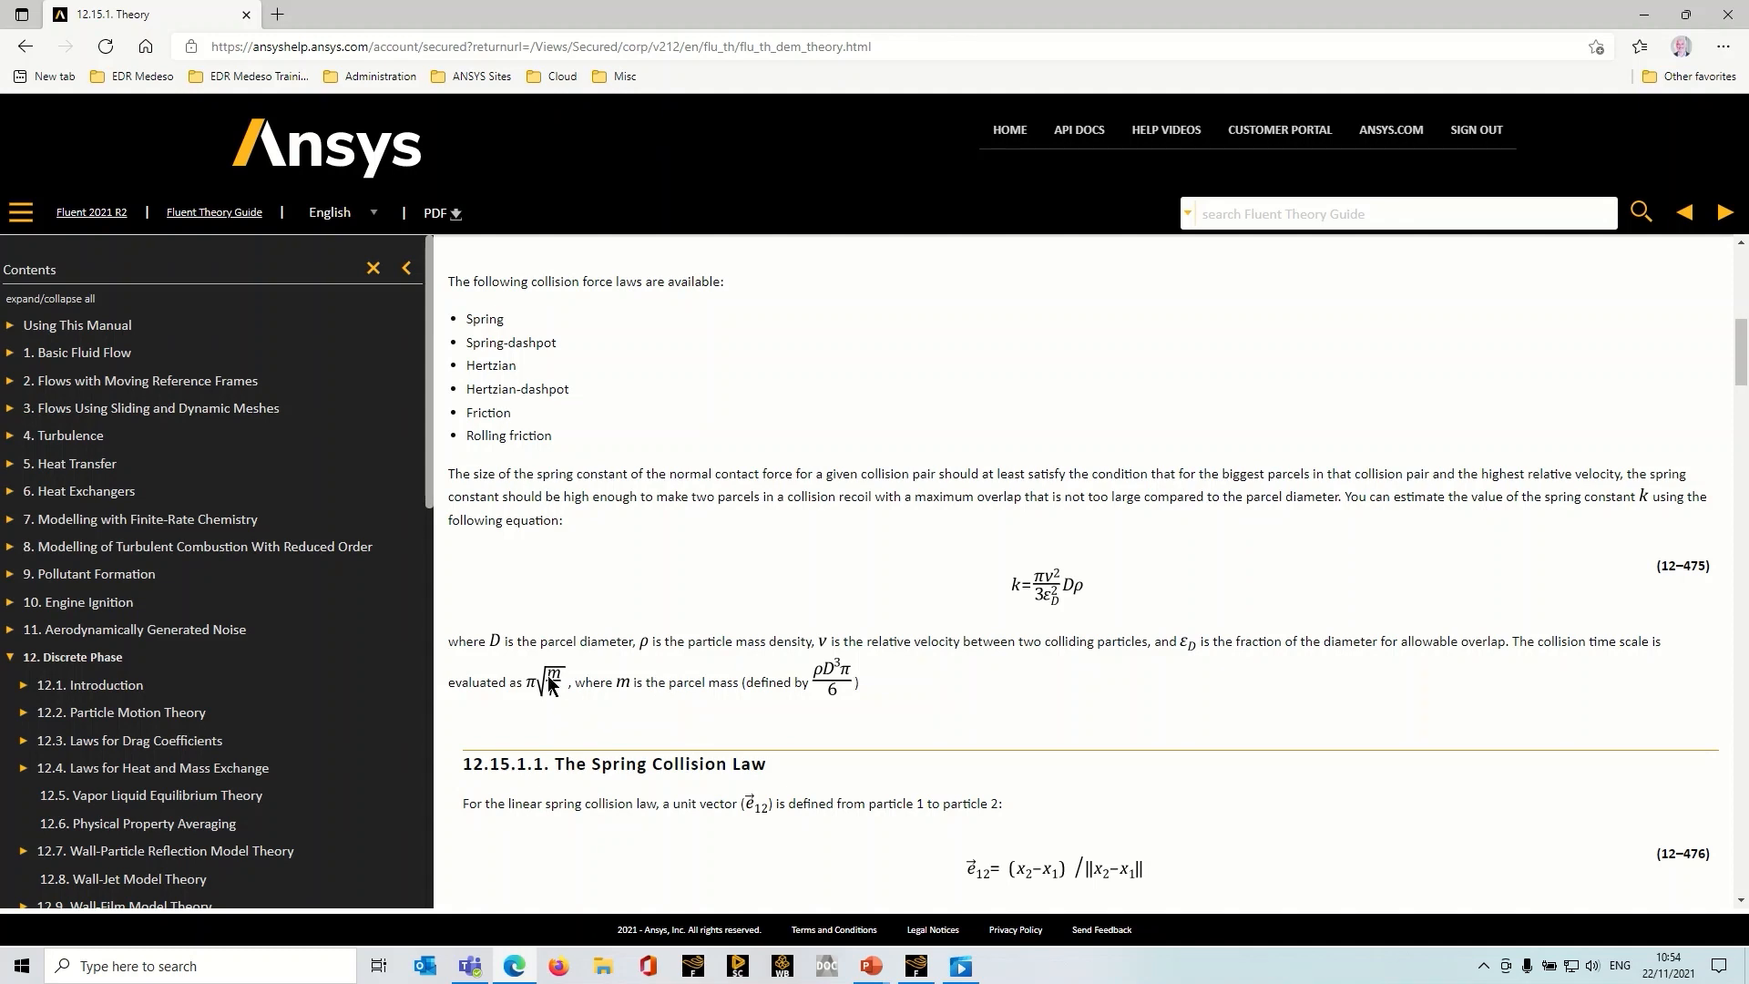
pyautogui.moveTo(522, 708)
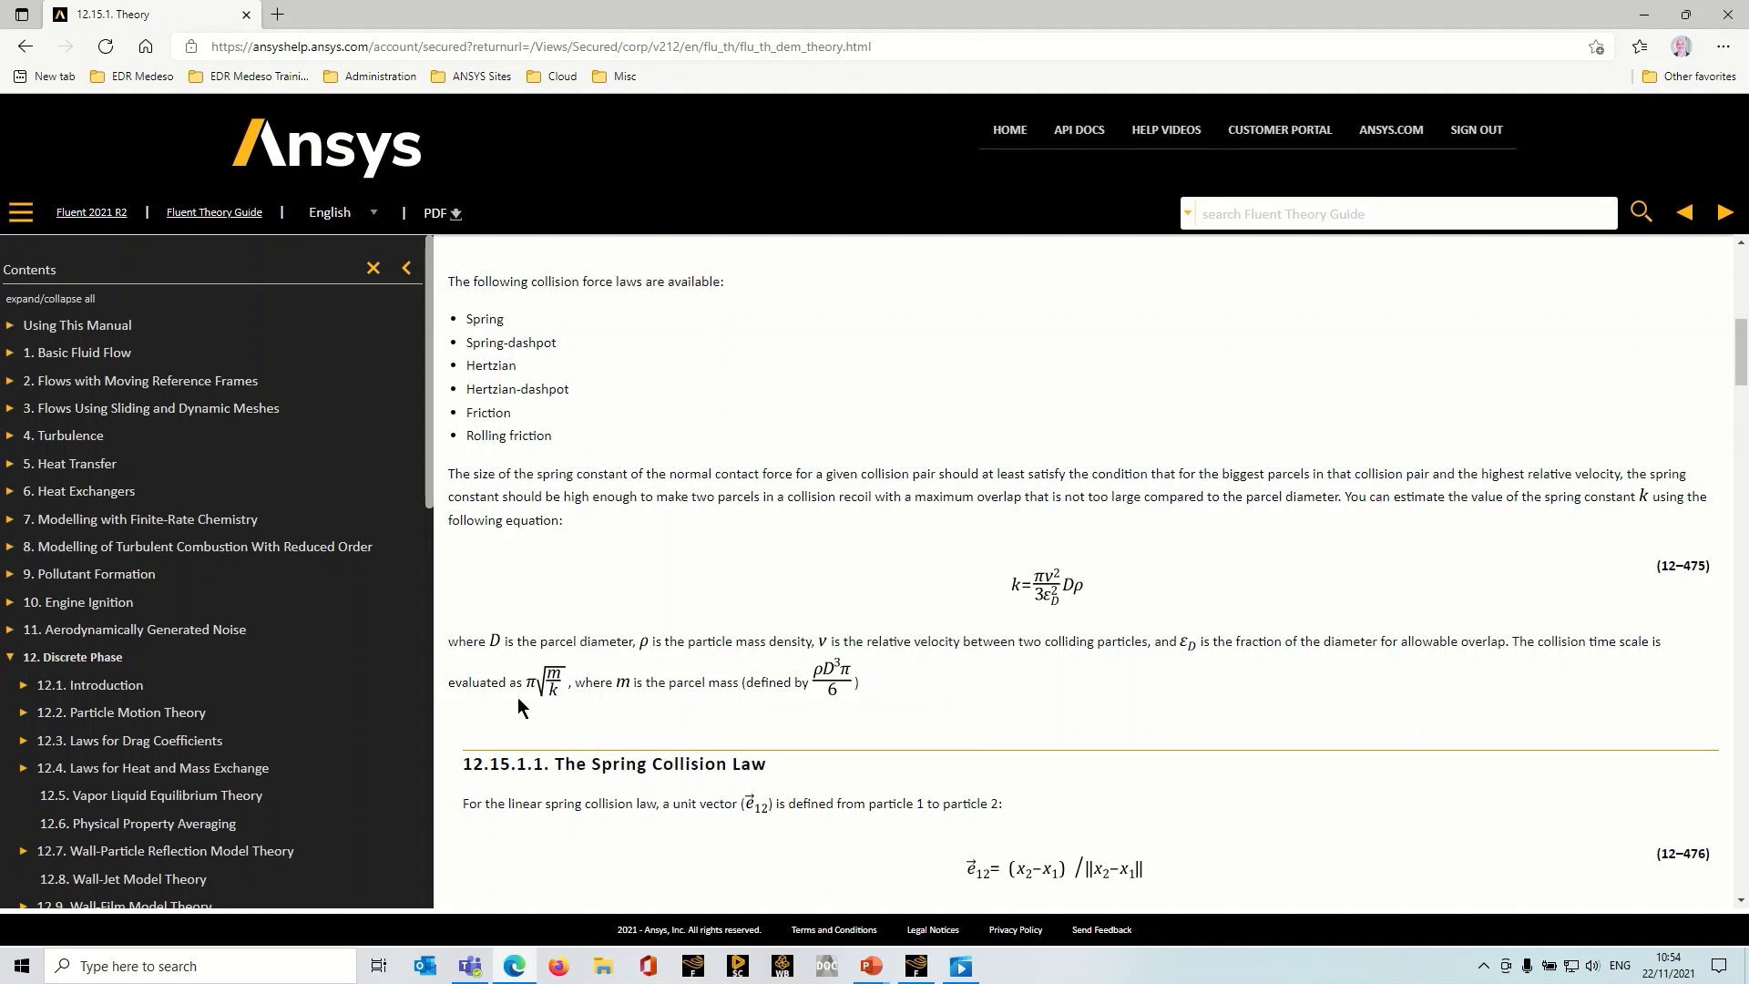
pyautogui.moveTo(518, 703)
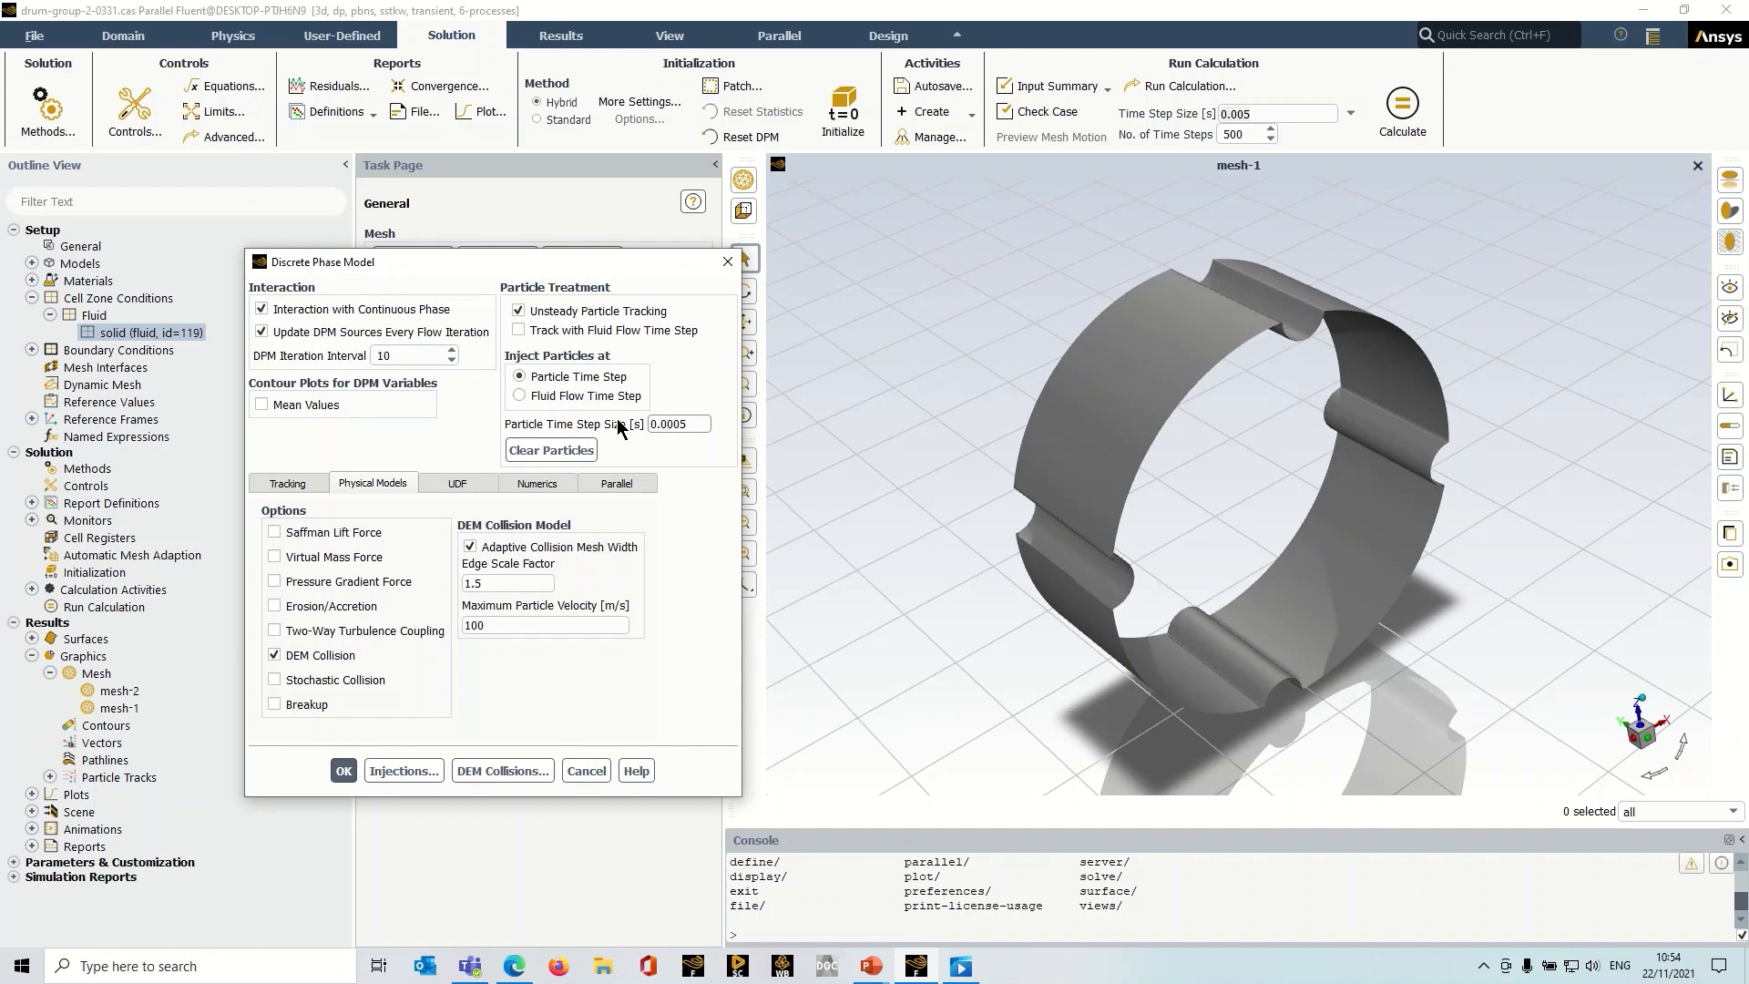
pyautogui.tripleClick(675, 422)
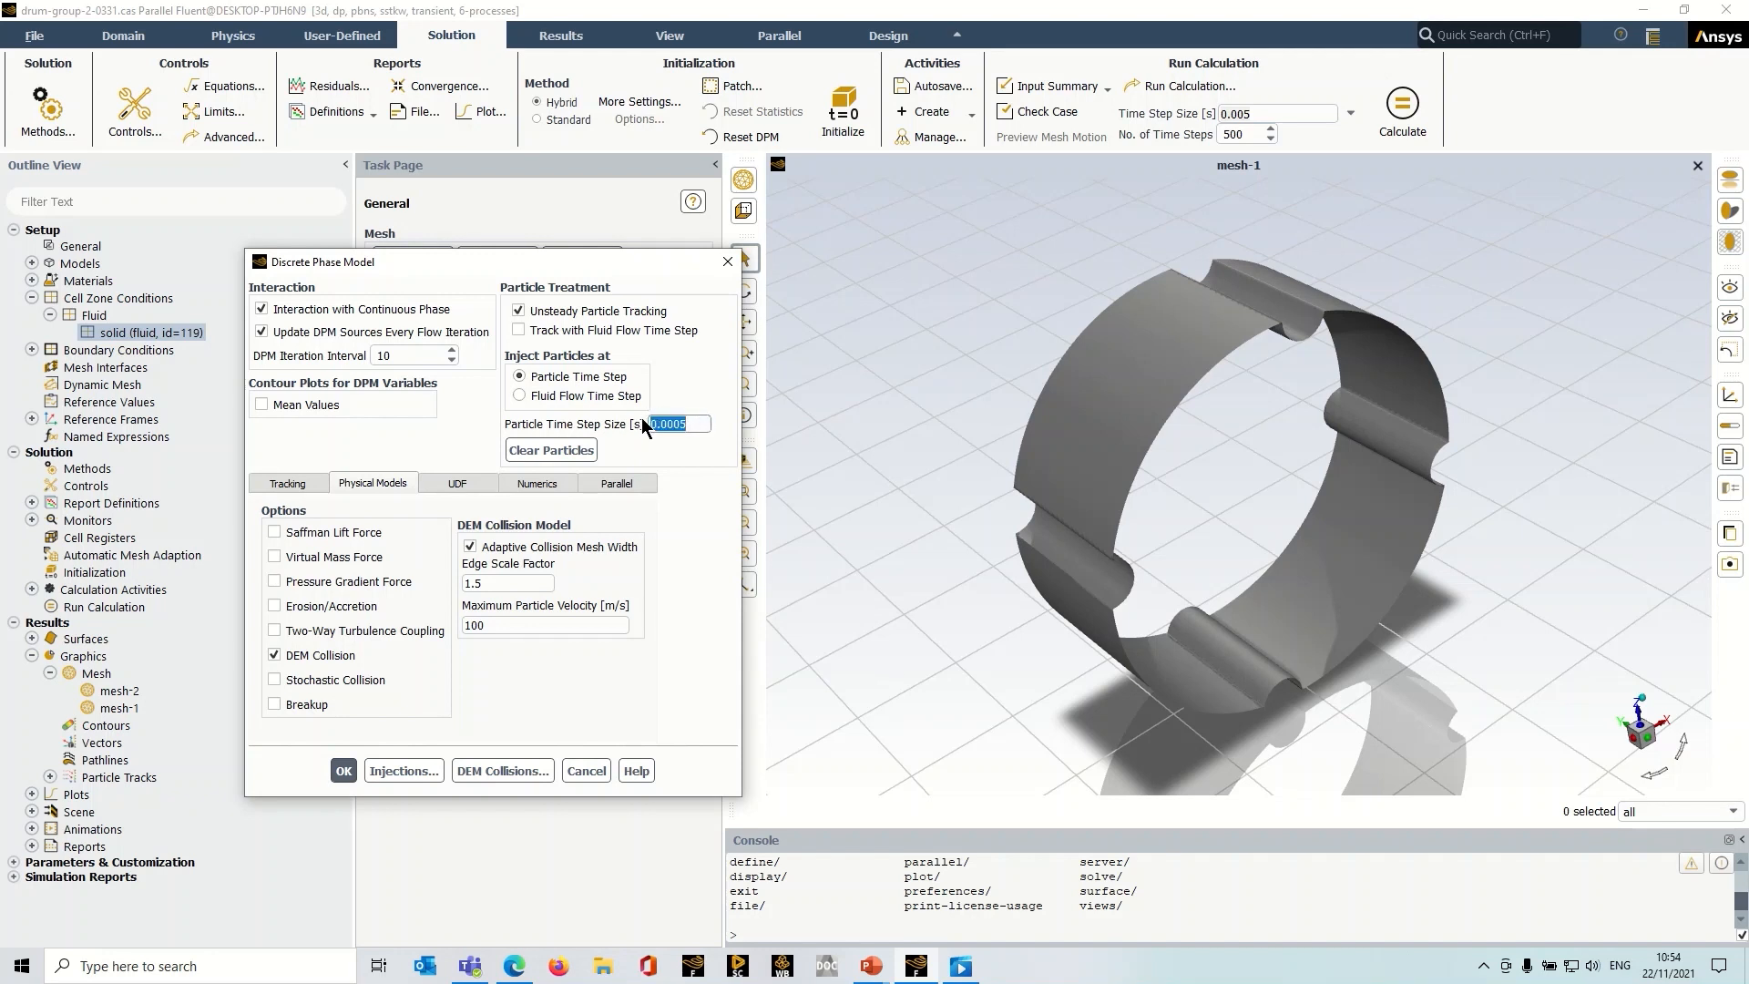
pyautogui.click(1271, 113)
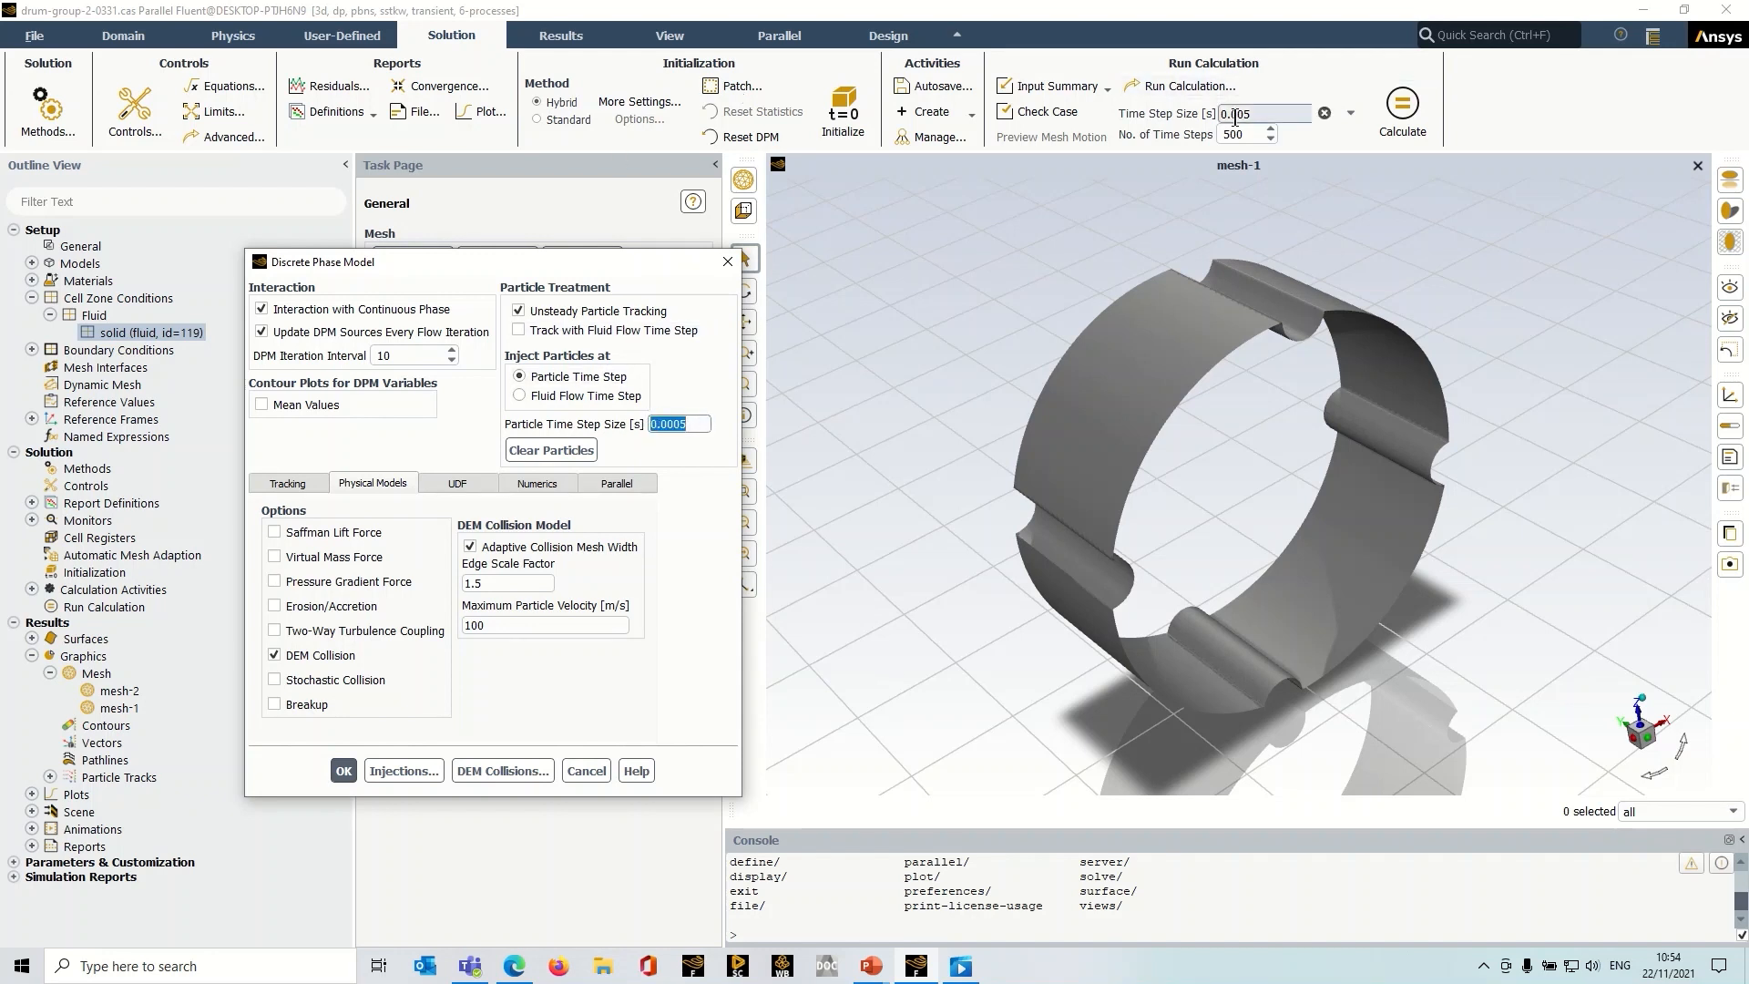
pyautogui.click(1261, 114)
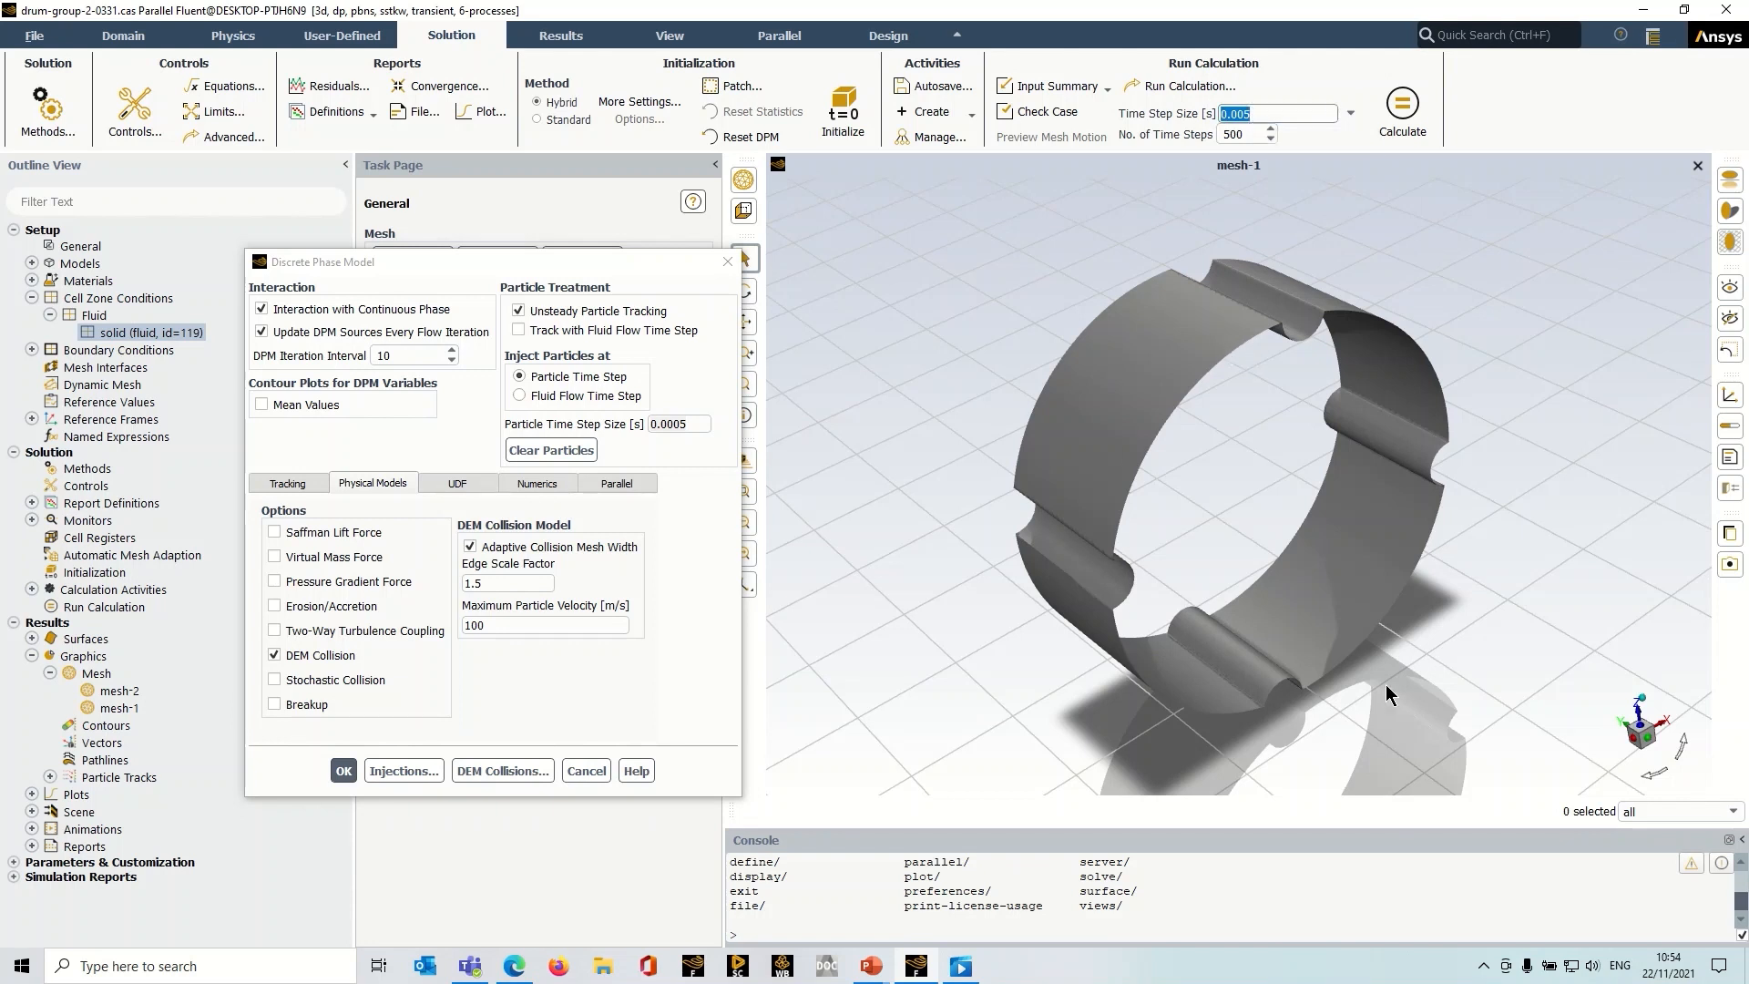
pyautogui.moveTo(1338, 517)
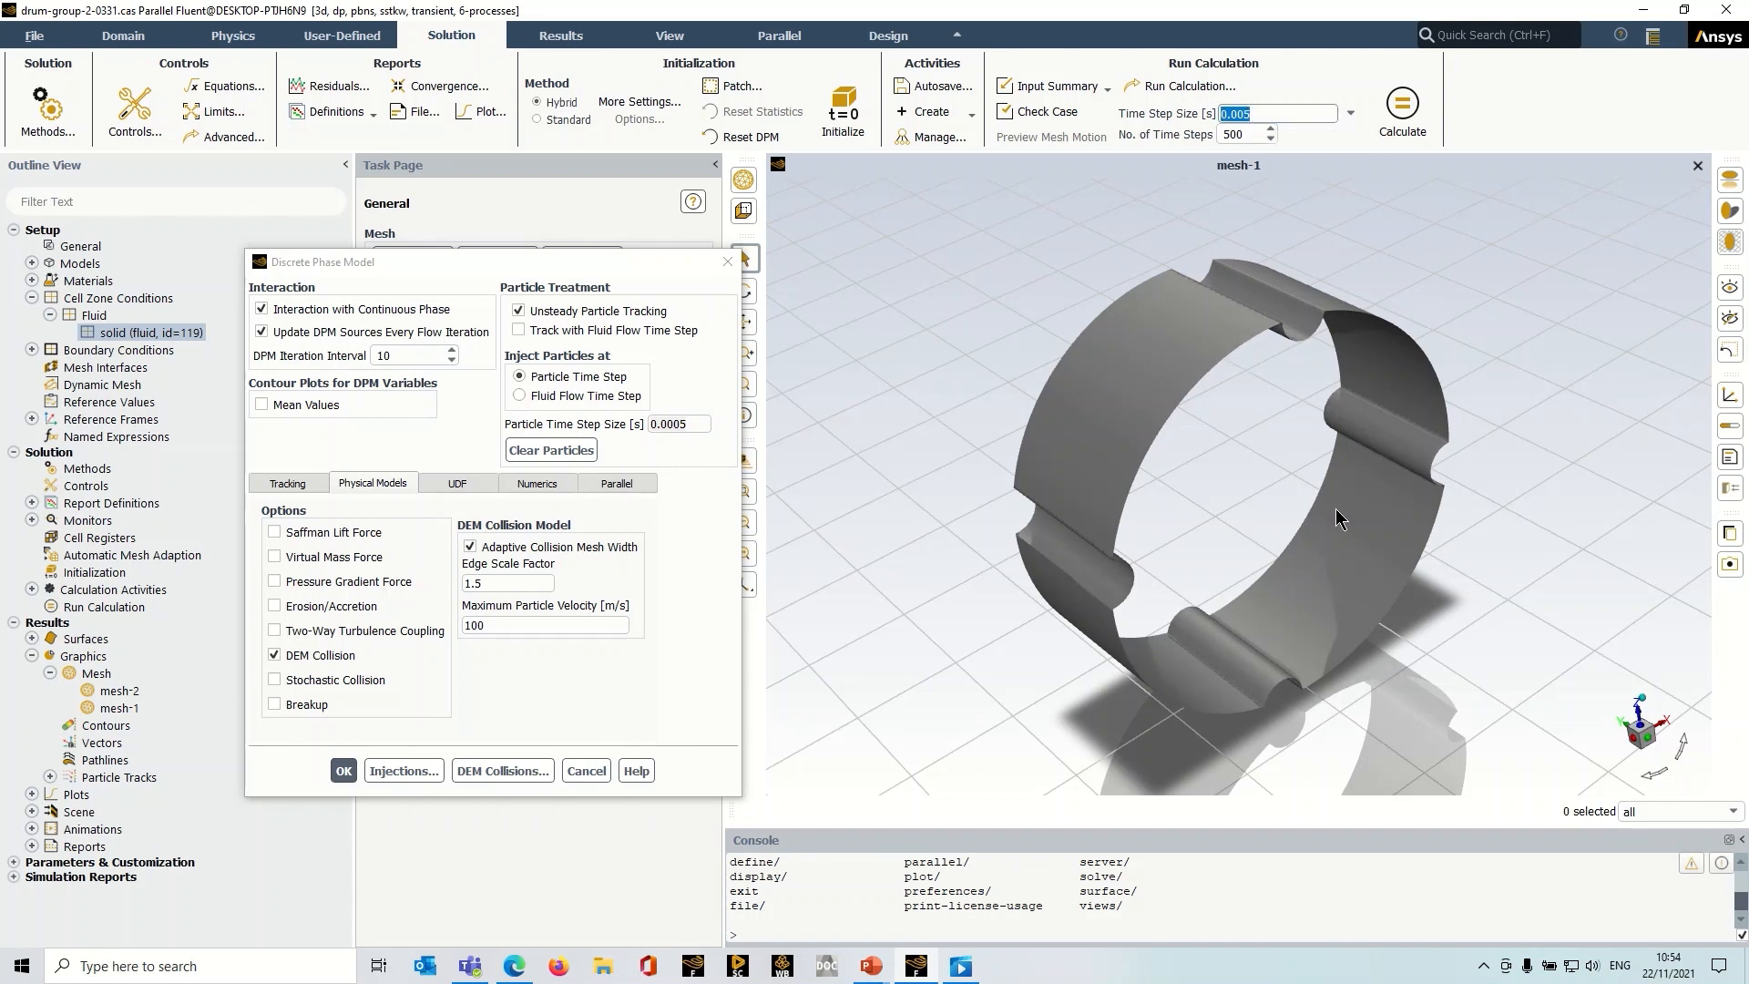
pyautogui.moveTo(1244, 547)
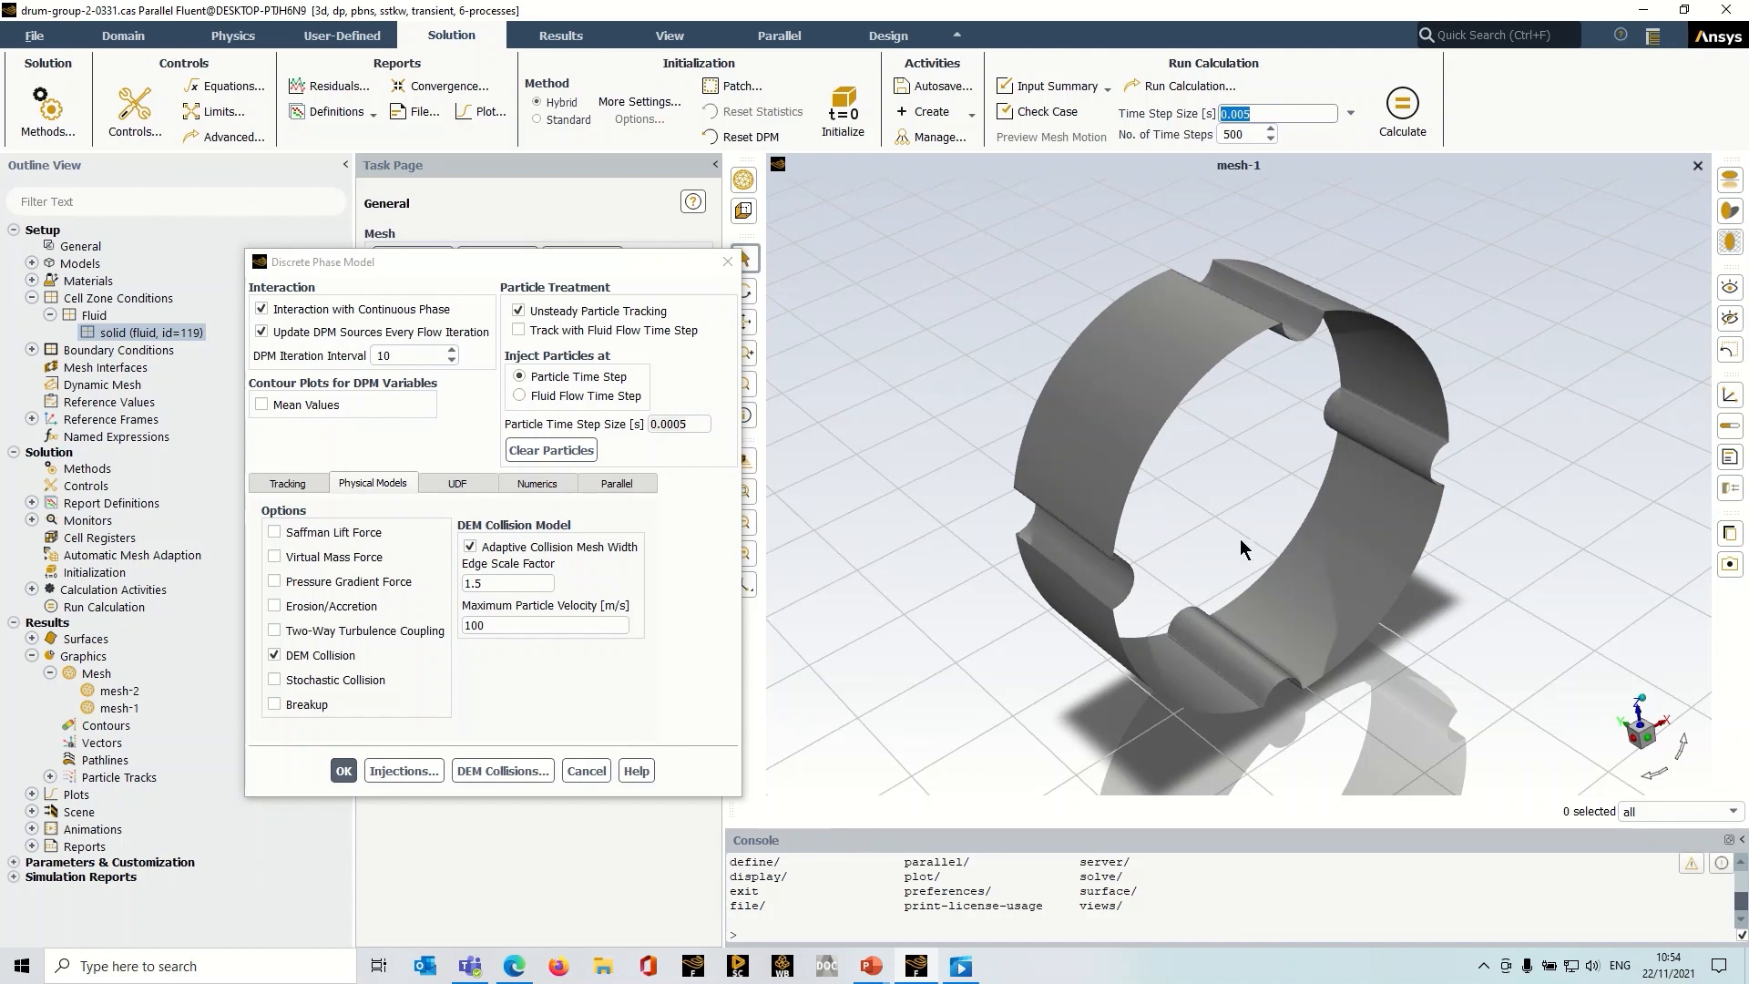
pyautogui.moveTo(1288, 513)
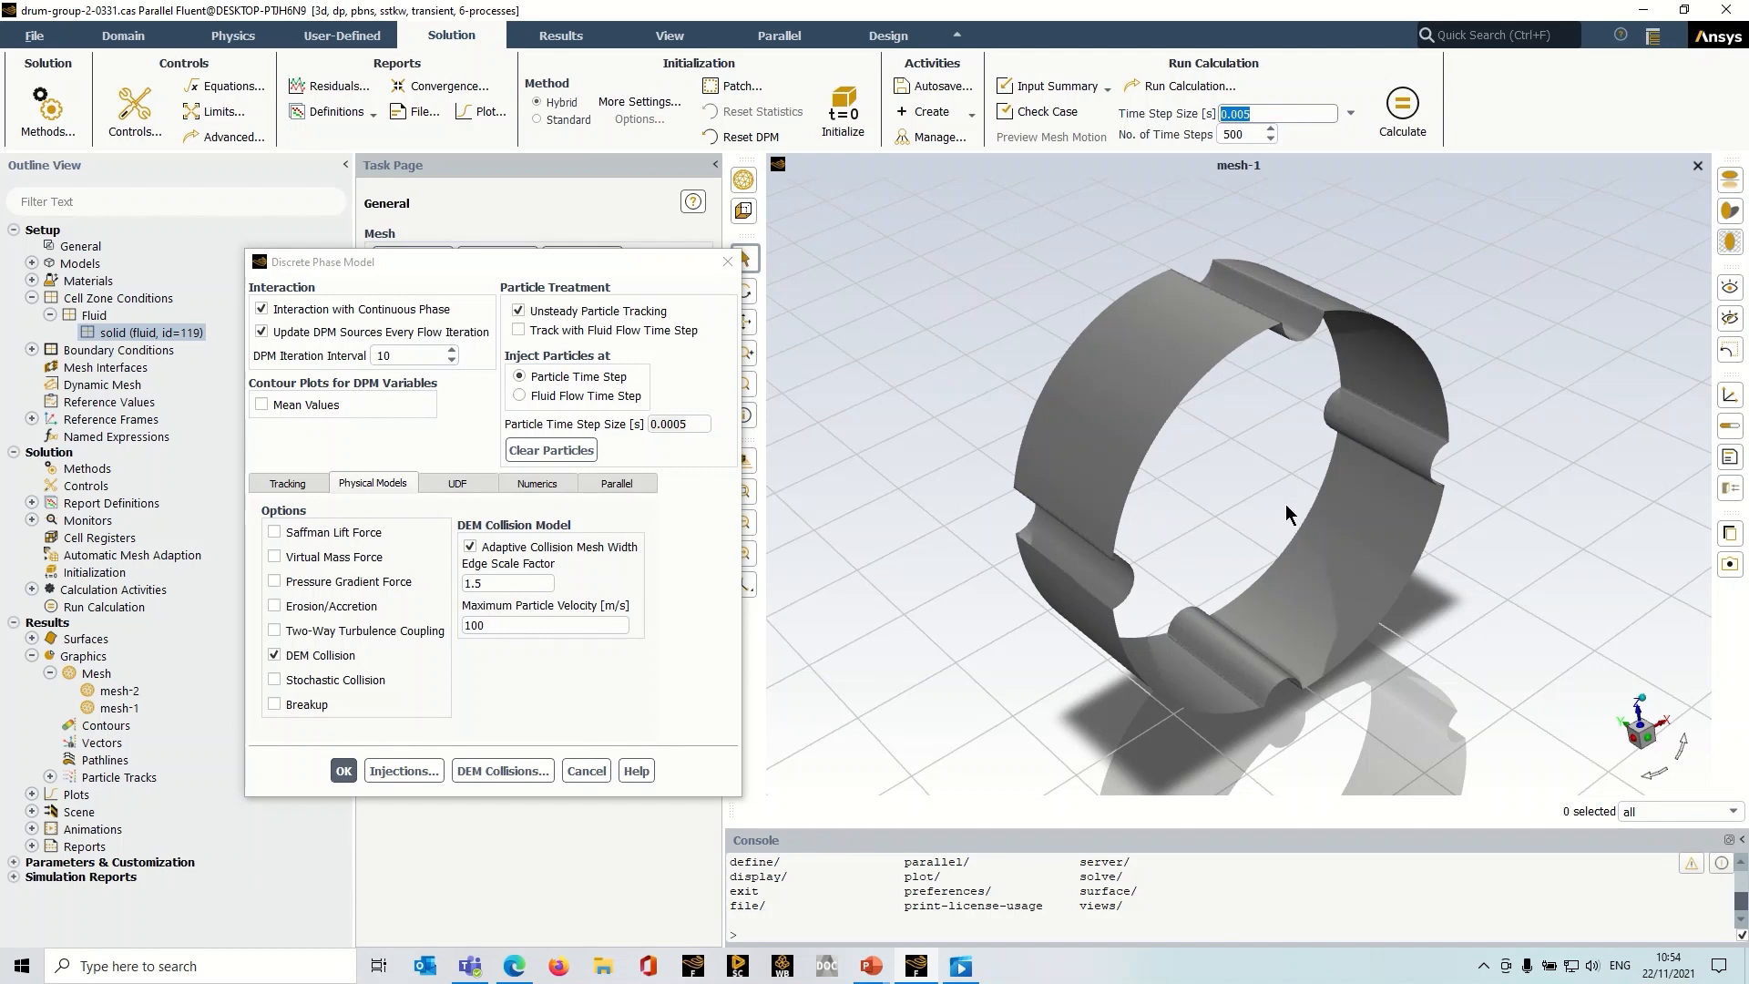
pyautogui.moveTo(777, 615)
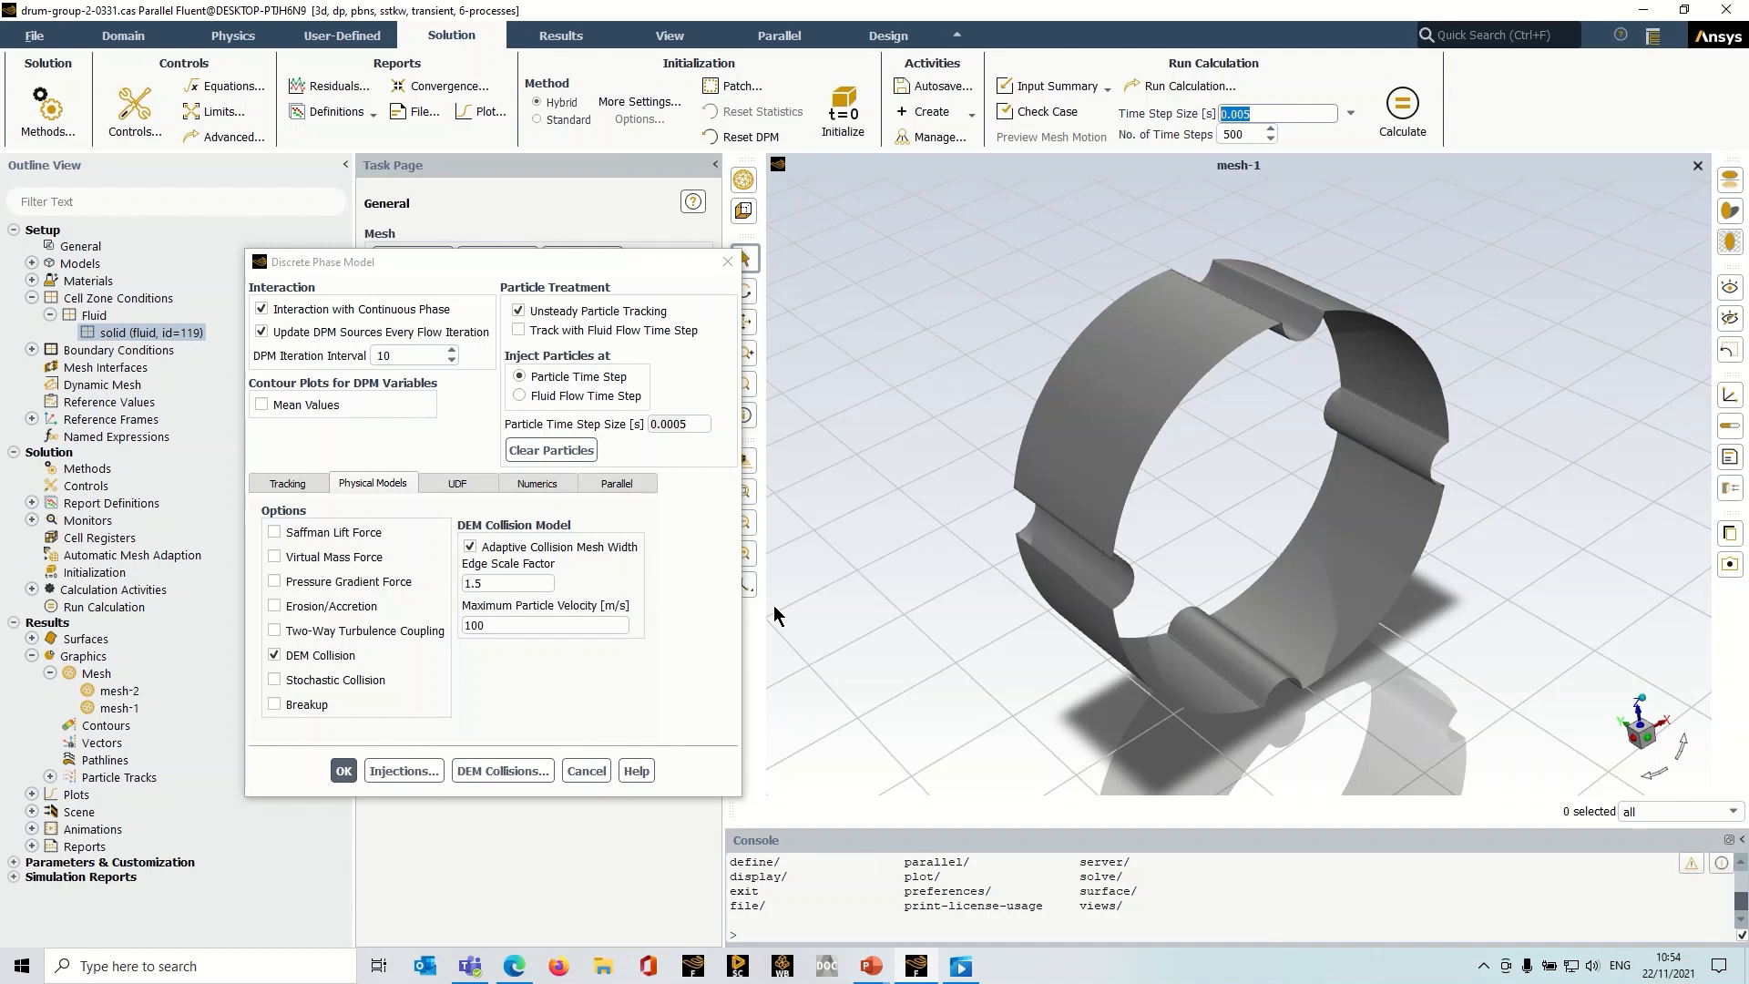
pyautogui.moveTo(508, 726)
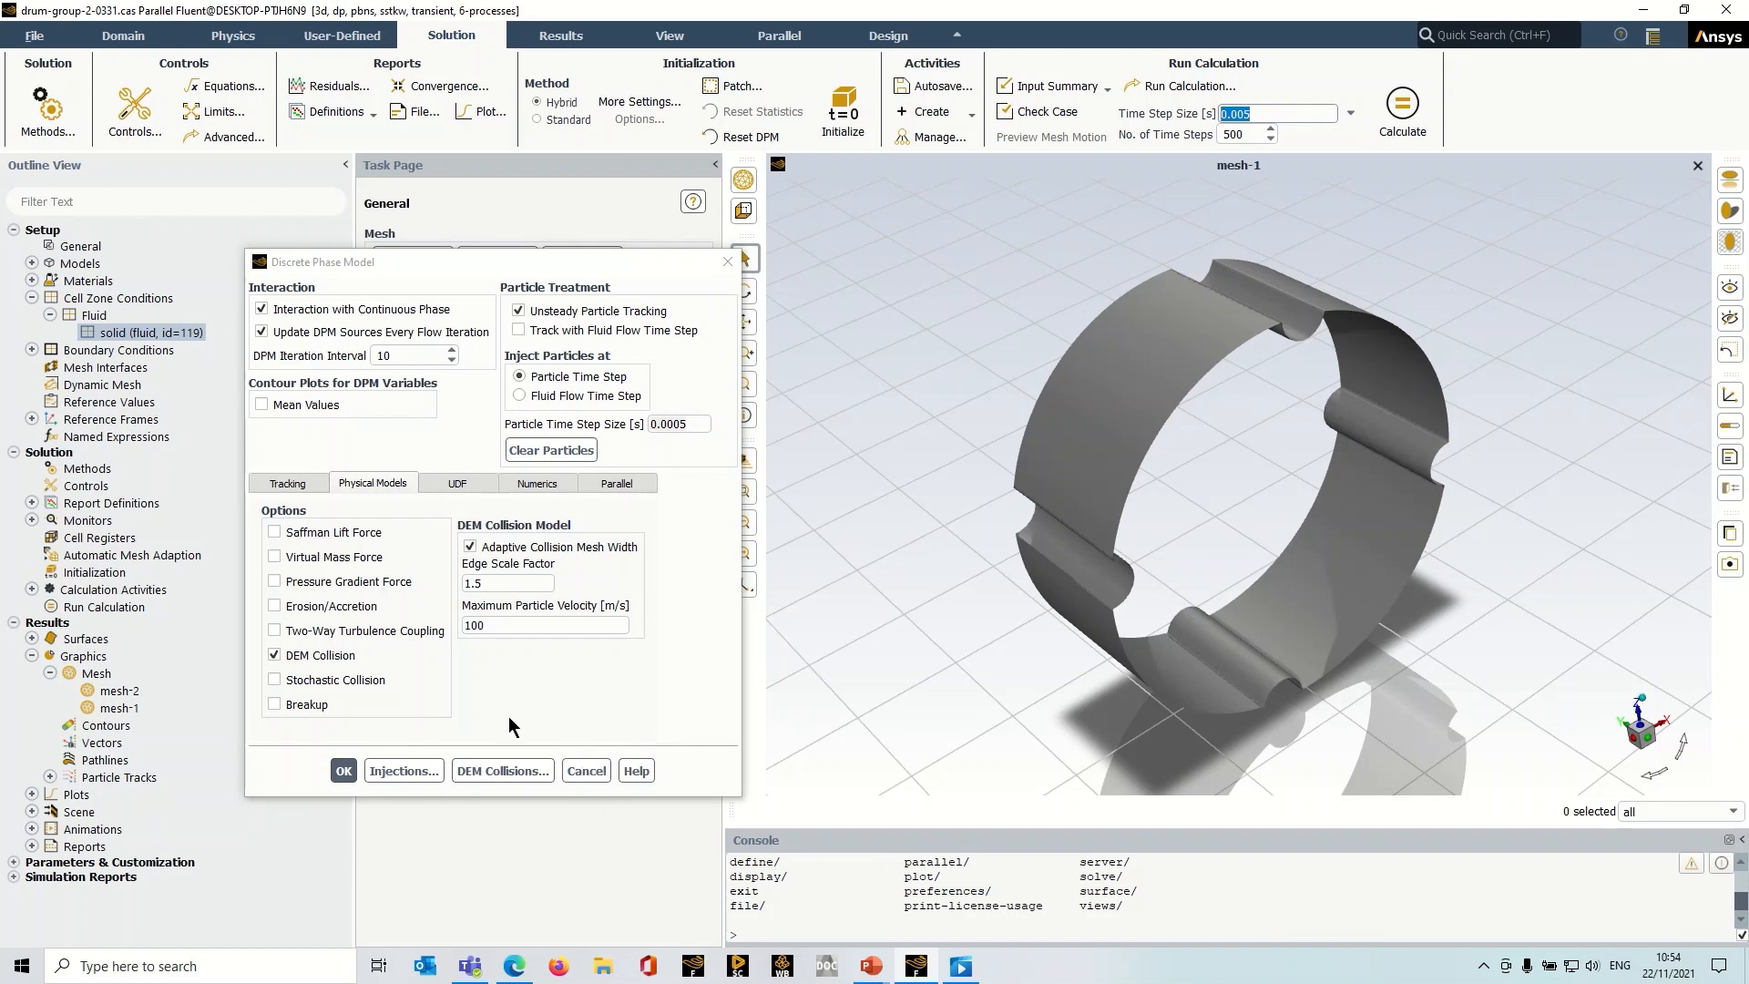
pyautogui.moveTo(503, 770)
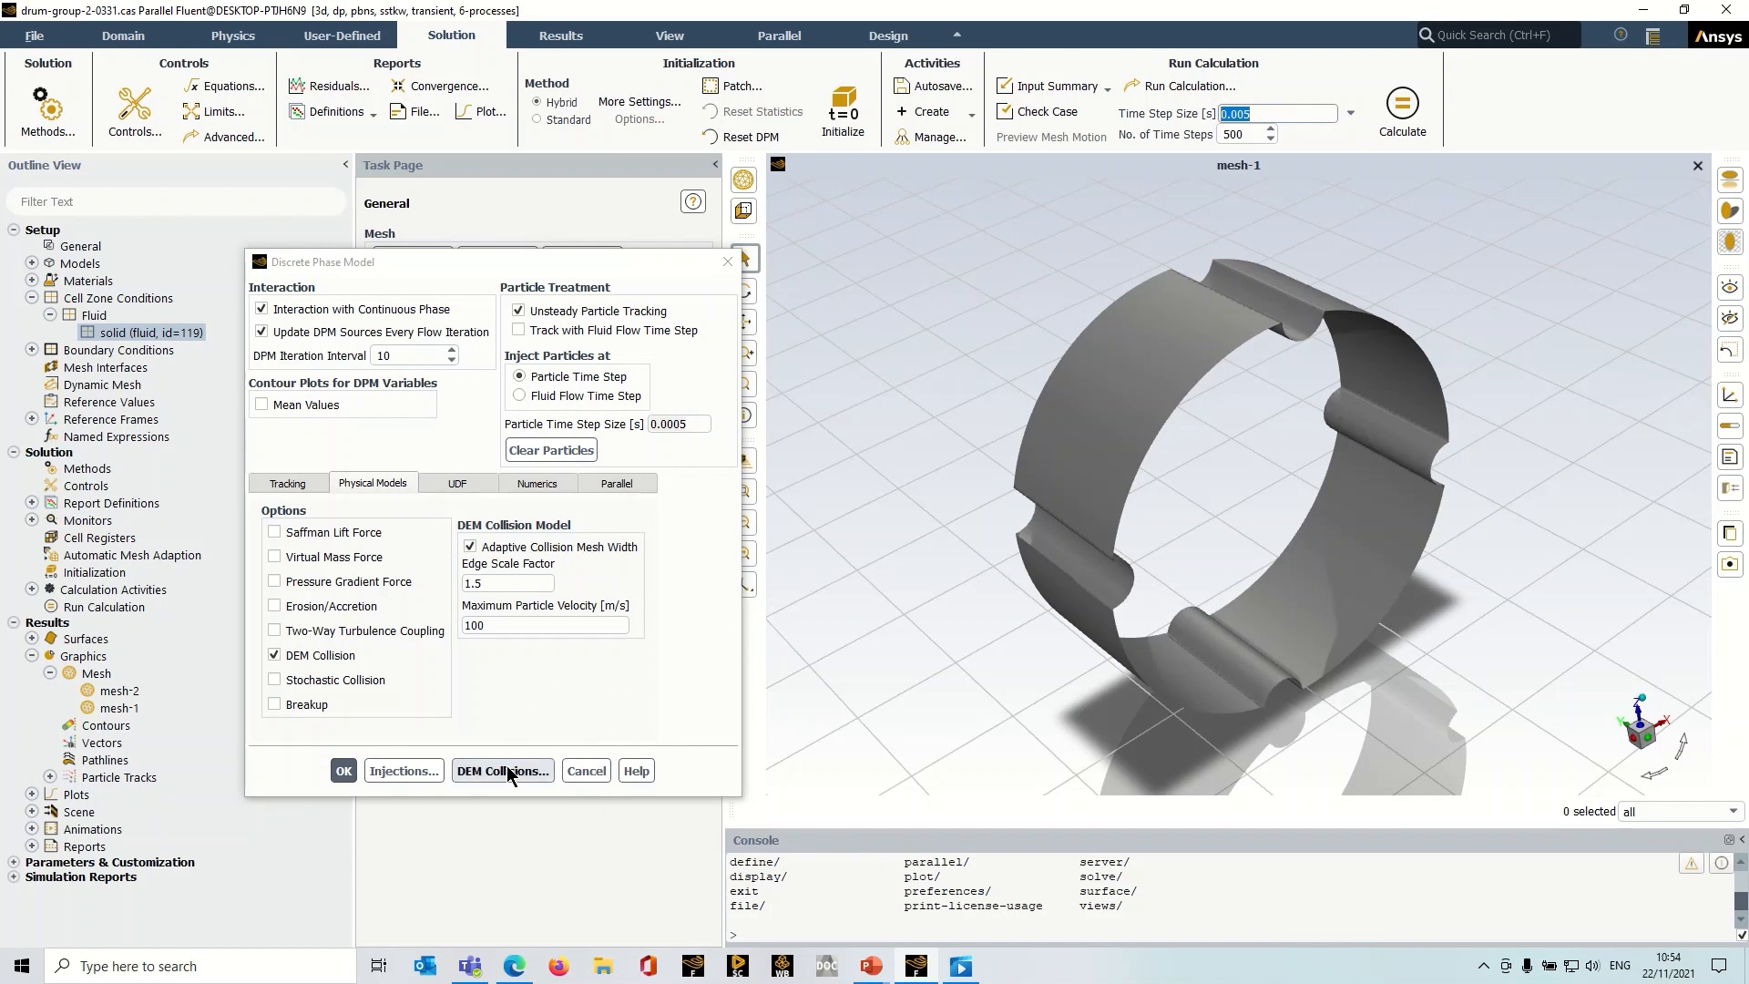
pyautogui.click(502, 770)
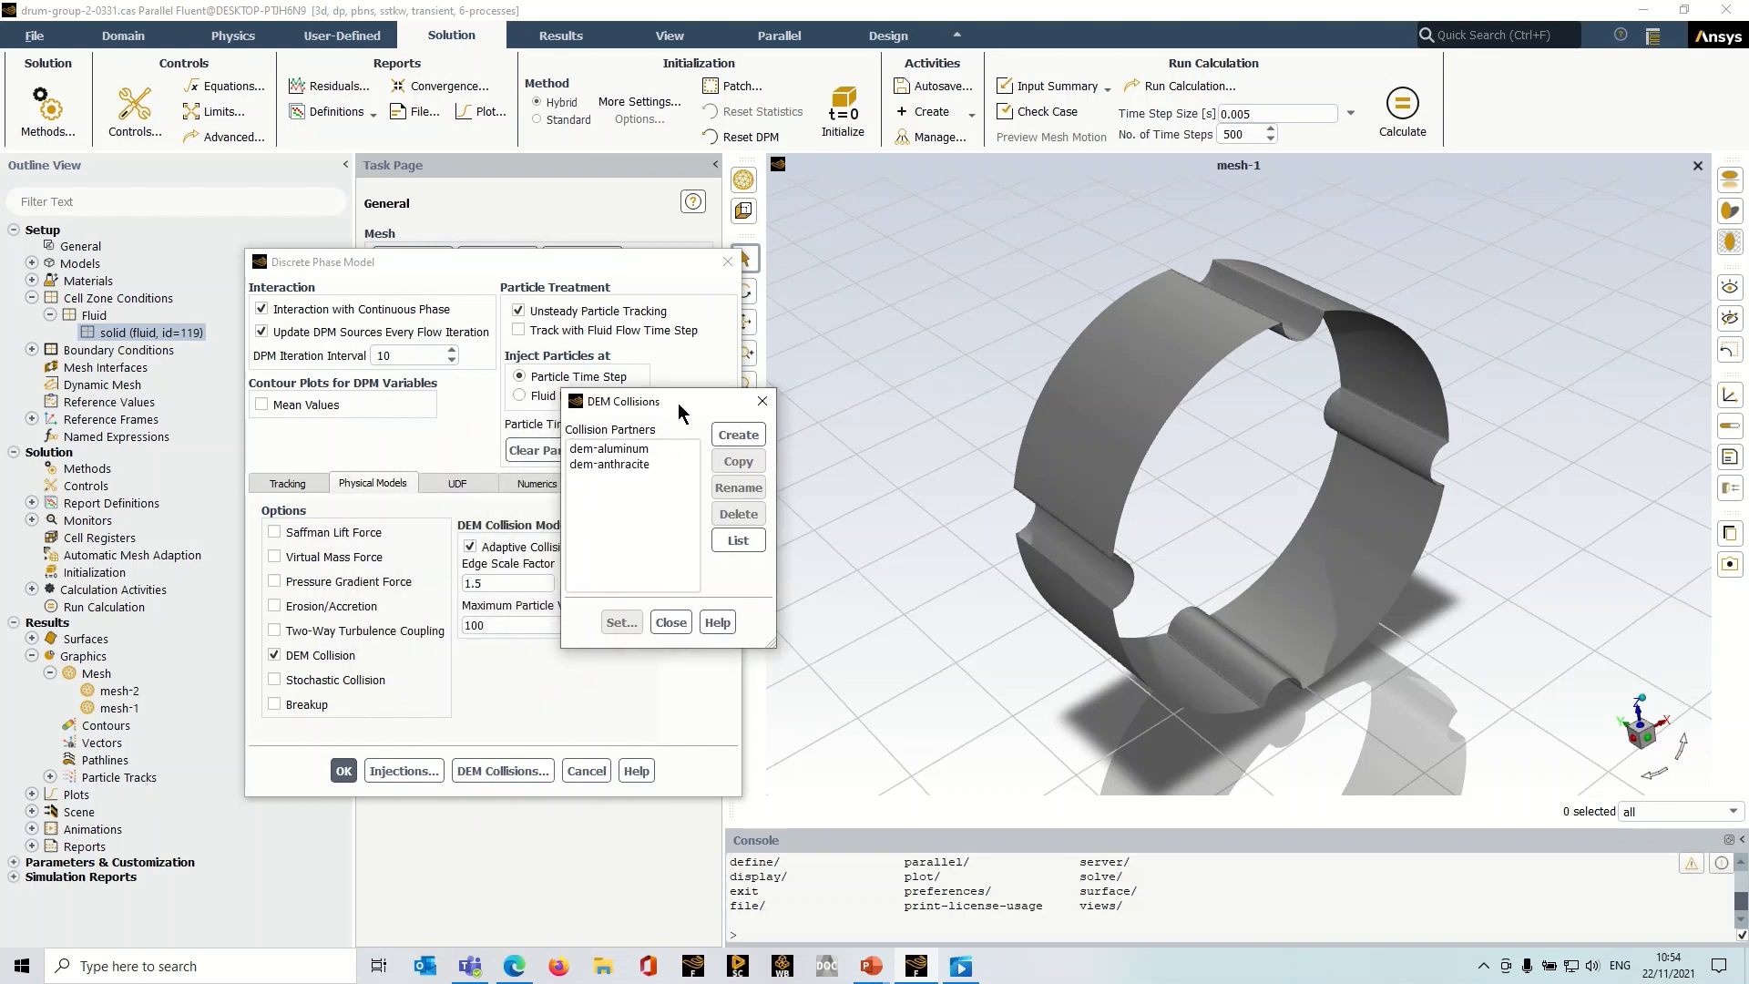
pyautogui.moveTo(656, 416)
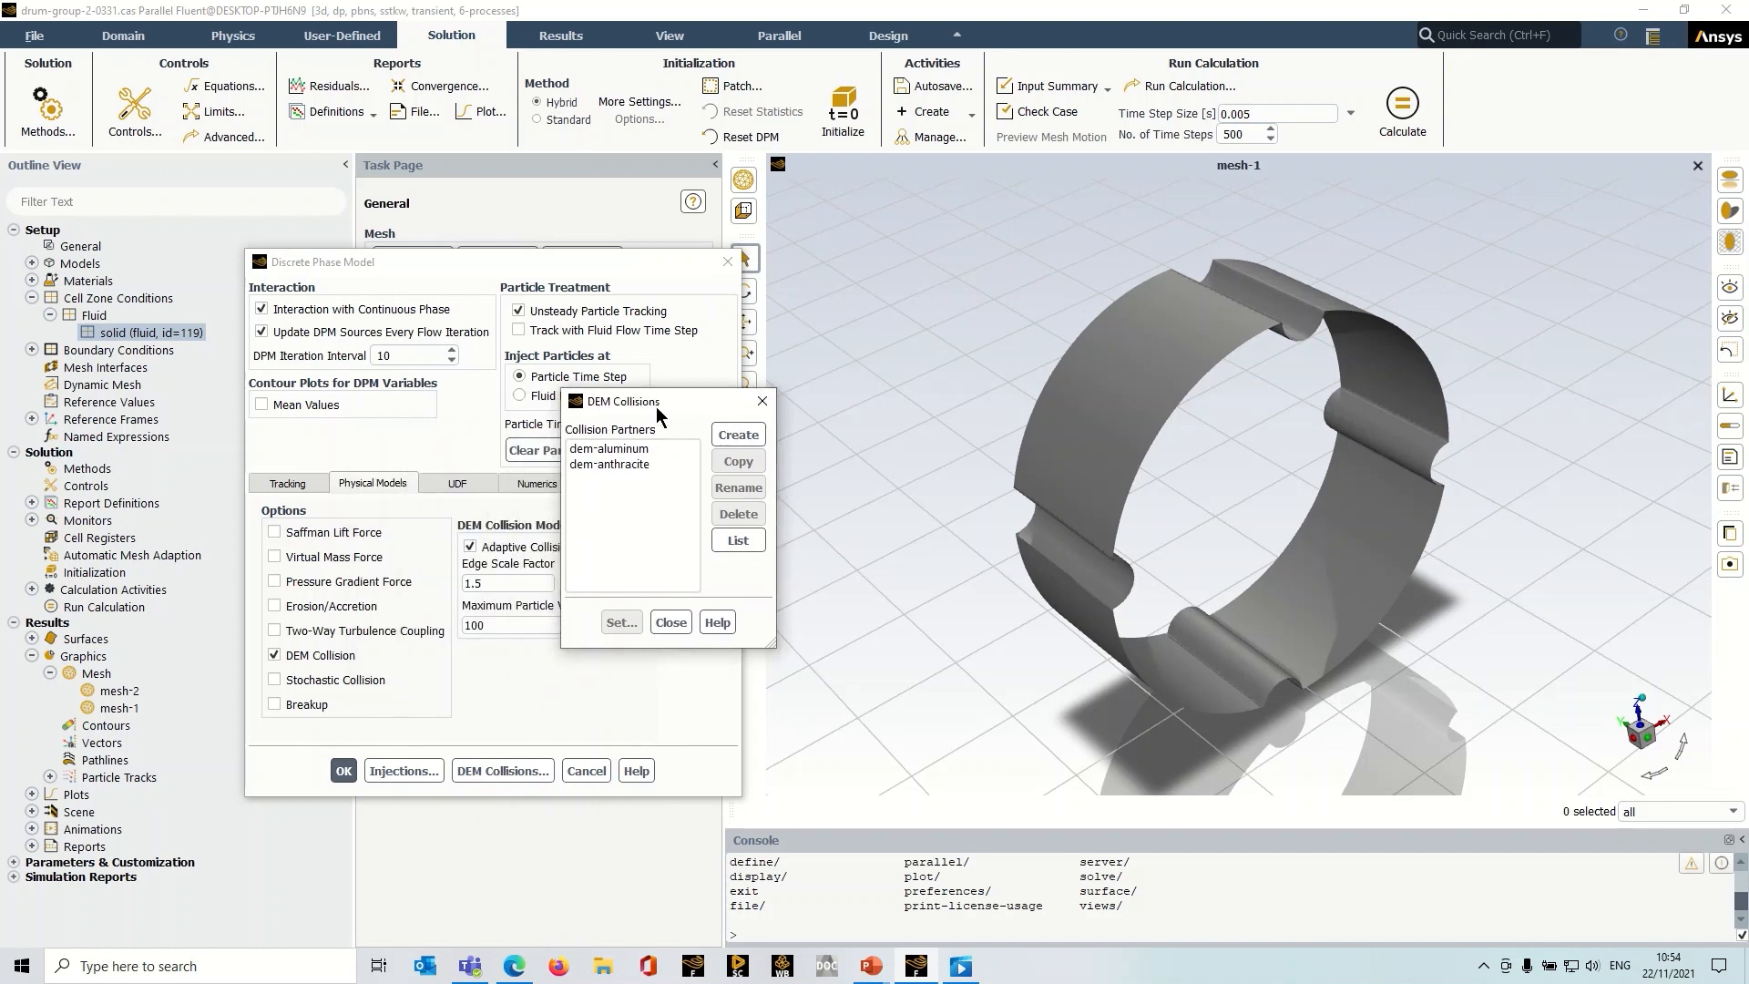
# Open the collision settings for the dem-aluminum partner.
pyautogui.click(611, 463)
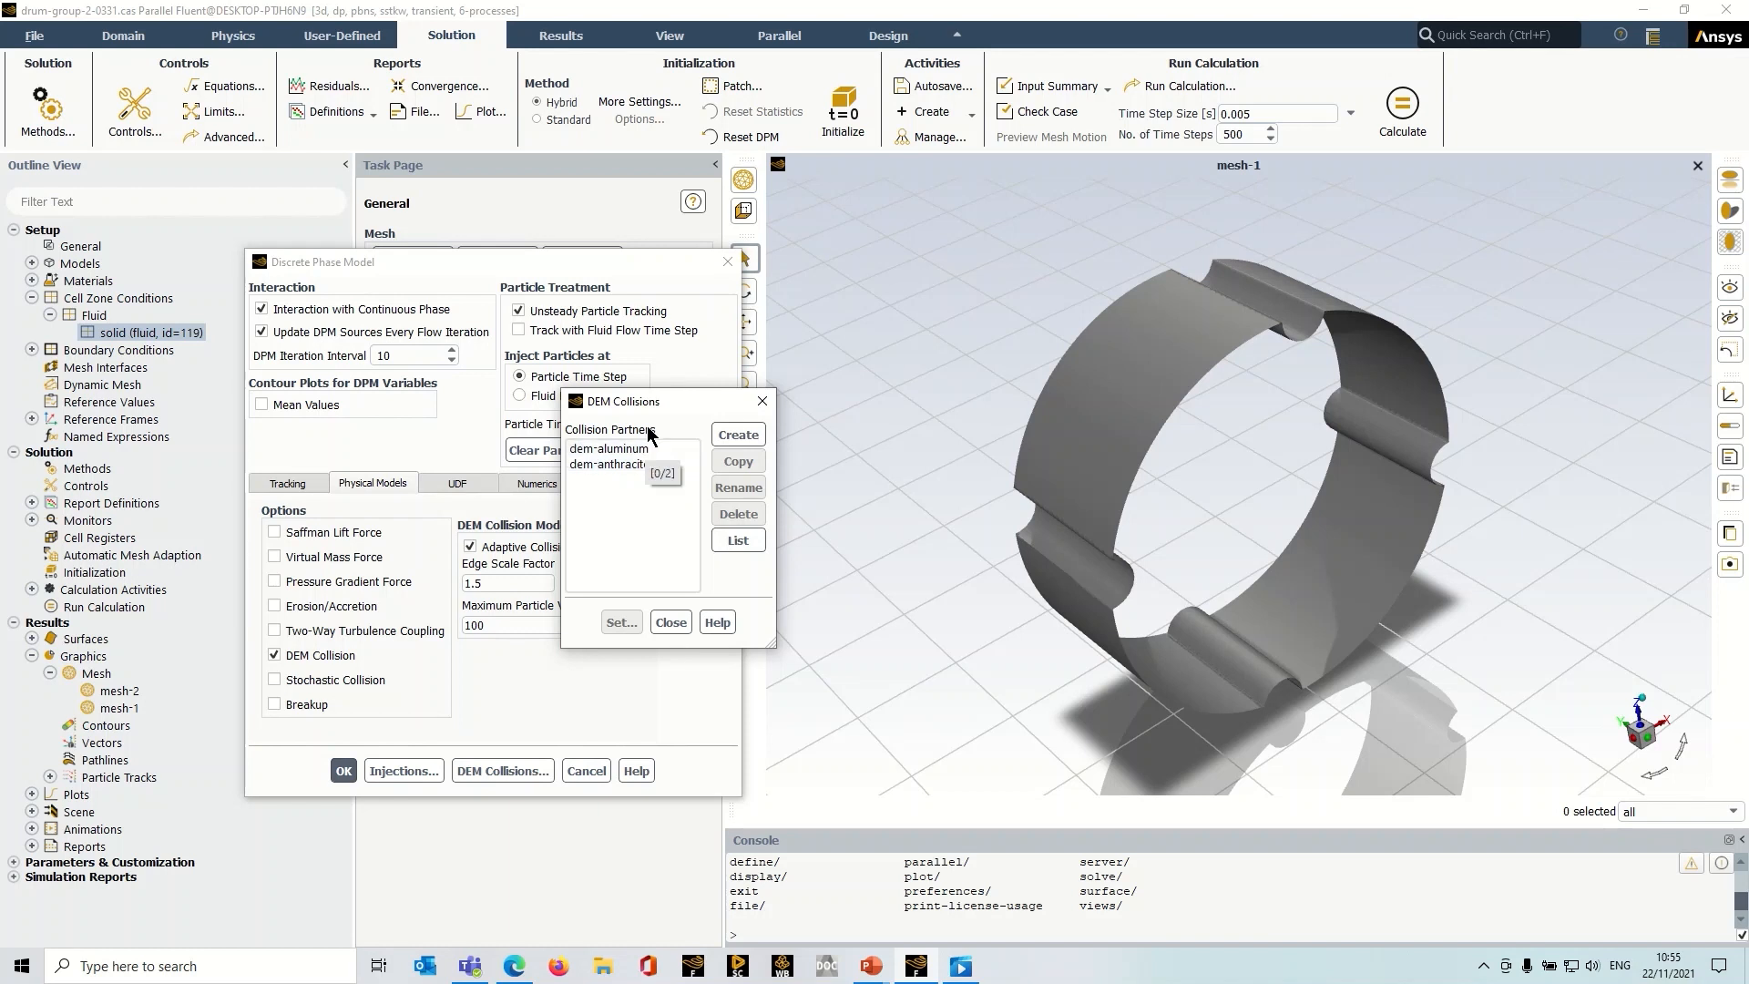
pyautogui.click(609, 447)
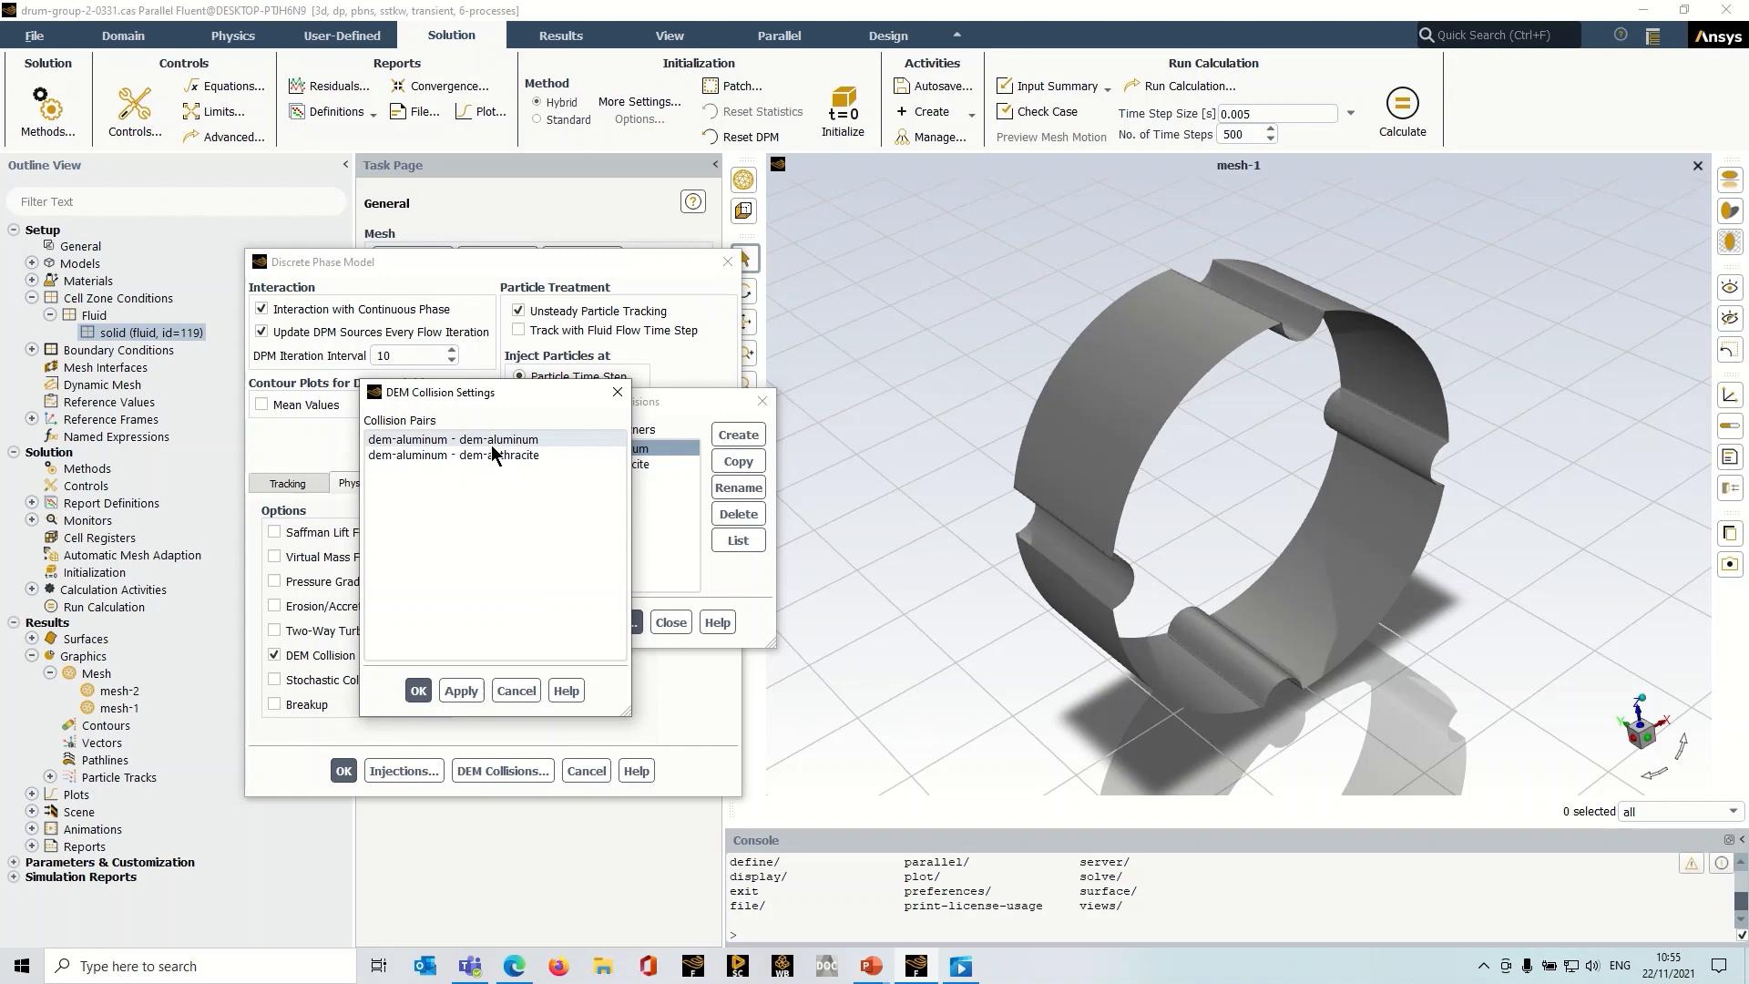
pyautogui.moveTo(494, 455)
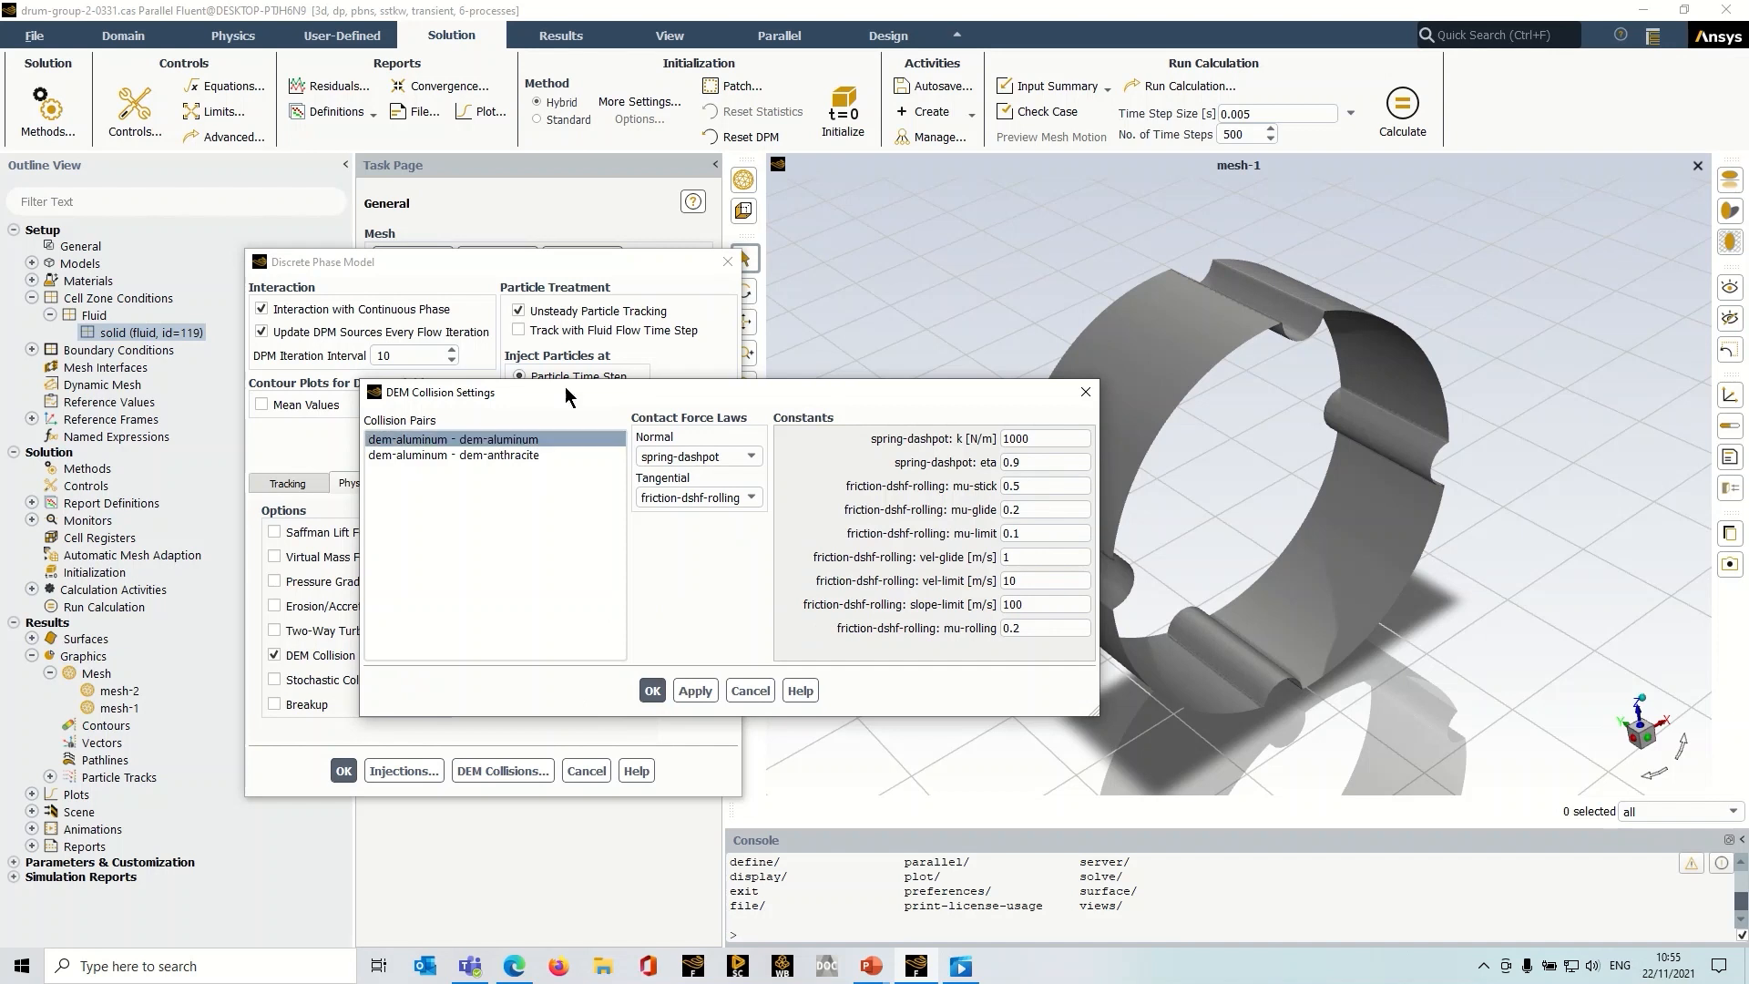
pyautogui.moveTo(435, 391); pyautogui.dragTo(240, 343)
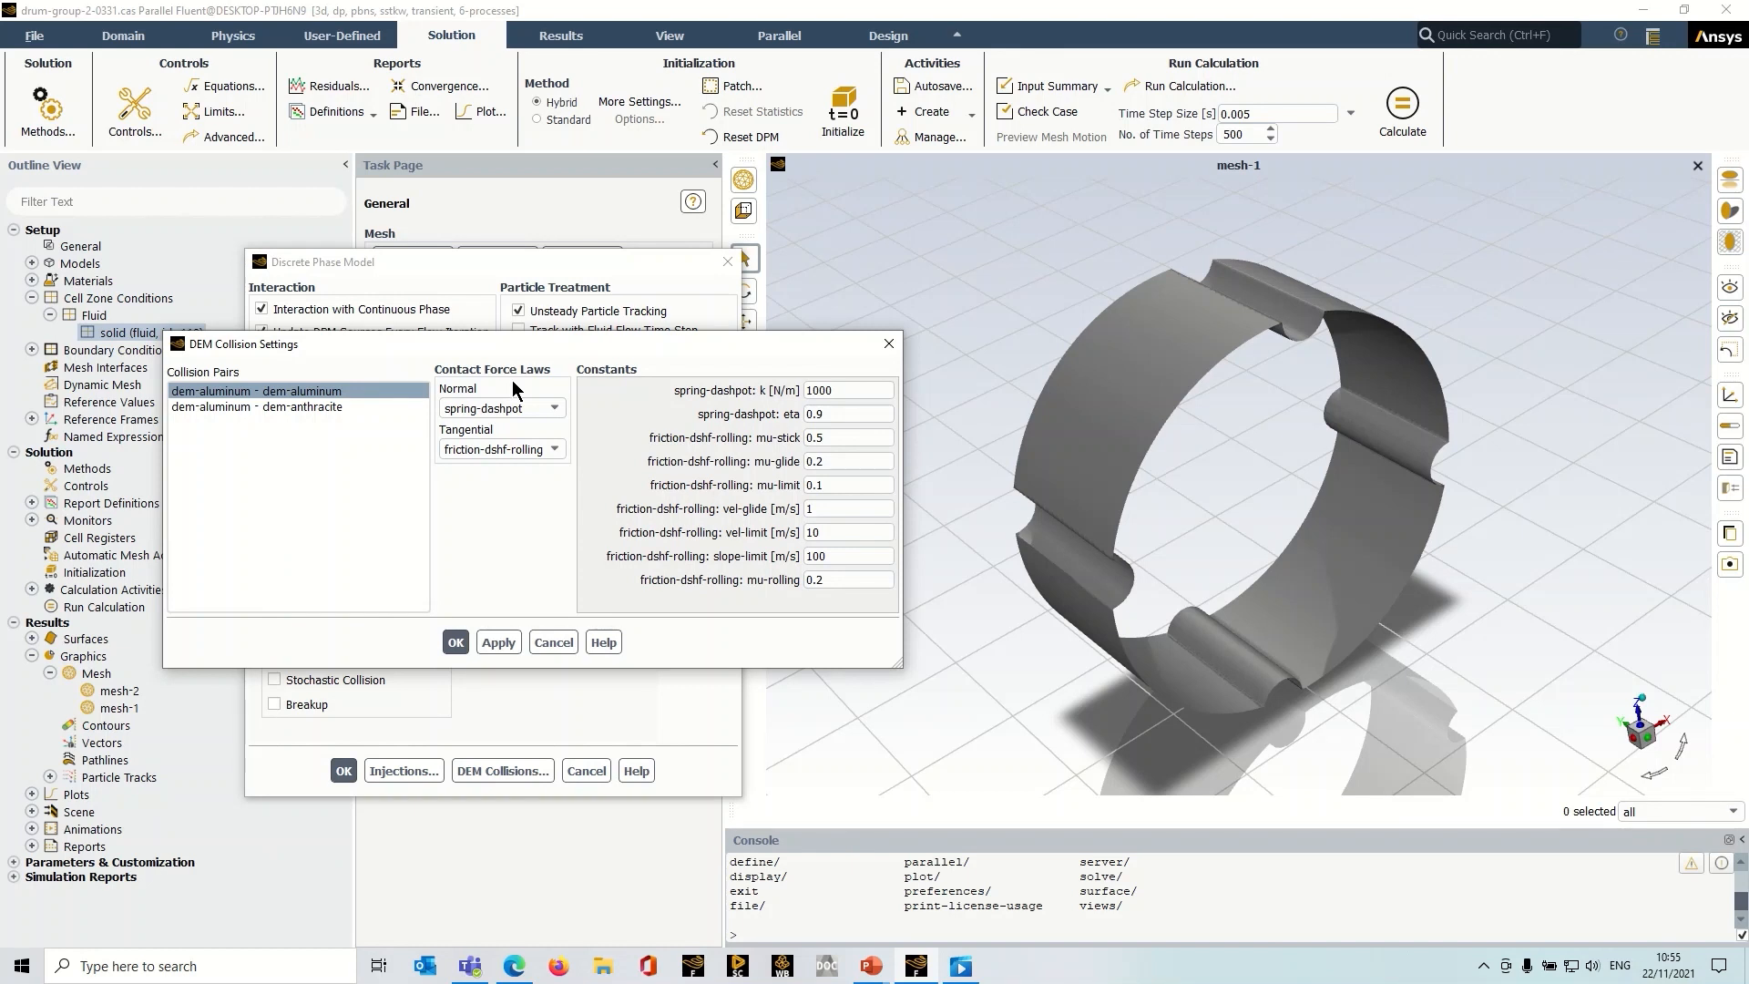
# Keep spring-dashpot as normal force law; review mu-stick and glide velocity constants.
pyautogui.click(552, 408)
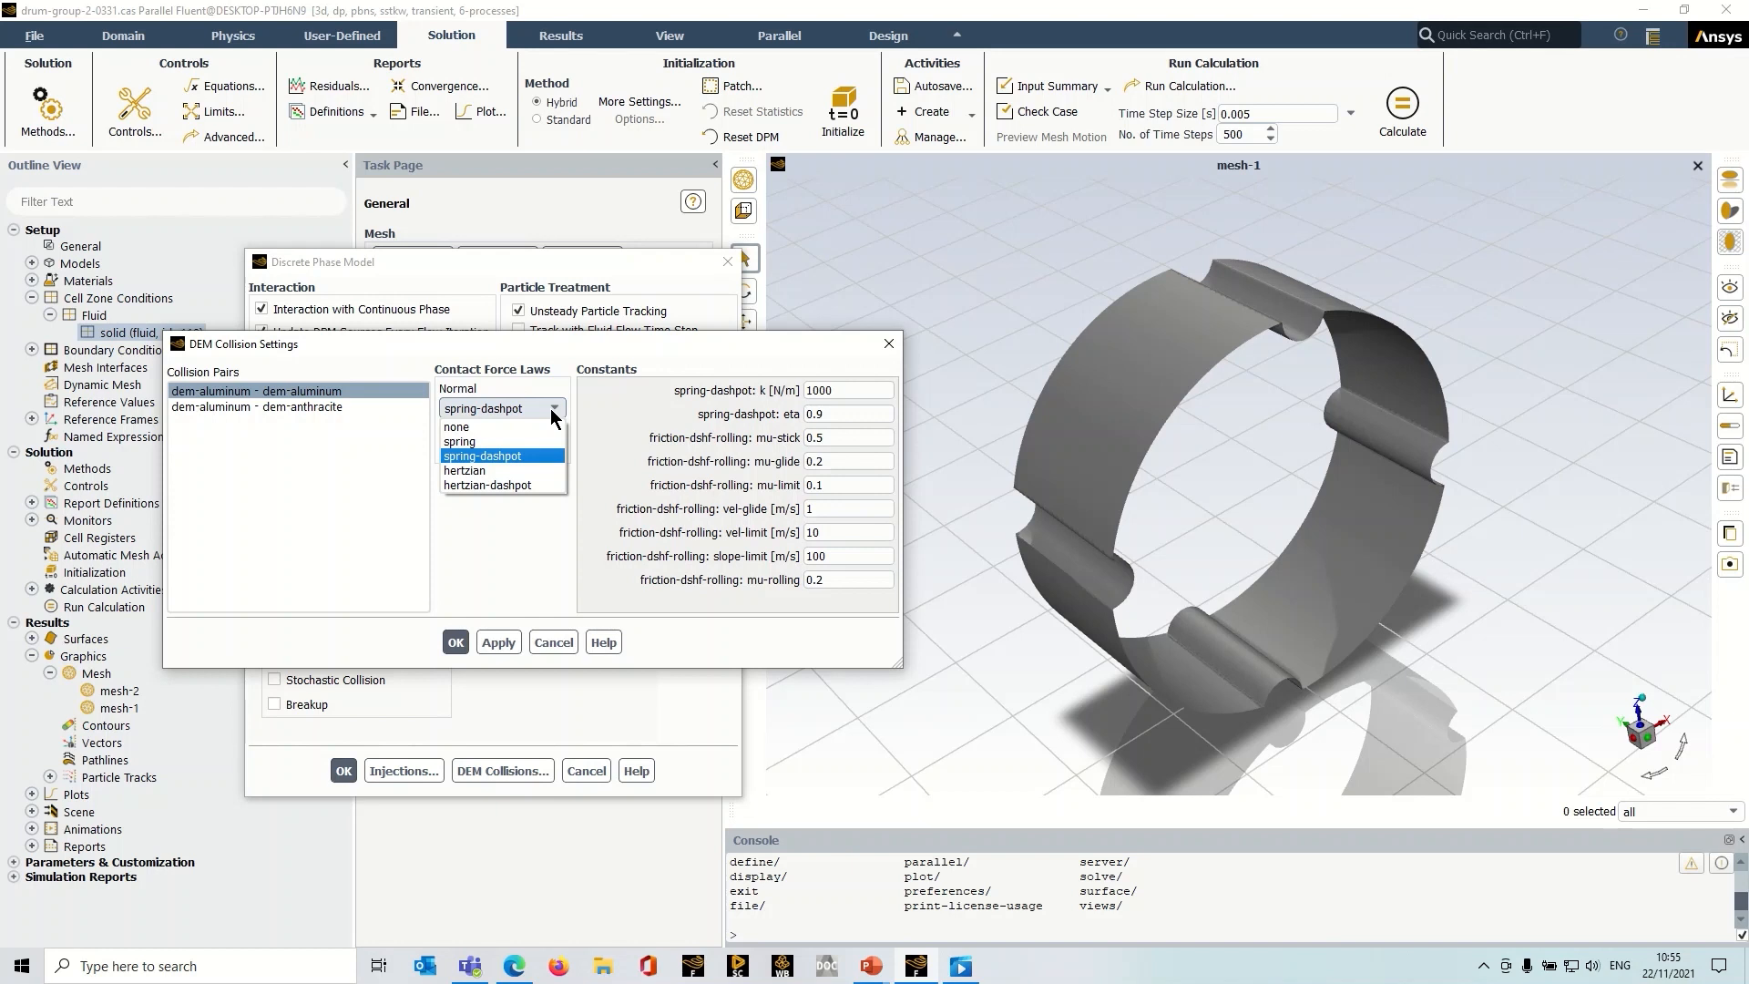
pyautogui.moveTo(563, 371)
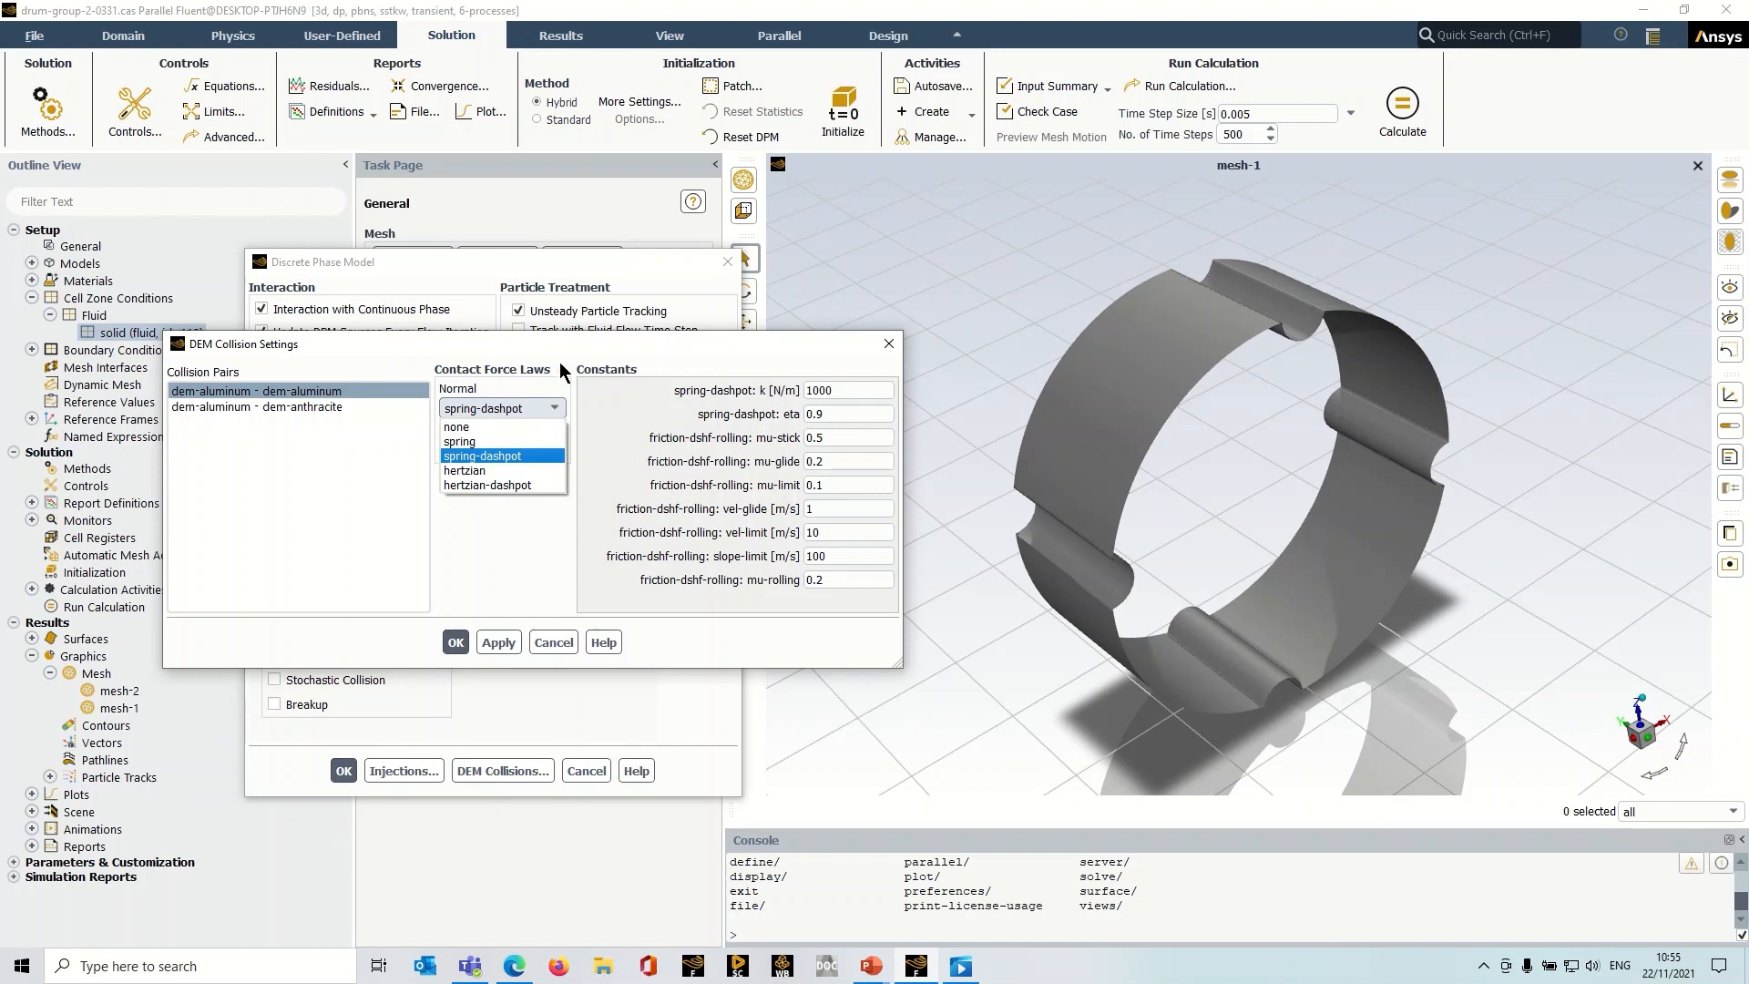
pyautogui.click(482, 455)
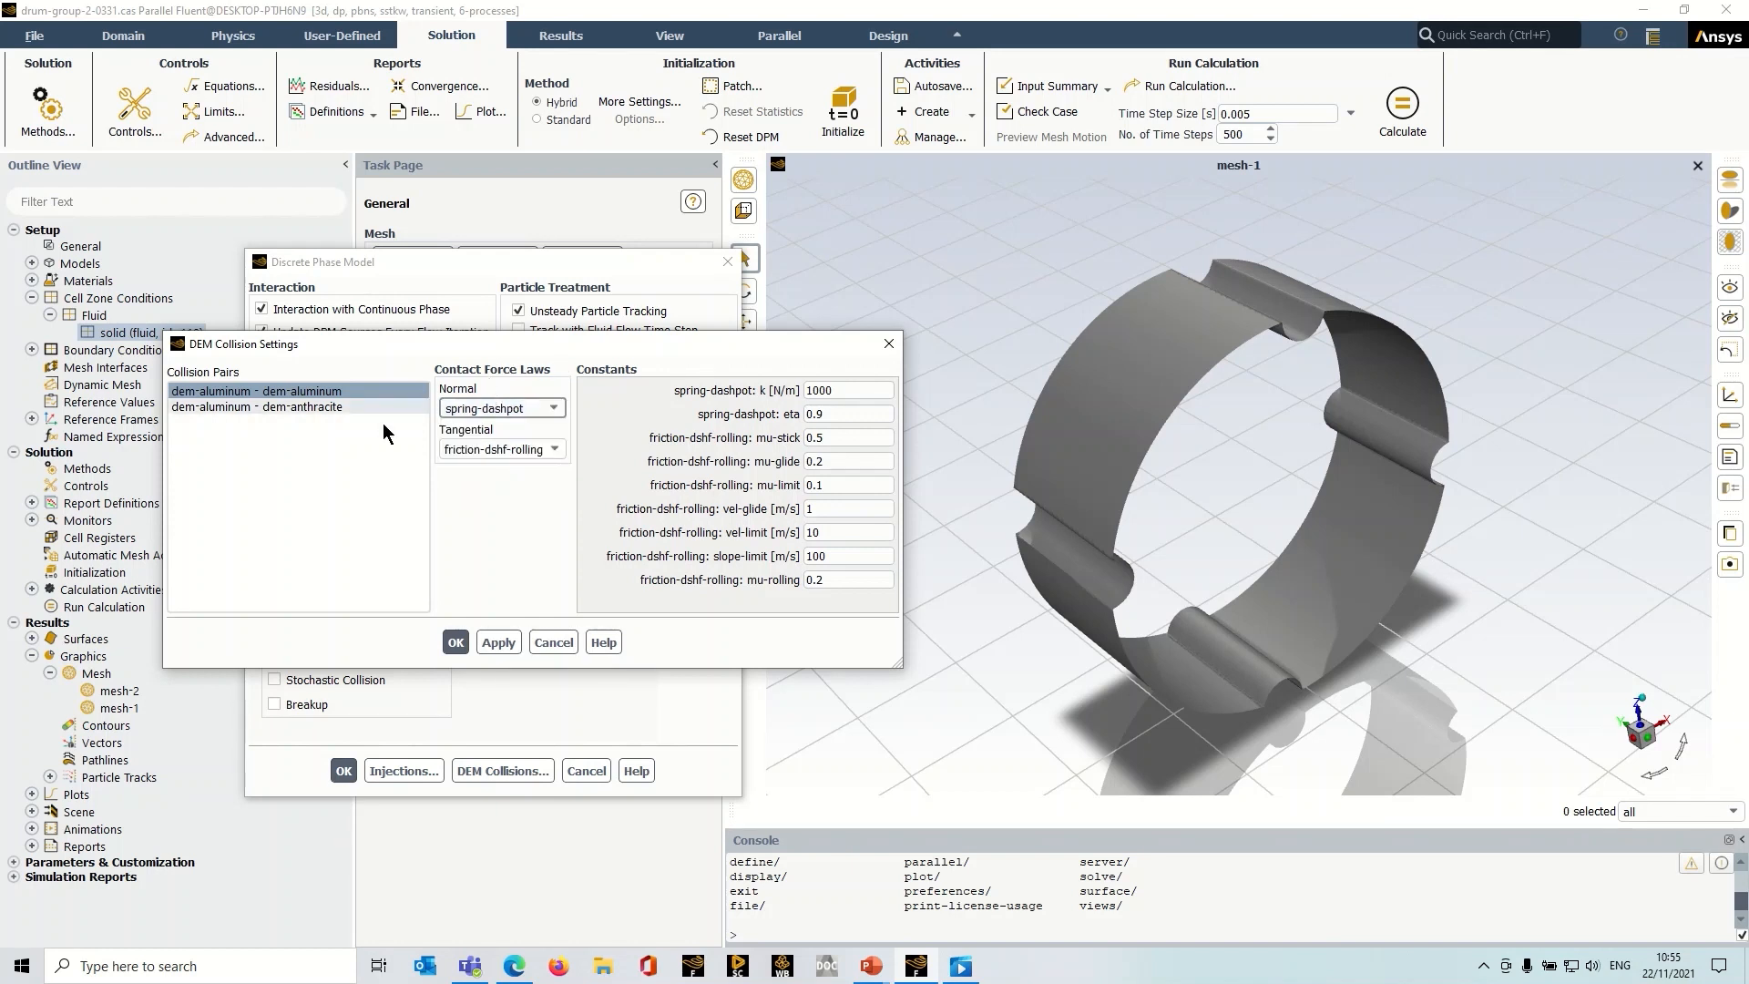
pyautogui.moveTo(501, 472)
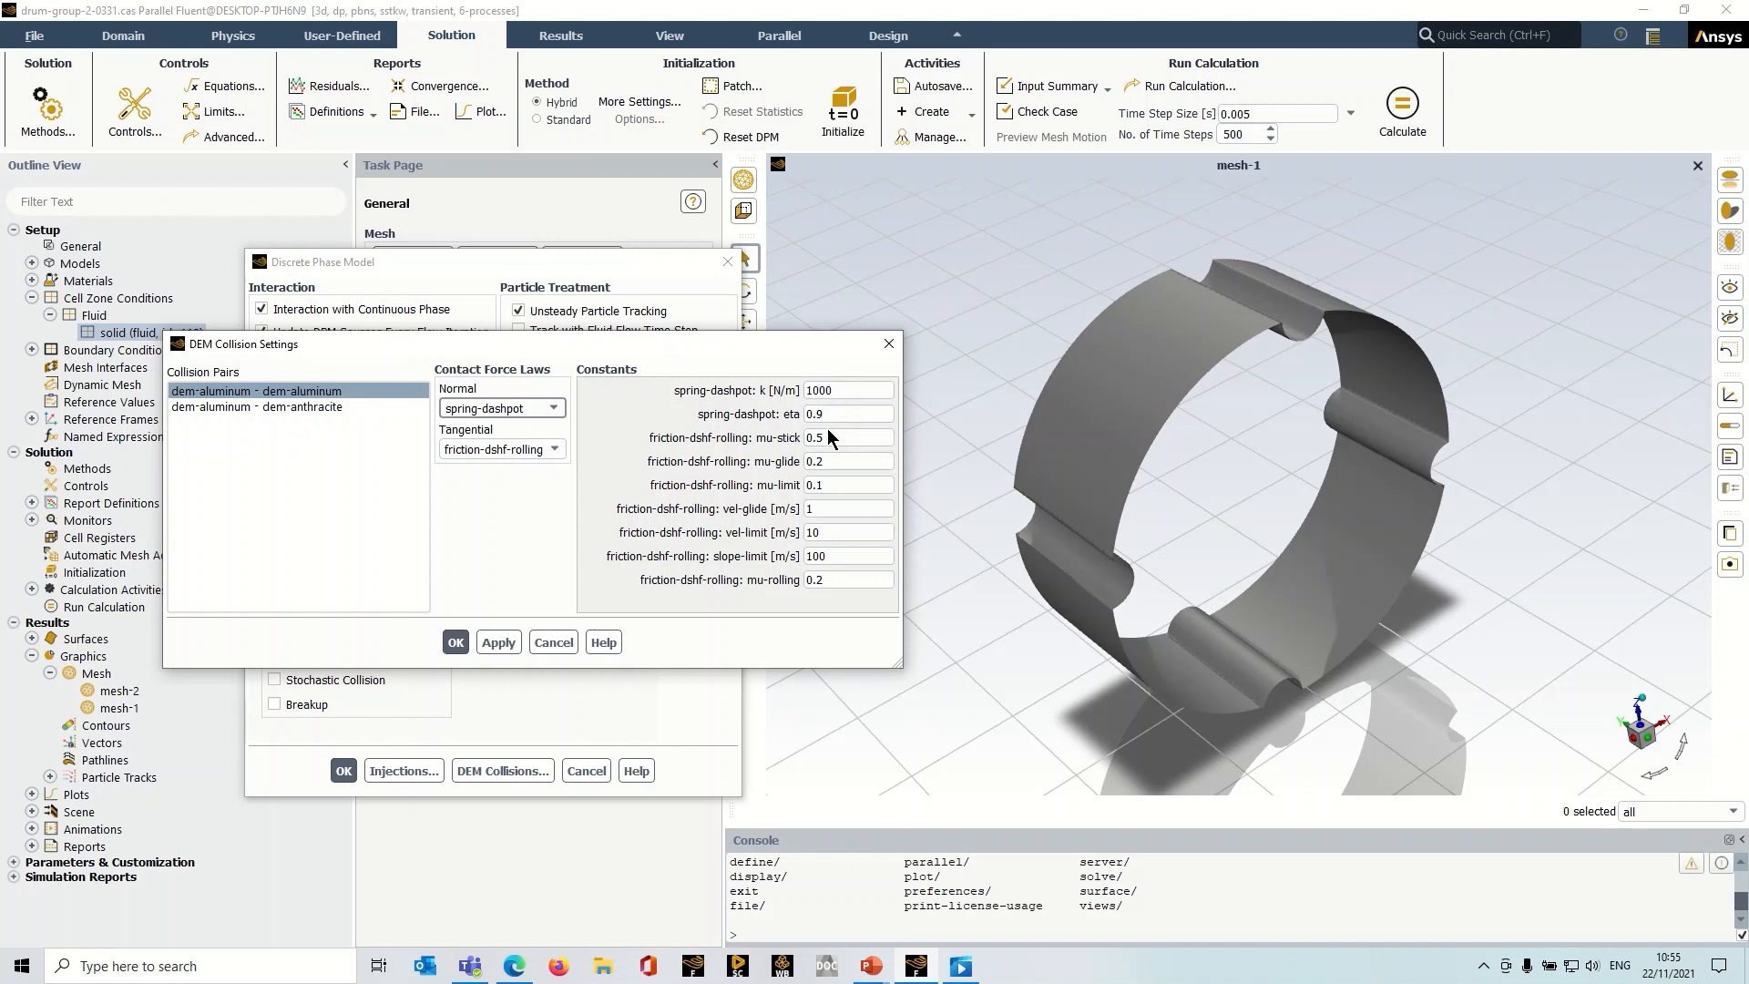
pyautogui.click(848, 509)
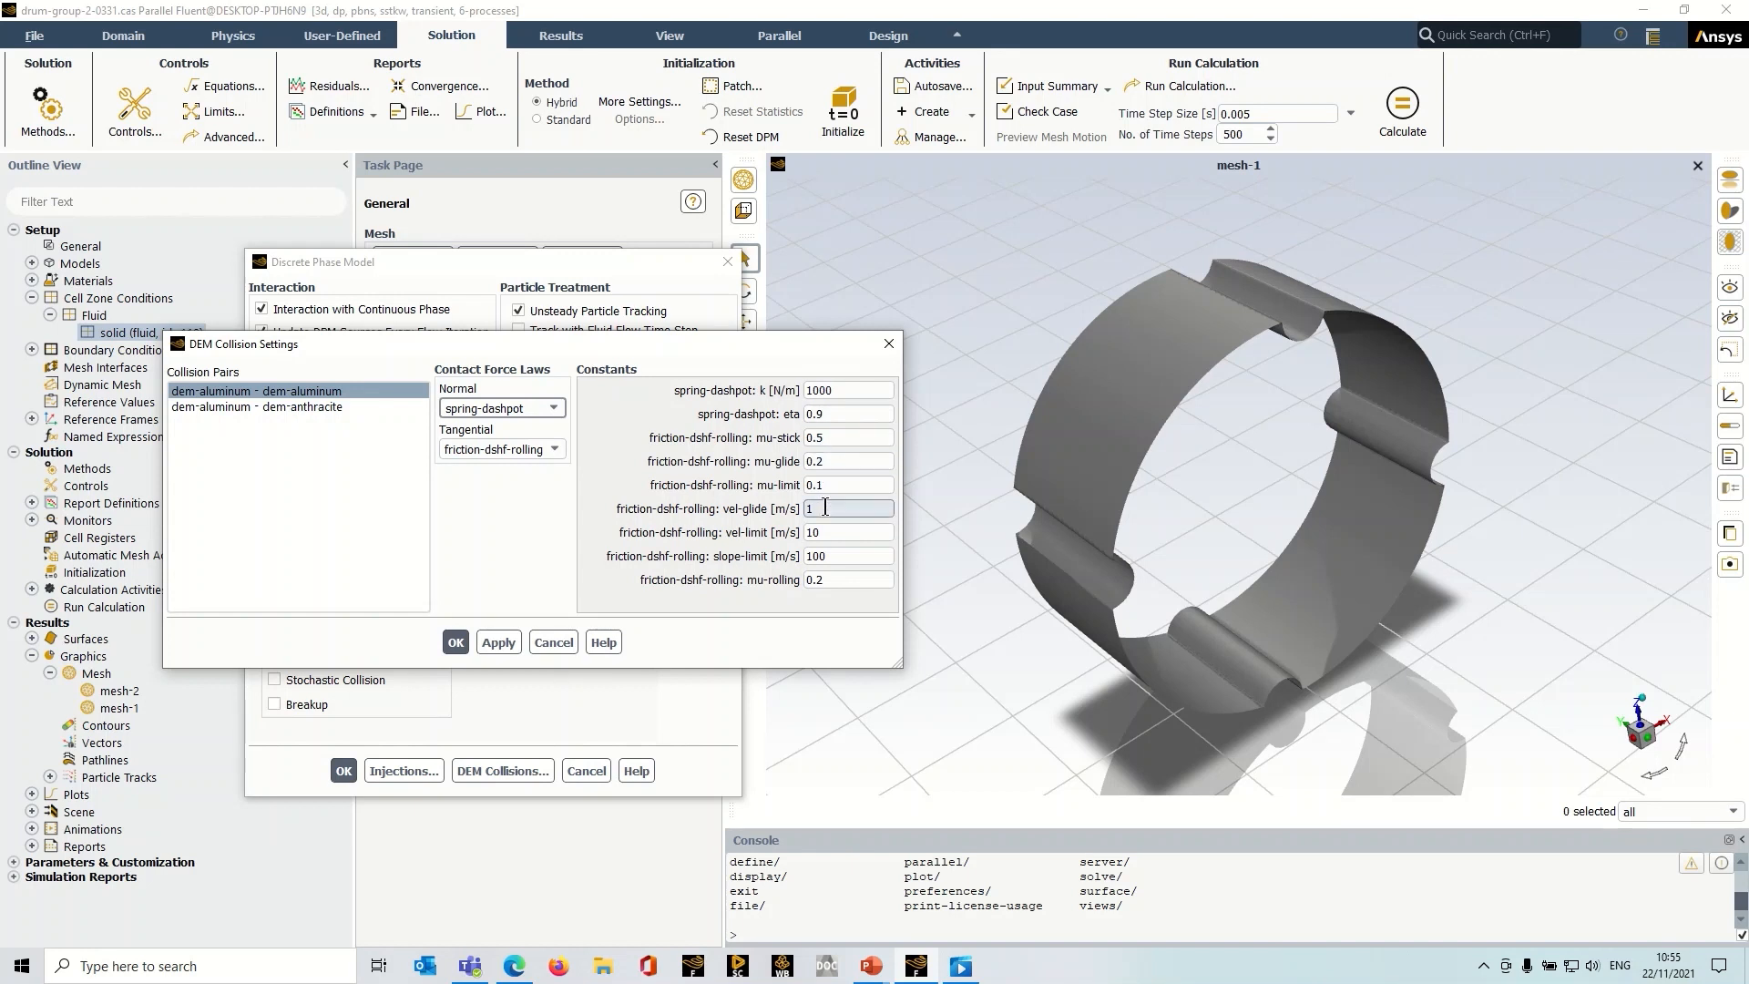
pyautogui.click(848, 483)
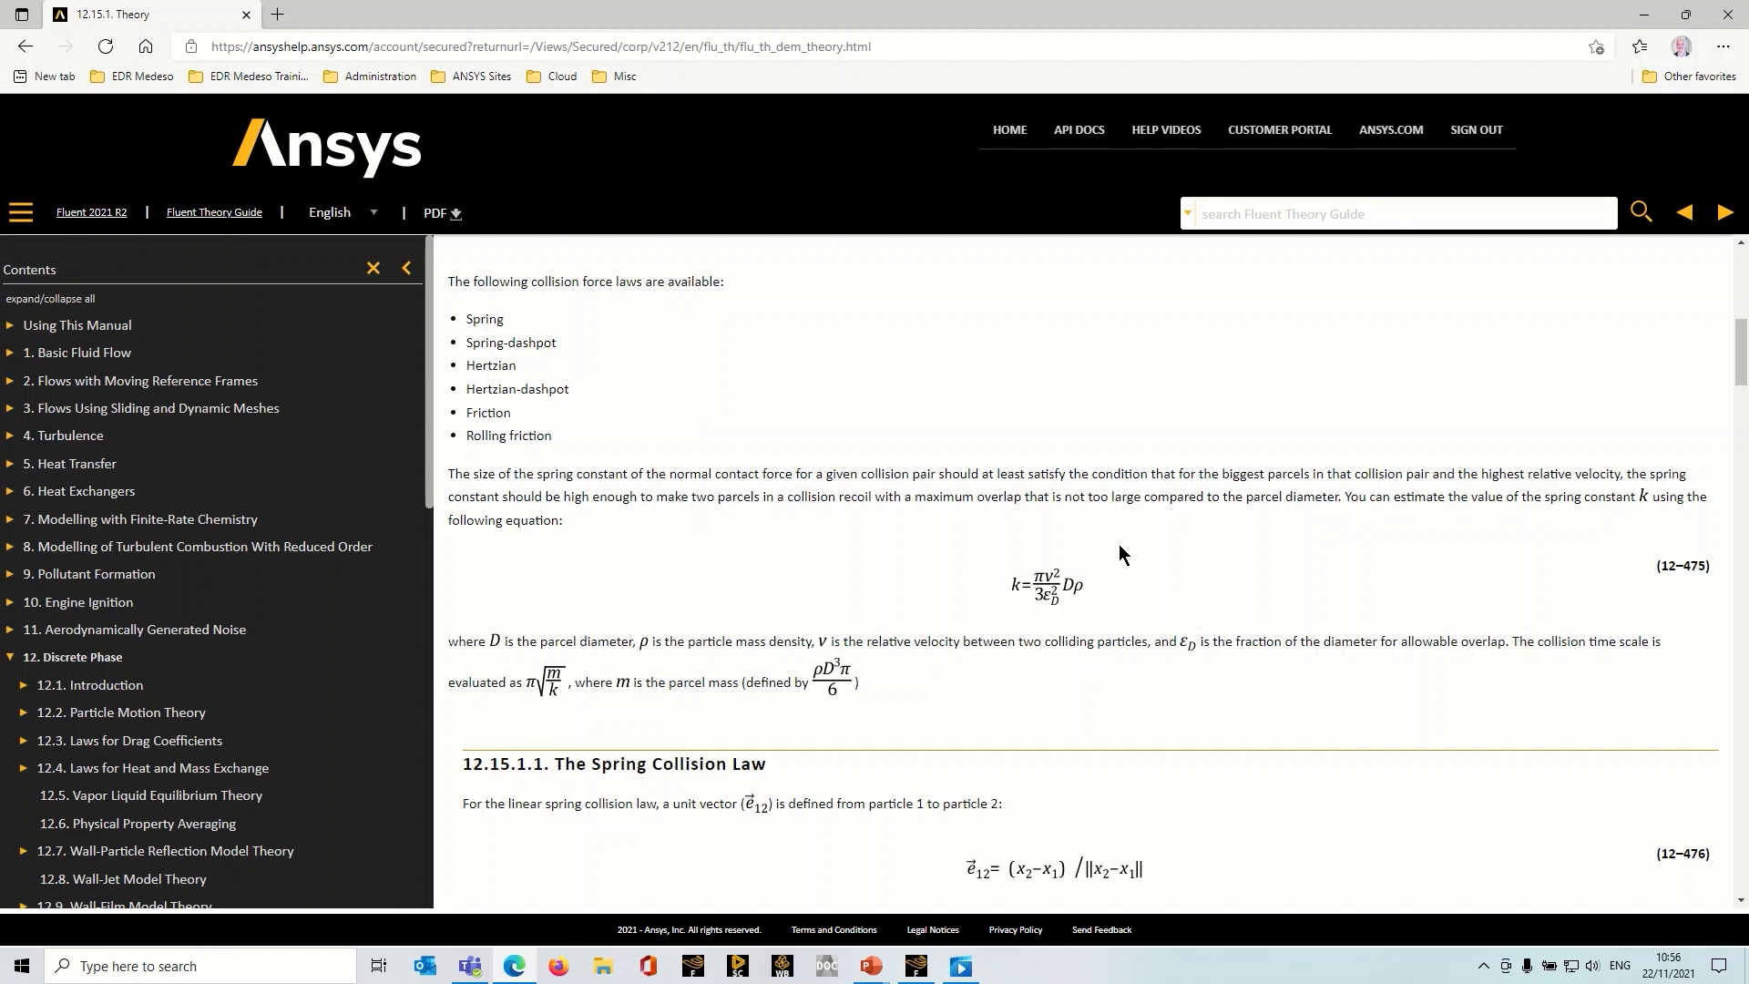
pyautogui.moveTo(1122, 556)
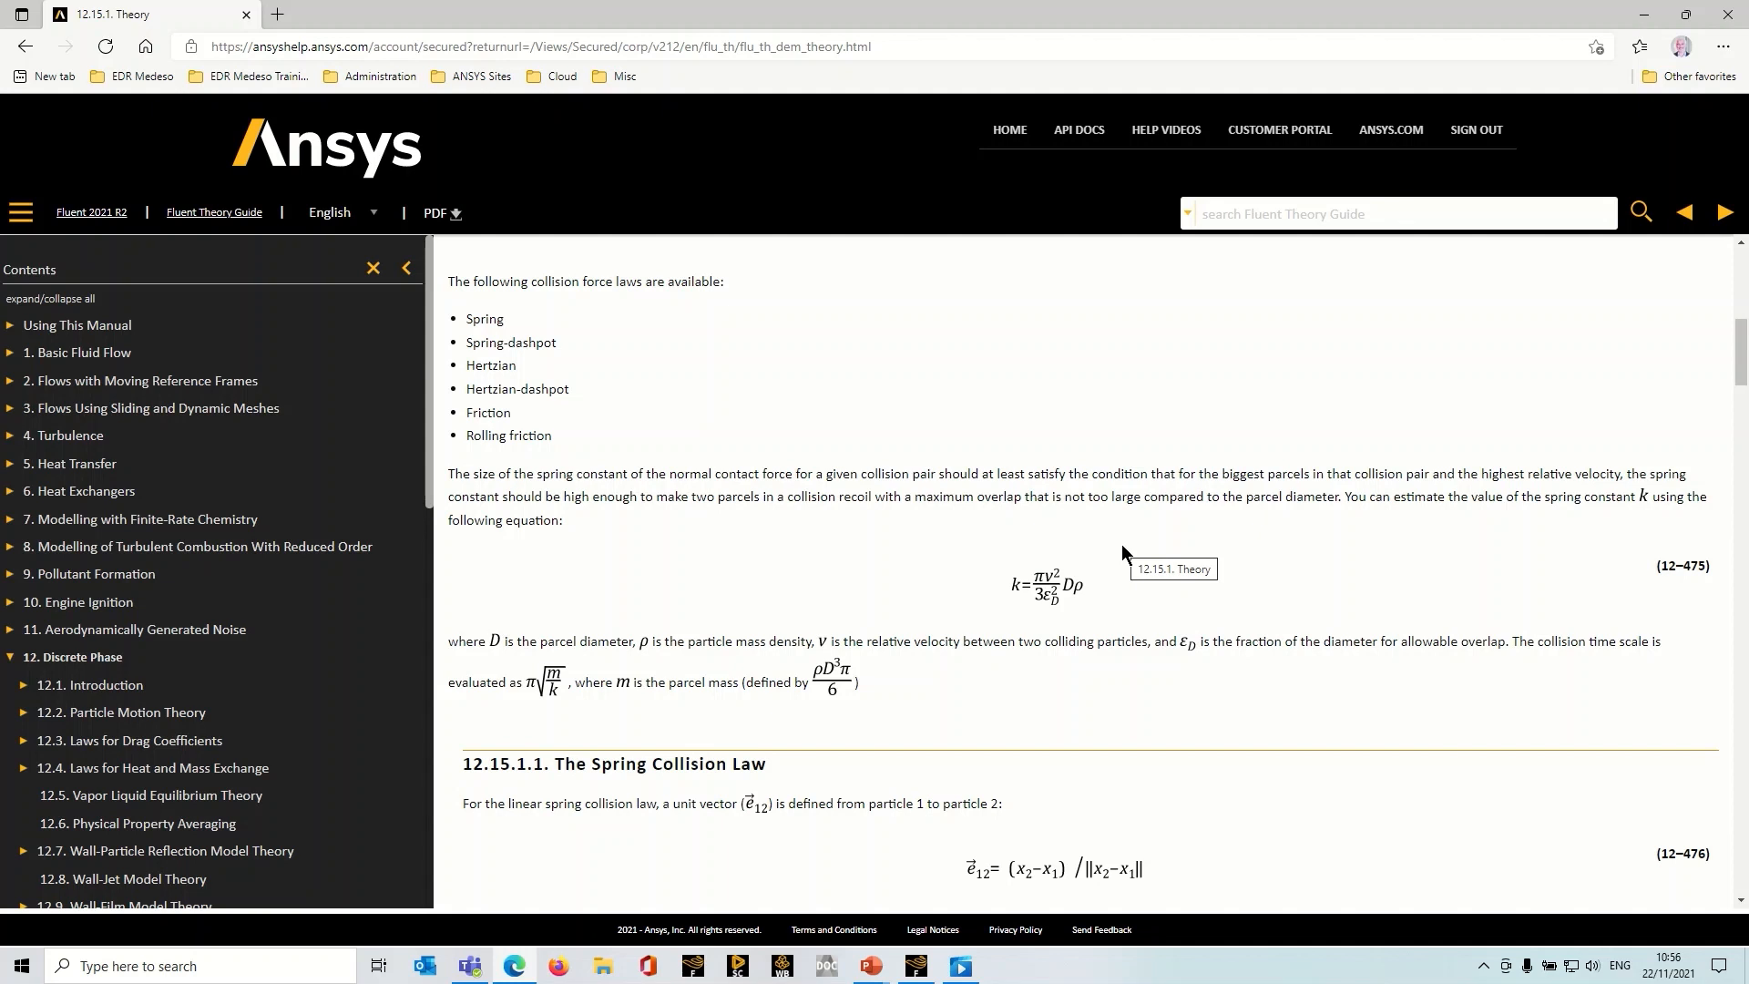
pyautogui.moveTo(1516, 502)
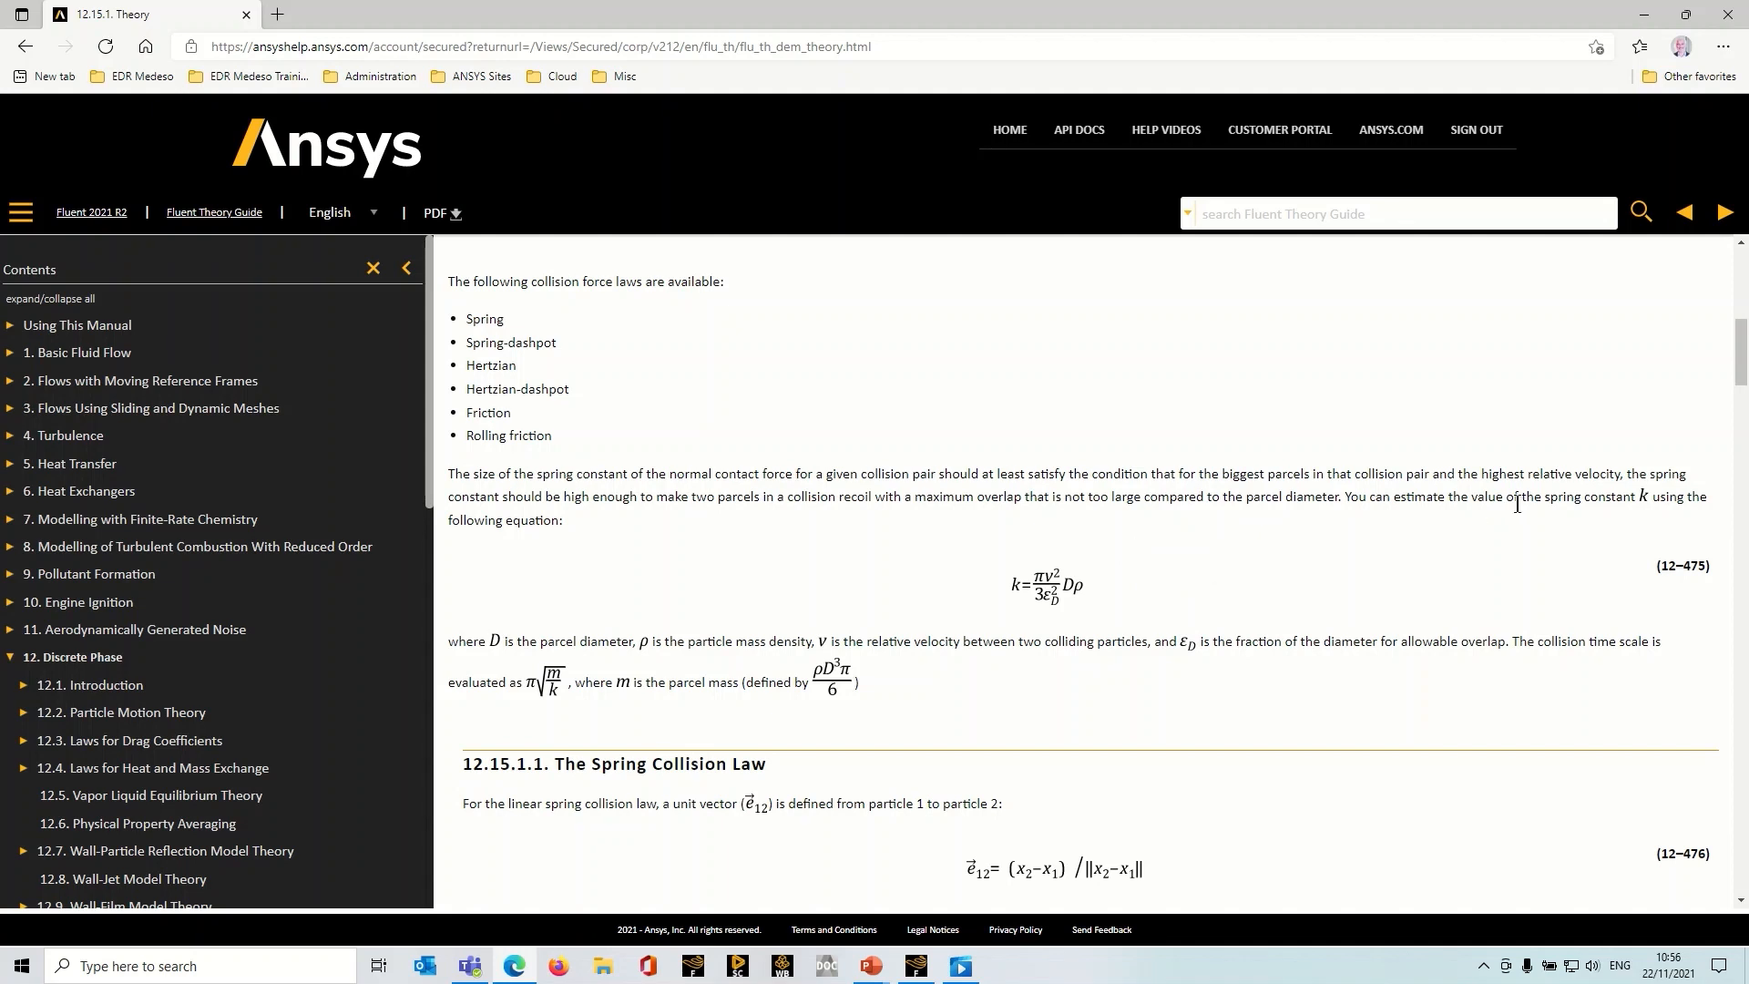
pyautogui.moveTo(1548, 498)
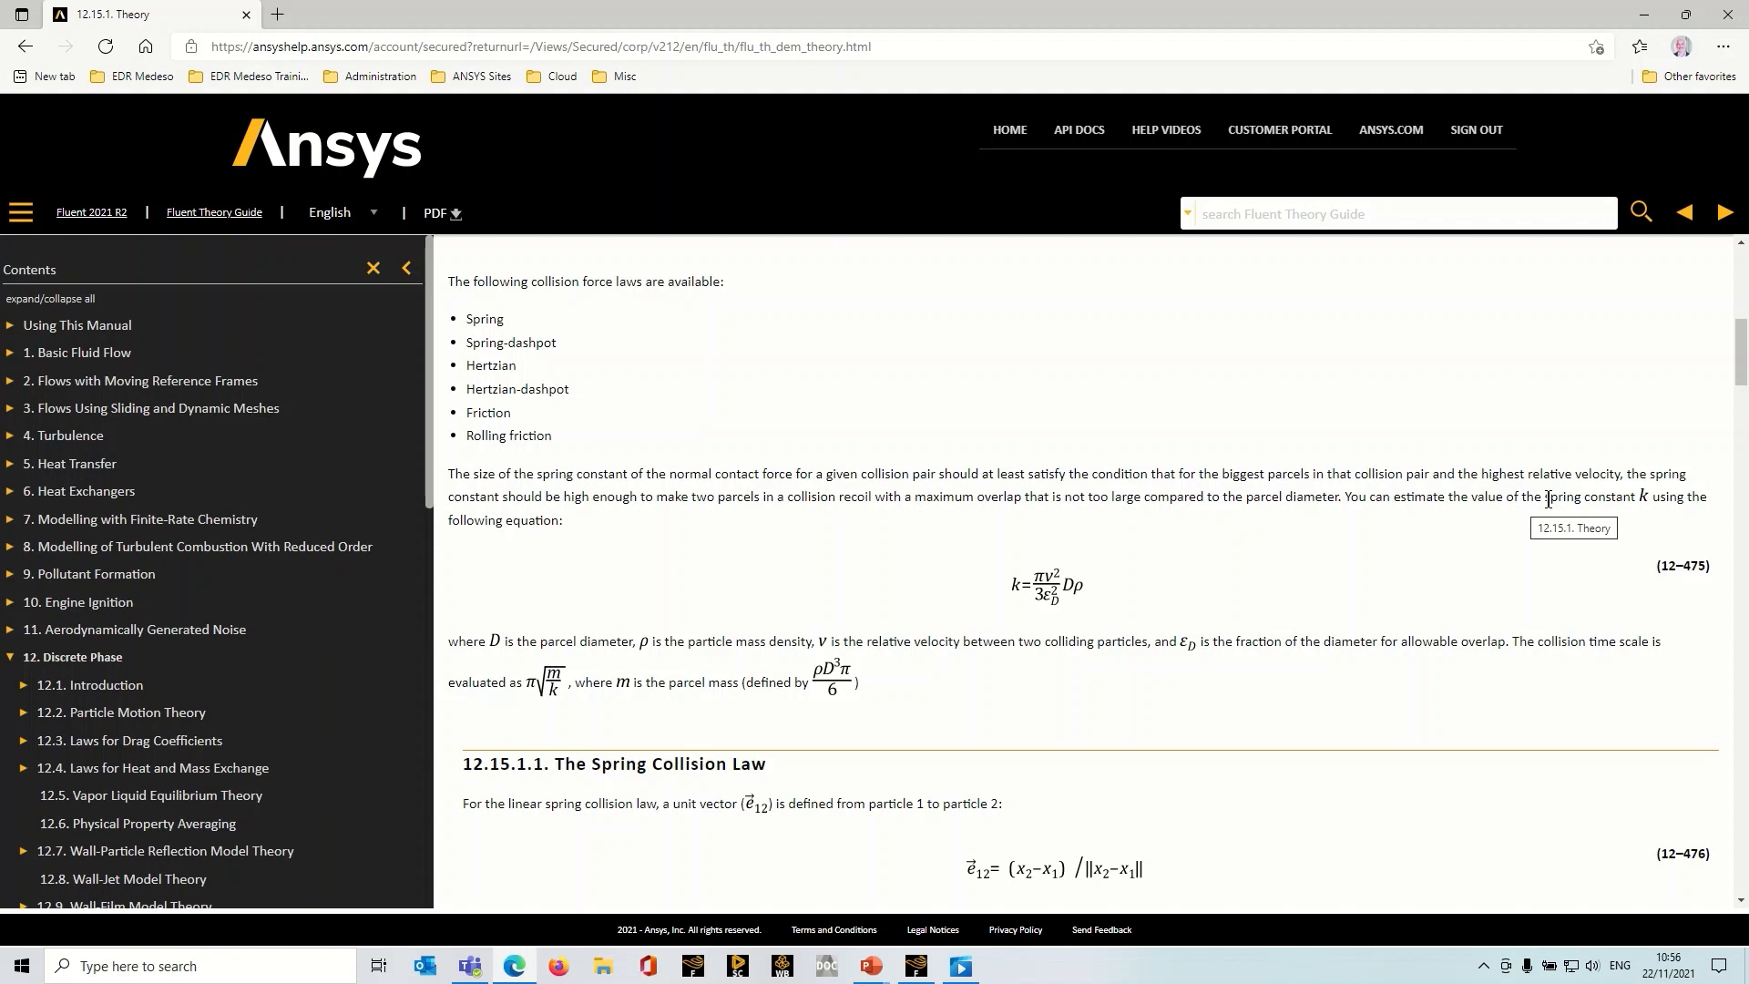
pyautogui.moveTo(914, 965)
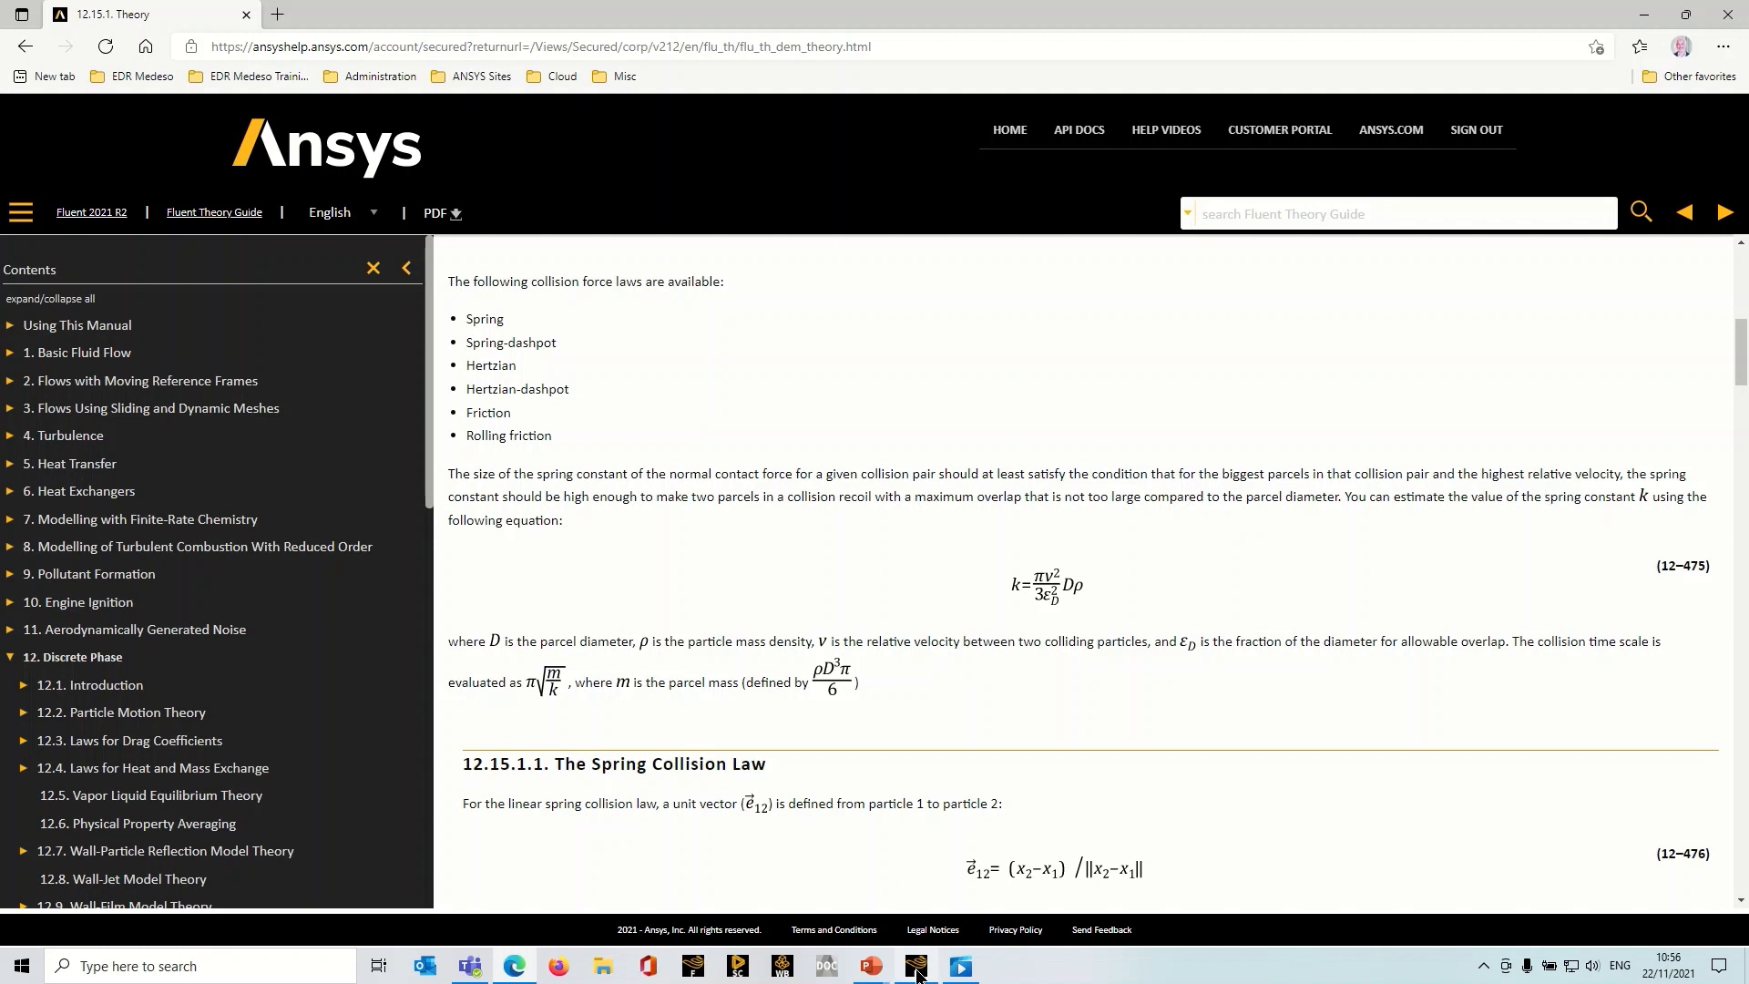
# Inspect the dem-aluminum–dem-anthracite pair's spring-dashpot constants and confirm with OK.
pyautogui.click(915, 965)
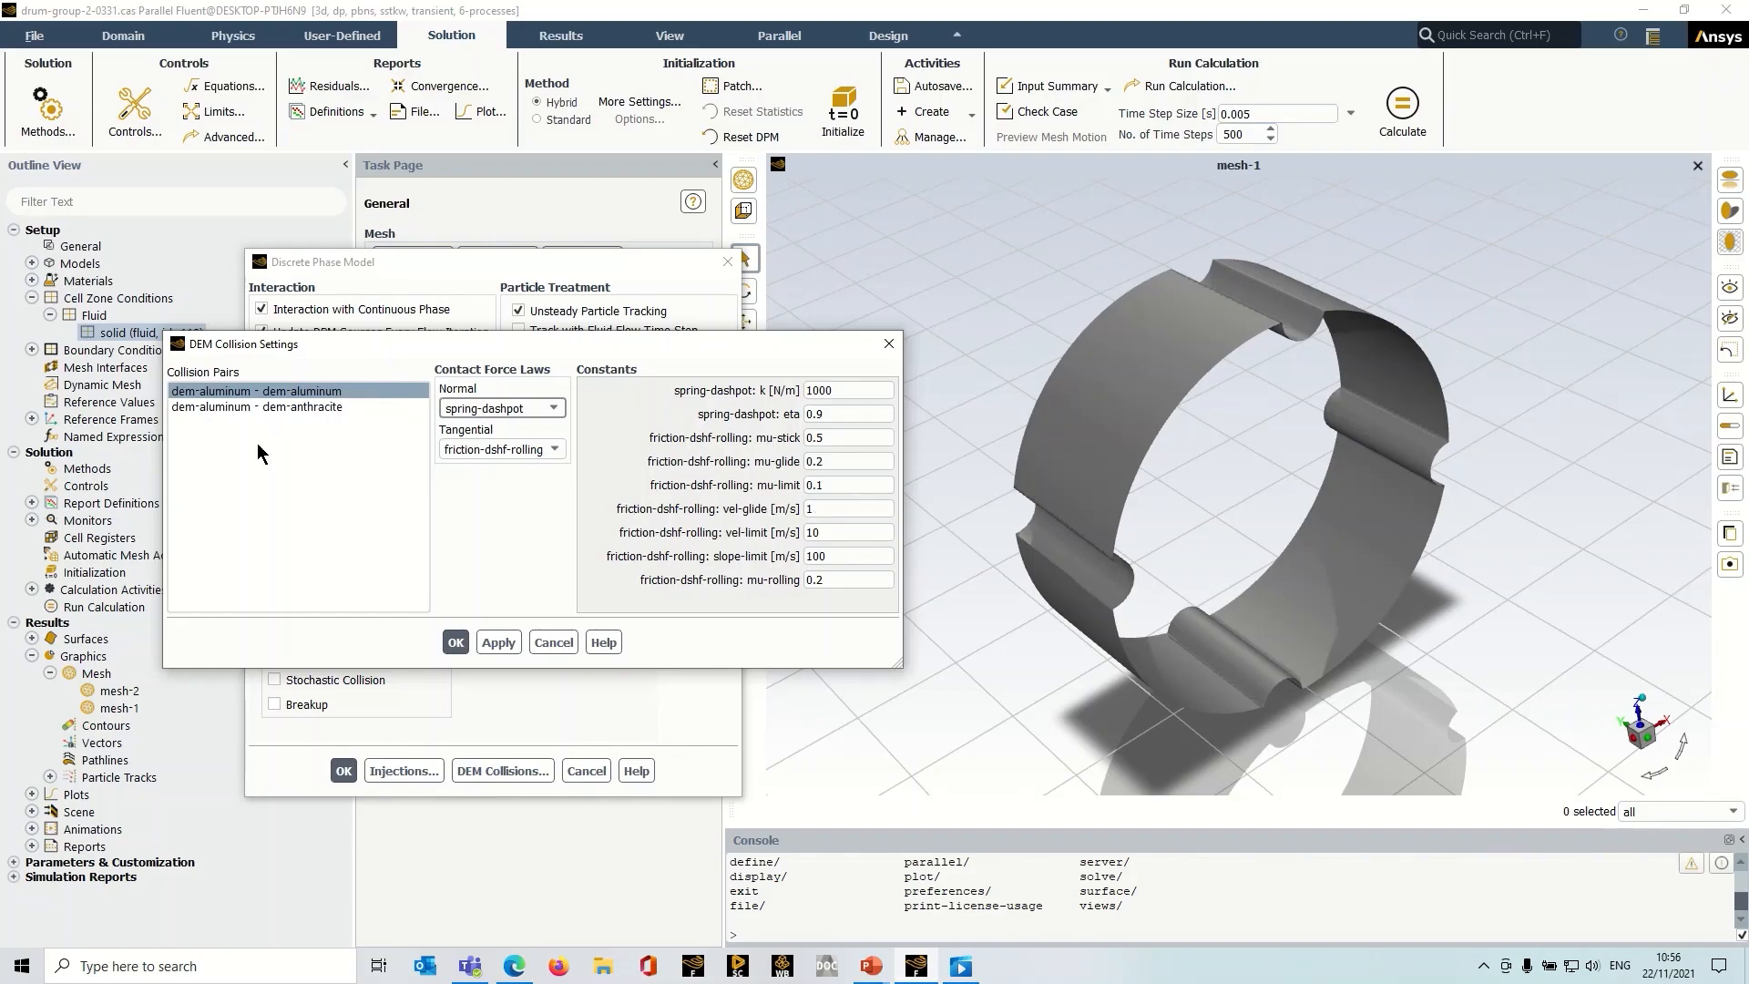
pyautogui.click(257, 406)
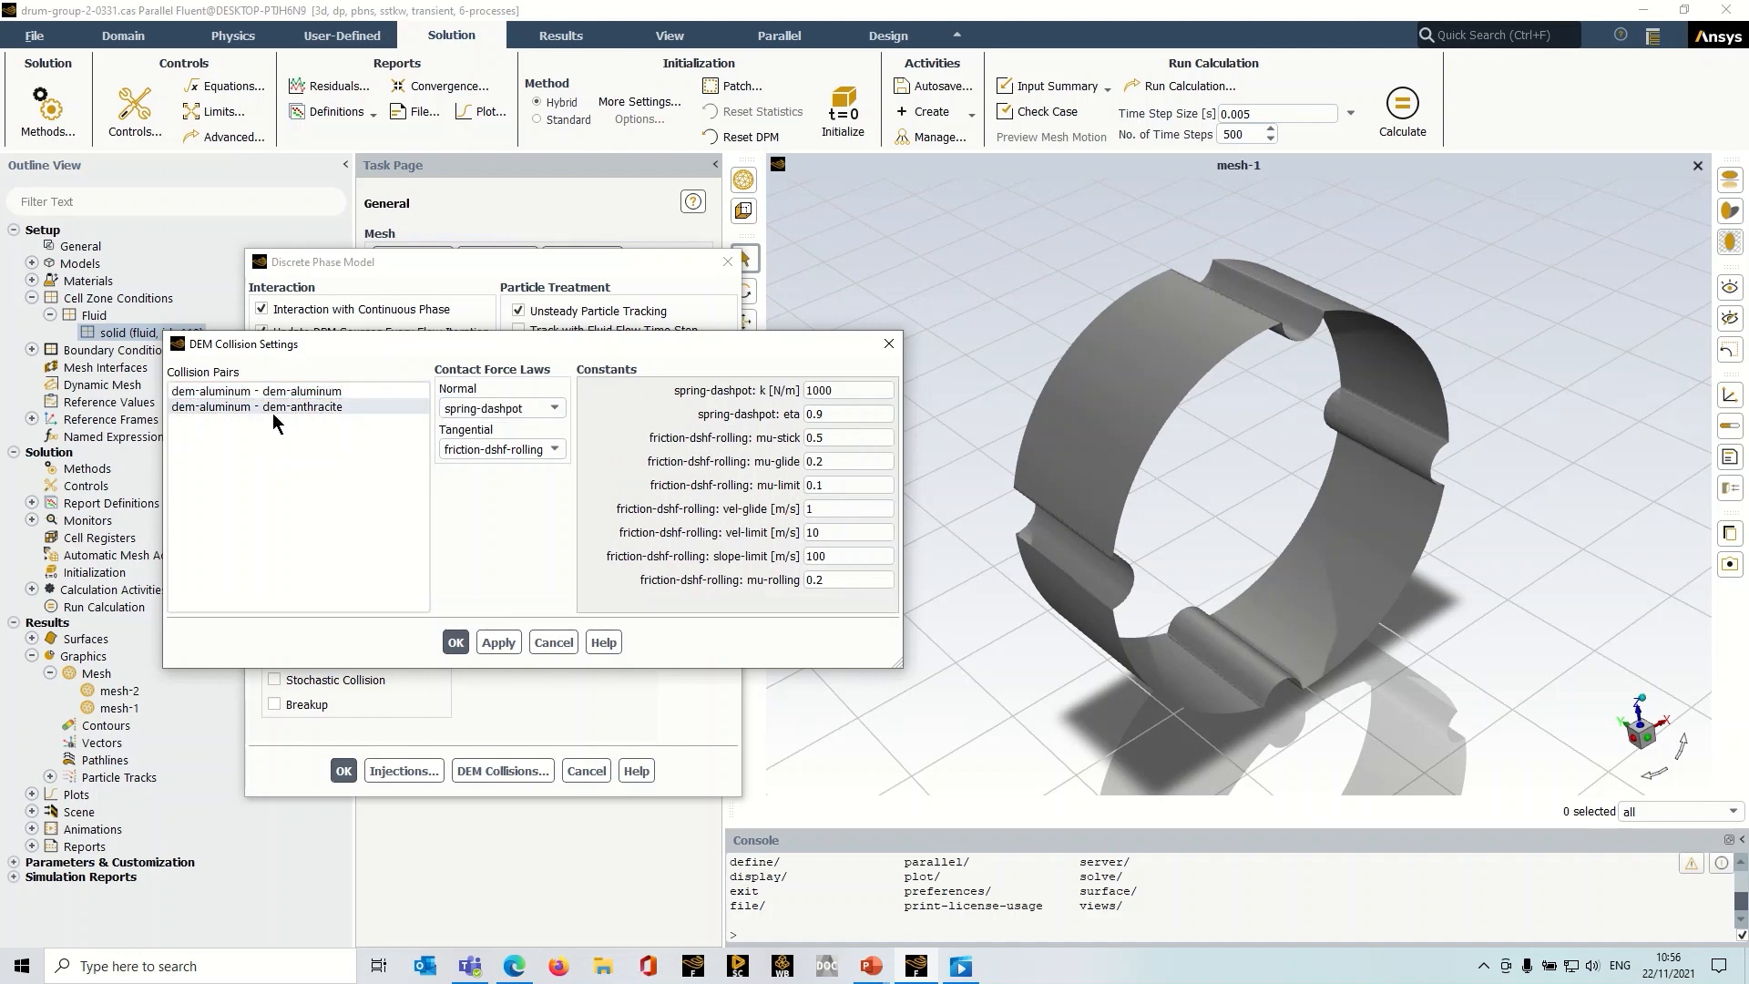
pyautogui.click(257, 406)
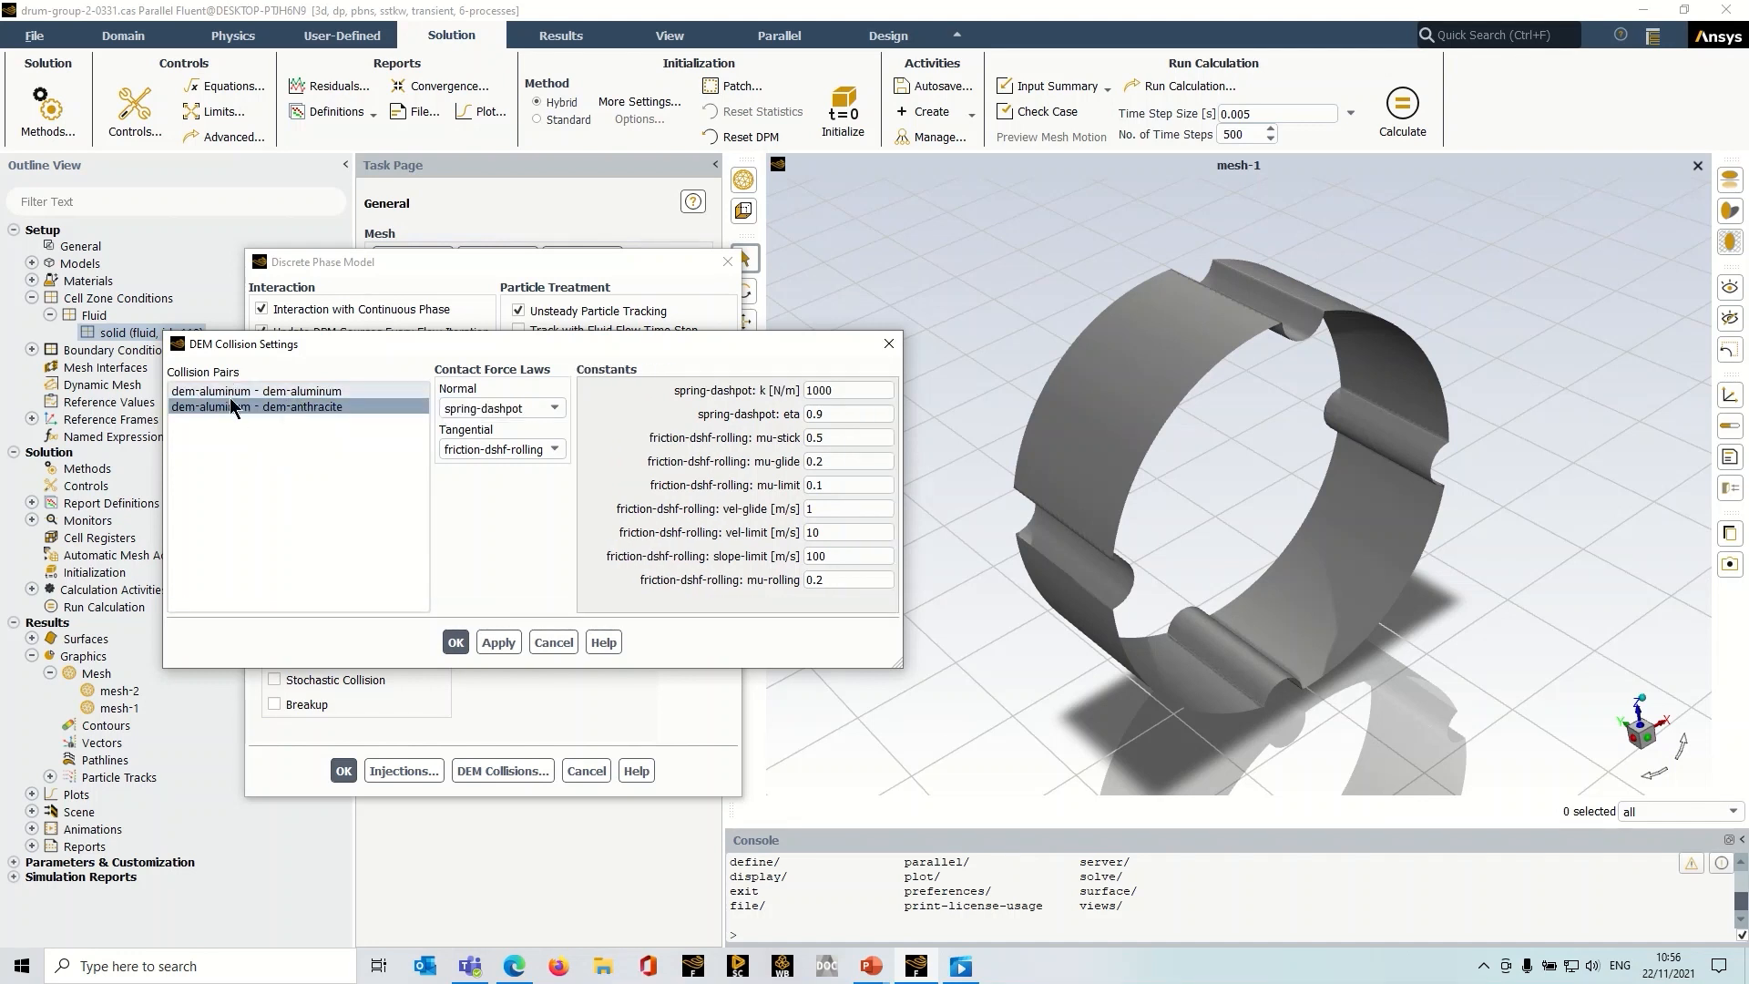
pyautogui.click(257, 390)
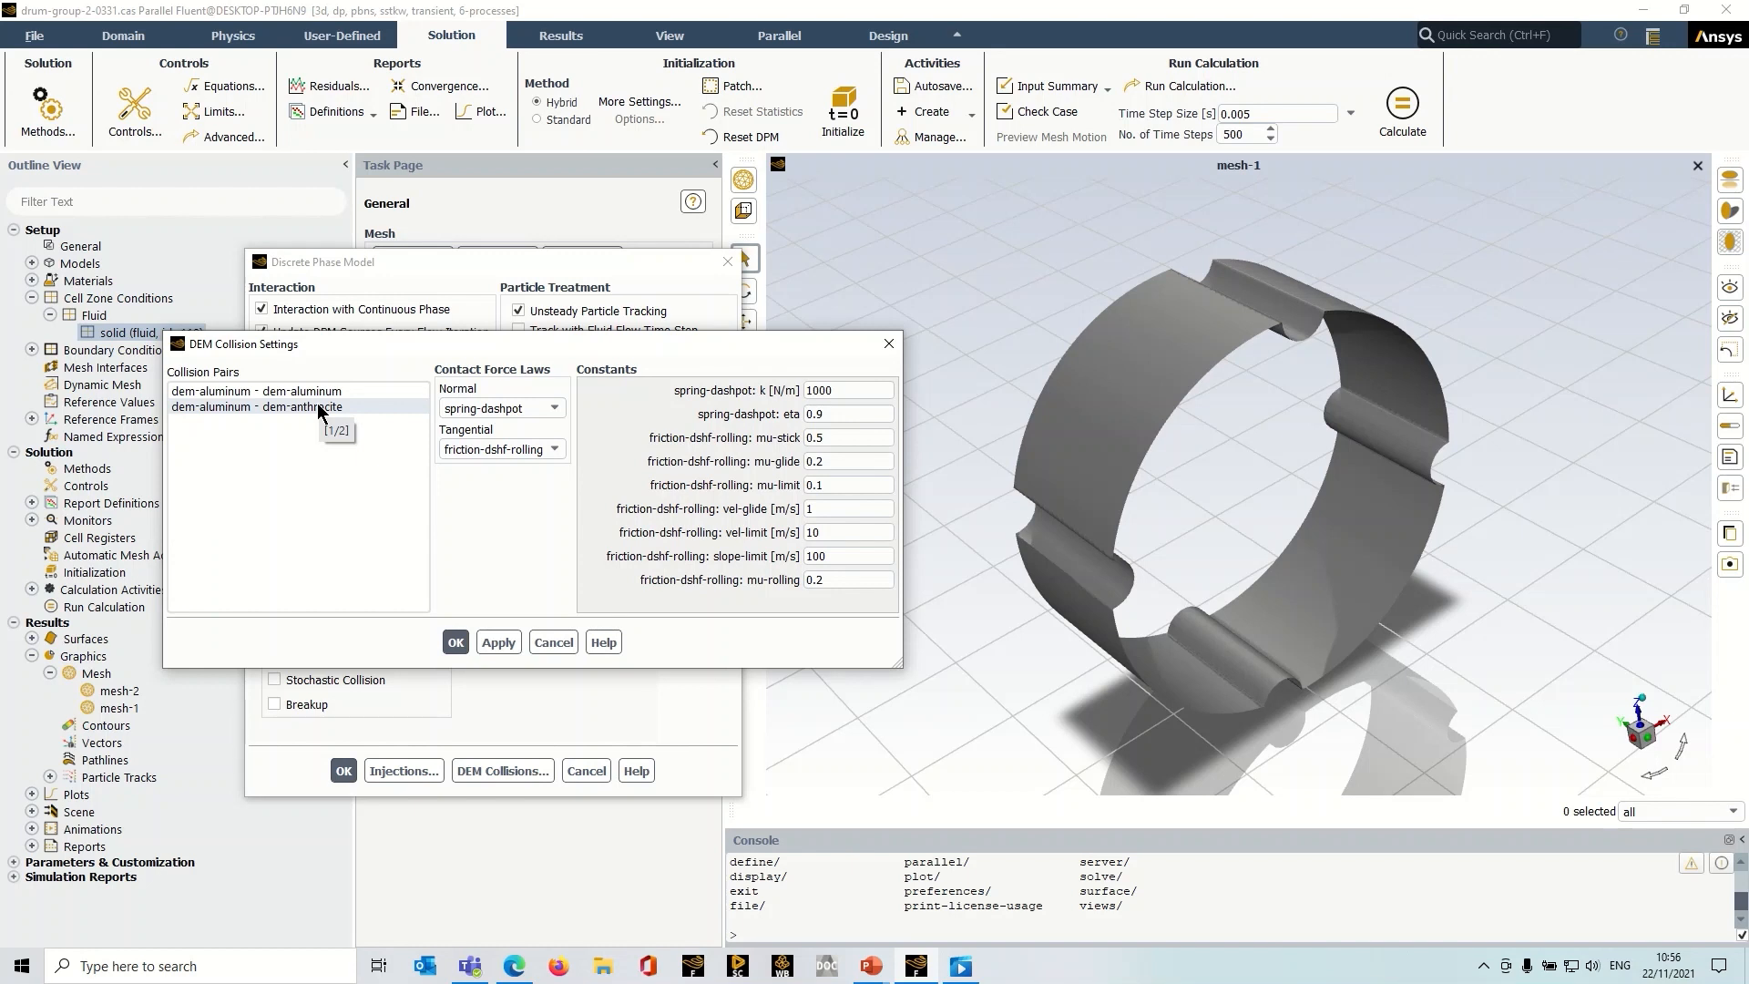
pyautogui.click(288, 406)
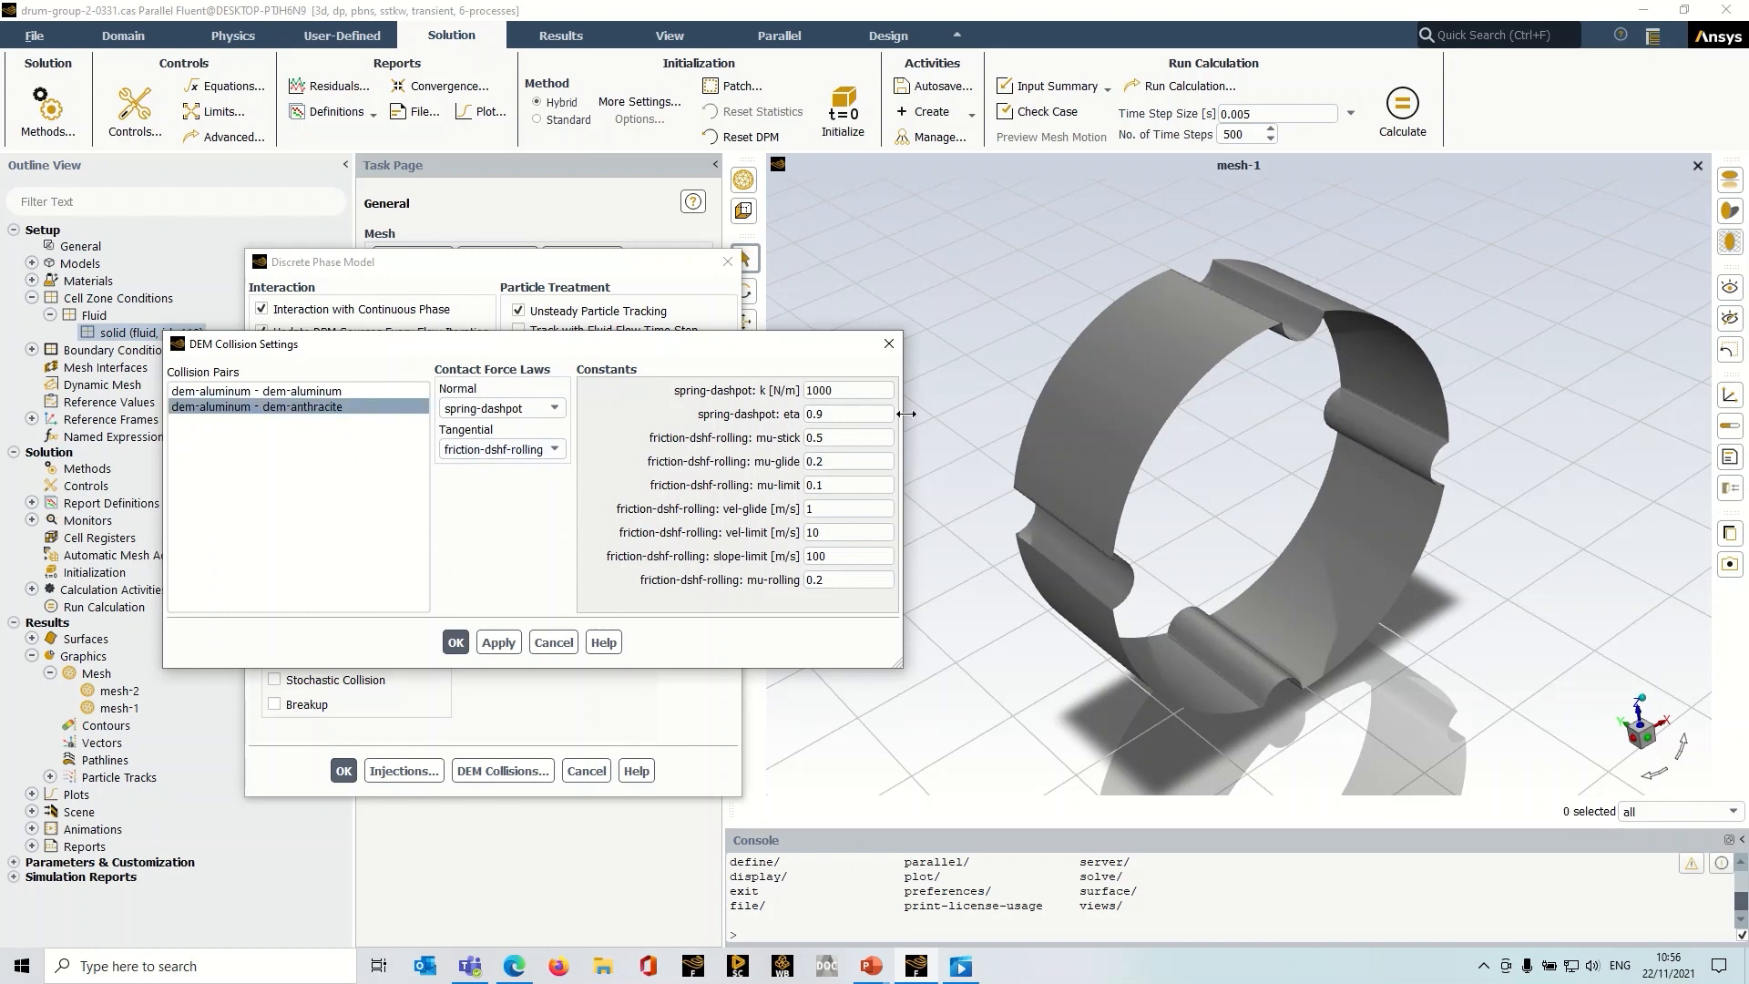
pyautogui.moveTo(805, 414)
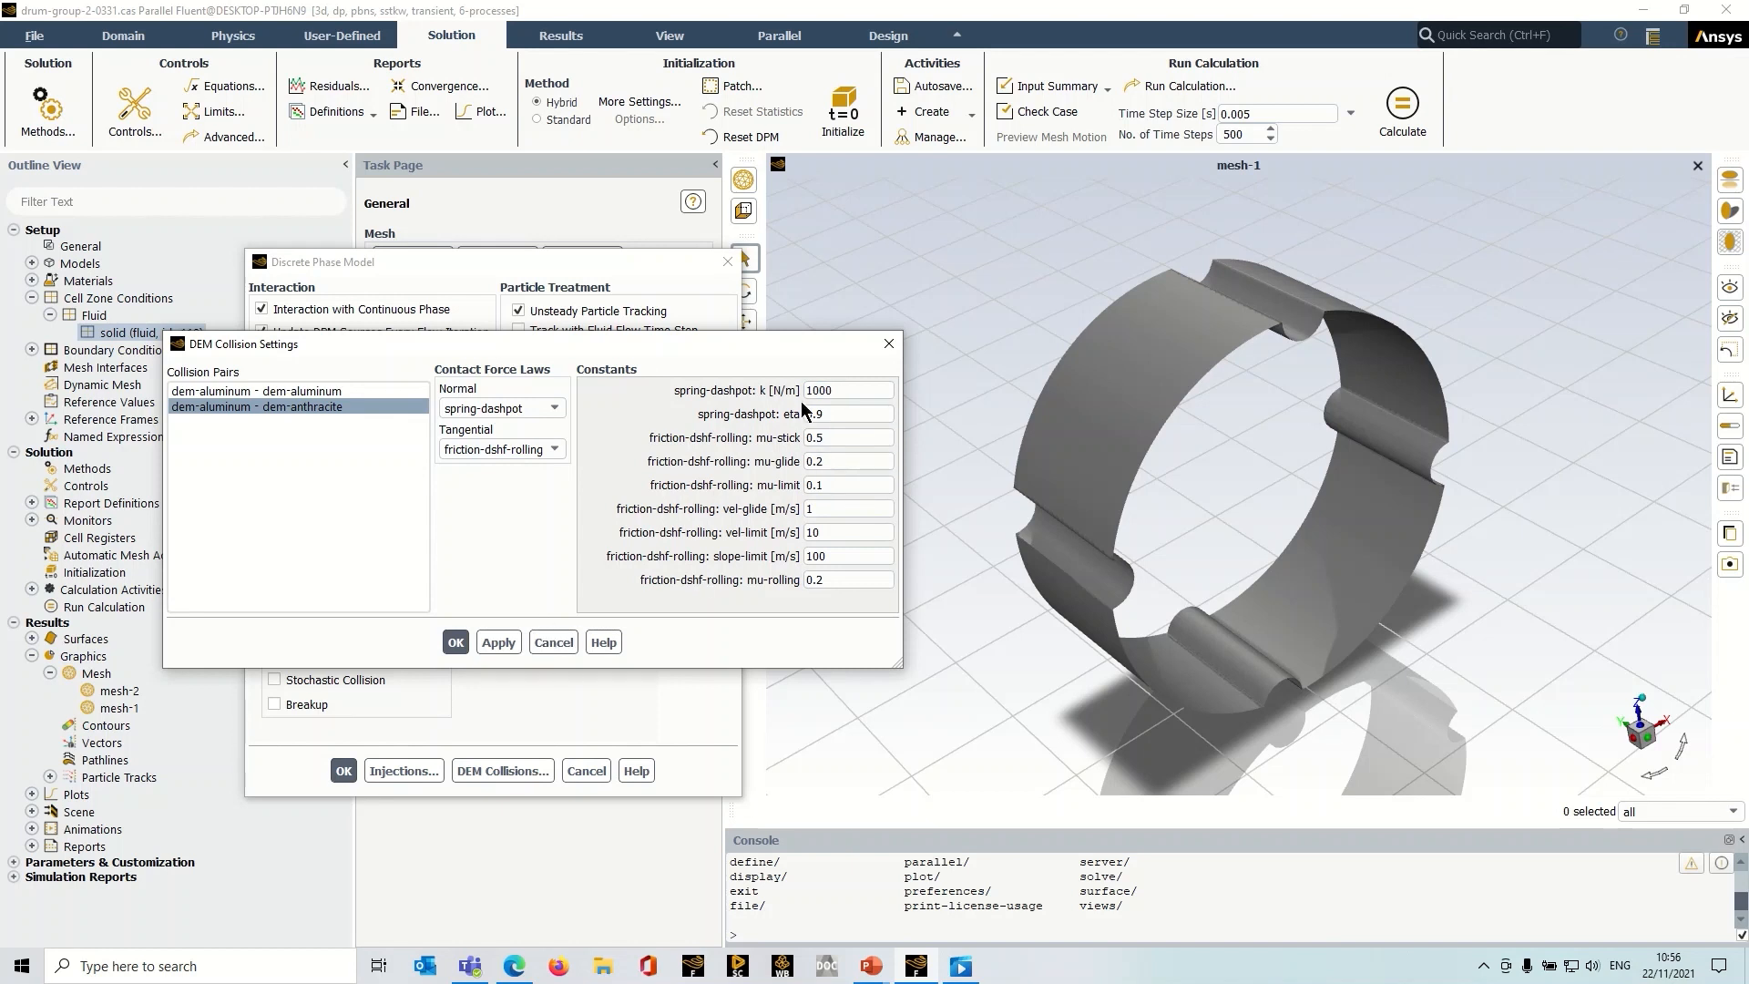
pyautogui.click(552, 641)
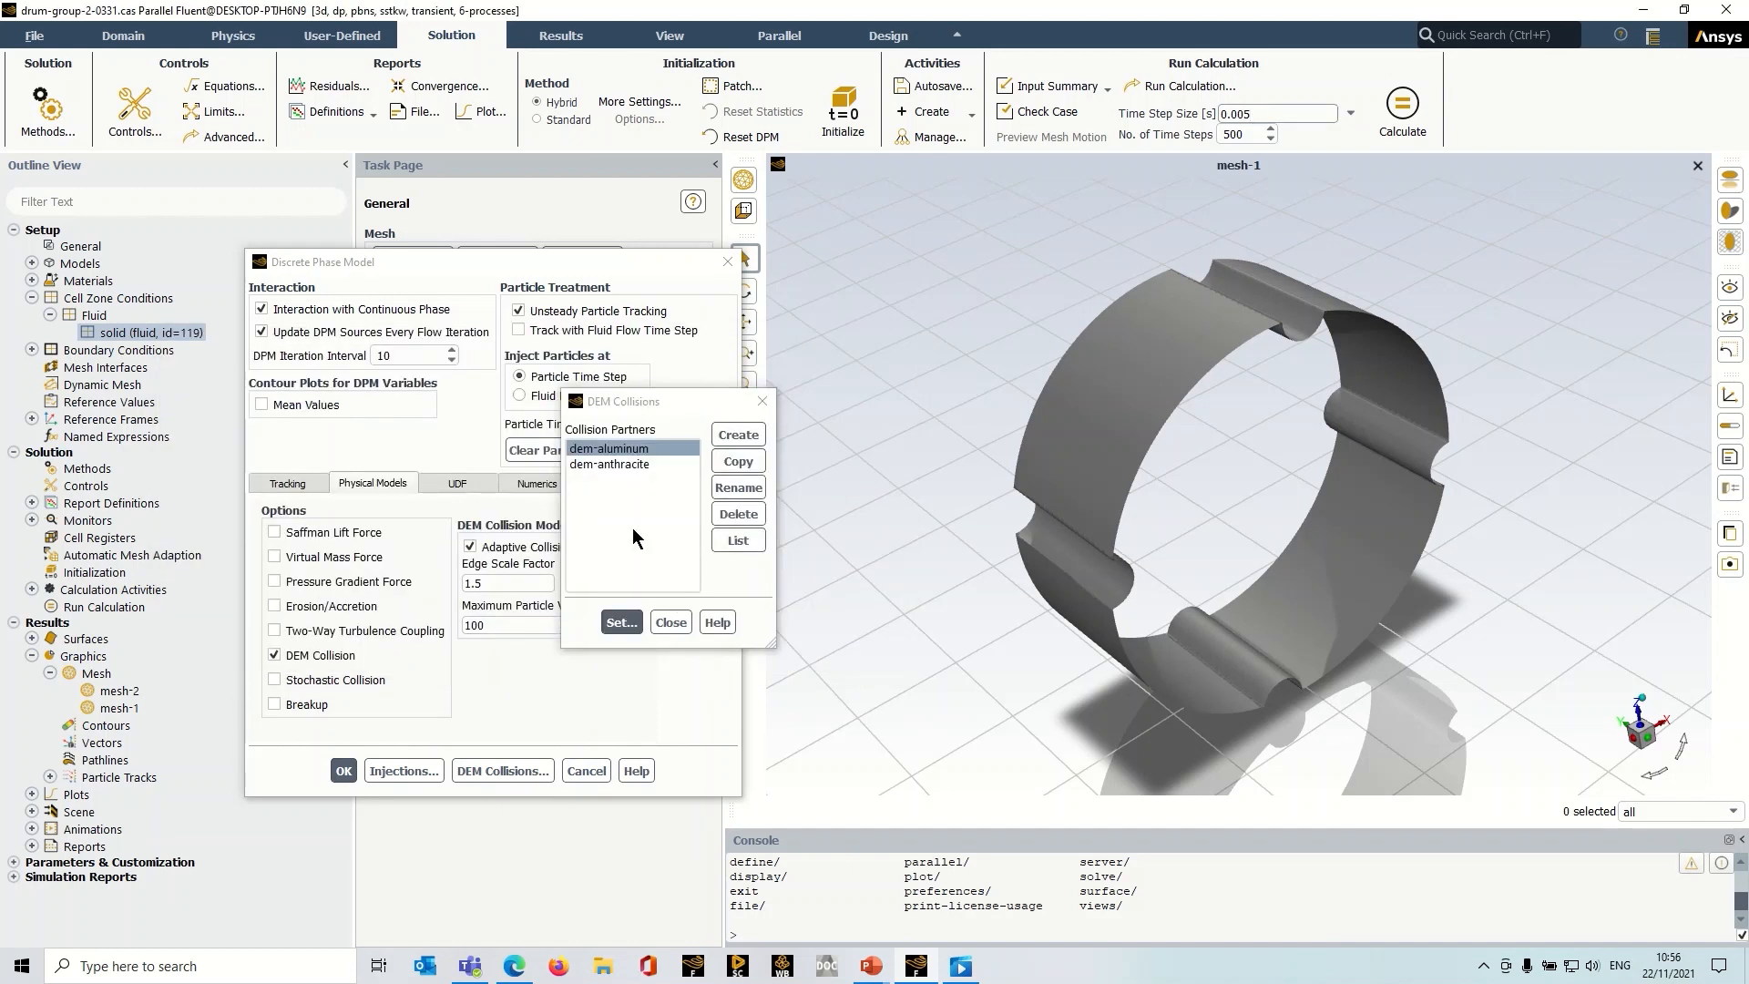
# Inspect k 1000 and eta 0.9 constants for the anthracite–aluminum and anthracite–anthracite pairs.
pyautogui.click(609, 464)
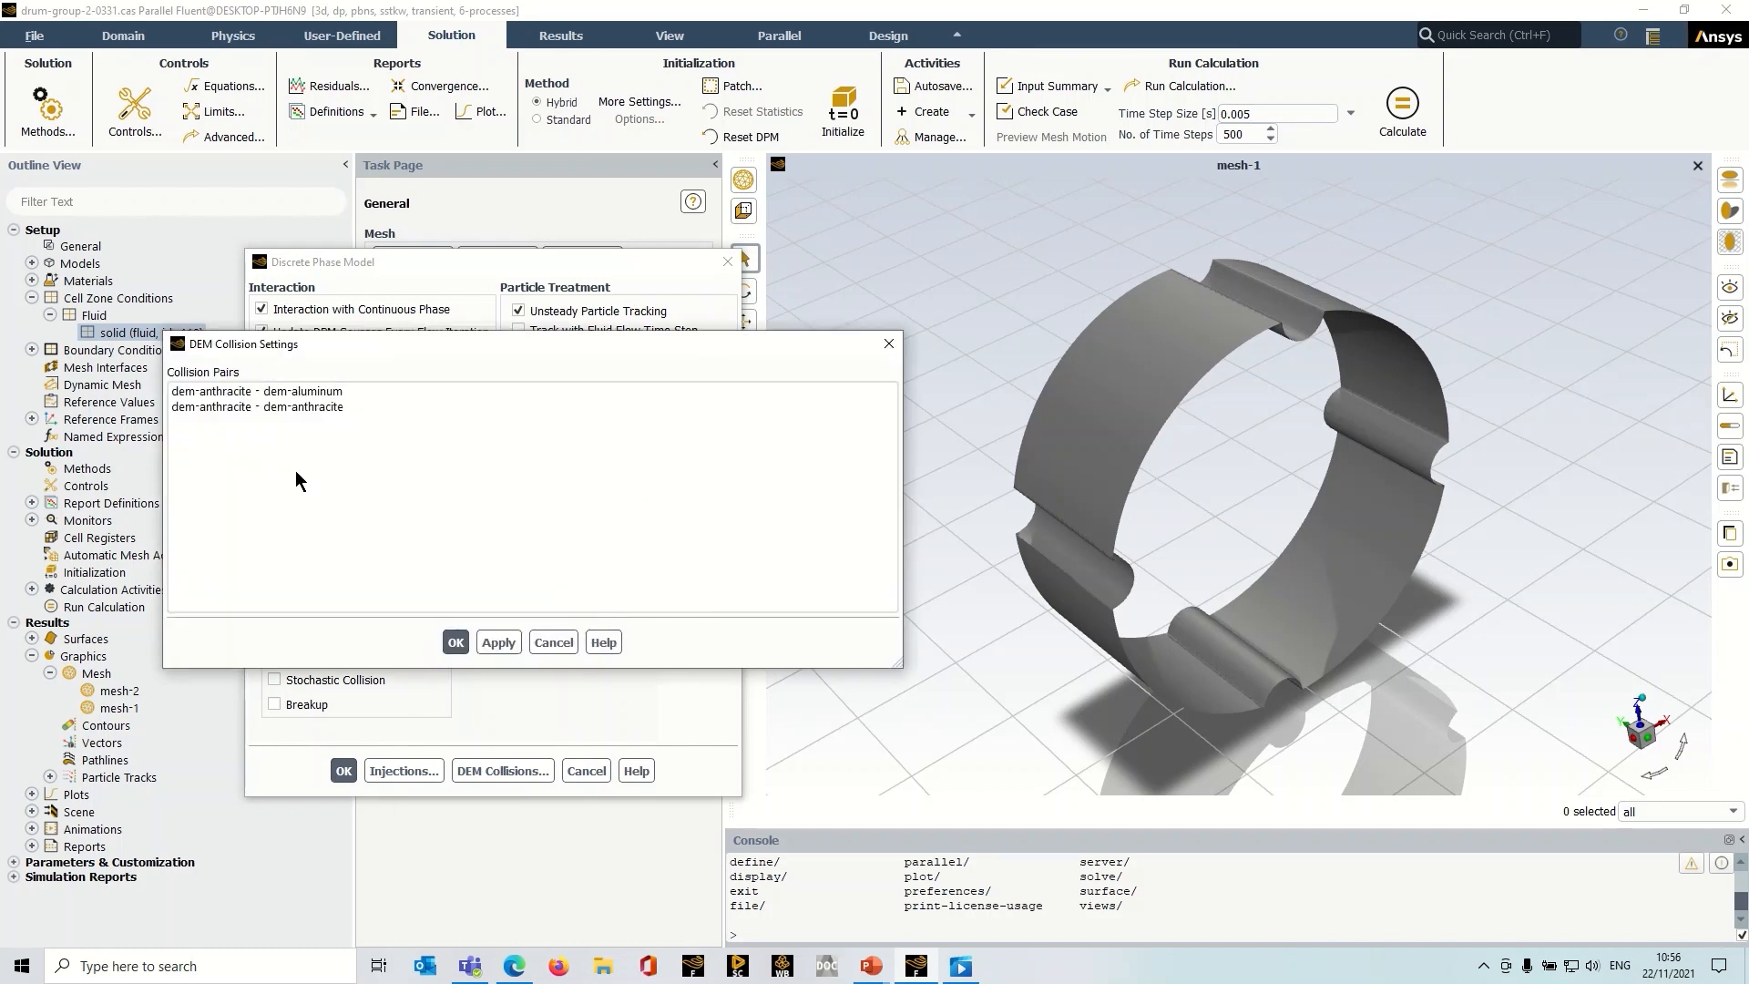
pyautogui.click(254, 390)
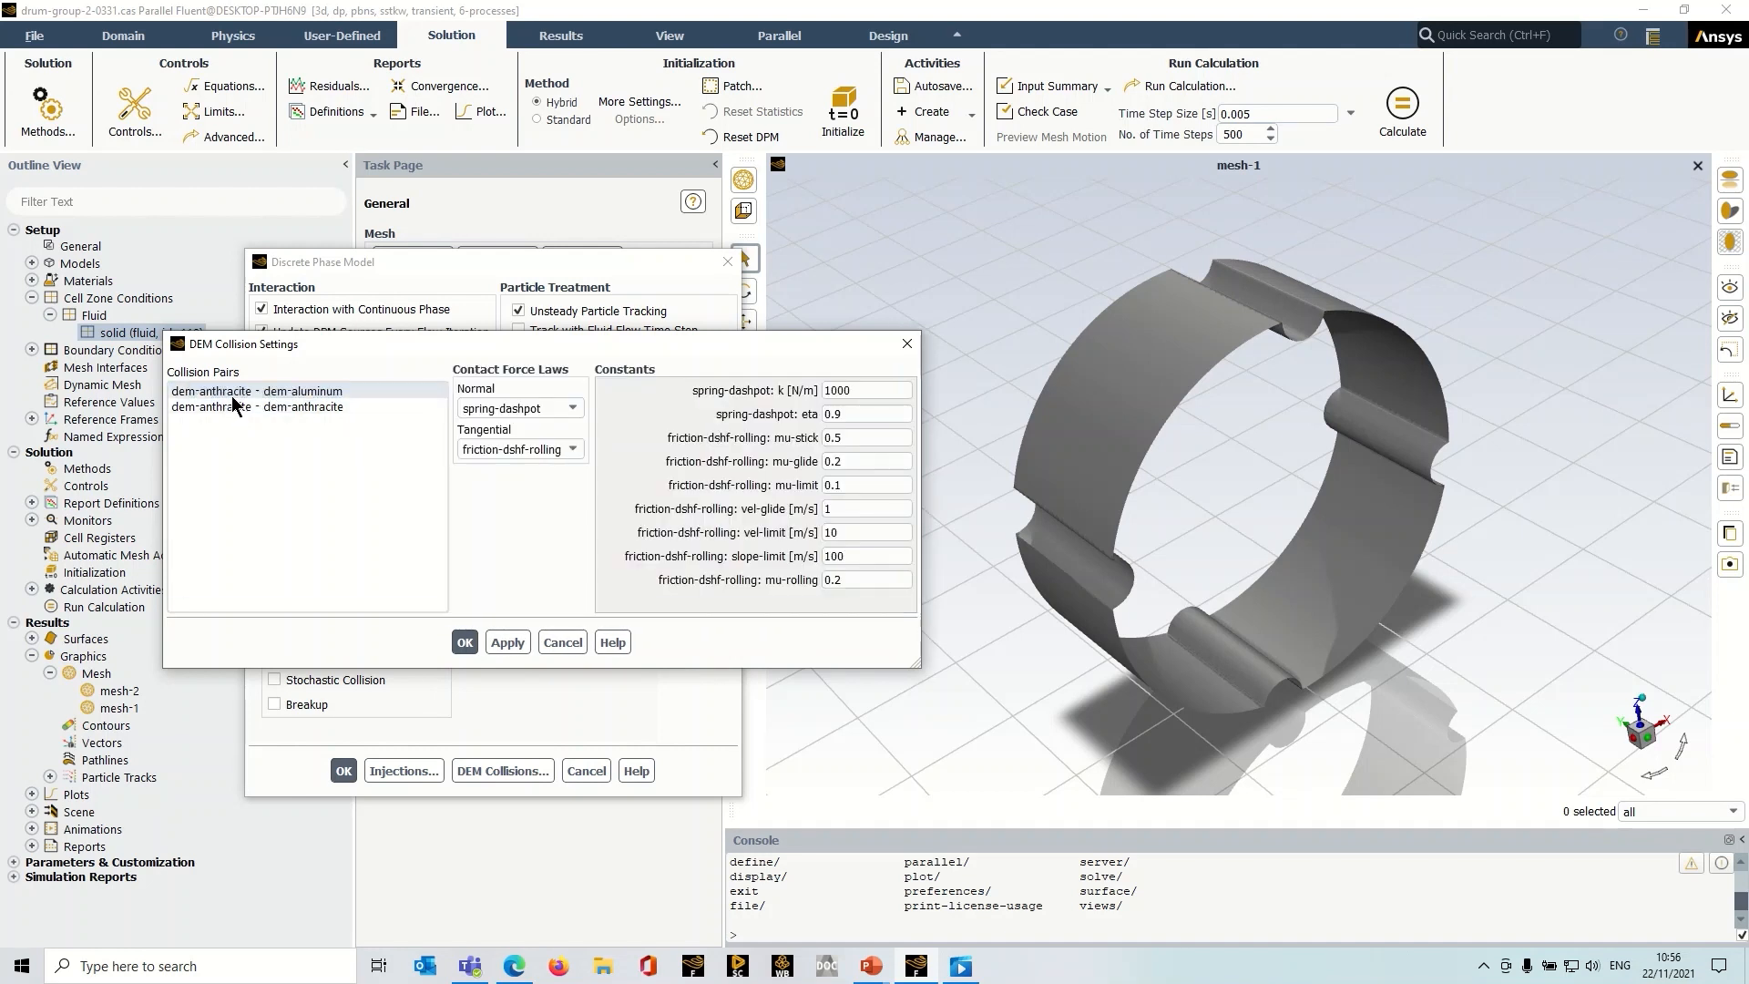
pyautogui.moveTo(298, 406)
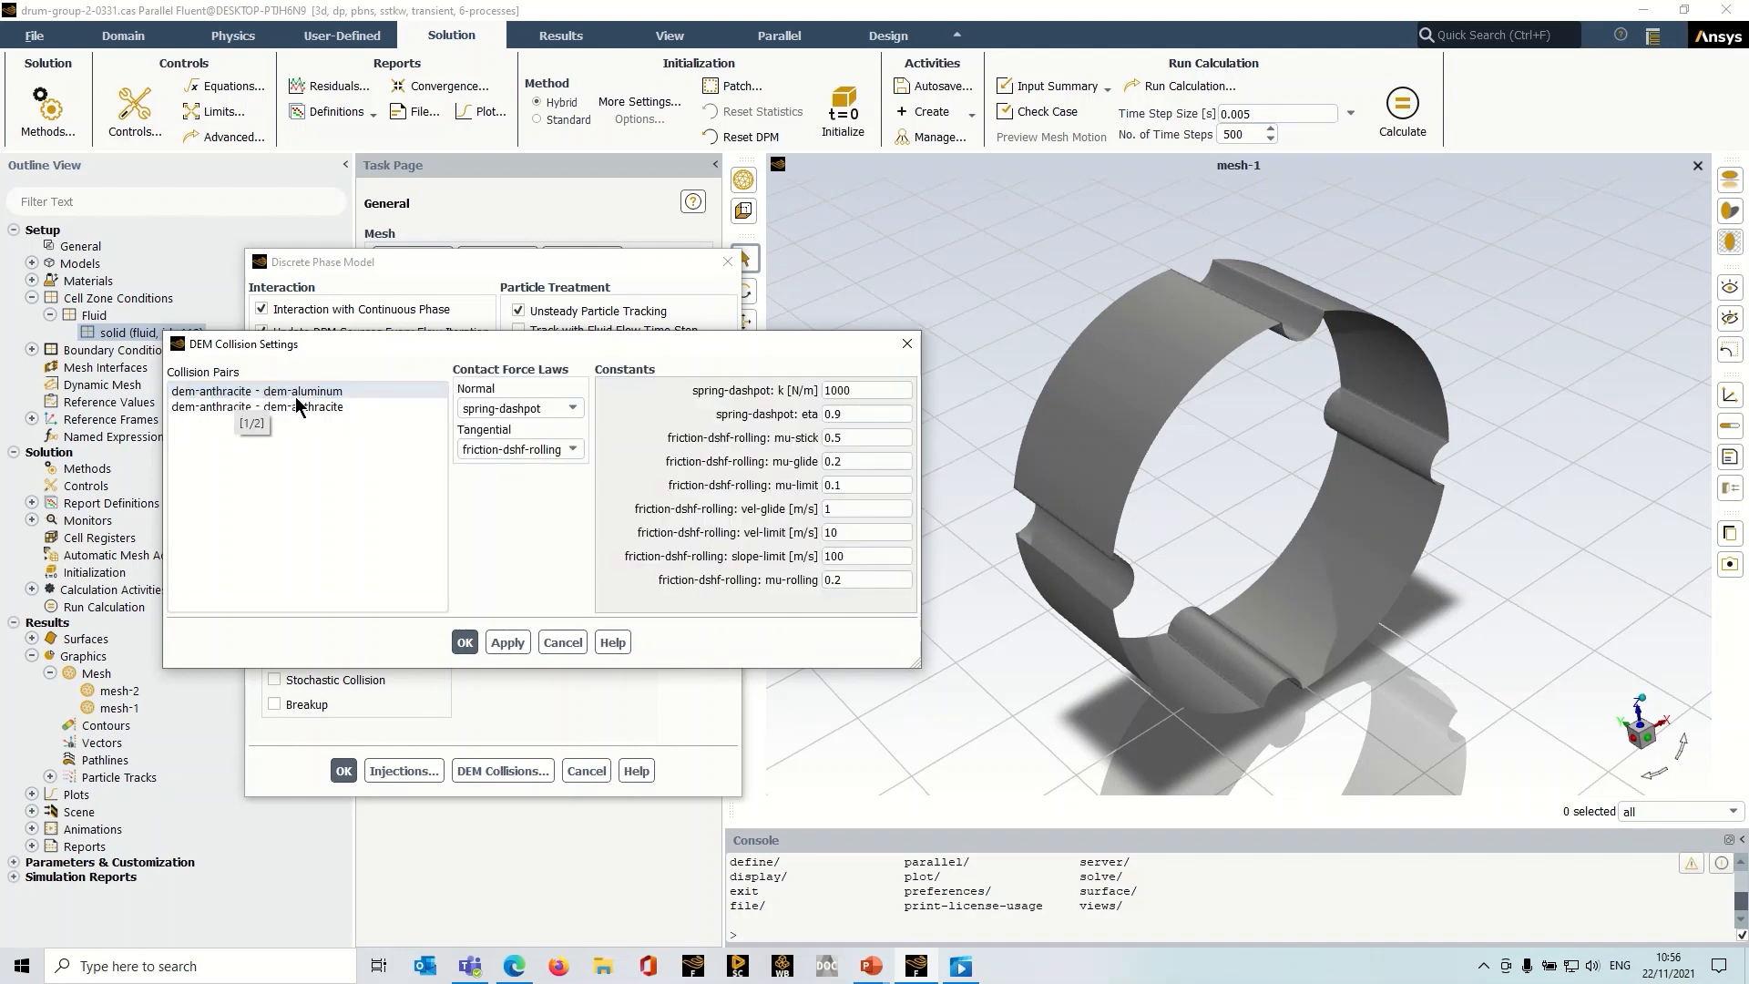
pyautogui.click(257, 391)
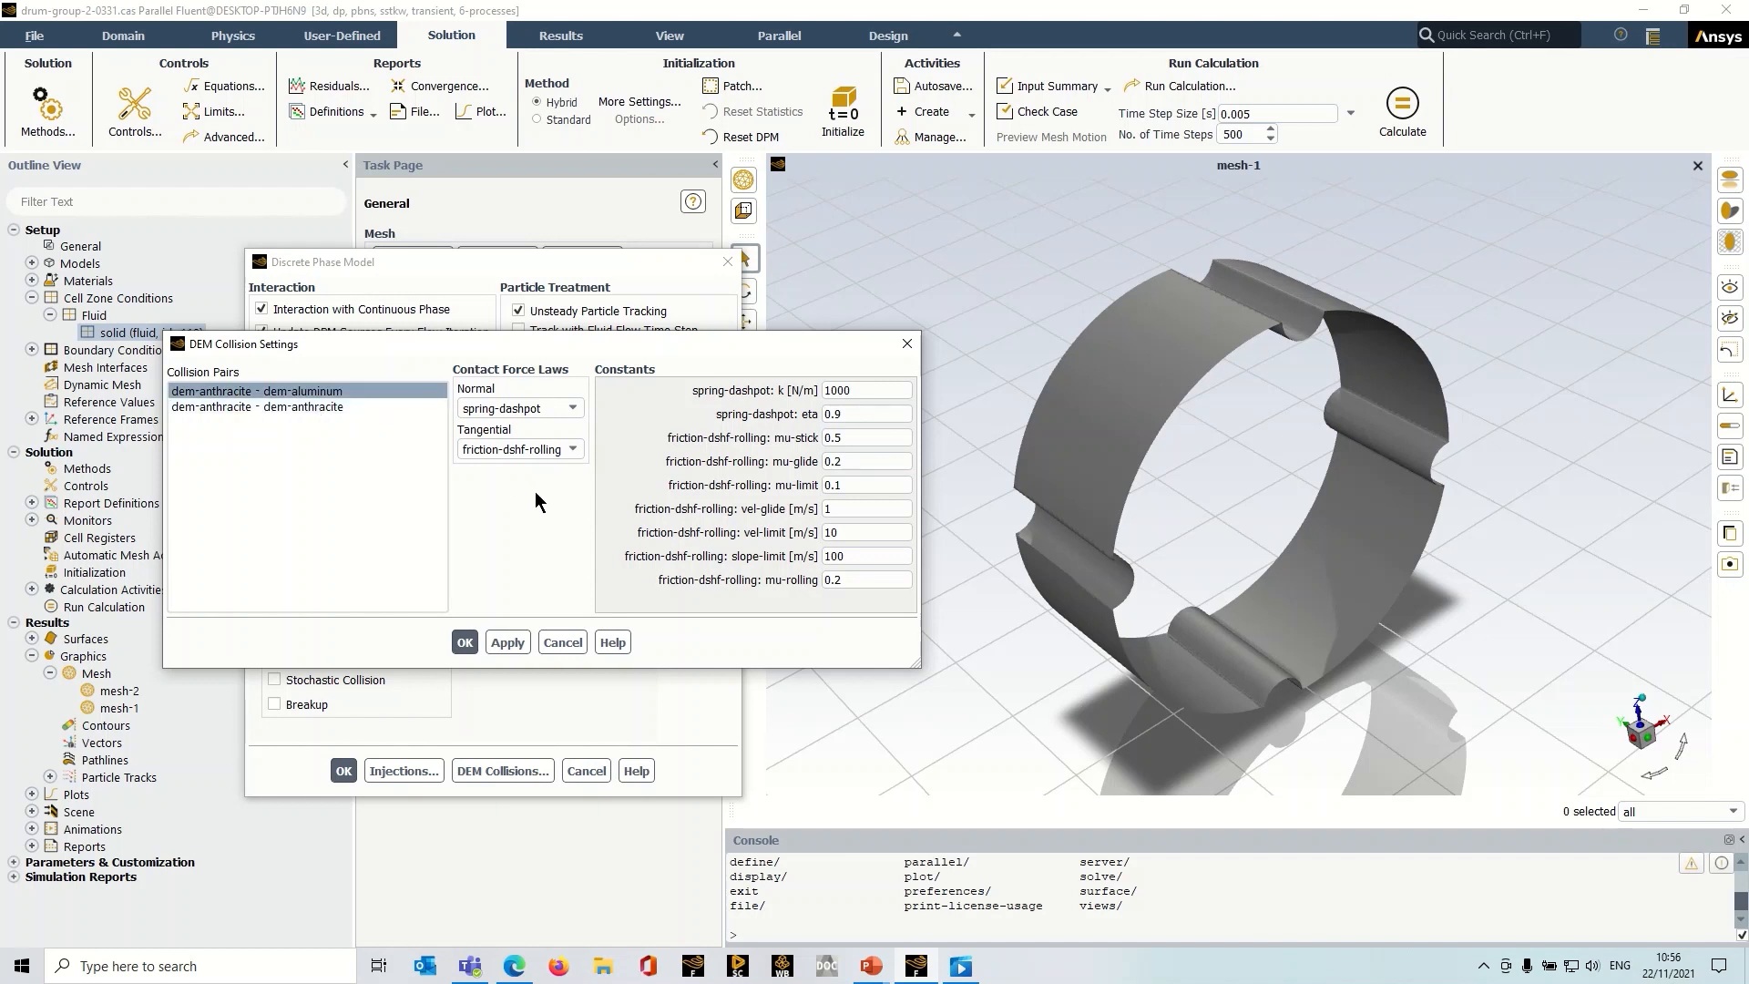
pyautogui.moveTo(547, 421)
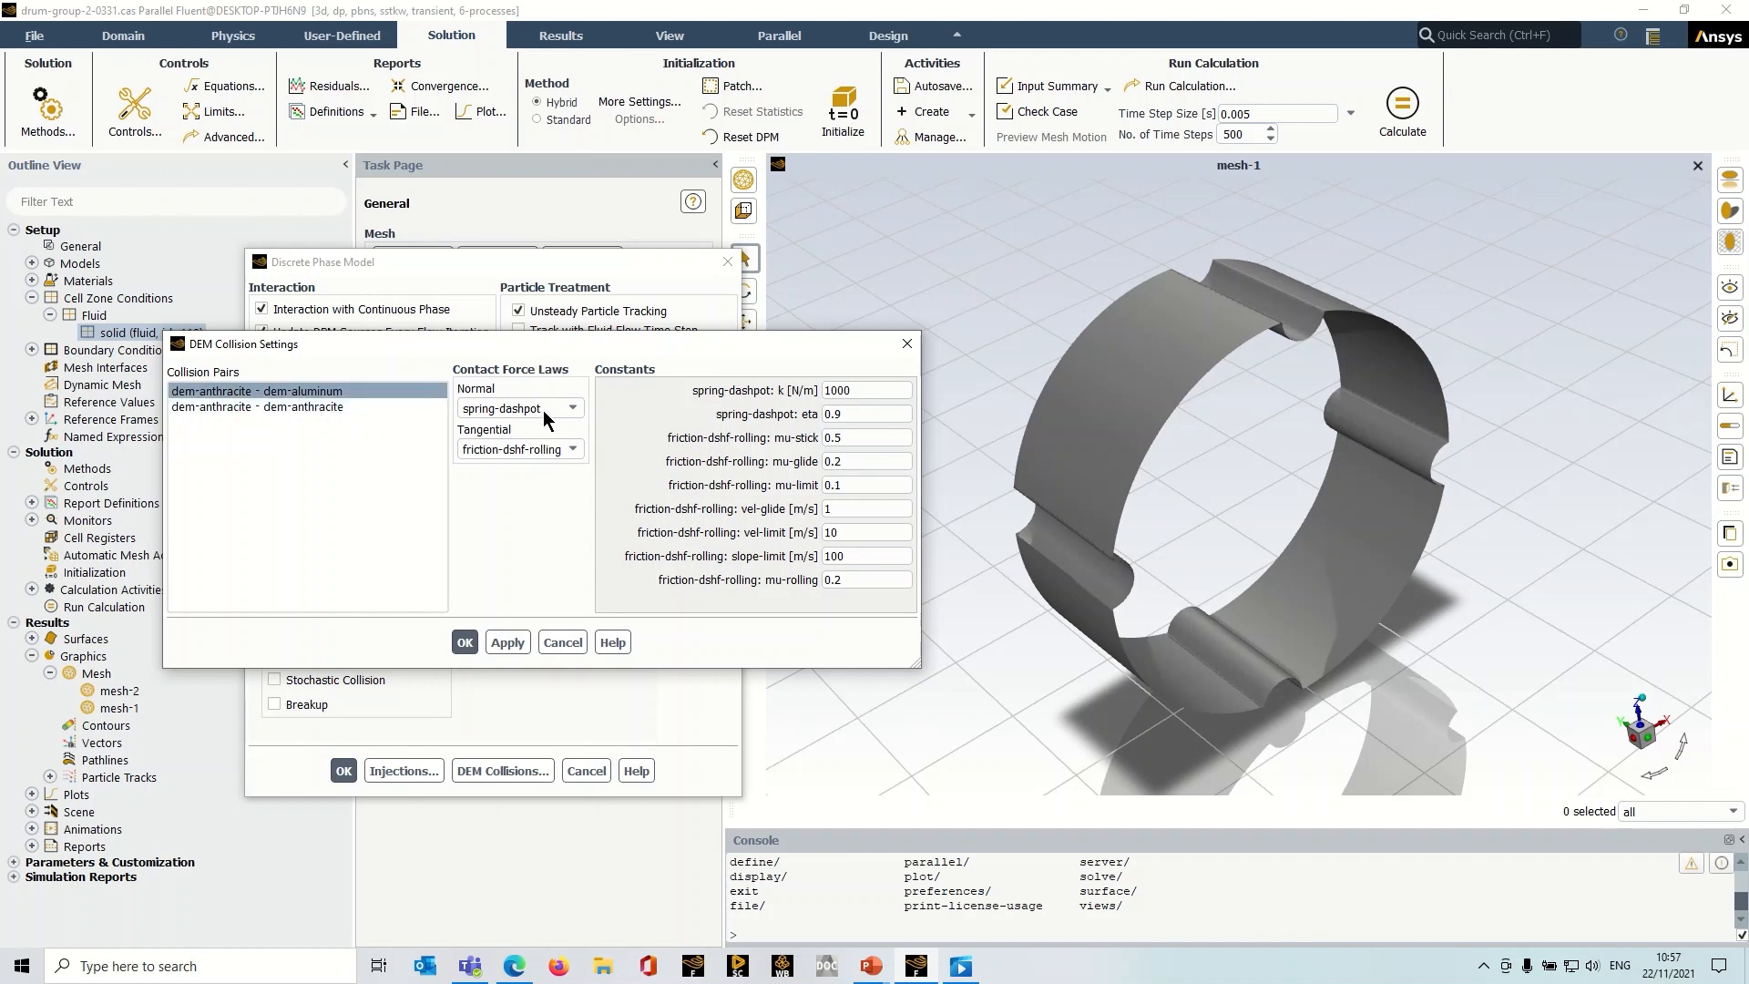
pyautogui.click(866, 391)
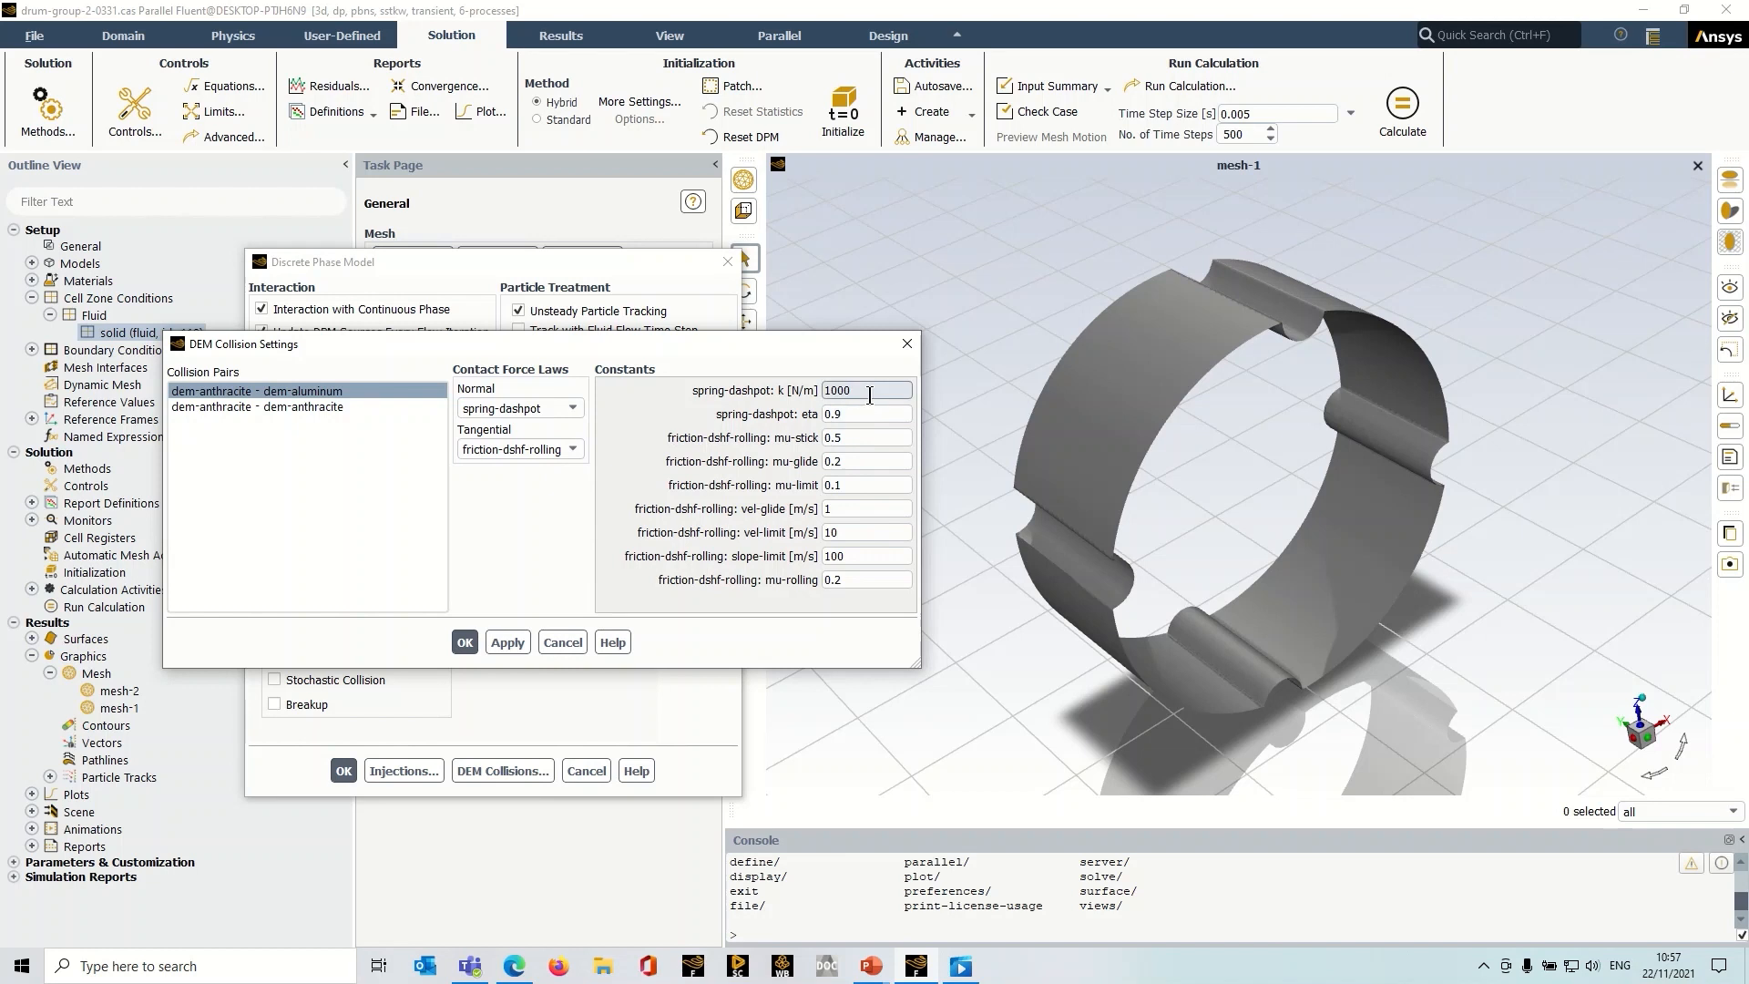
pyautogui.click(268, 406)
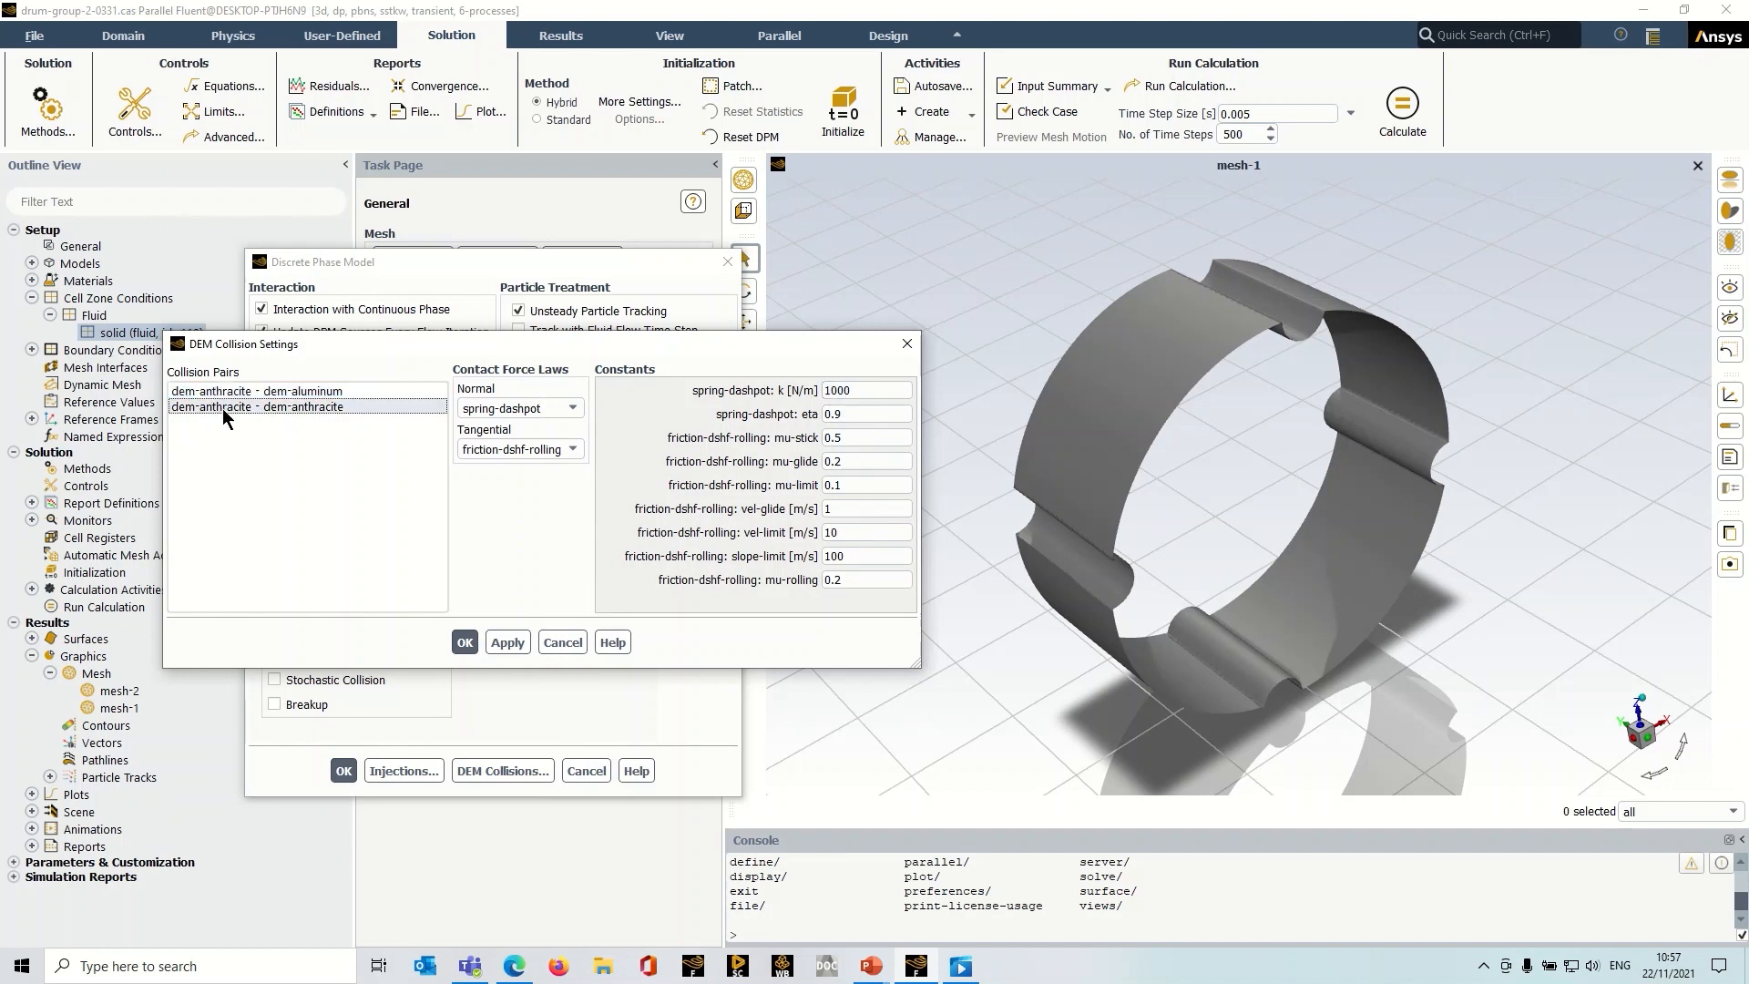
pyautogui.click(255, 406)
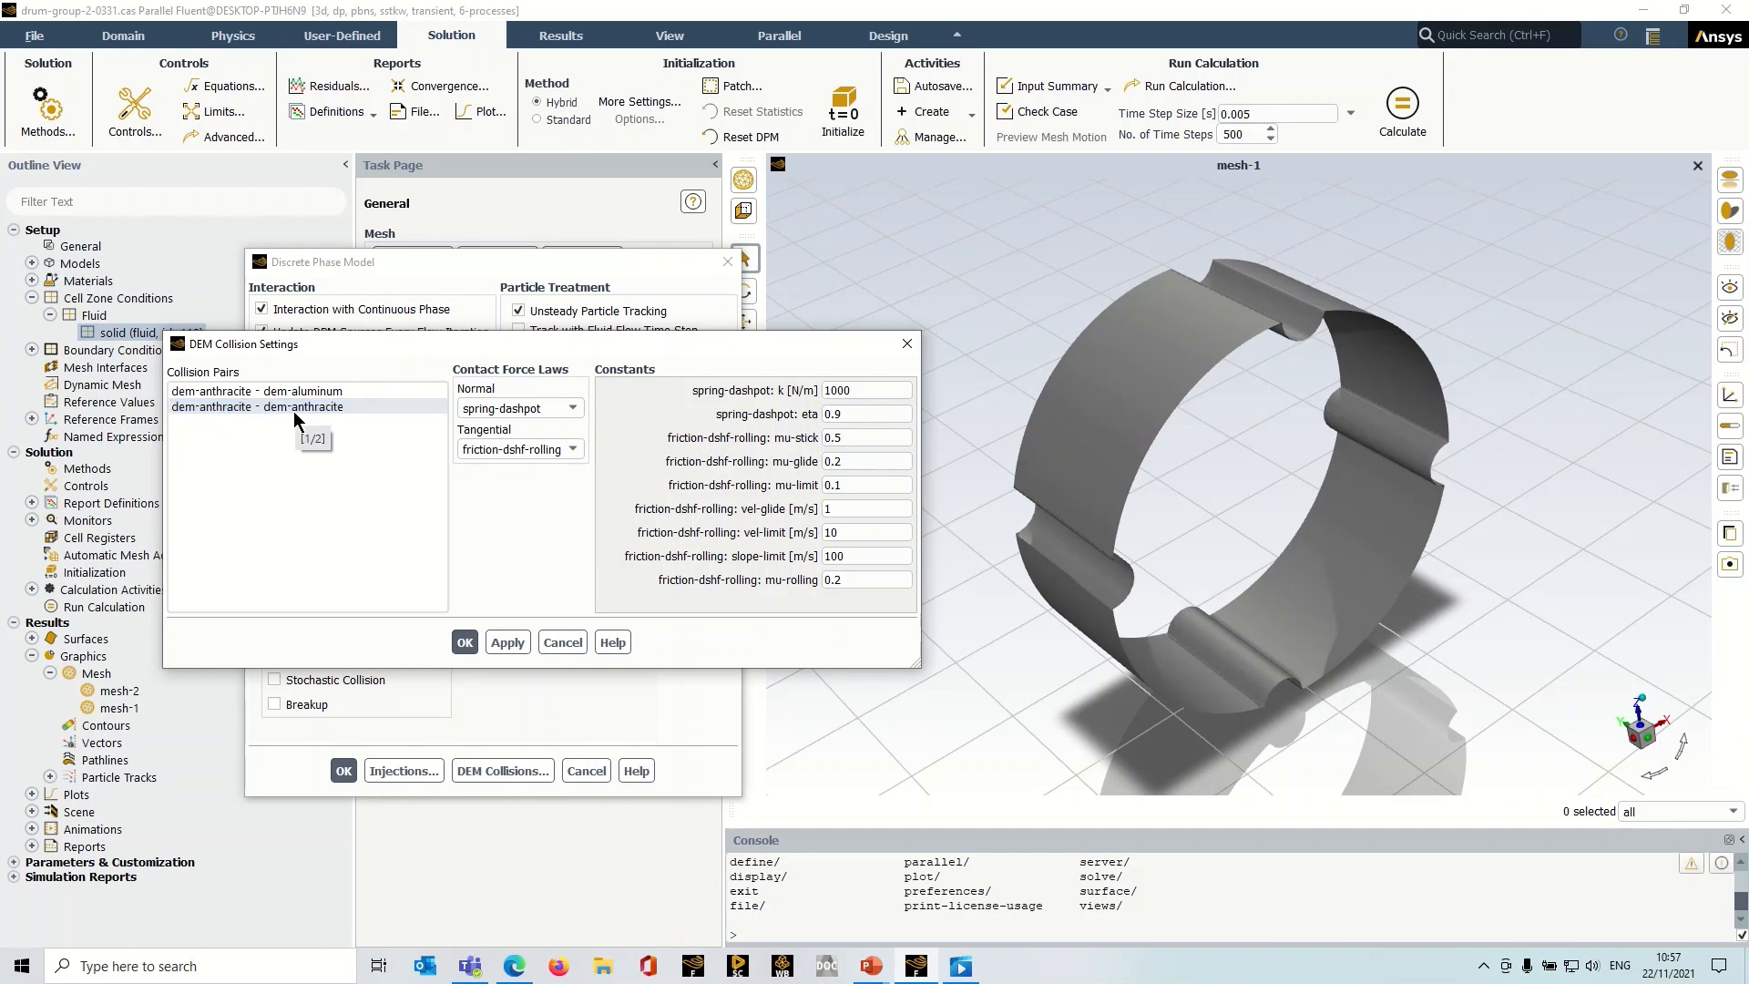
pyautogui.click(302, 406)
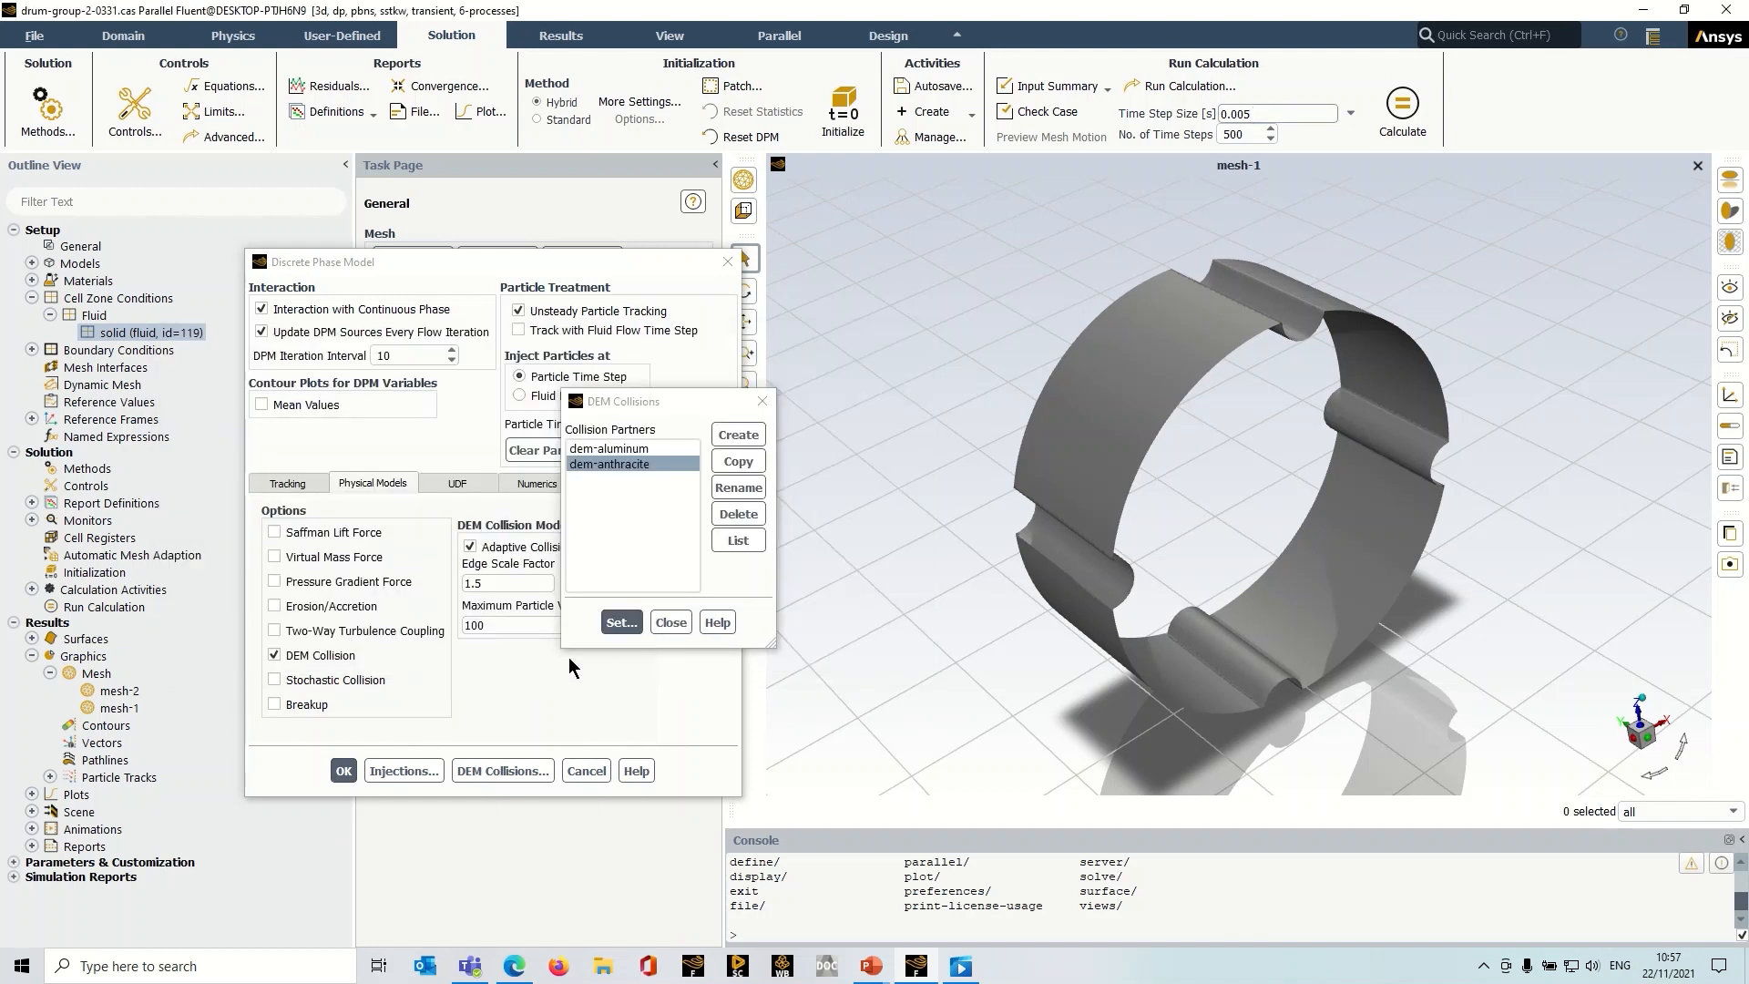
# Close the DEM Collisions partner list to return to the Discrete Phase Model settings.
pyautogui.click(669, 621)
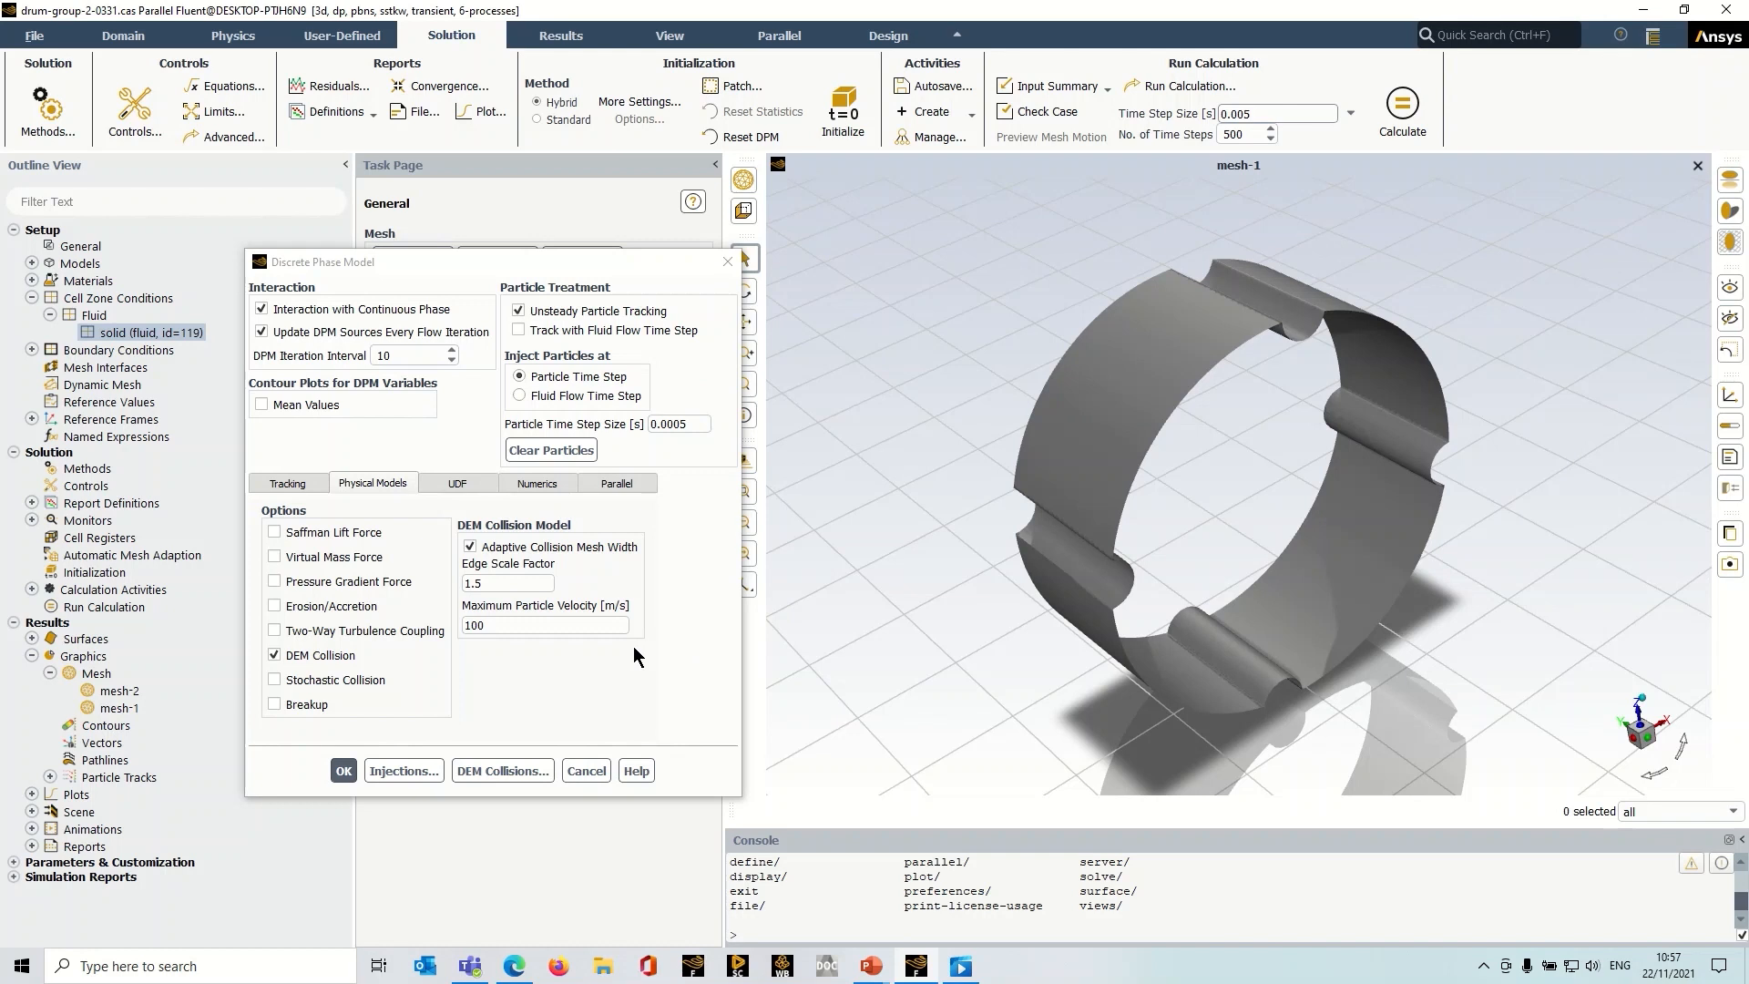
pyautogui.moveTo(623, 655)
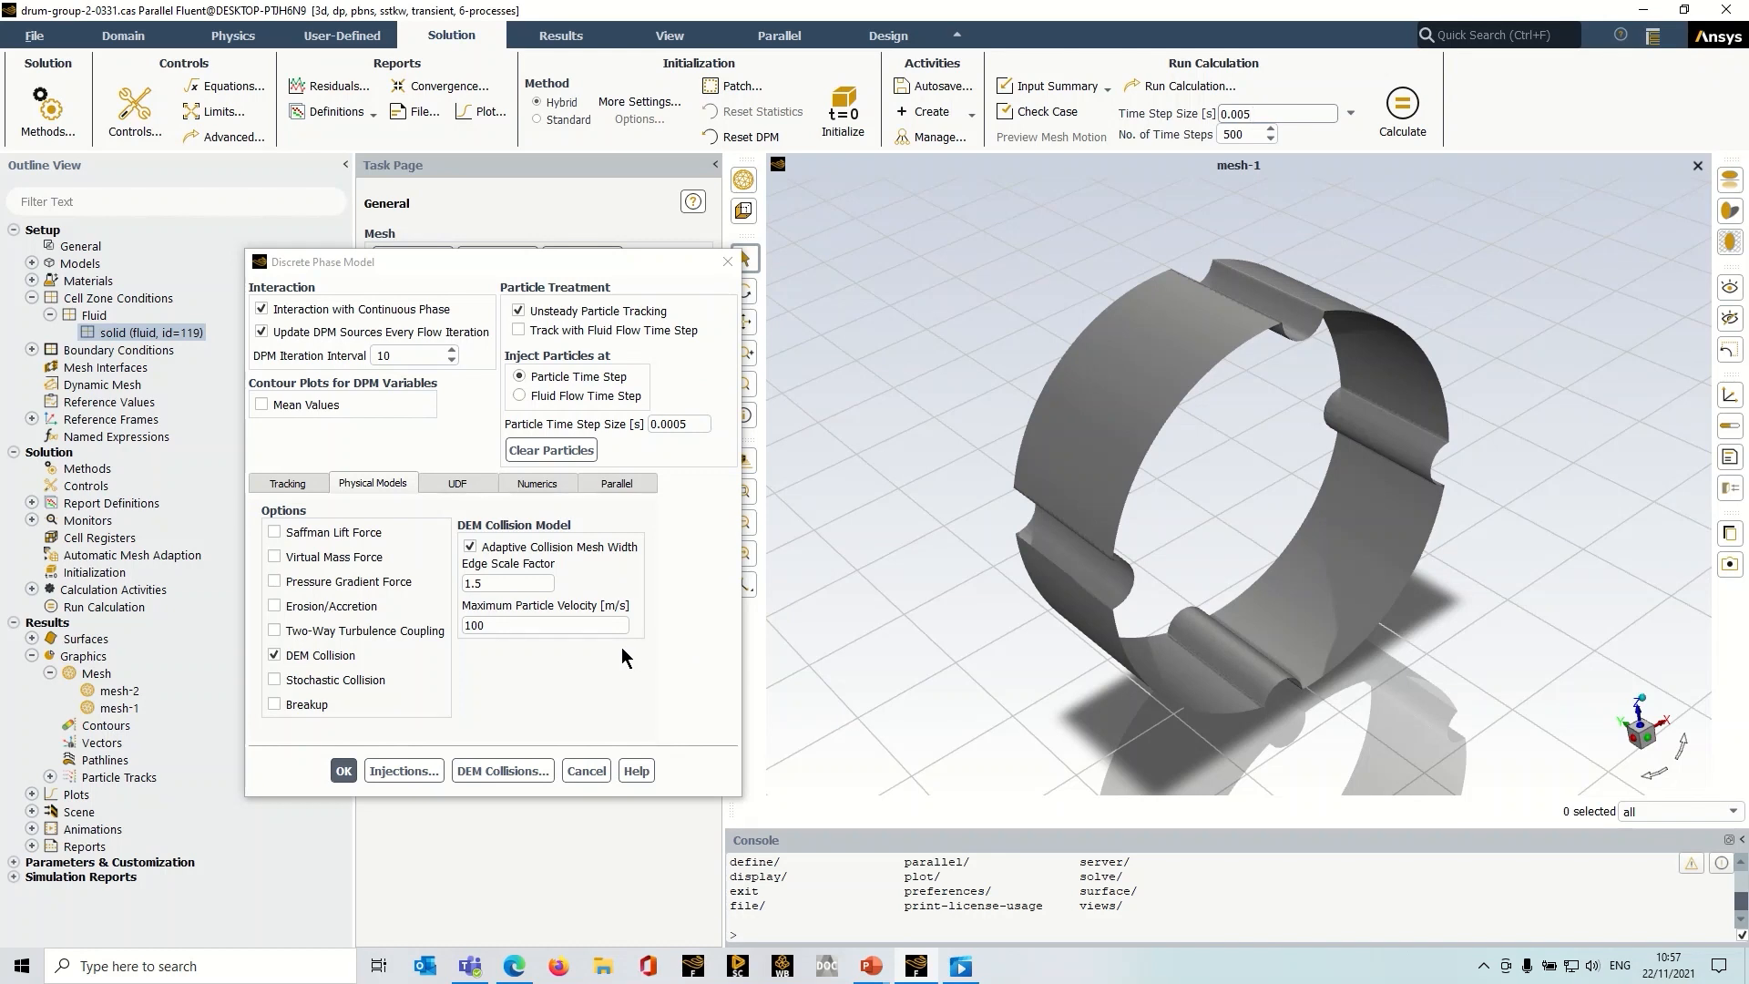
pyautogui.moveTo(619, 656)
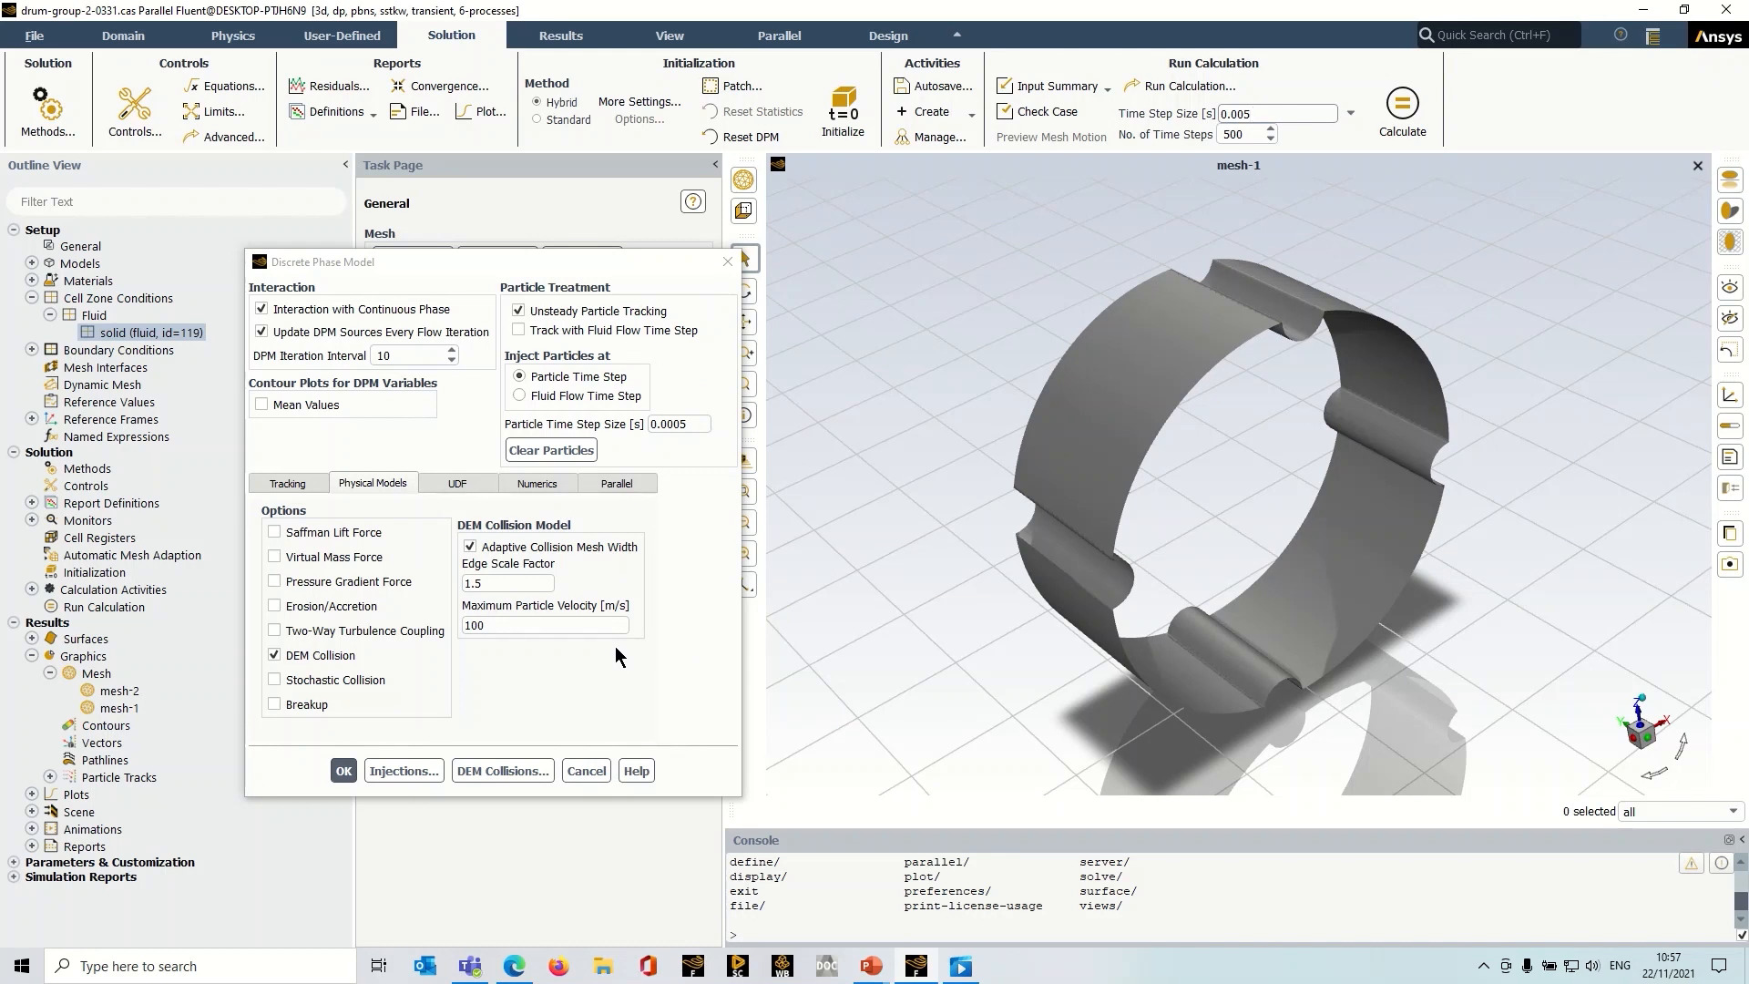
pyautogui.moveTo(476, 711)
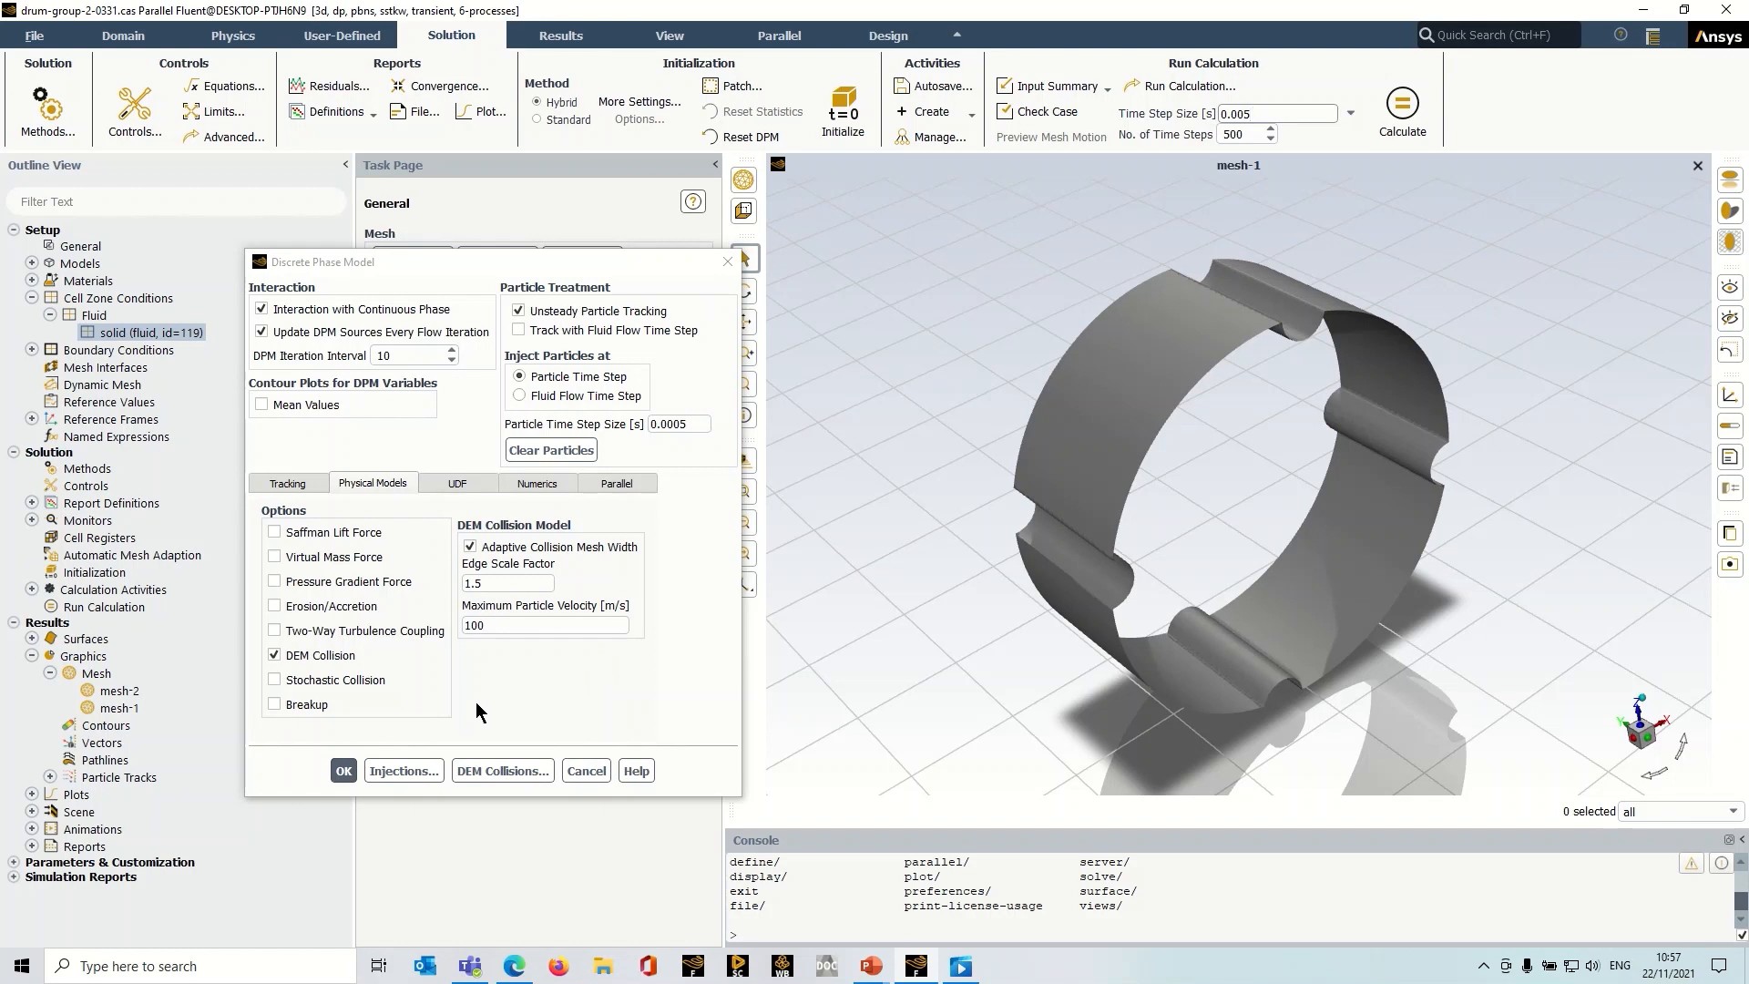
# Open injection-0's properties and view its spherical drag law with particle rotation enabled.
pyautogui.click(402, 770)
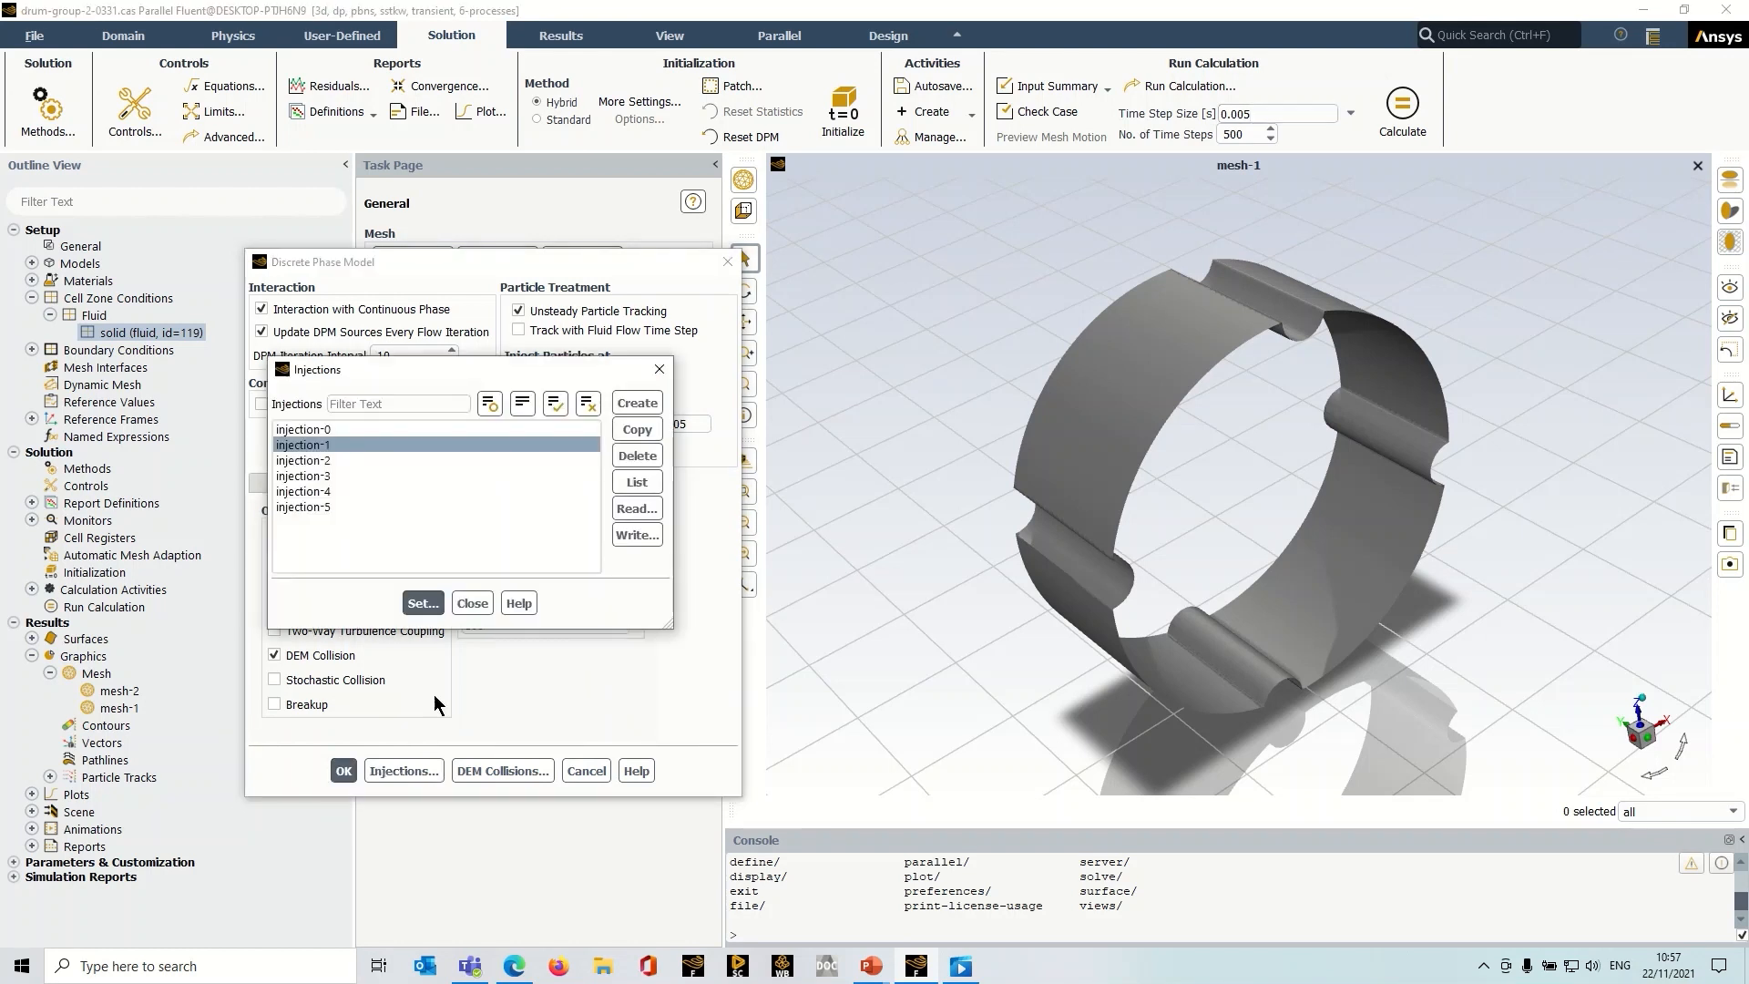
pyautogui.click(302, 429)
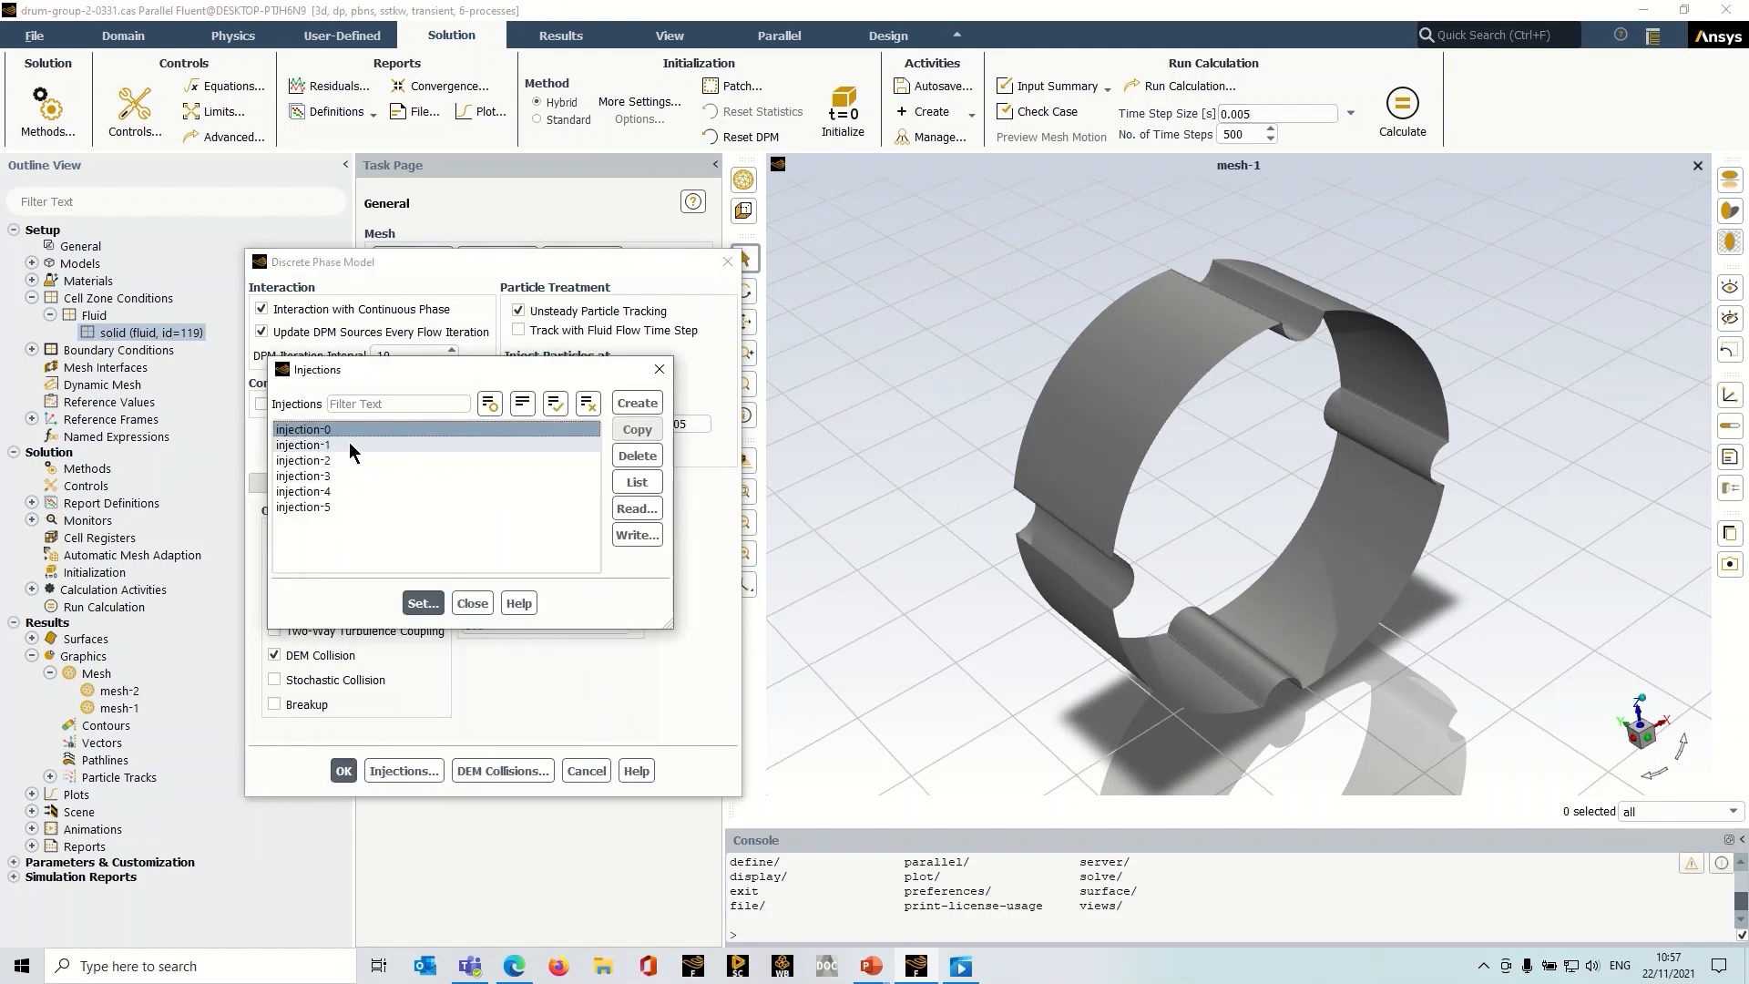
pyautogui.click(422, 602)
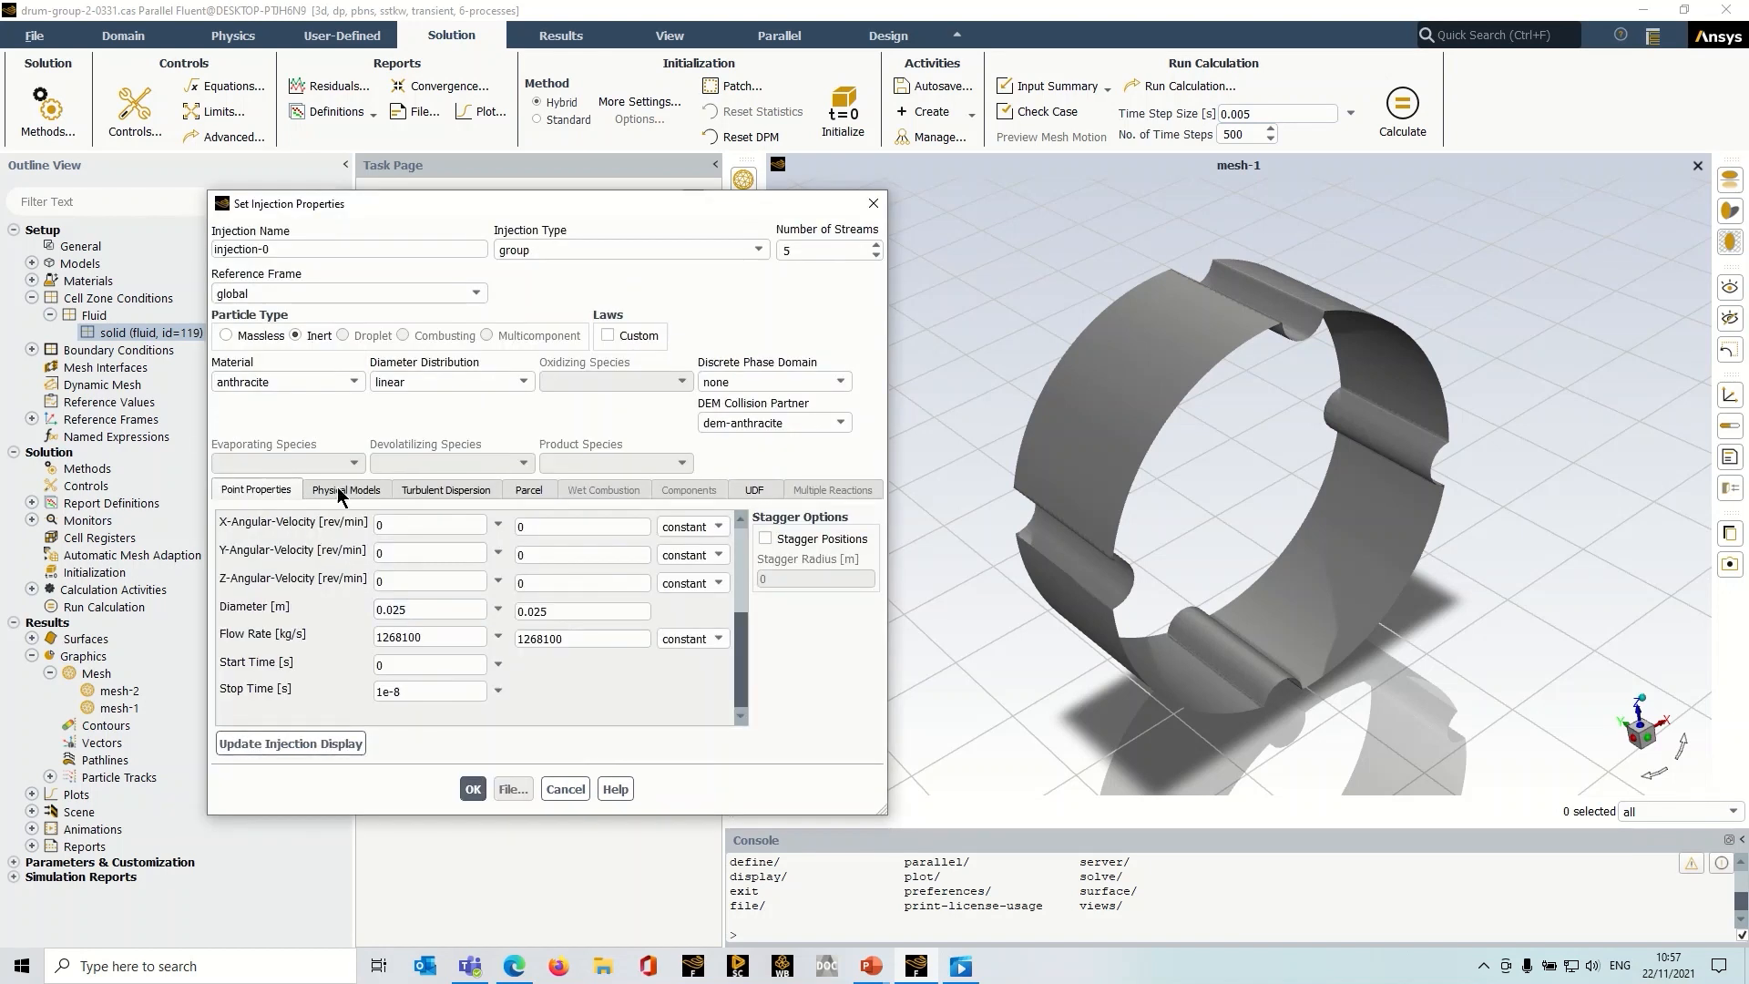
pyautogui.click(346, 488)
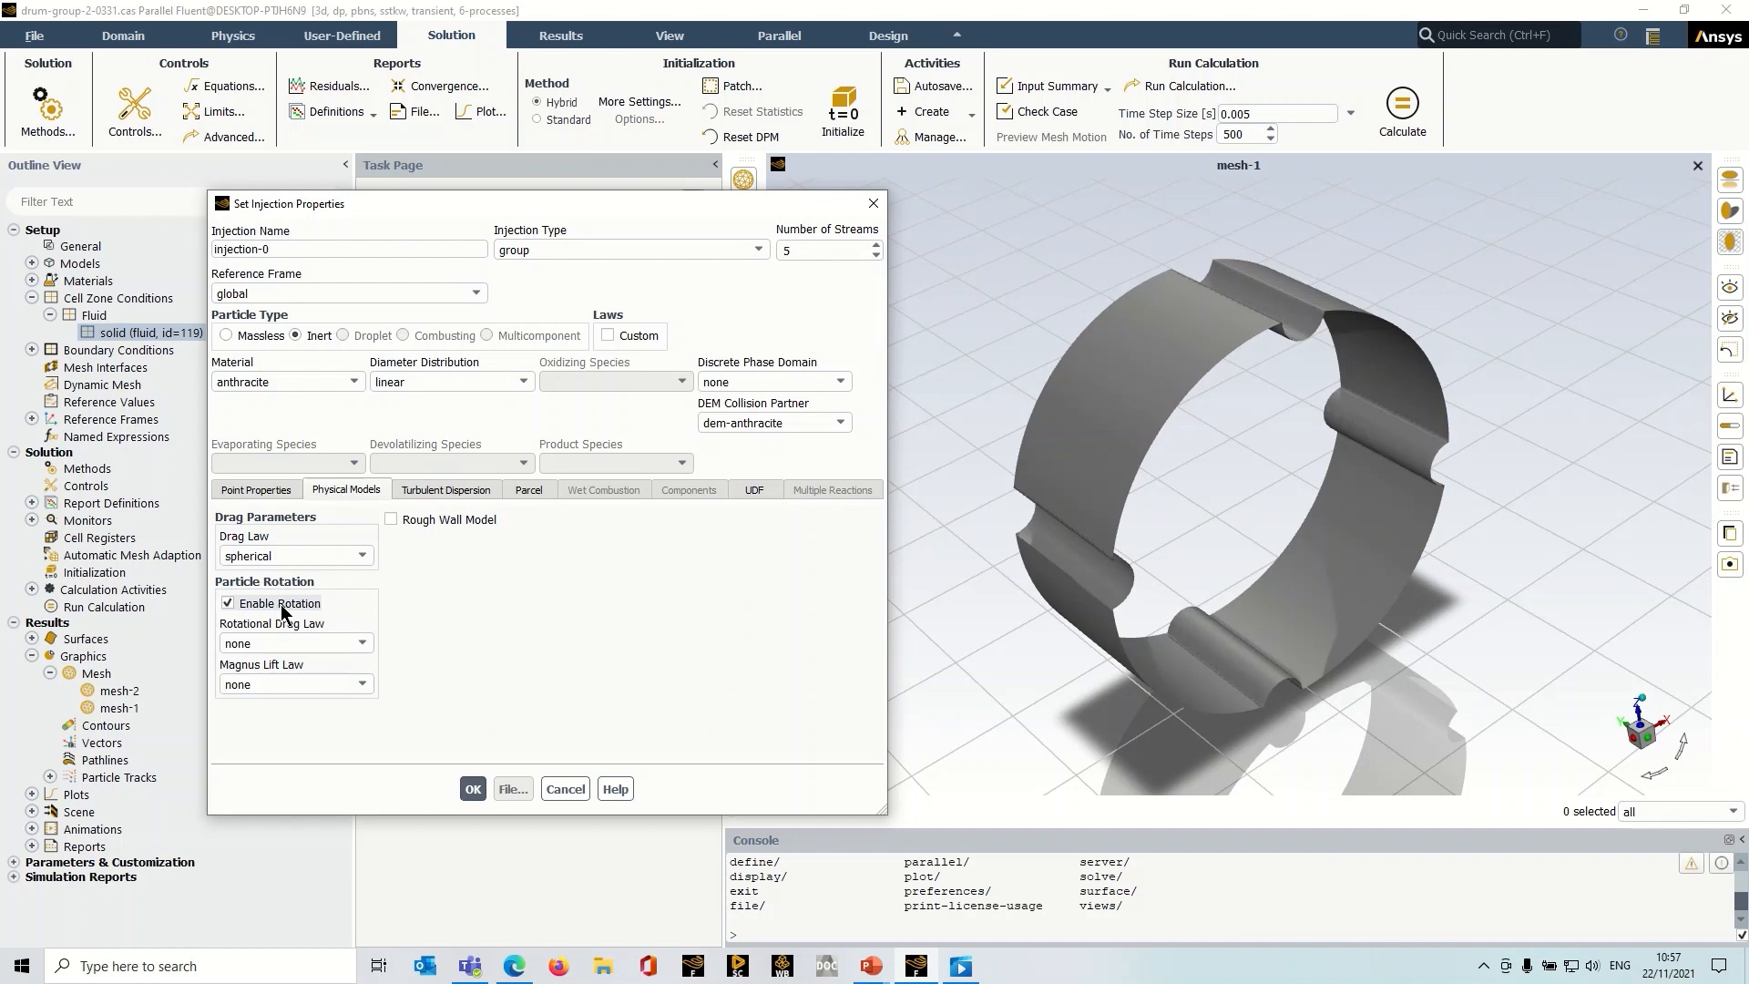
pyautogui.moveTo(280, 613)
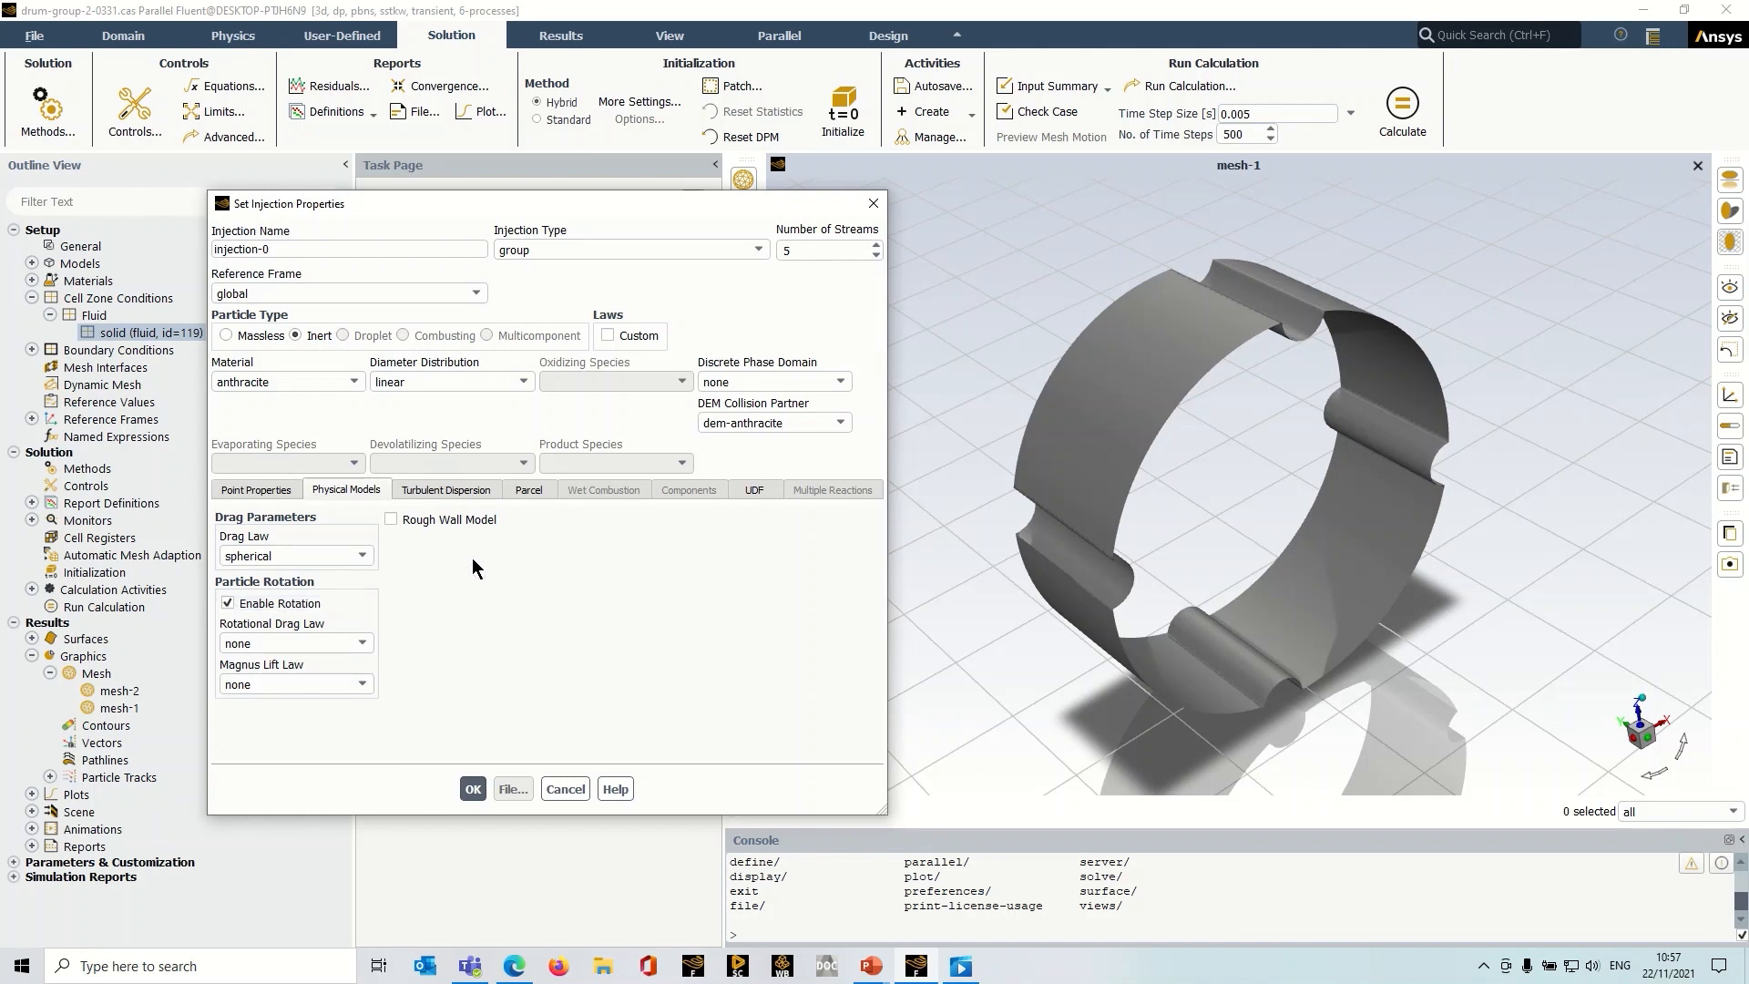
pyautogui.moveTo(243, 545)
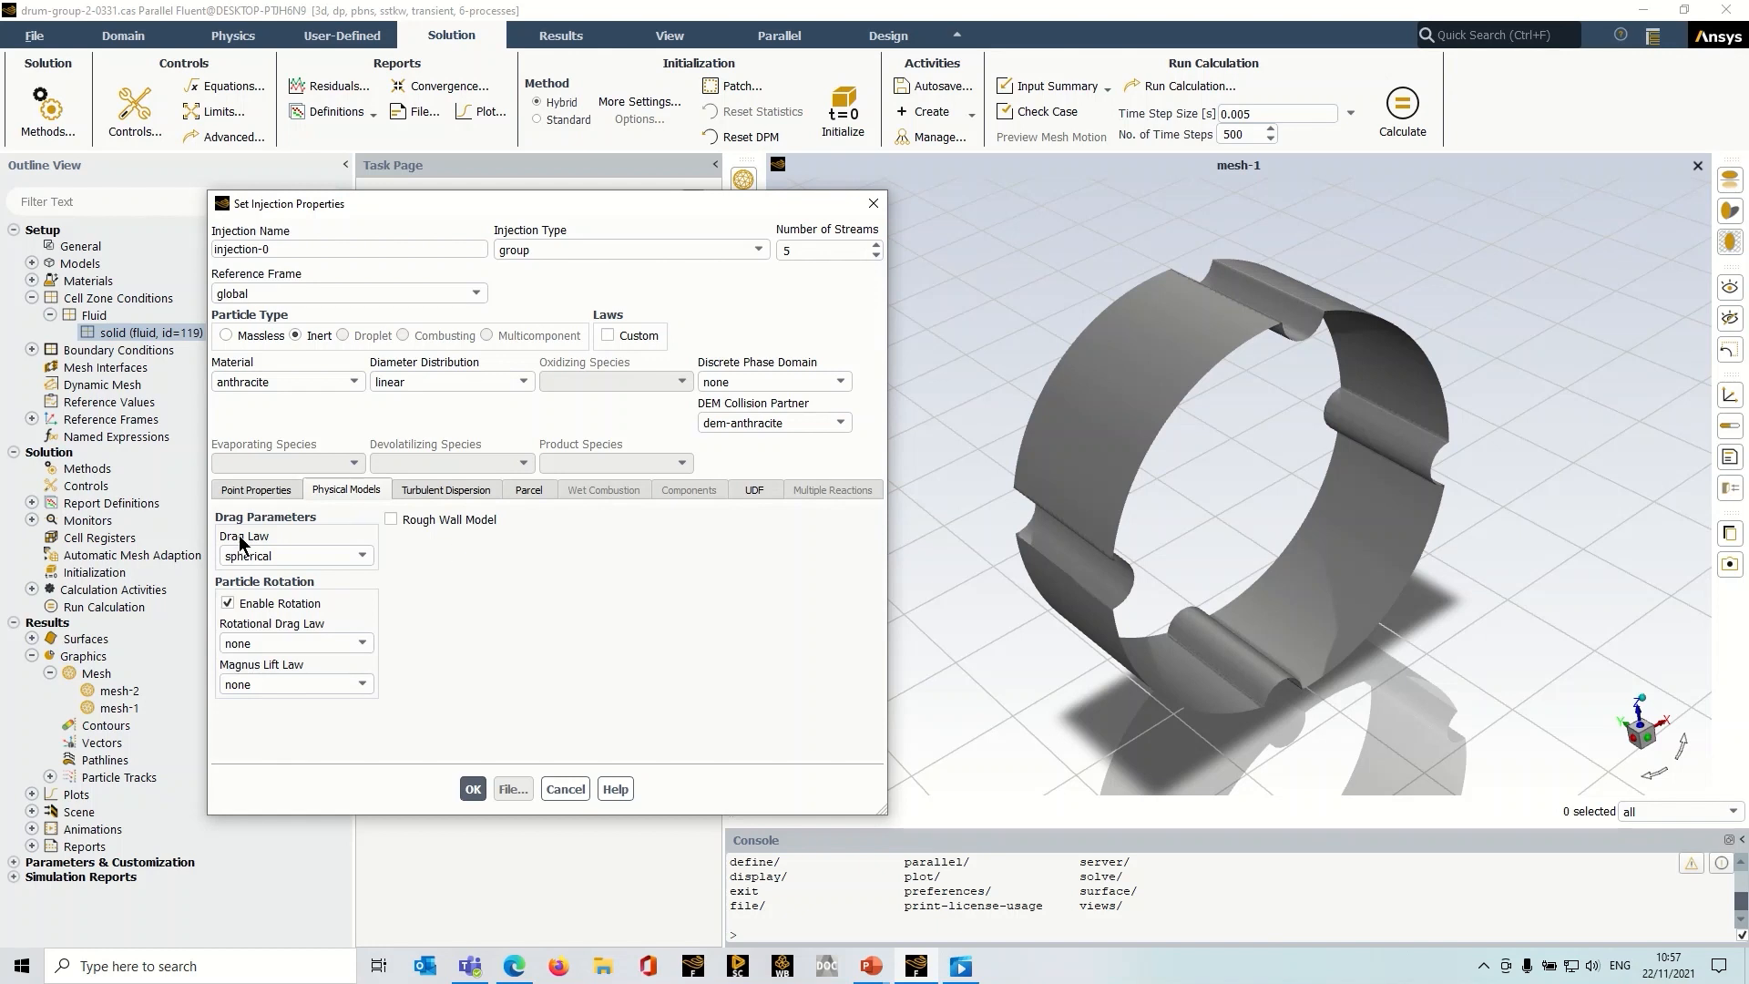
pyautogui.moveTo(371, 608)
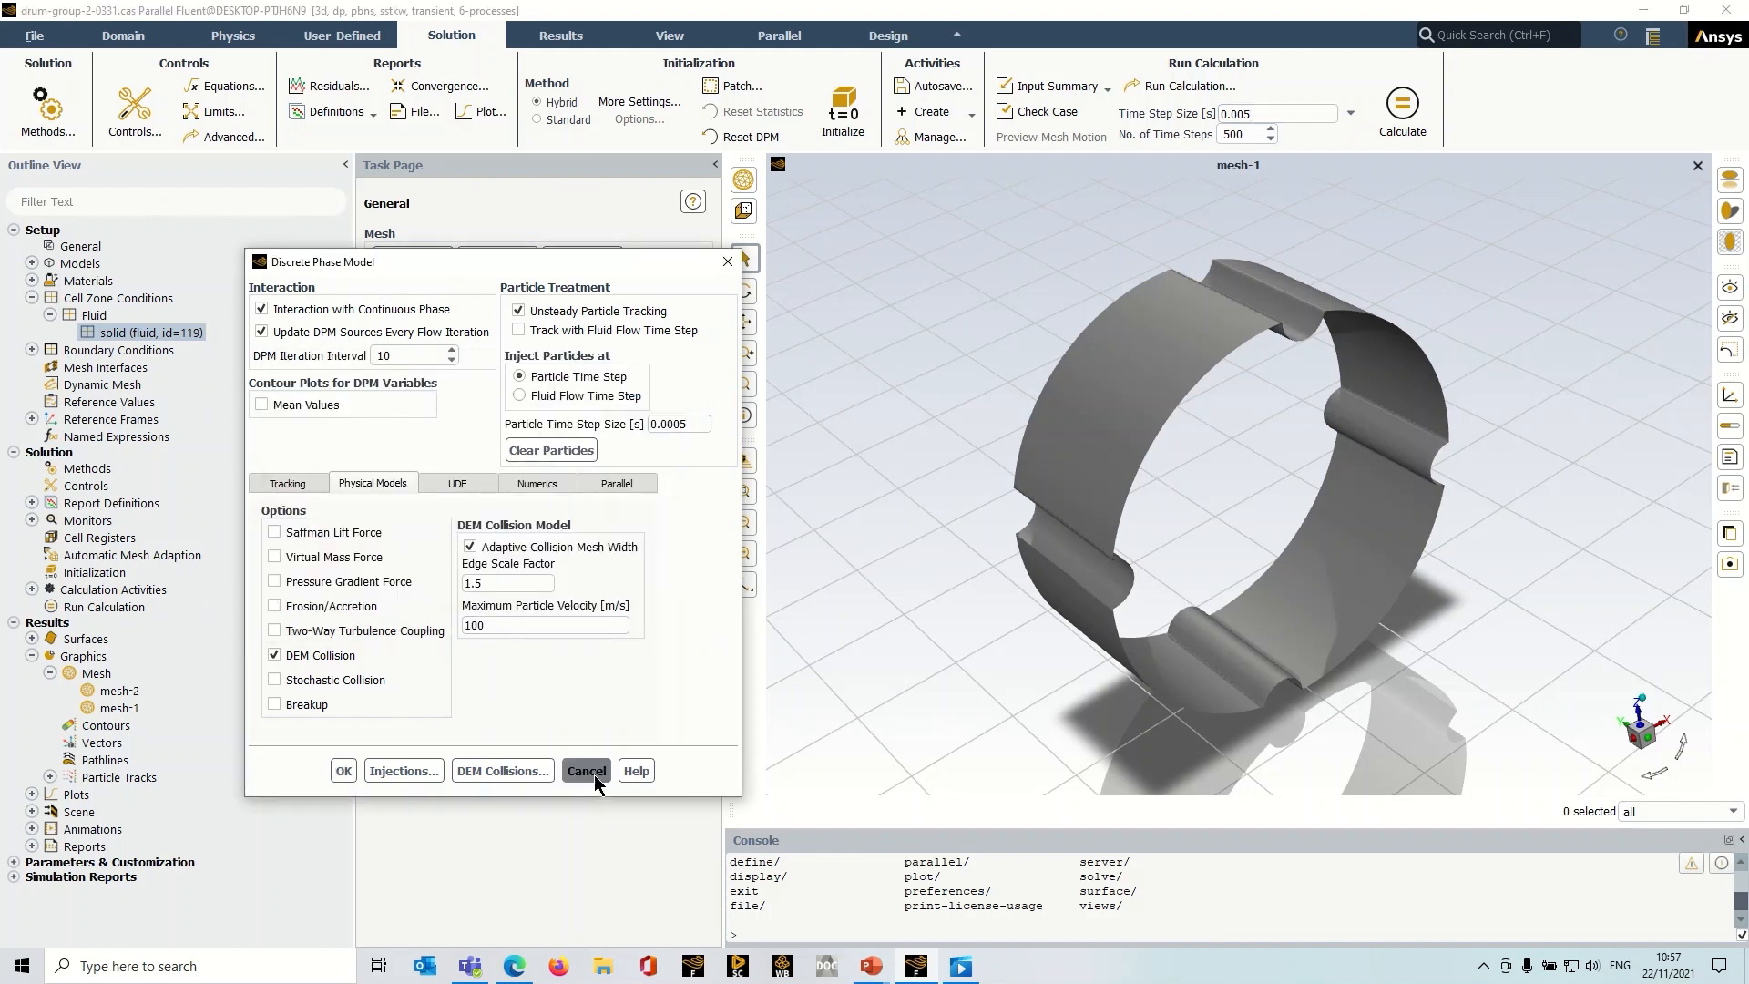
# Cancel Discrete Phase Model settings and edit the wall zone under Boundary Conditions > Wall.
pyautogui.click(585, 769)
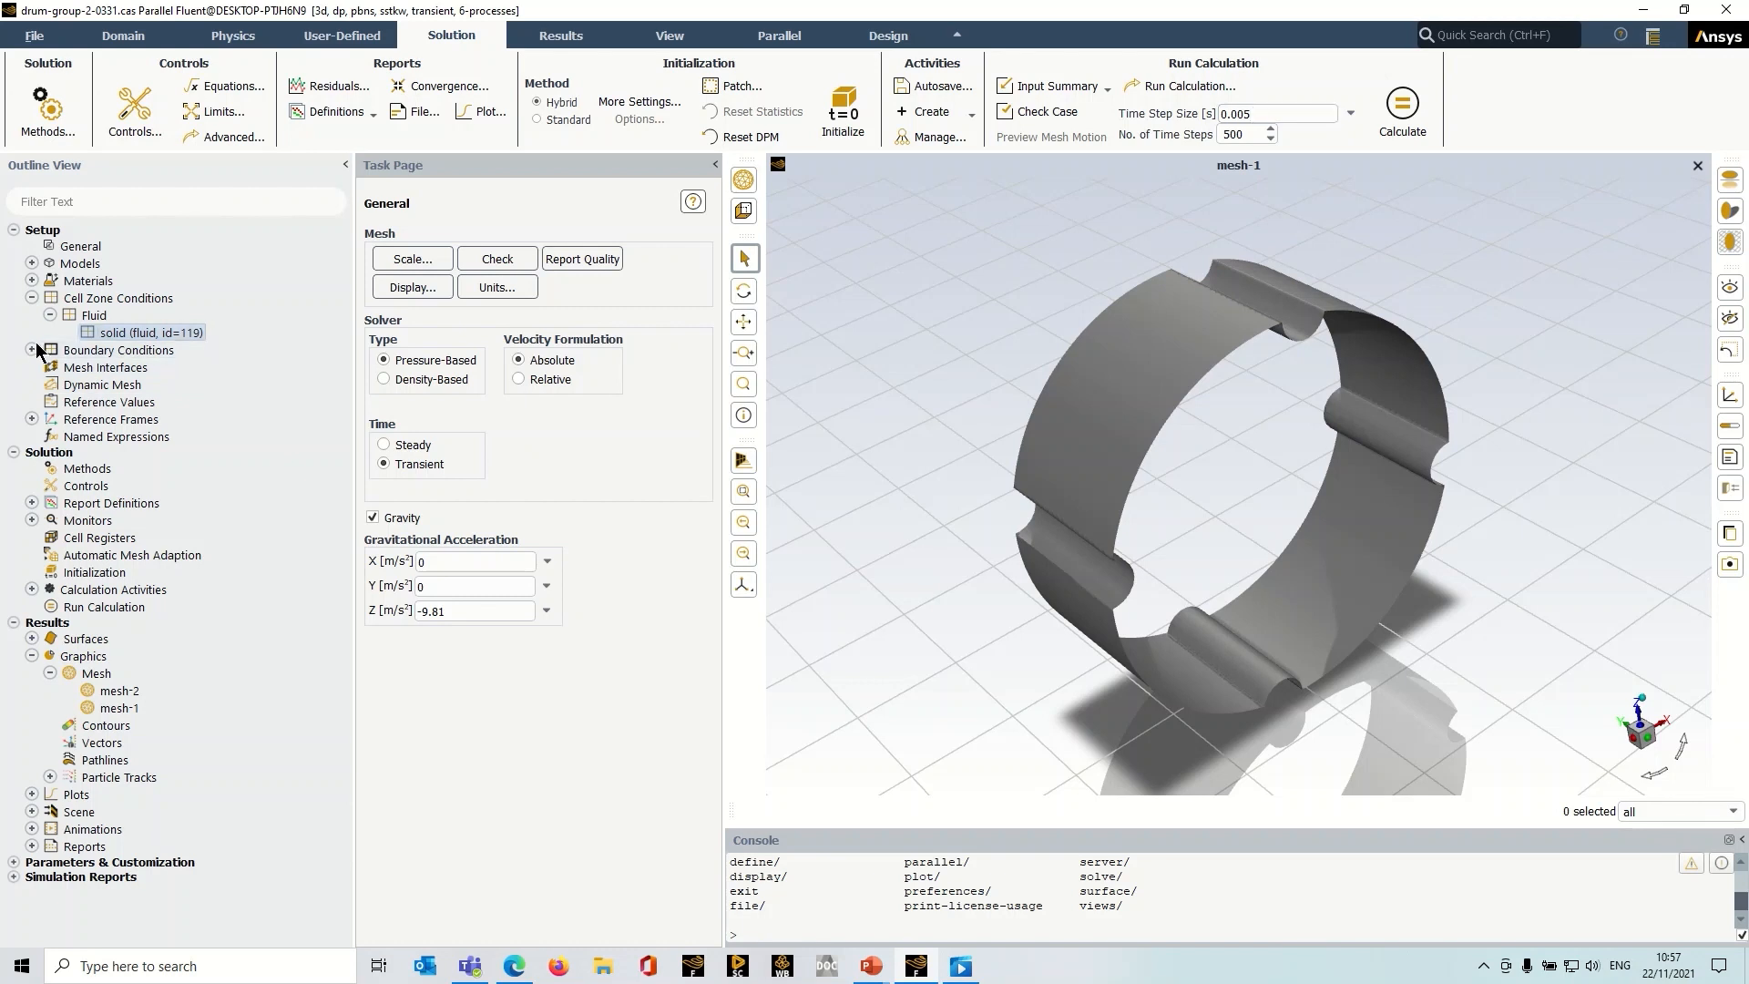
pyautogui.click(33, 349)
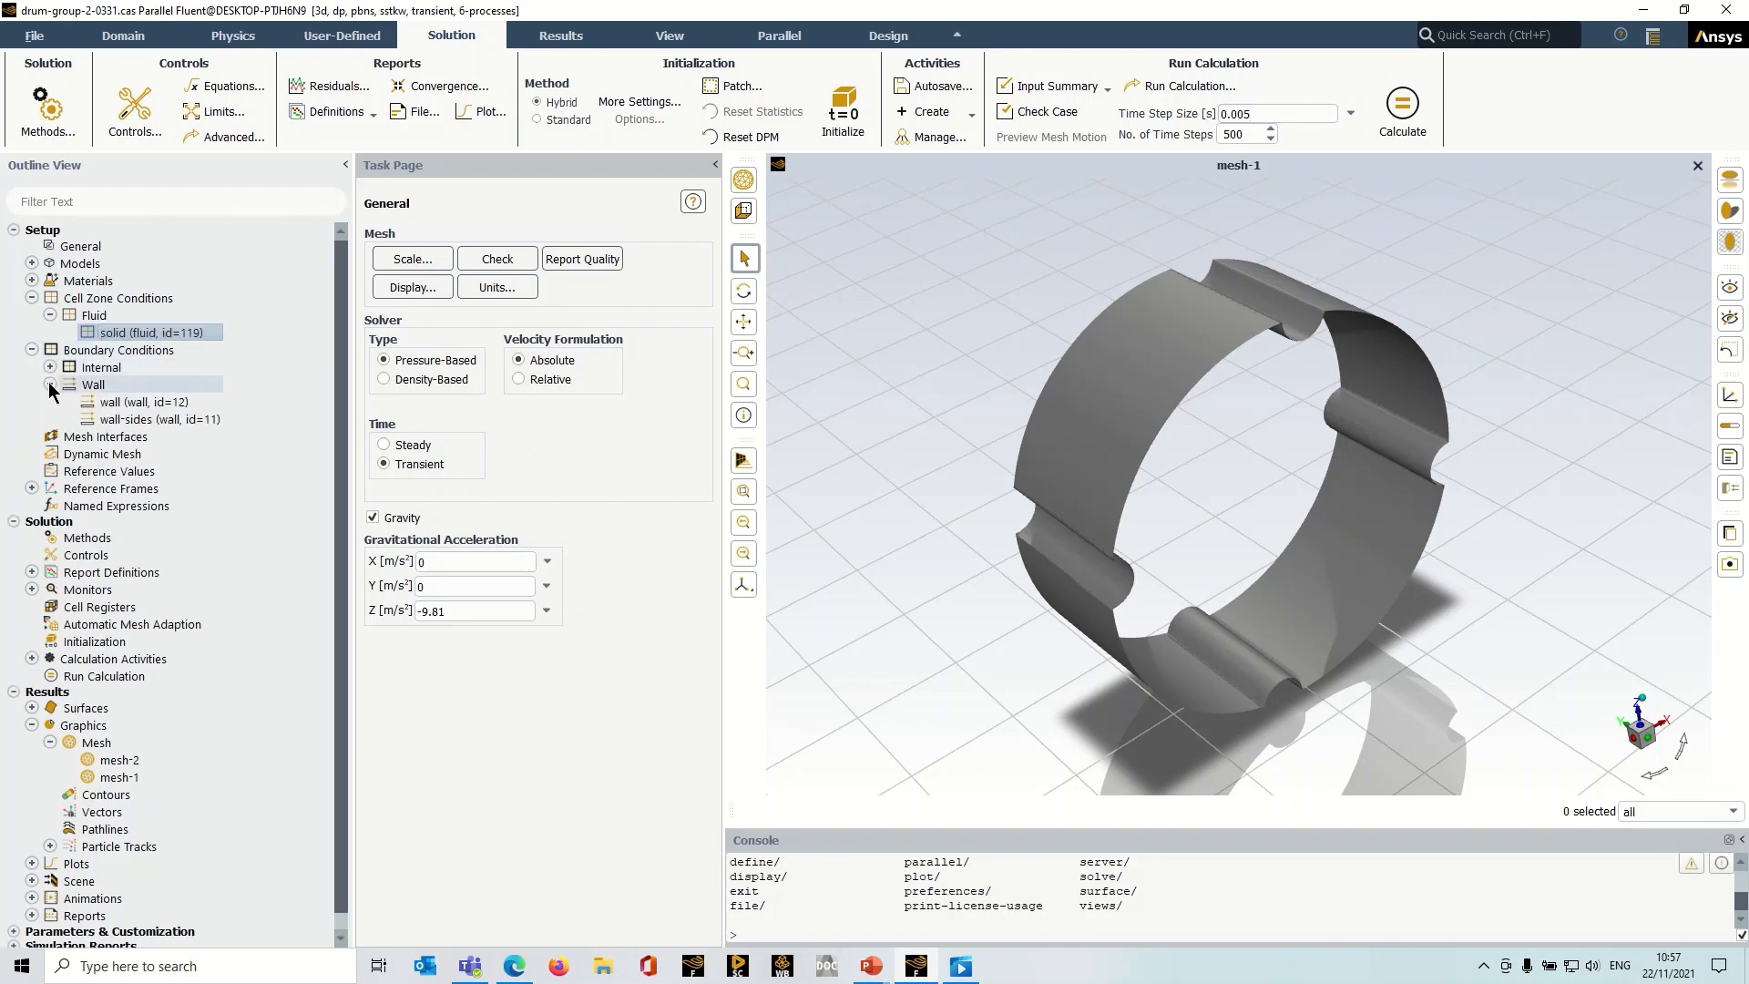
pyautogui.rightClick(94, 384)
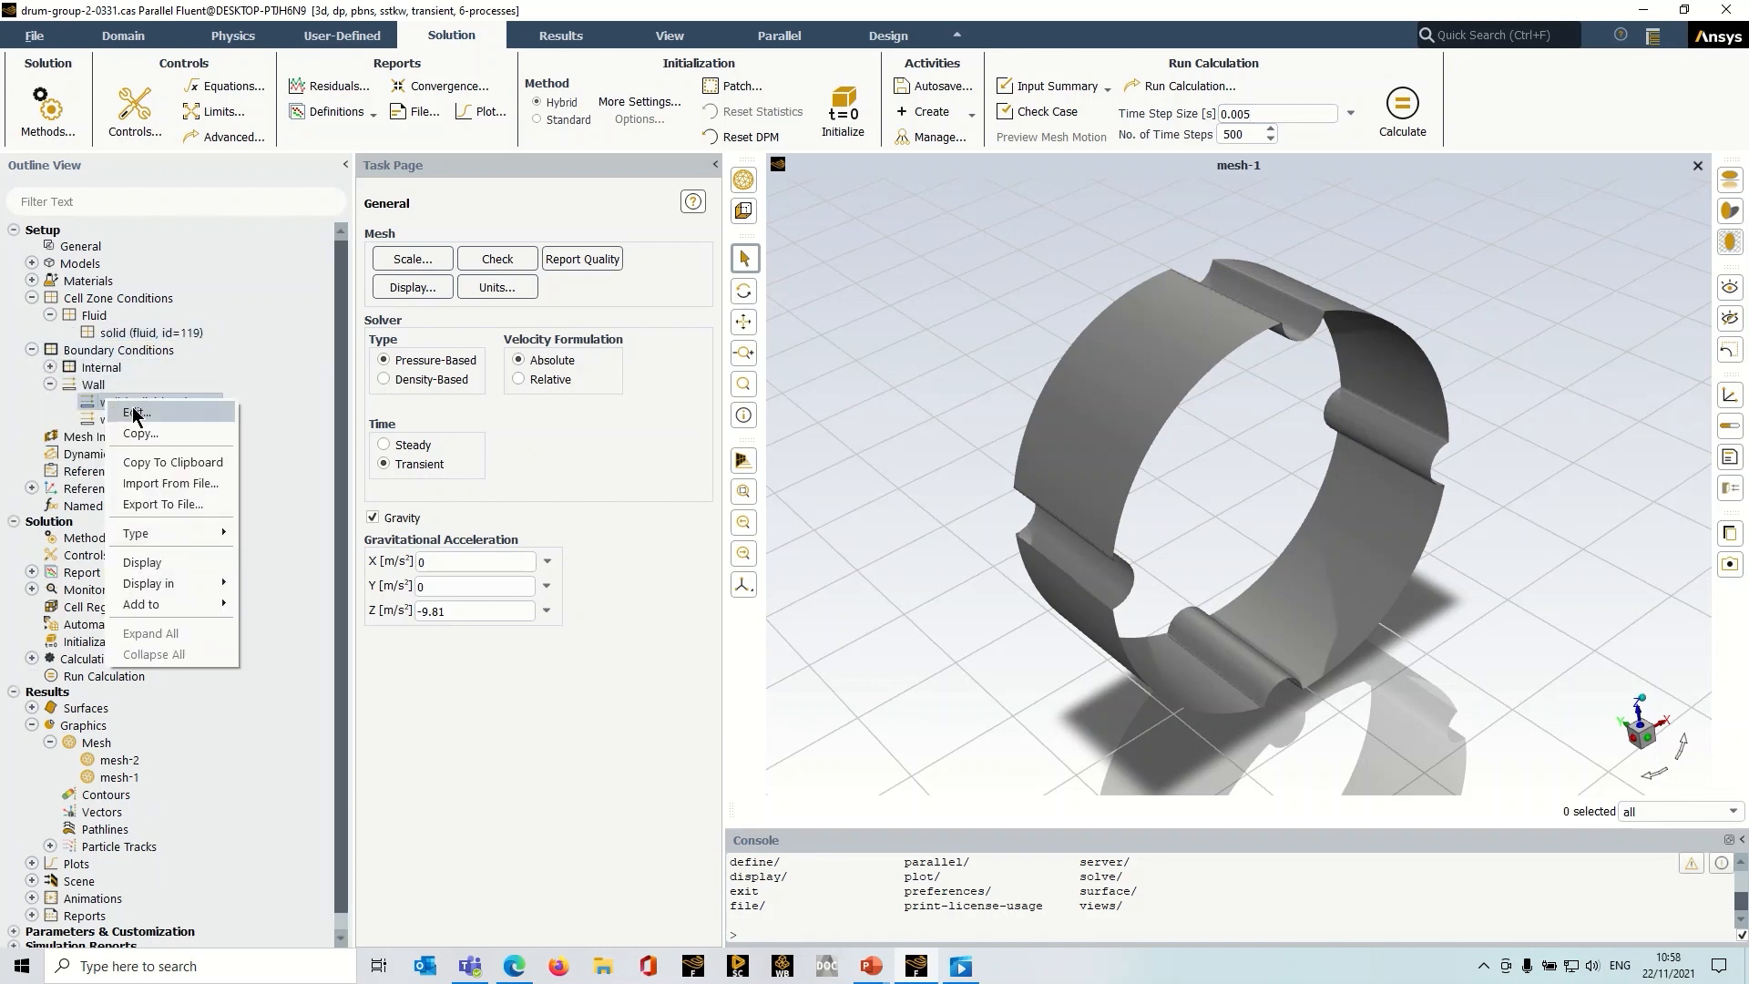
pyautogui.click(145, 401)
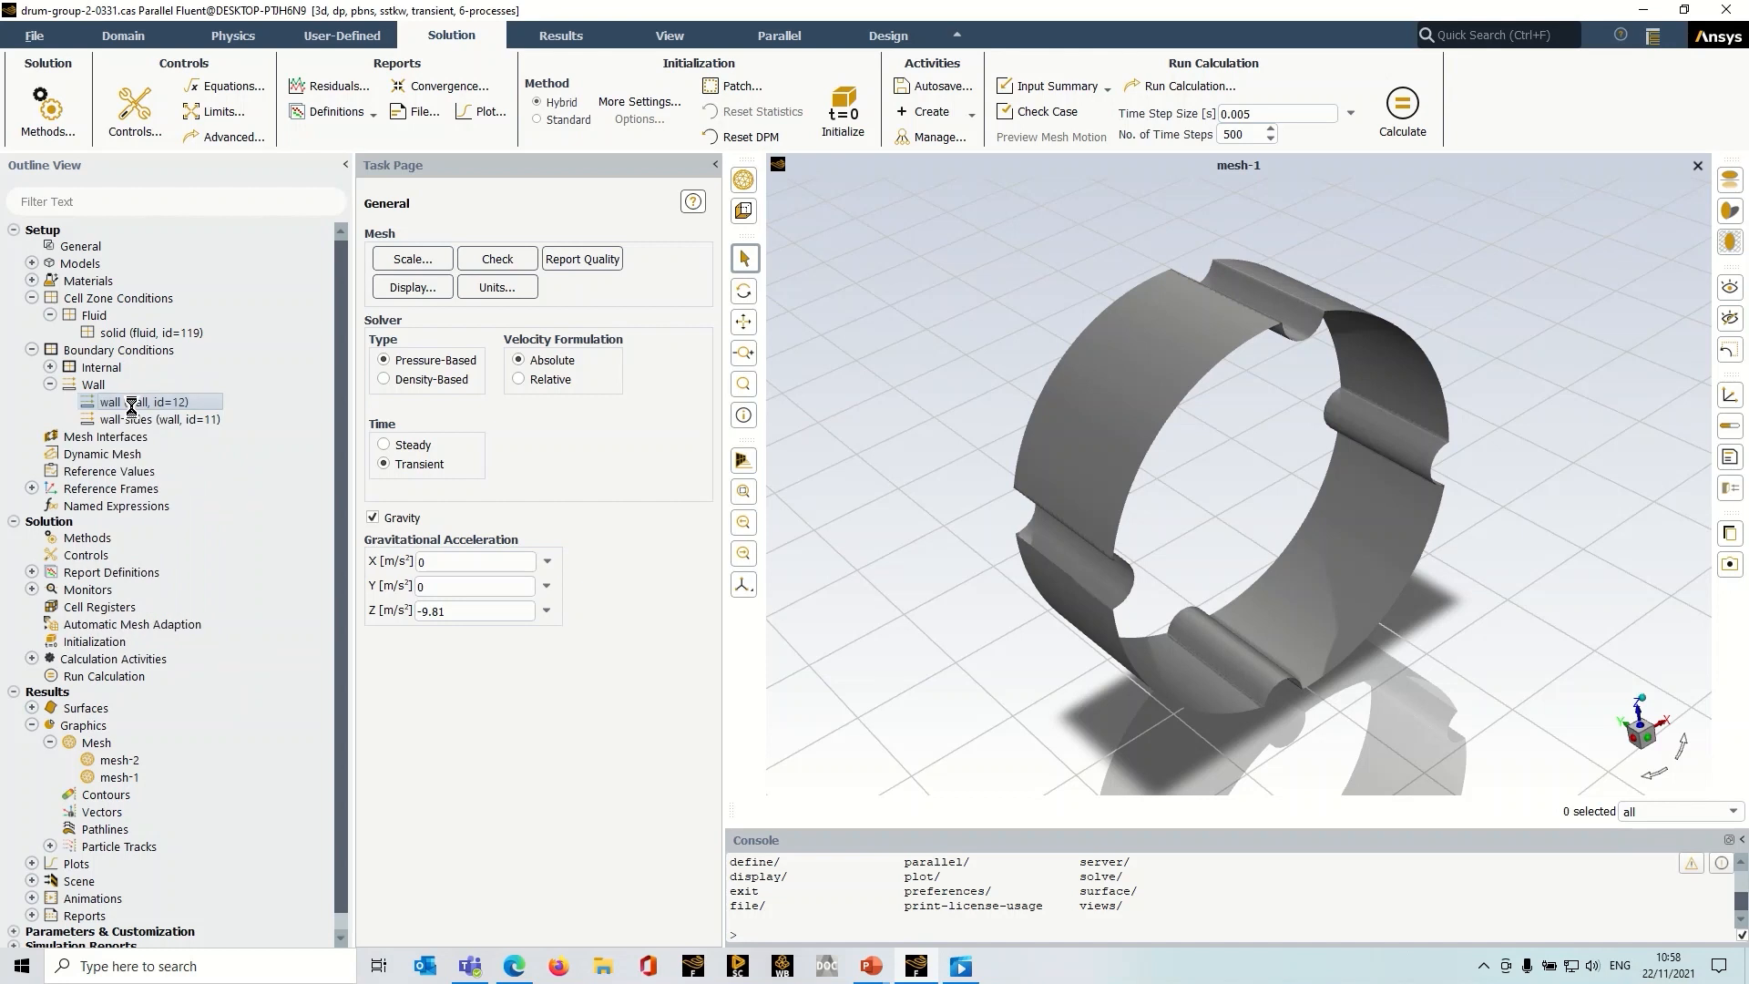
# Set the wall's DPM collision partner to dem-anthracite and friction coefficient 0.2, then close.
pyautogui.doubleClick(145, 402)
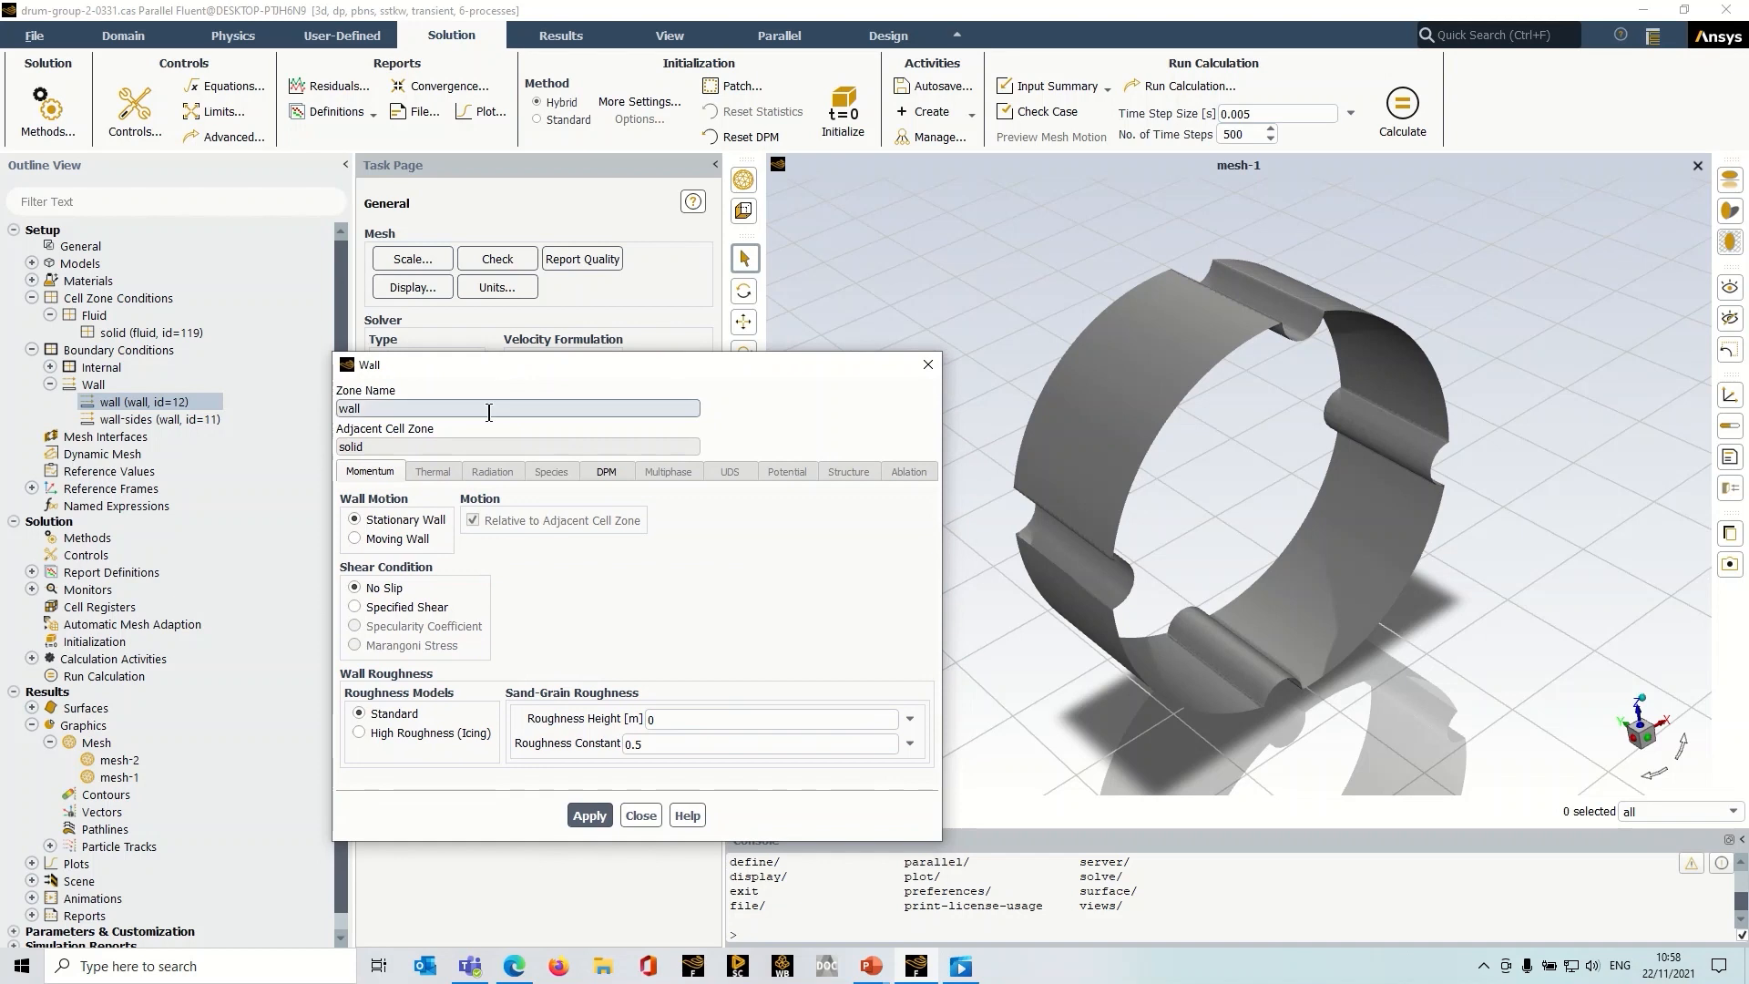
pyautogui.click(605, 471)
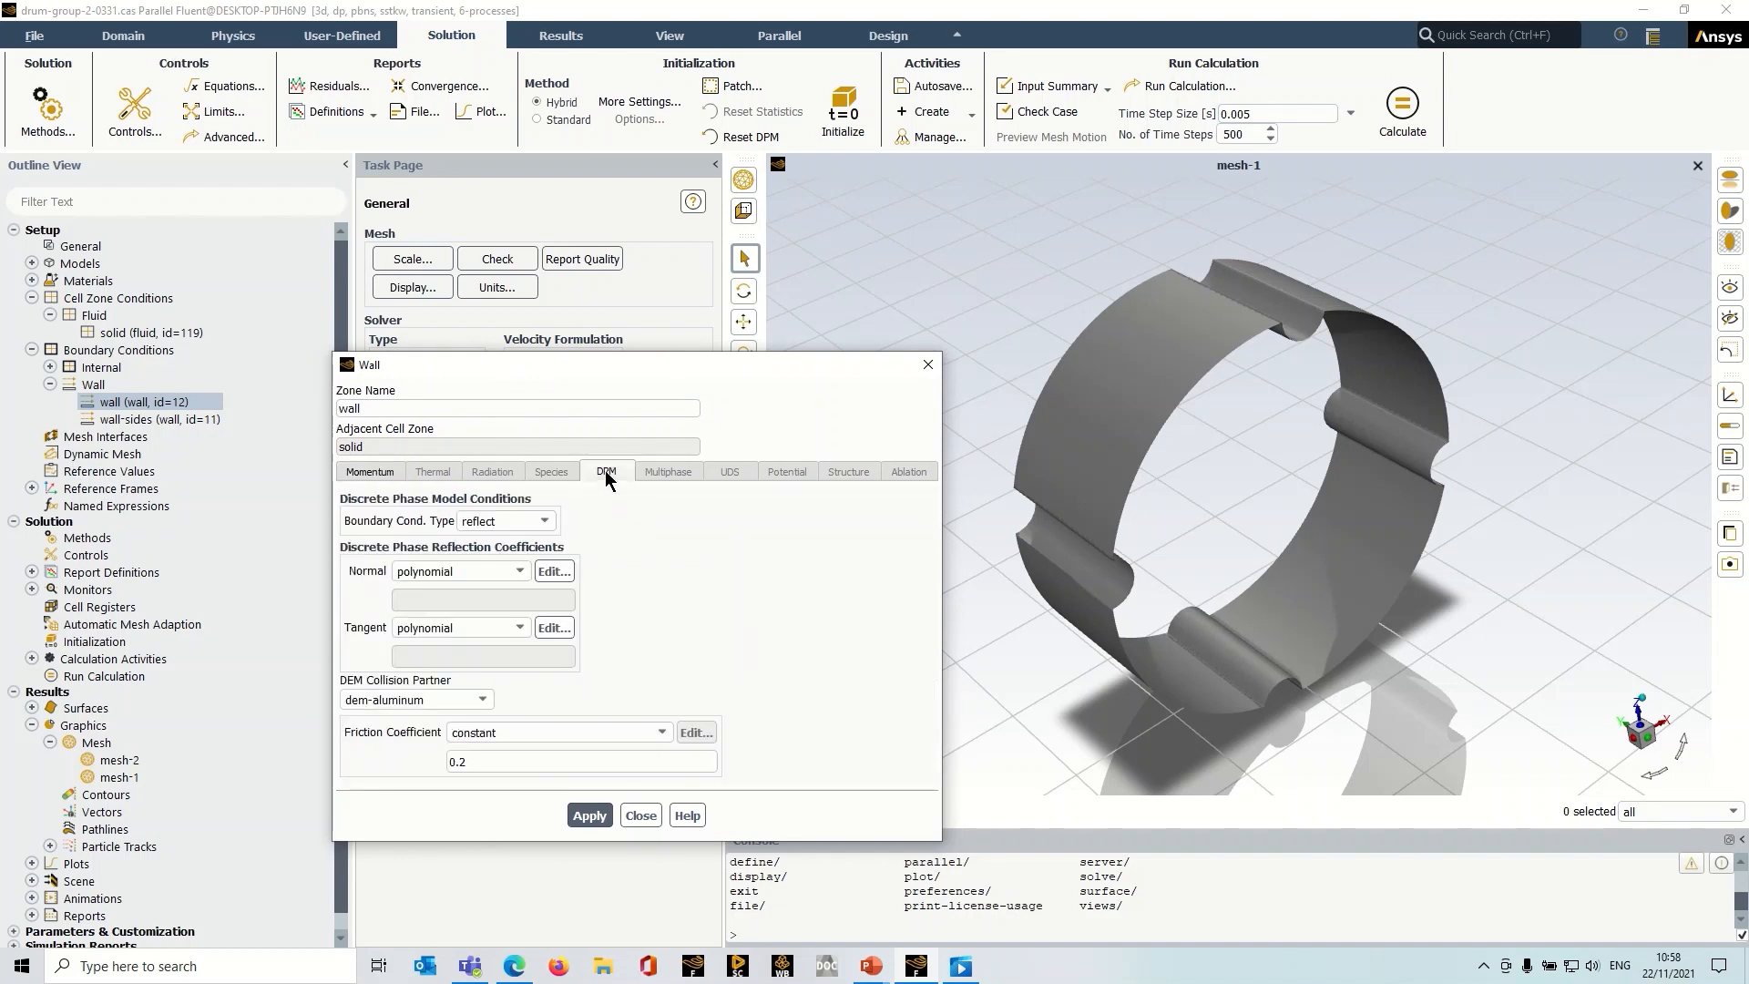
pyautogui.moveTo(616, 490)
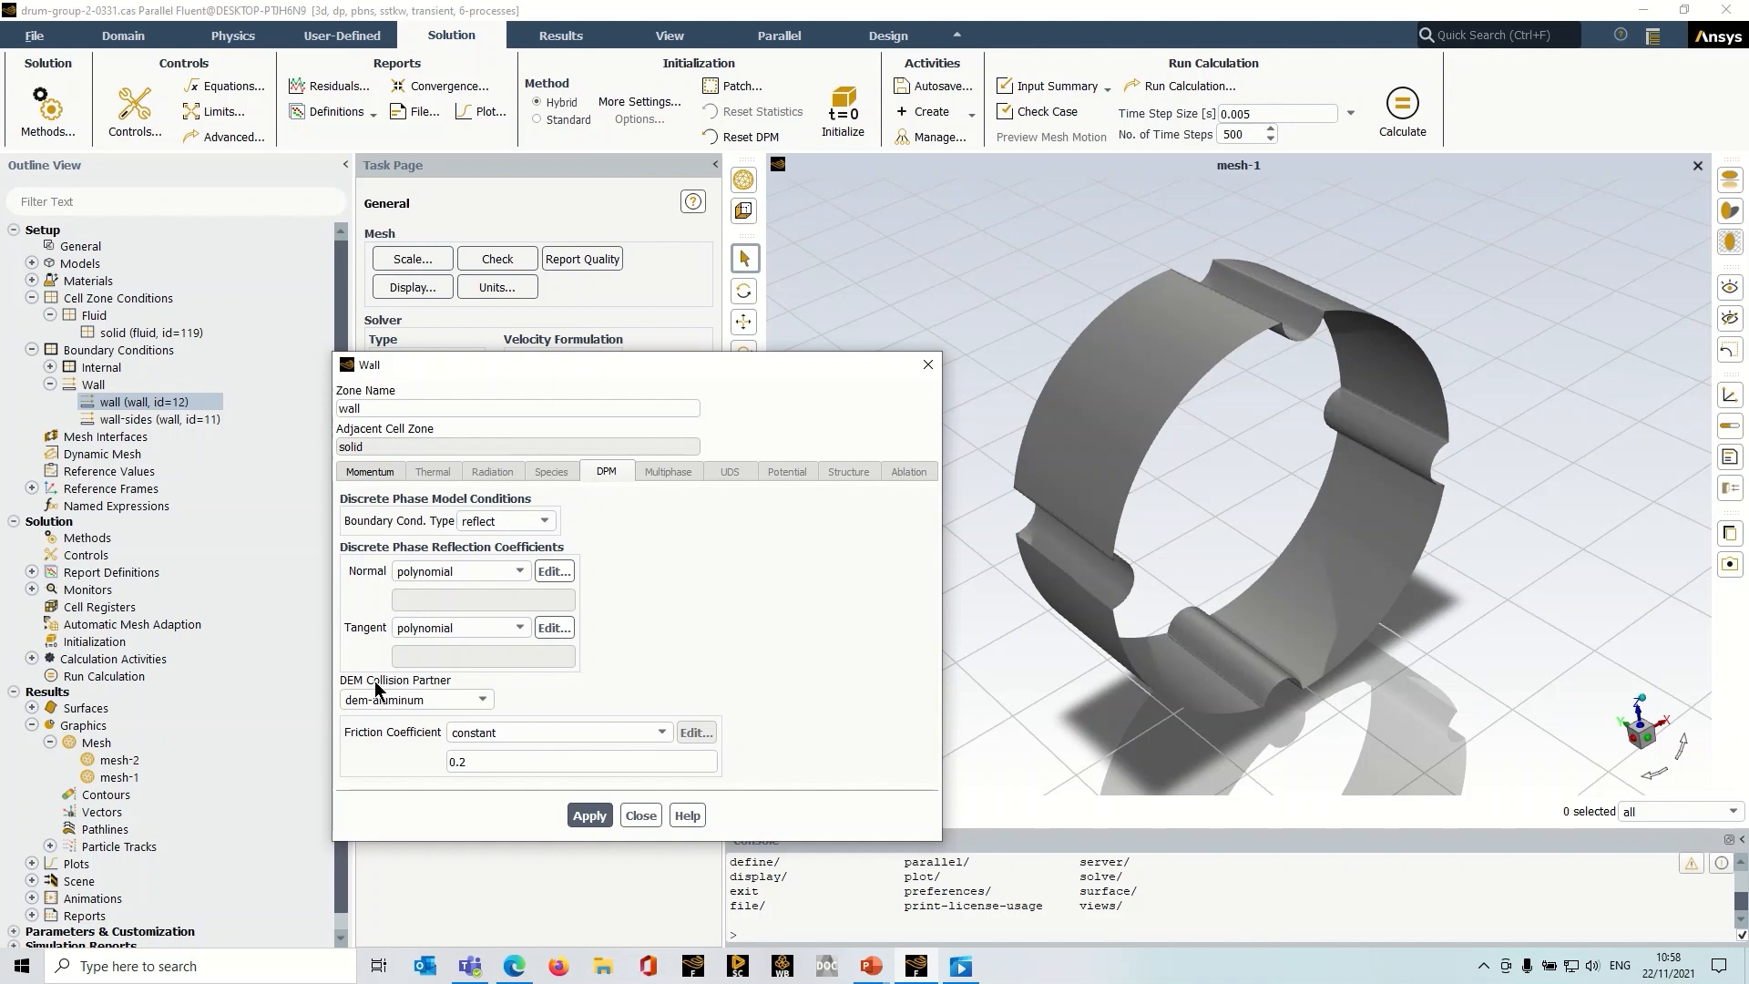
pyautogui.moveTo(418, 691)
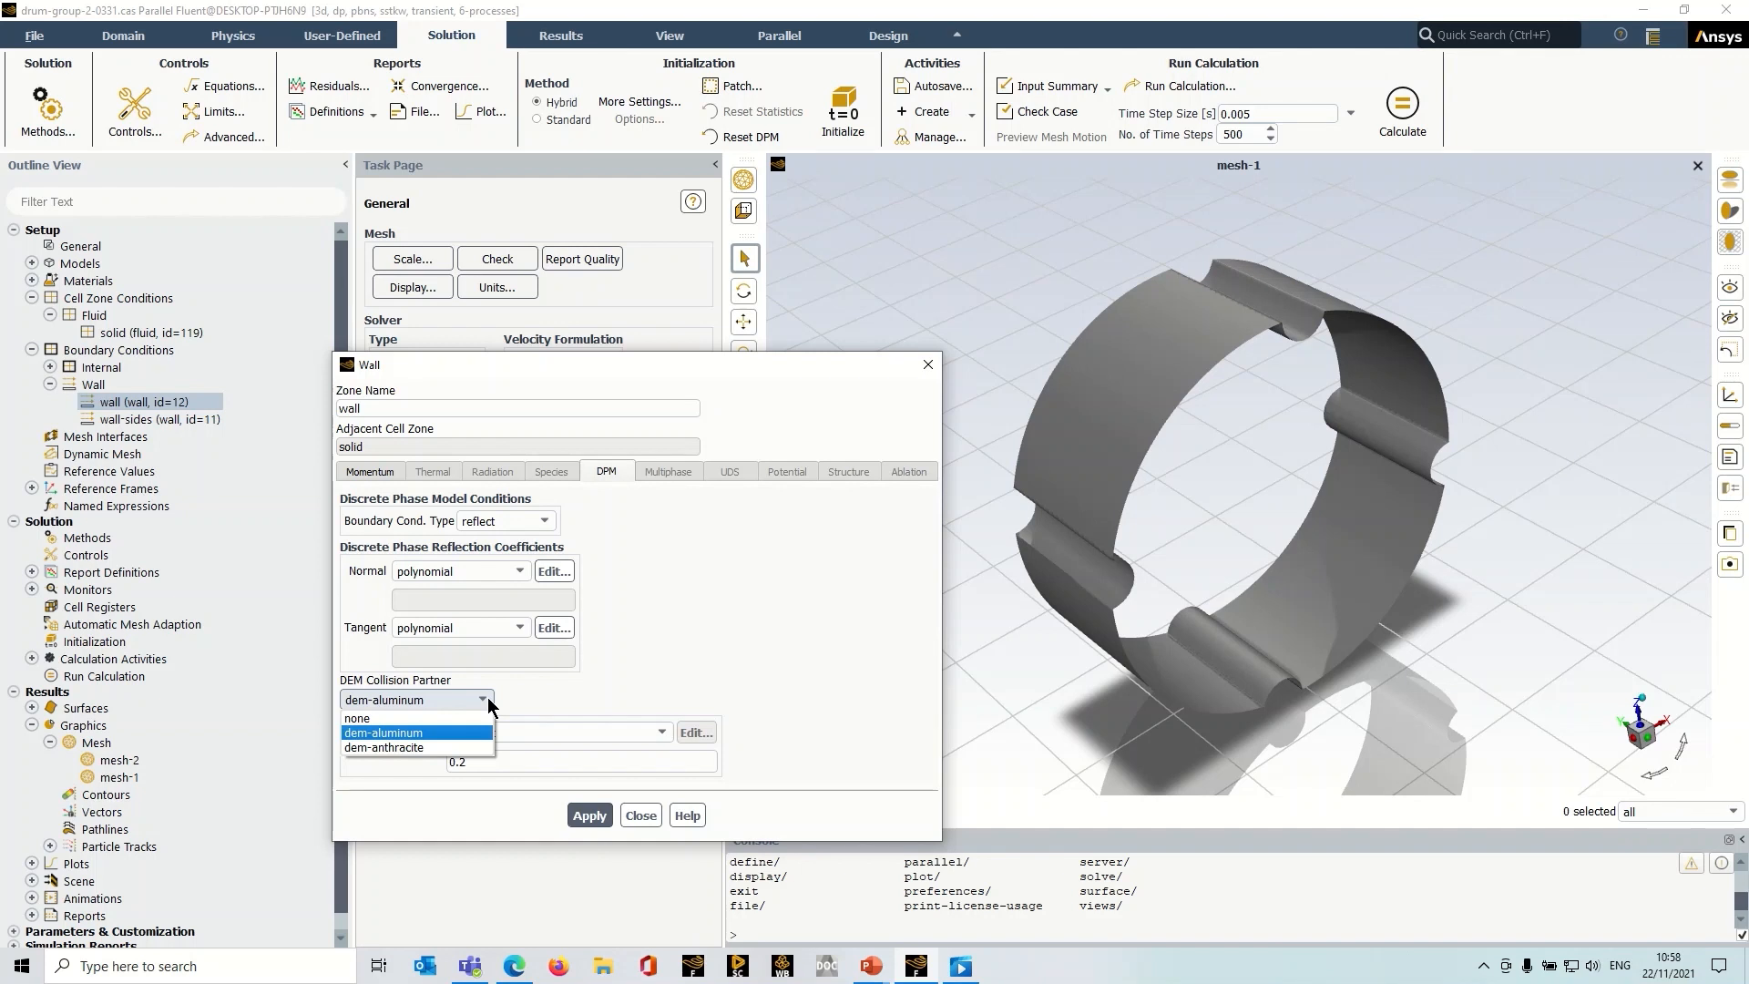
pyautogui.click(409, 747)
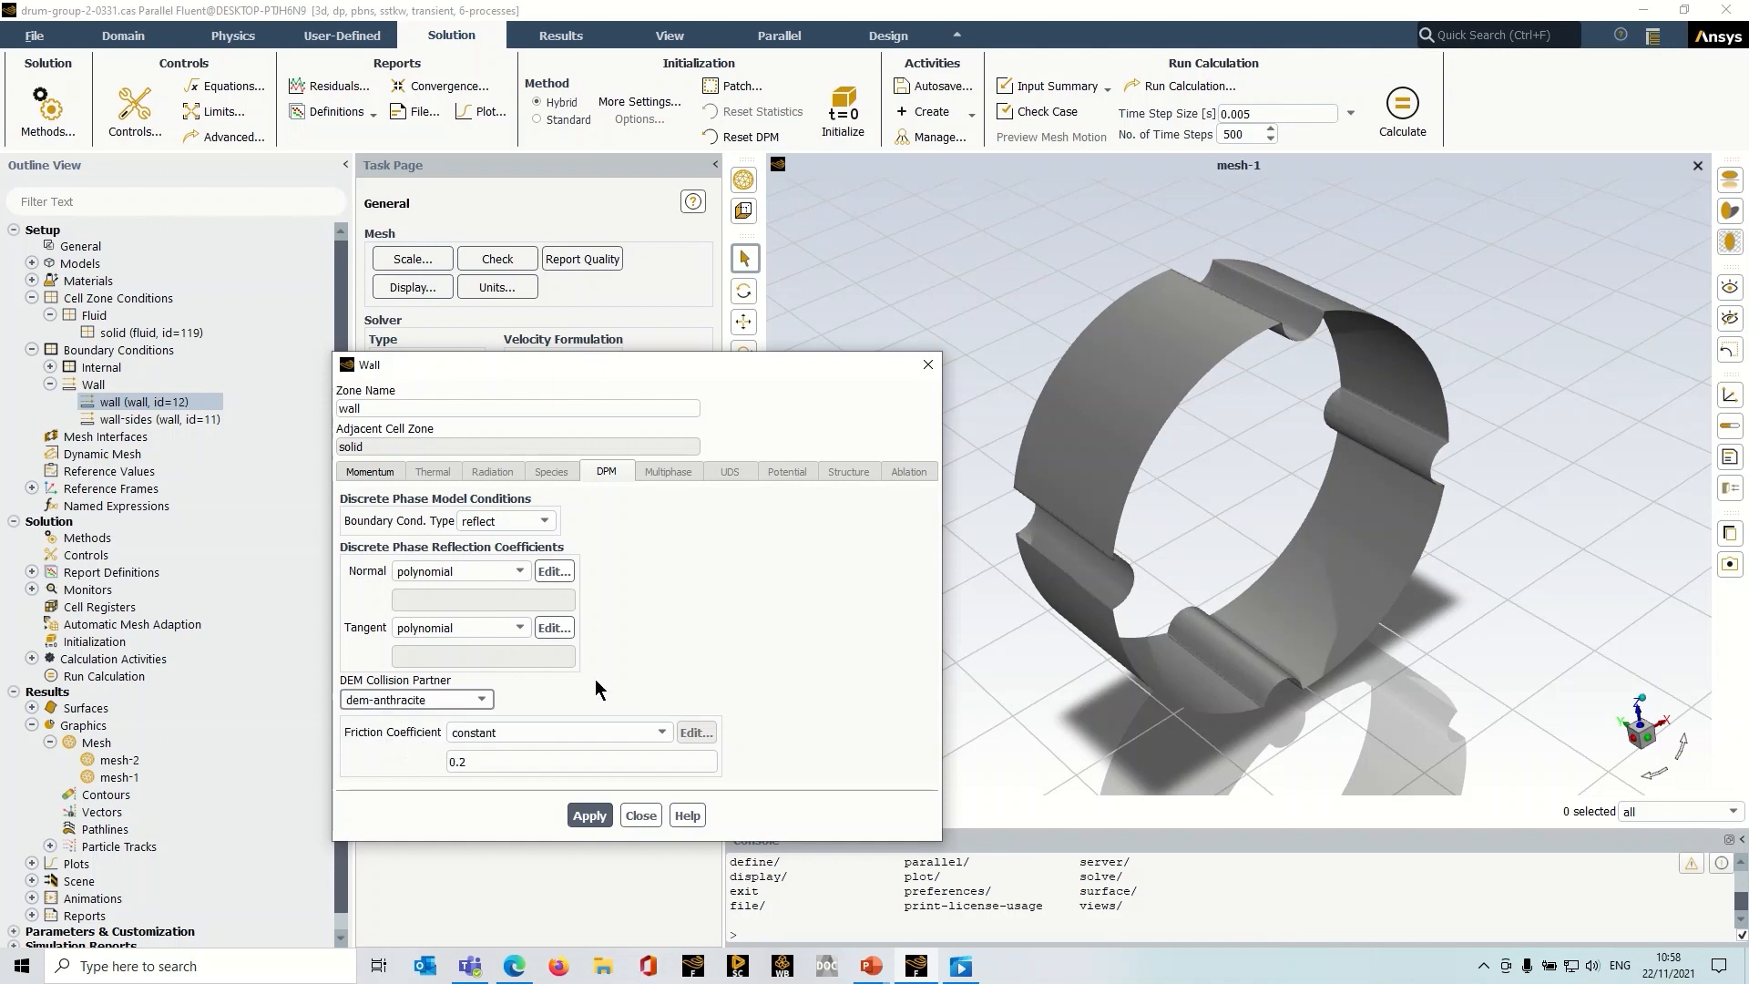
pyautogui.moveTo(600, 686)
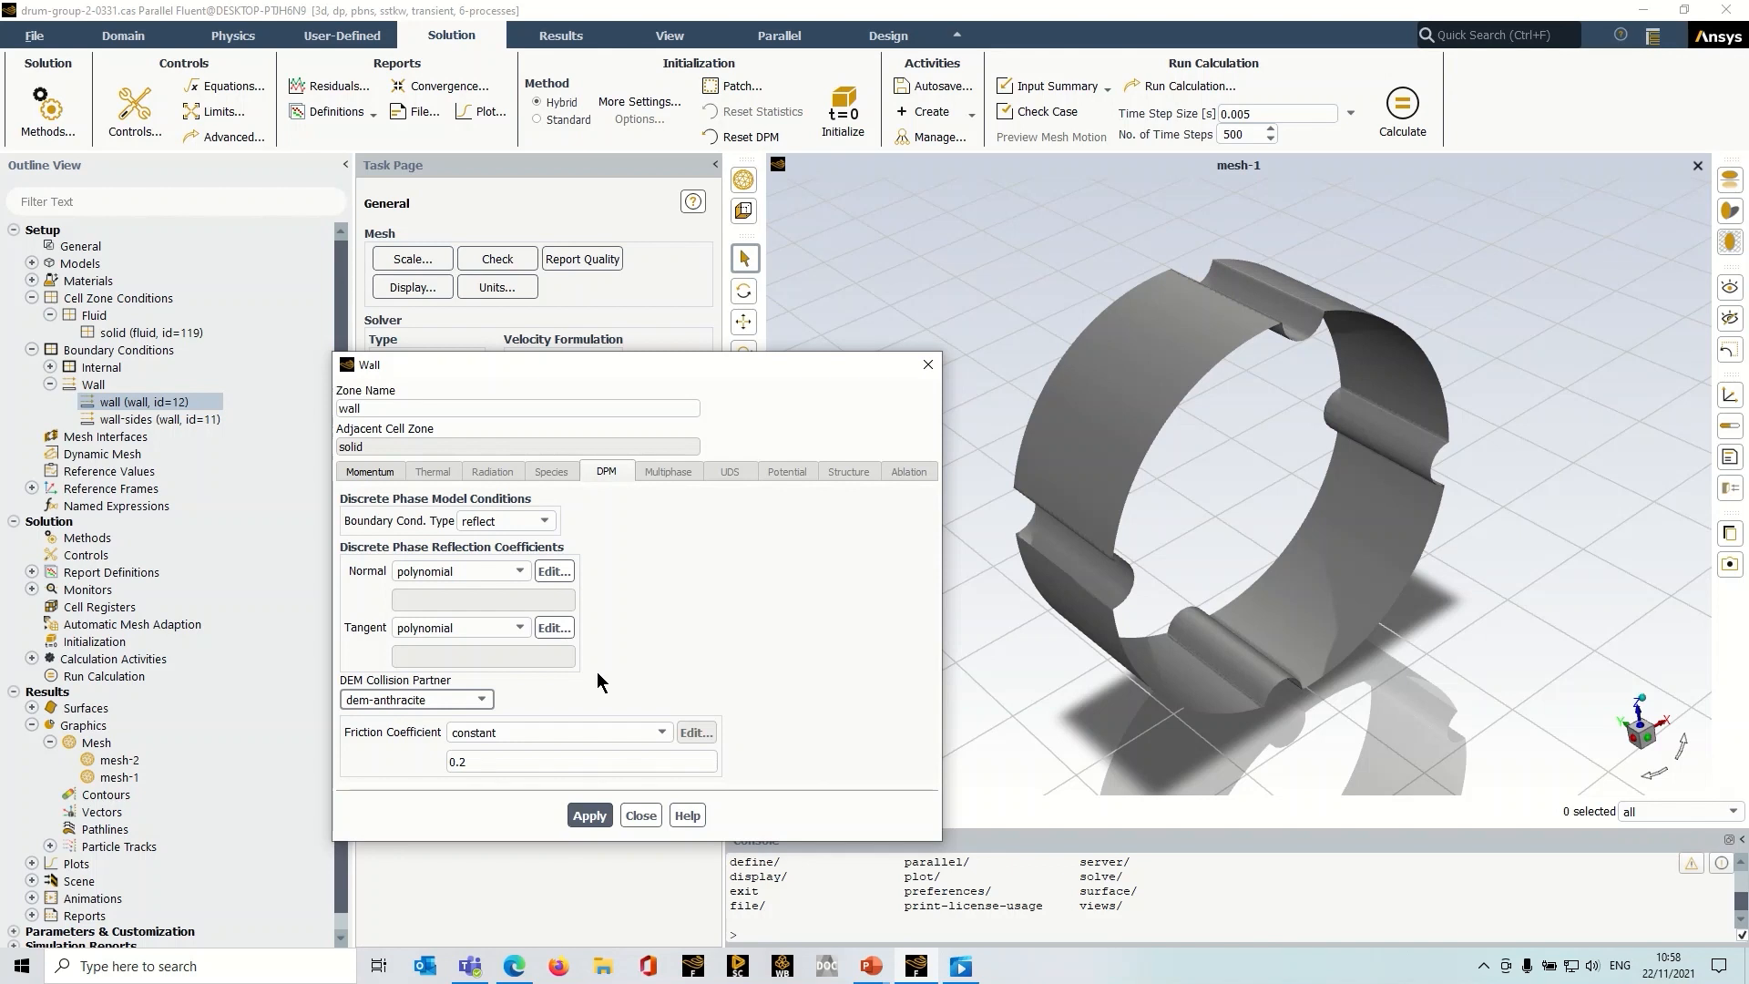
pyautogui.click(580, 762)
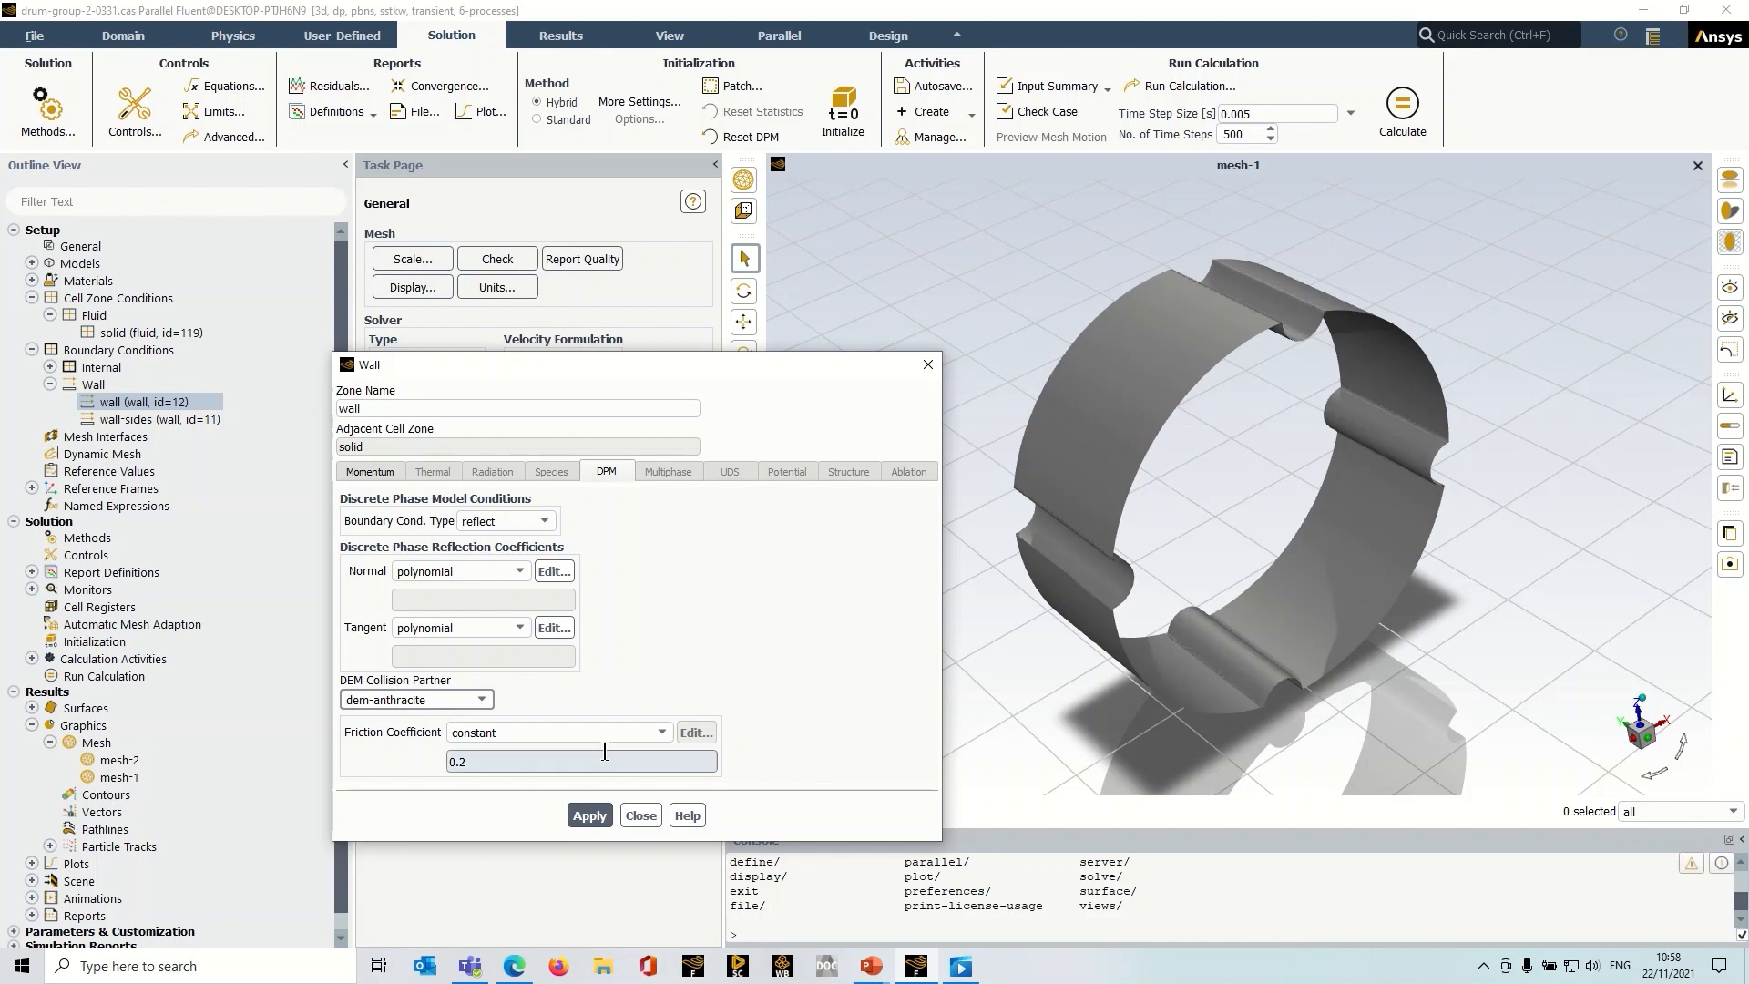
pyautogui.click(641, 814)
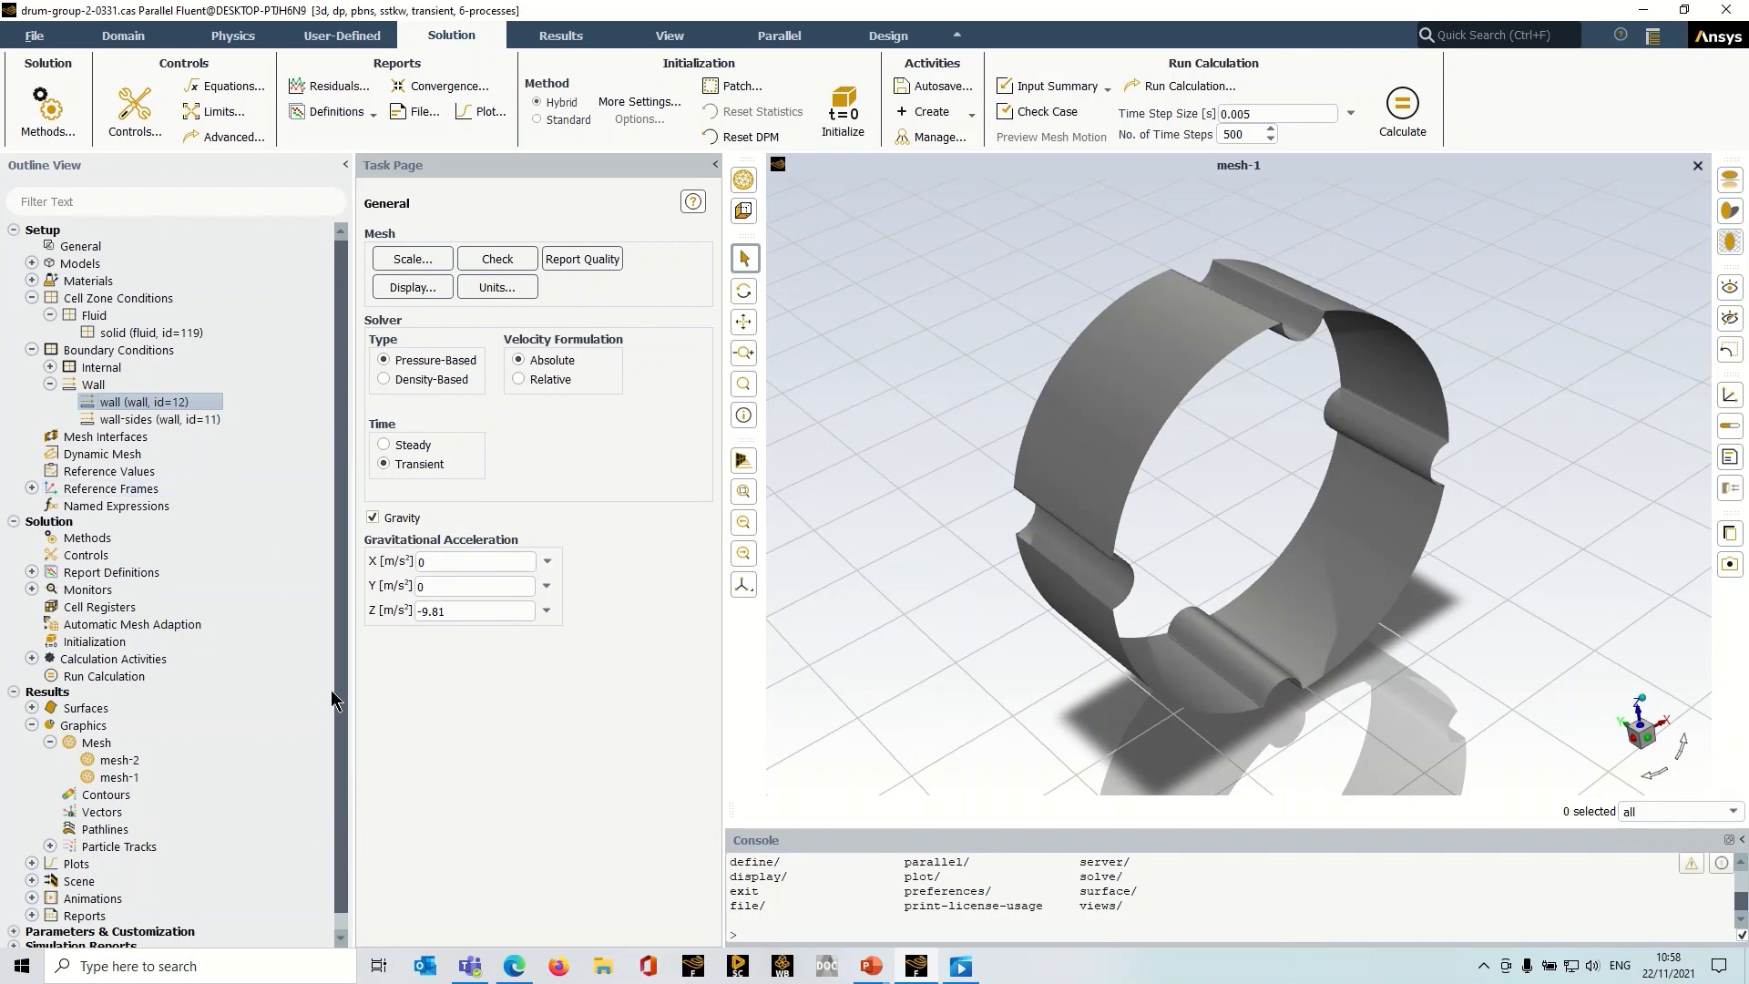
pyautogui.moveTo(352, 705)
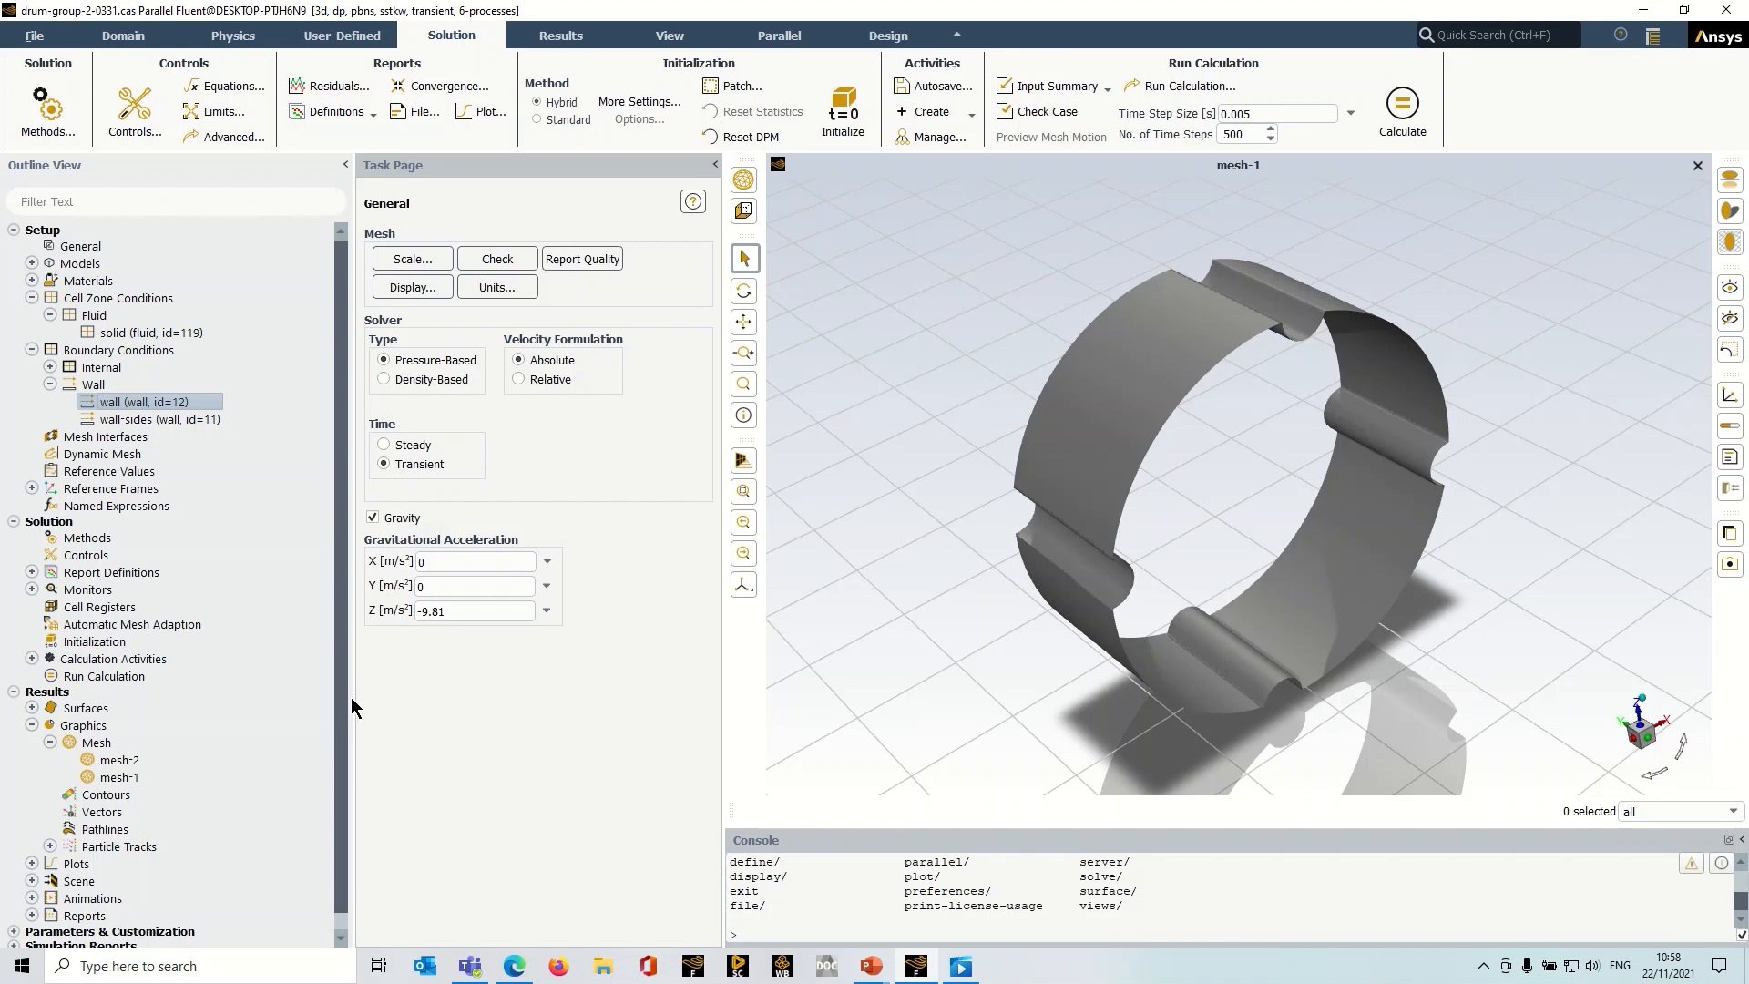
pyautogui.moveTo(525, 730)
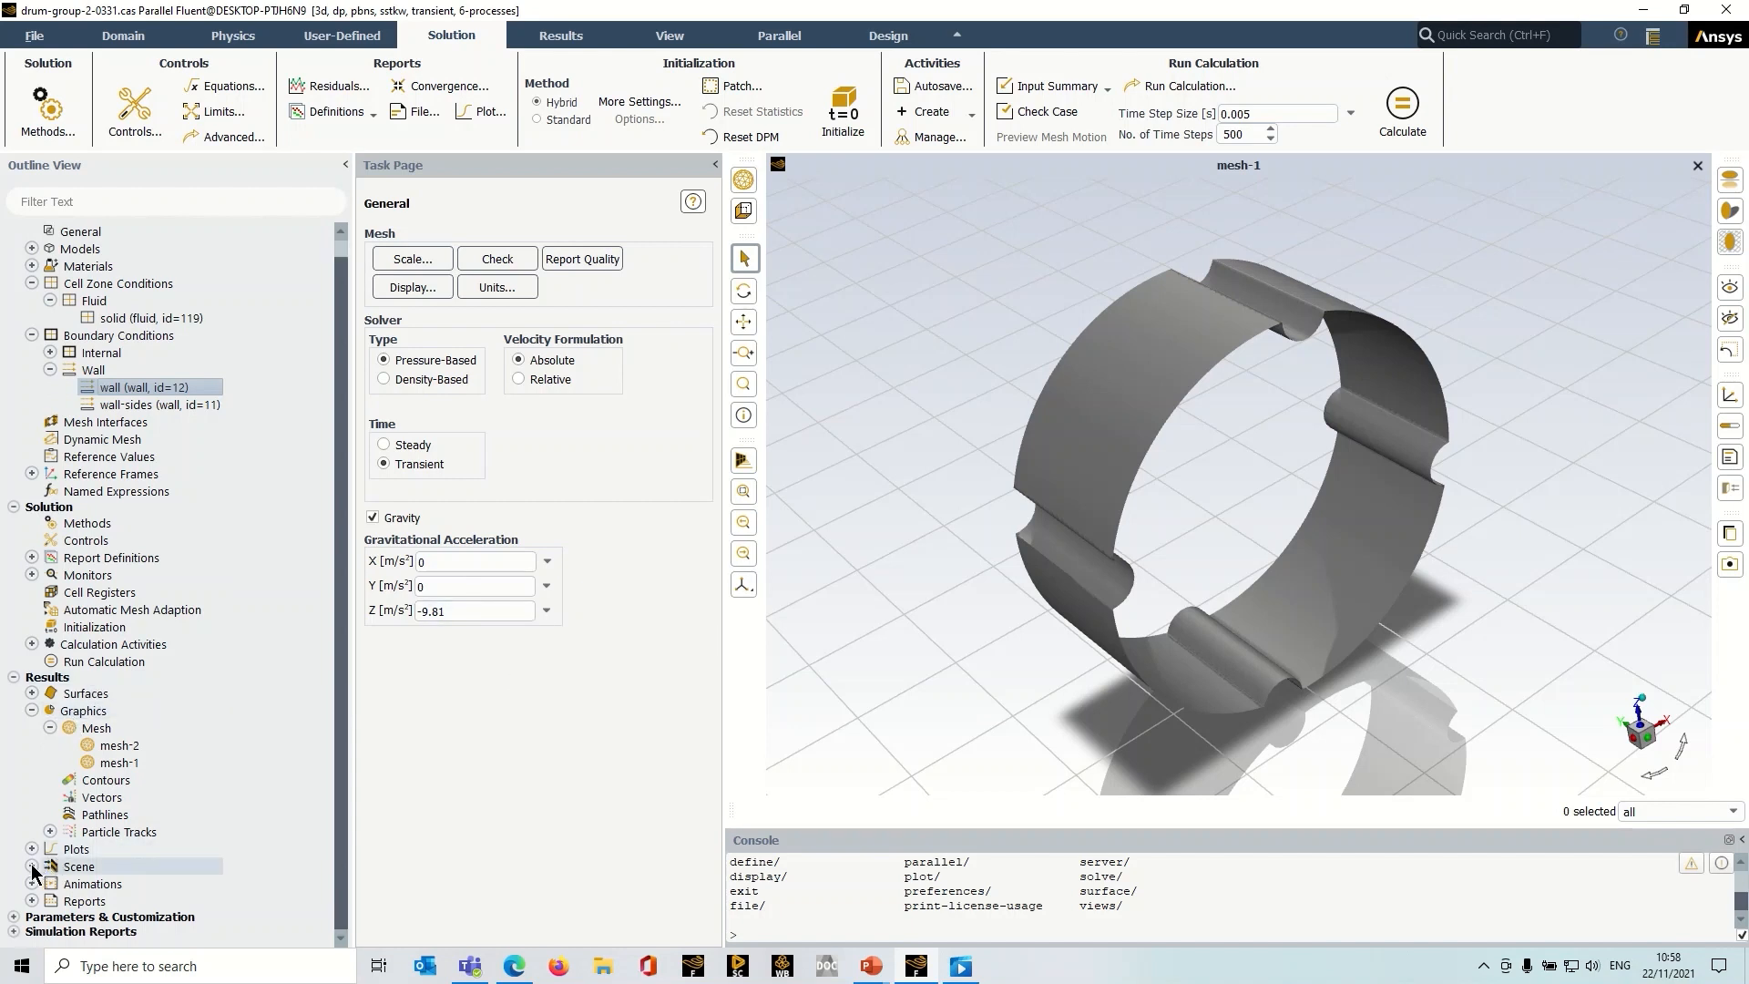
# Expand Particle Tracks in the Outline View and bring up particle-tracks-1's edit options.
pyautogui.click(31, 831)
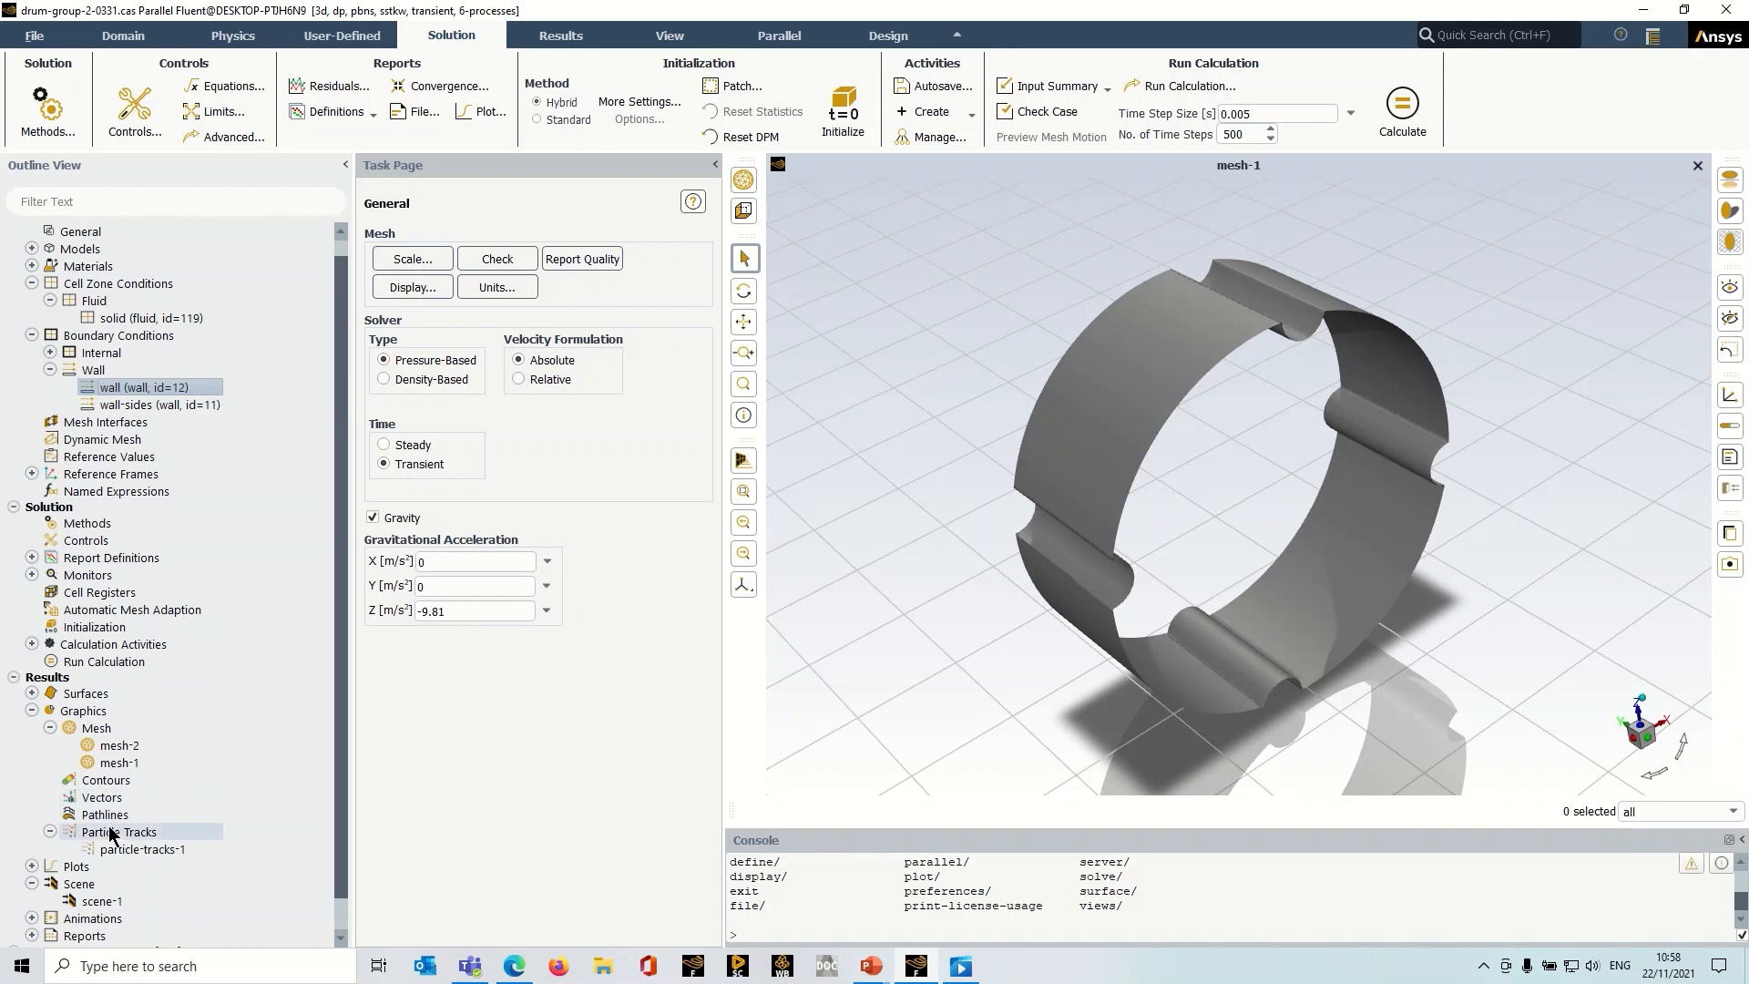
pyautogui.rightClick(143, 849)
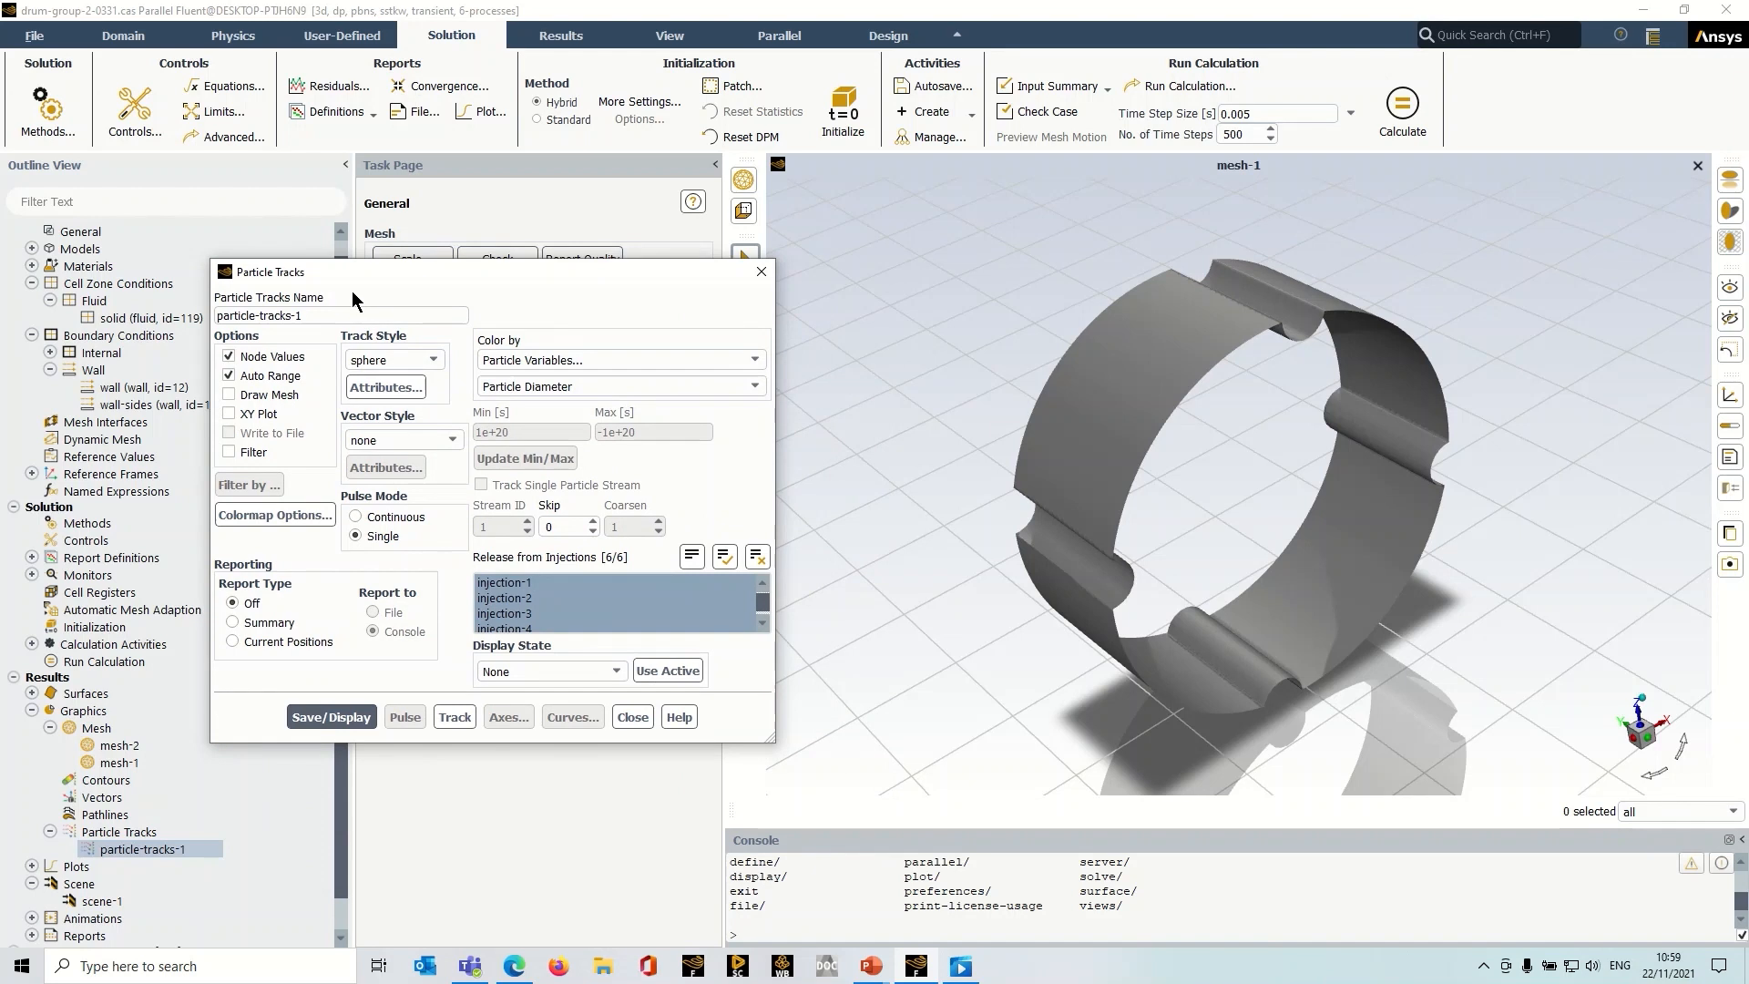
pyautogui.moveTo(560, 342)
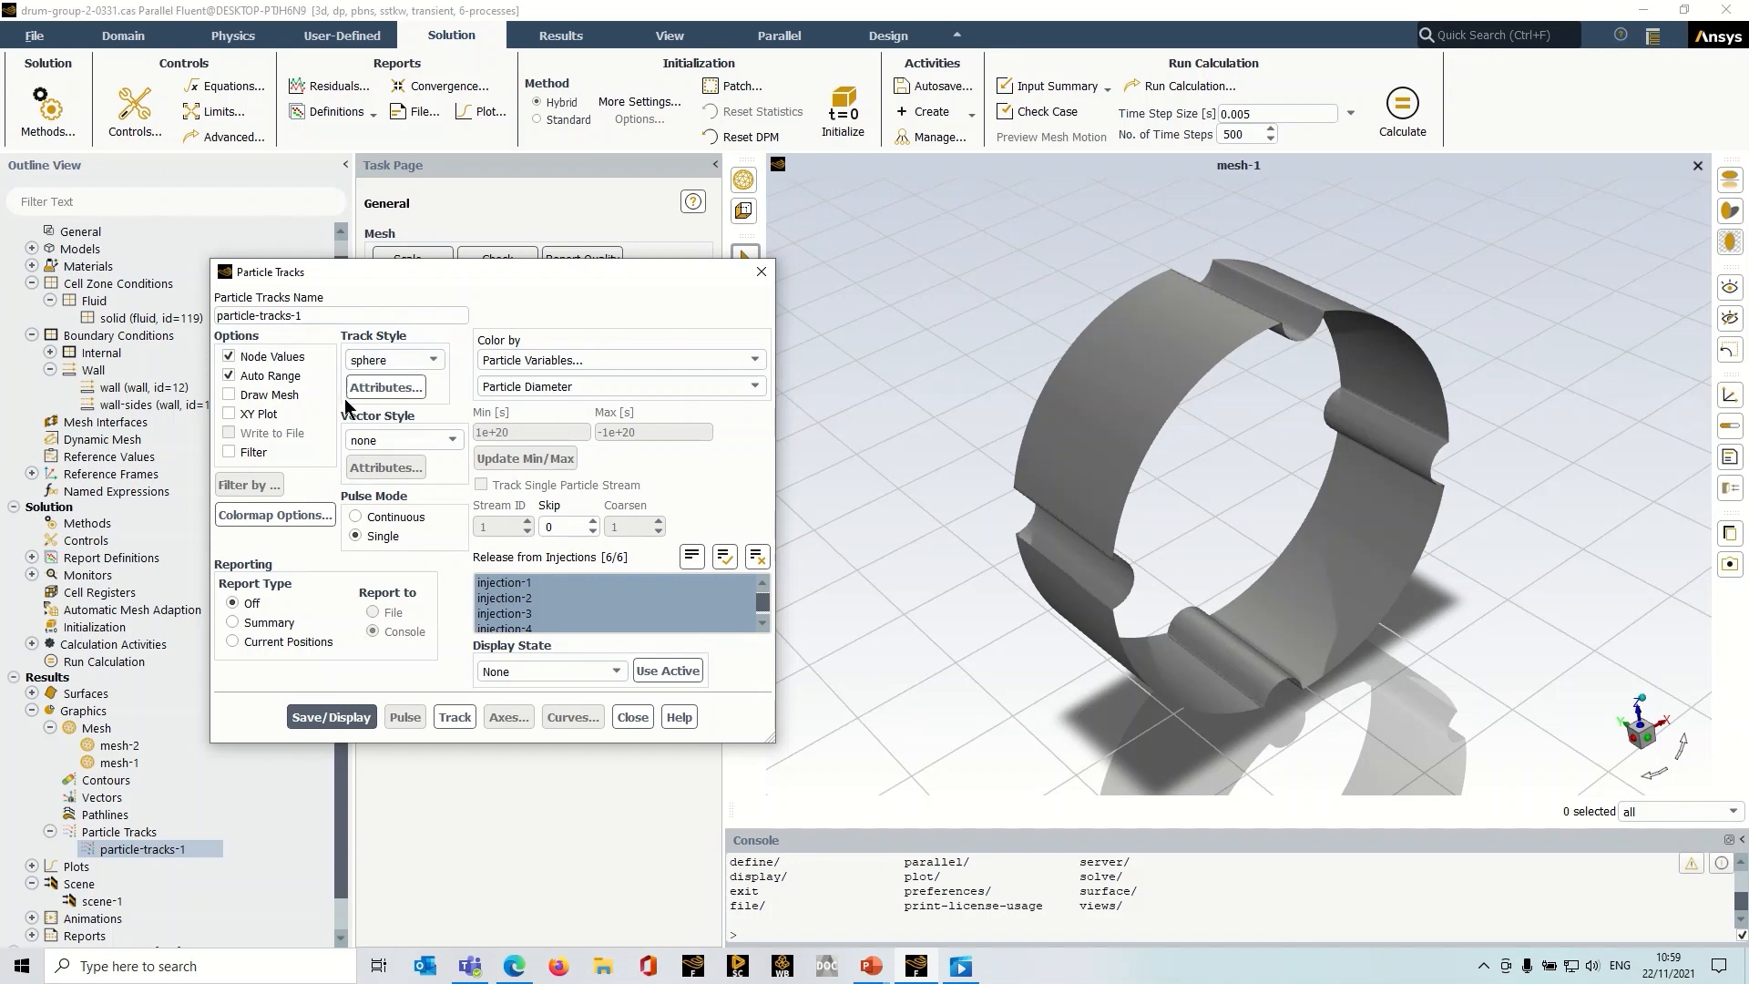
# Open particle-tracks-1's sphere style attributes, sized by particle diameter.
pyautogui.click(386, 387)
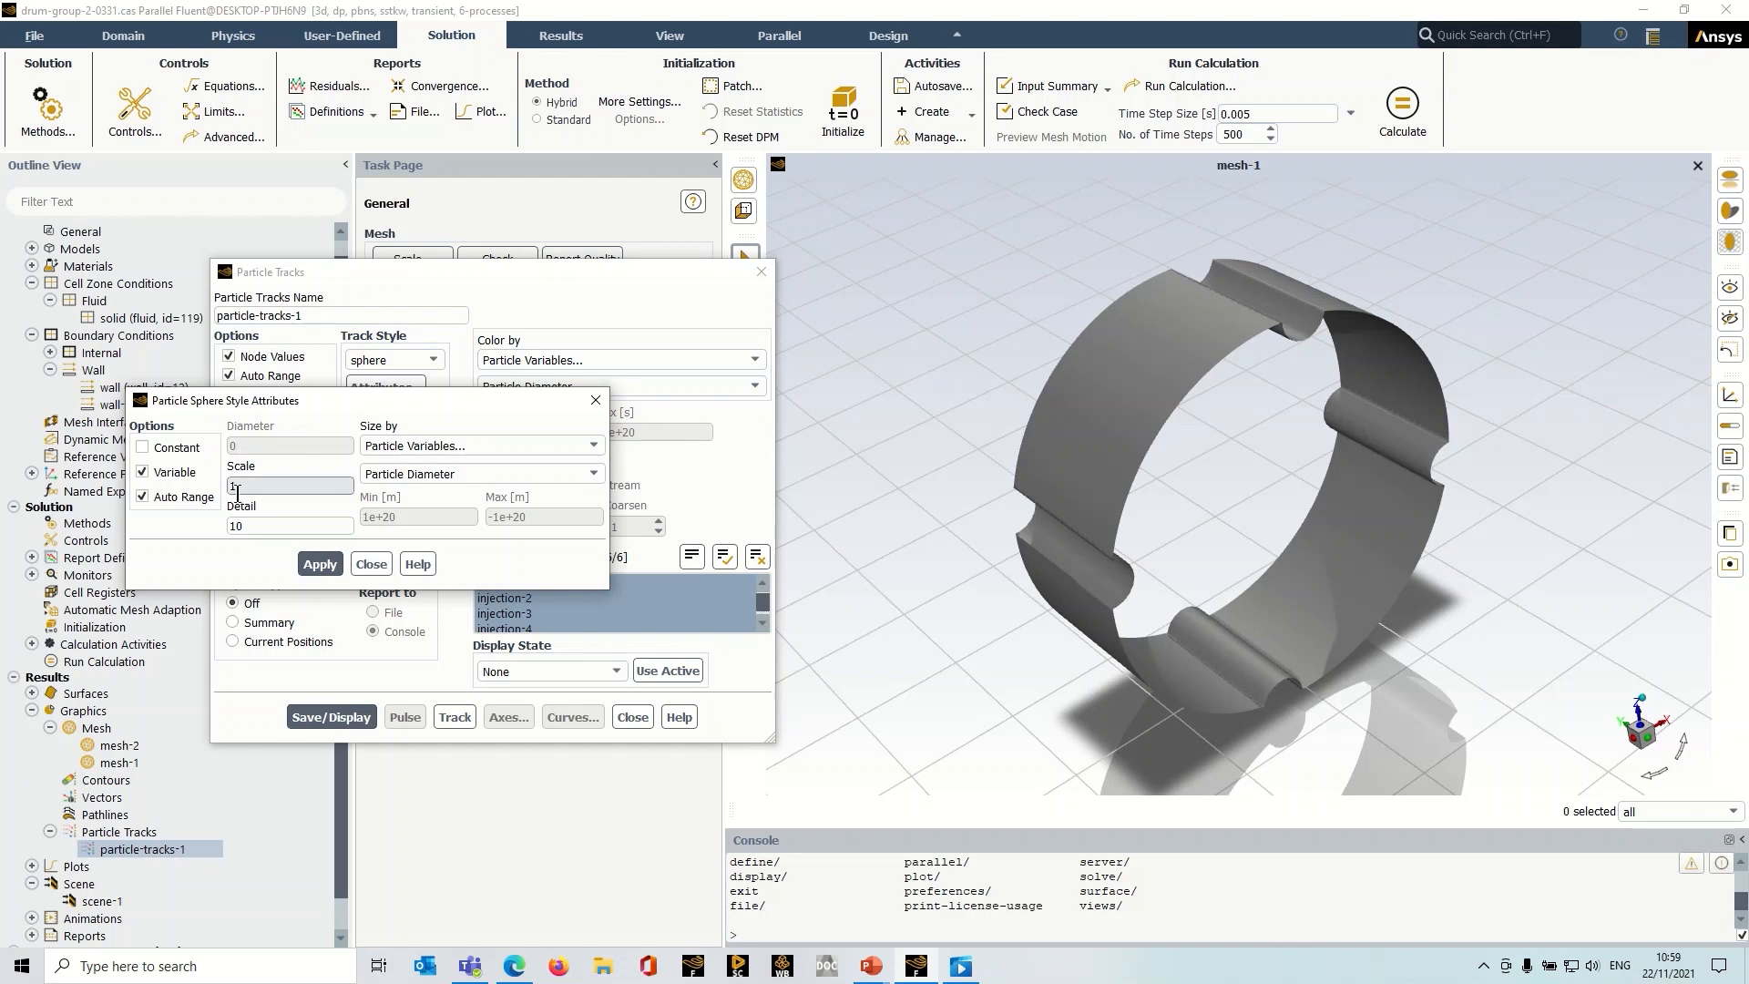
# Keep sphere scale 1 and detail 10, then close the attributes and Particle Tracks dialogs.
pyautogui.click(288, 525)
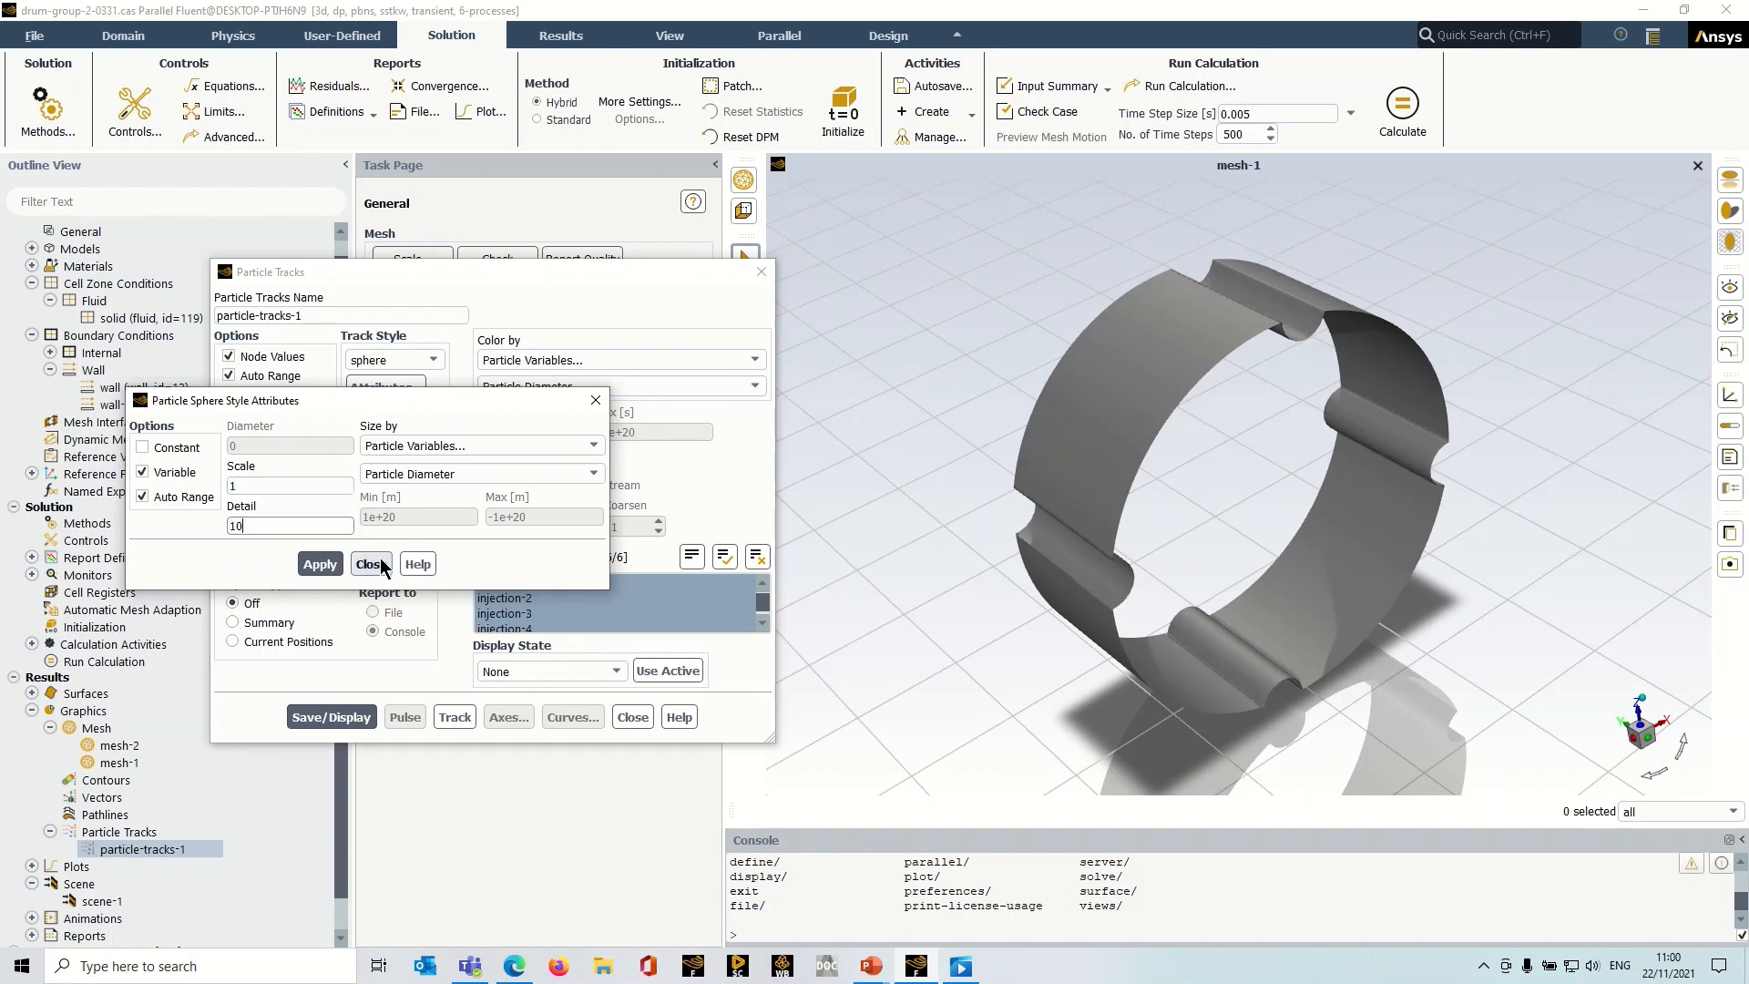
pyautogui.click(369, 563)
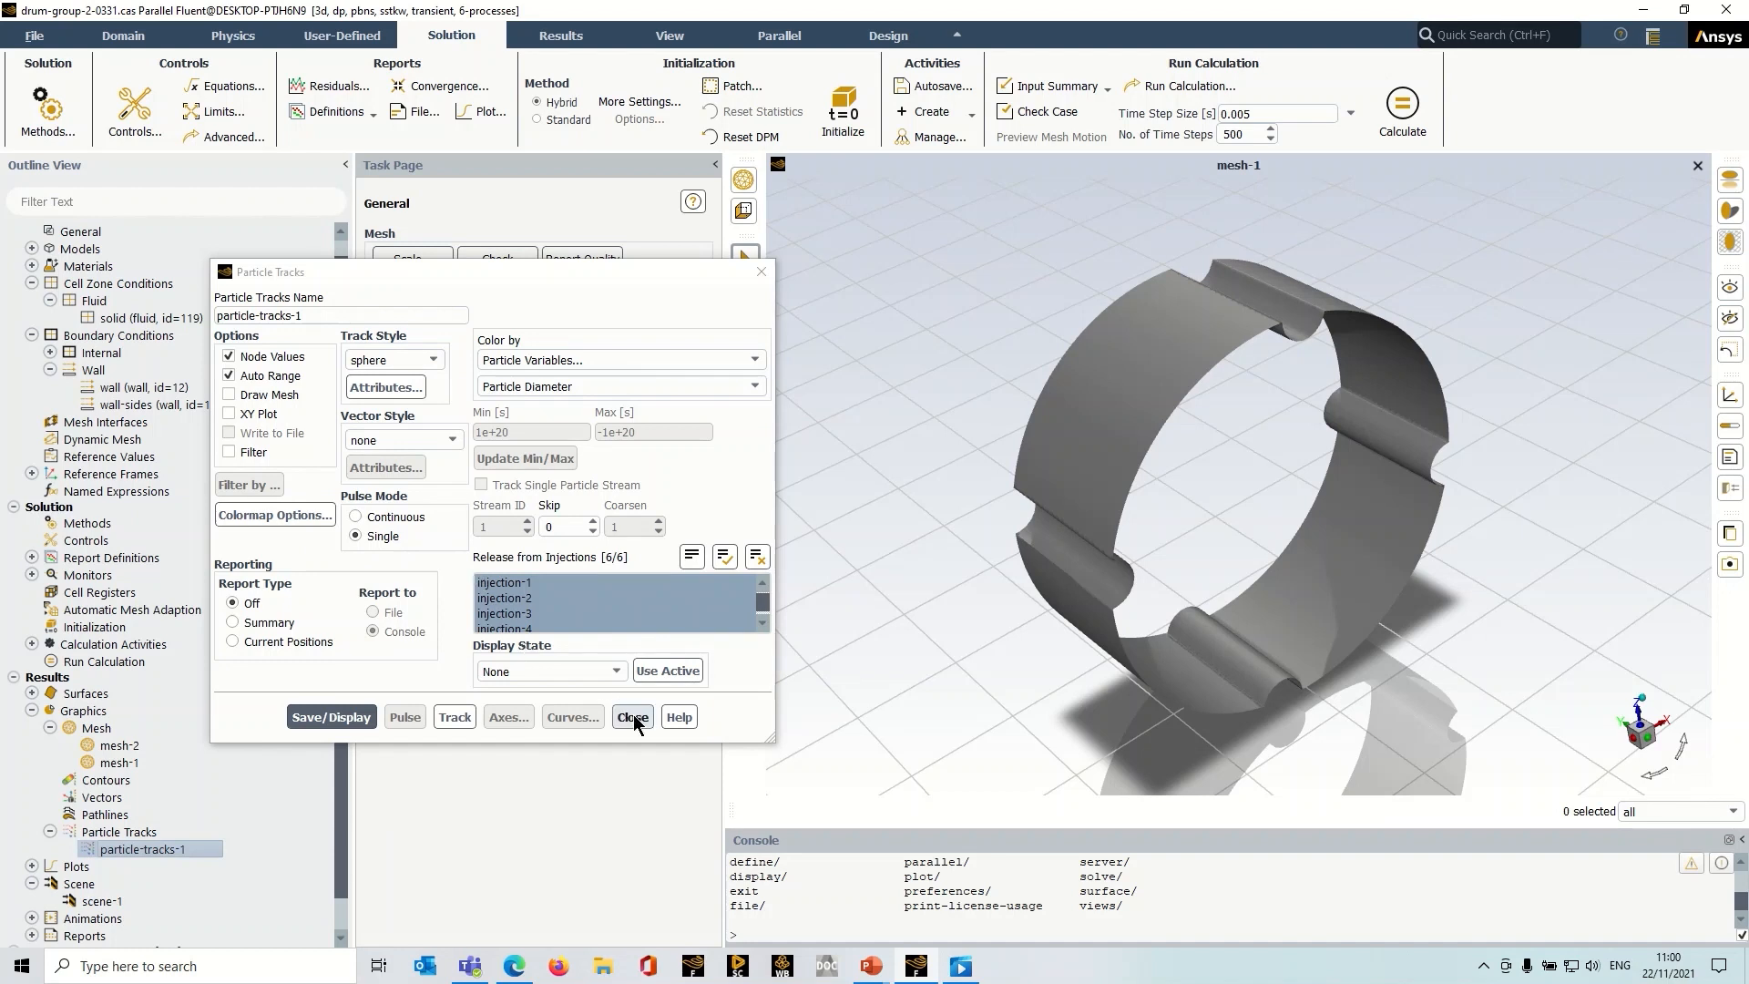
pyautogui.click(631, 716)
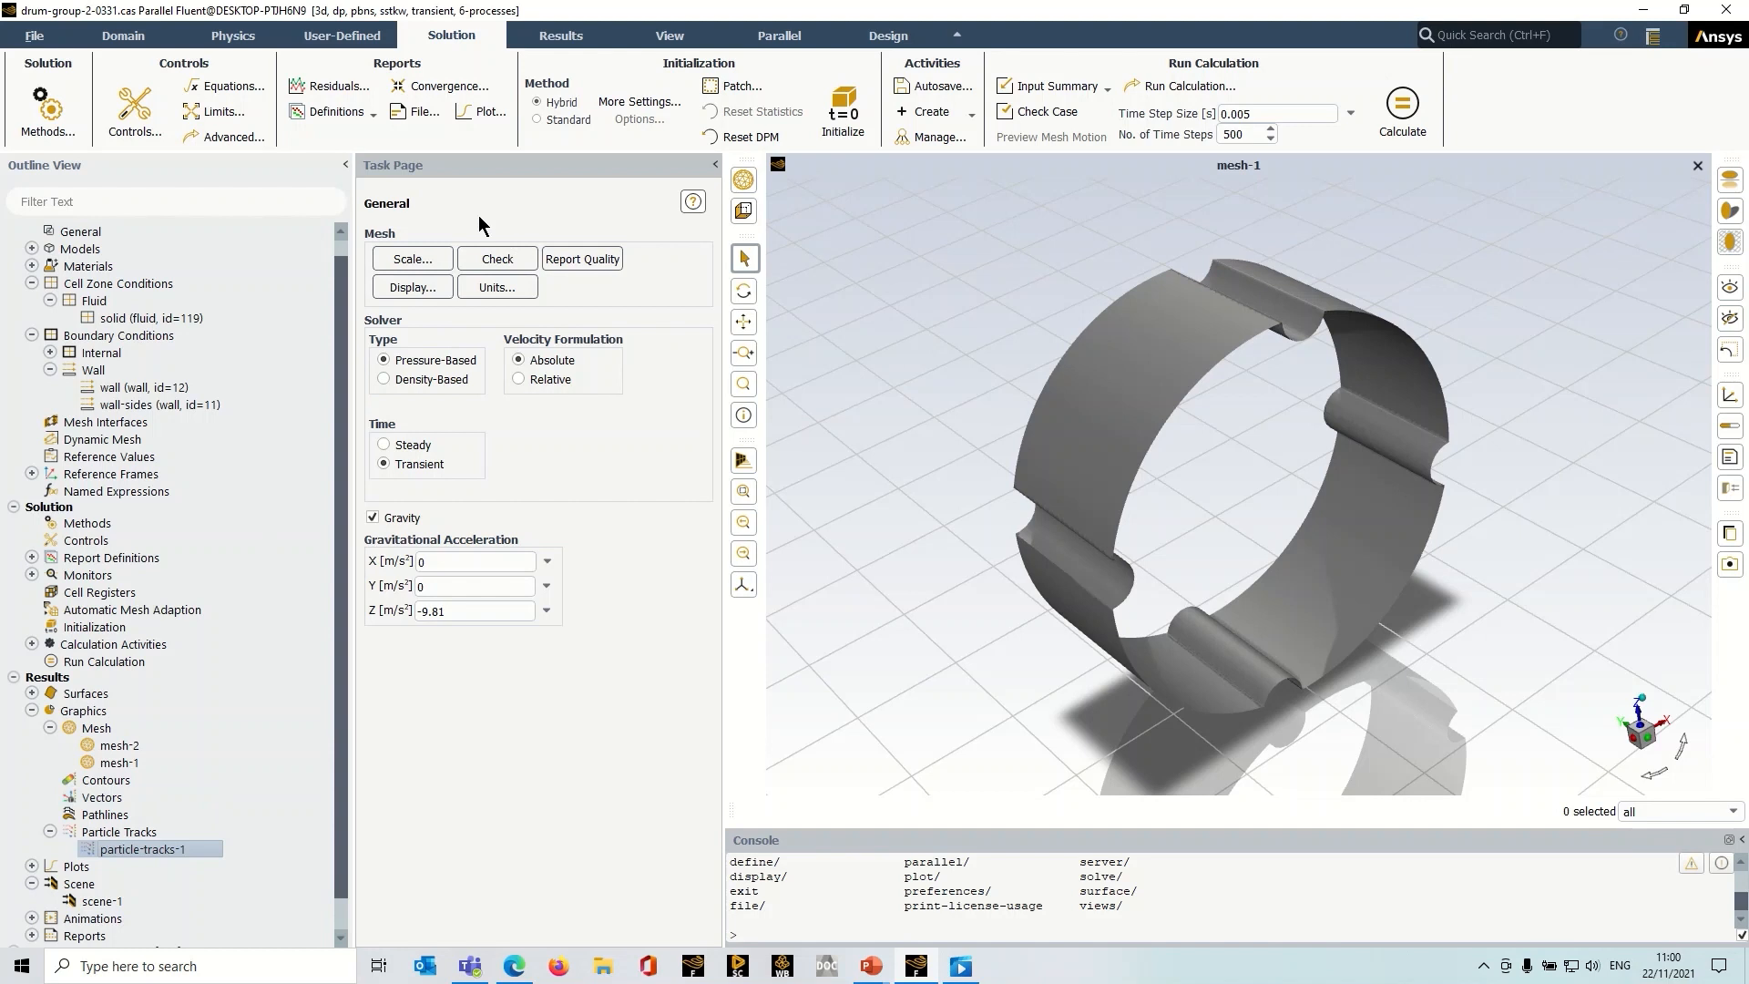
# Check animation-1 under Calculation Activities, set time steps to 1, and start calculating.
pyautogui.click(32, 645)
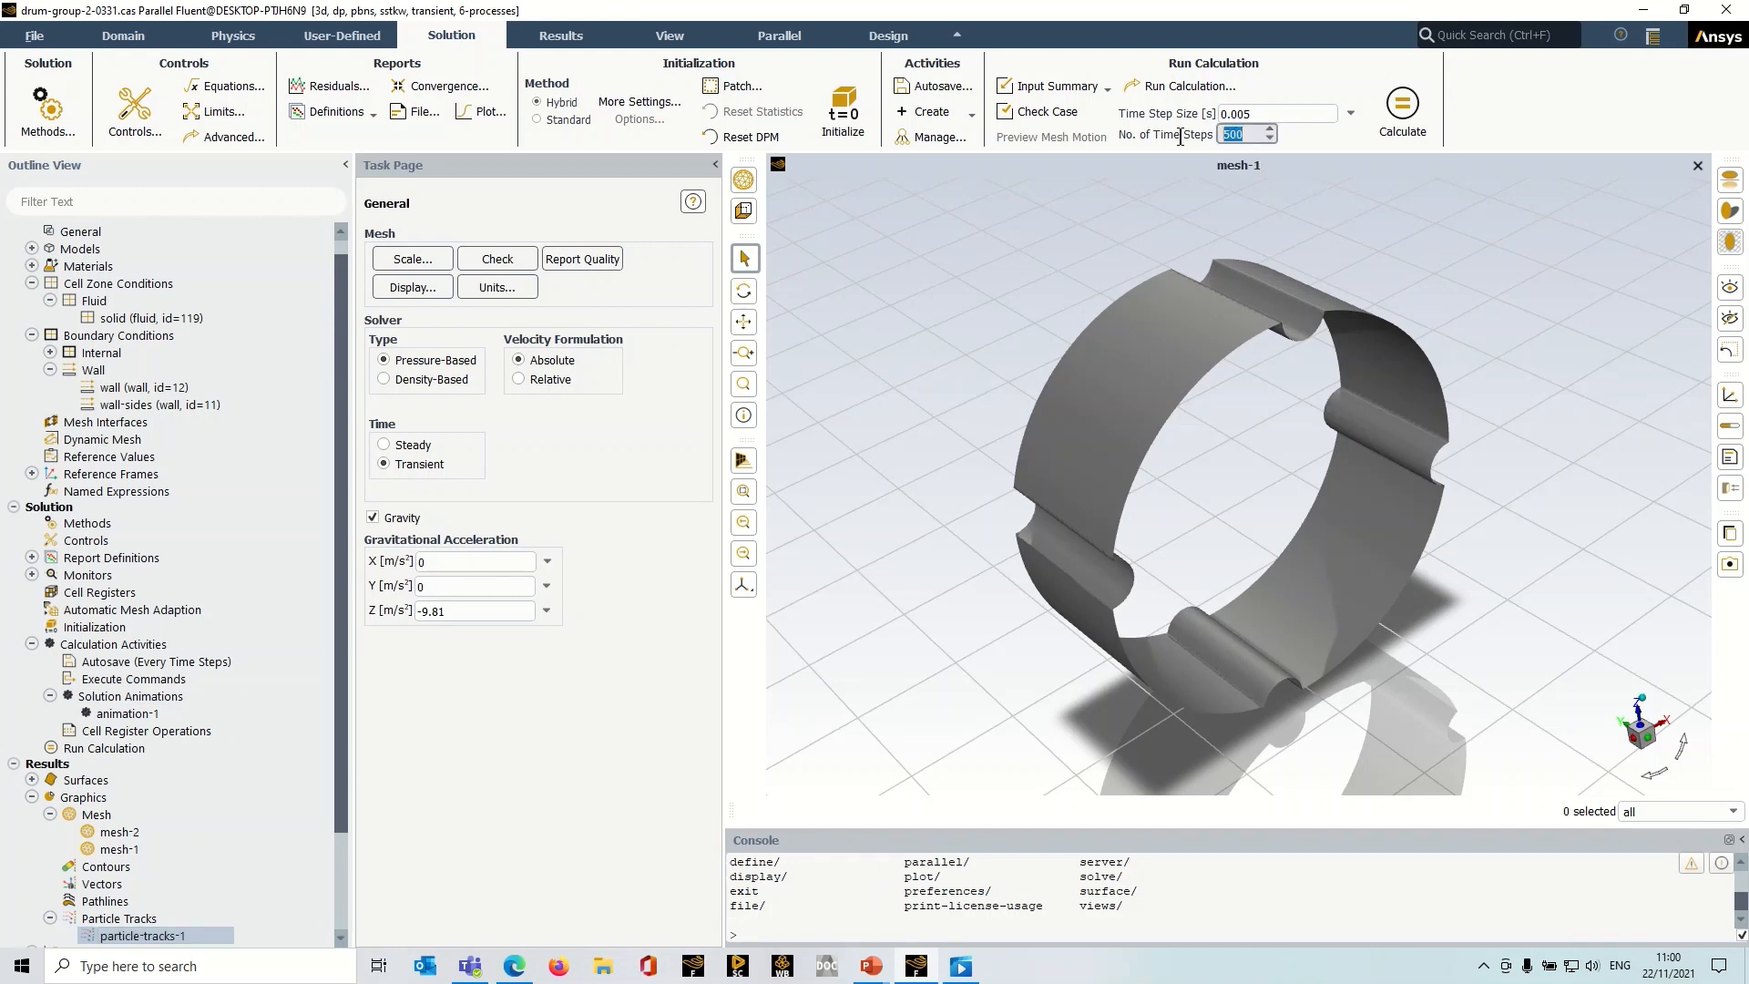
pyautogui.write('1')
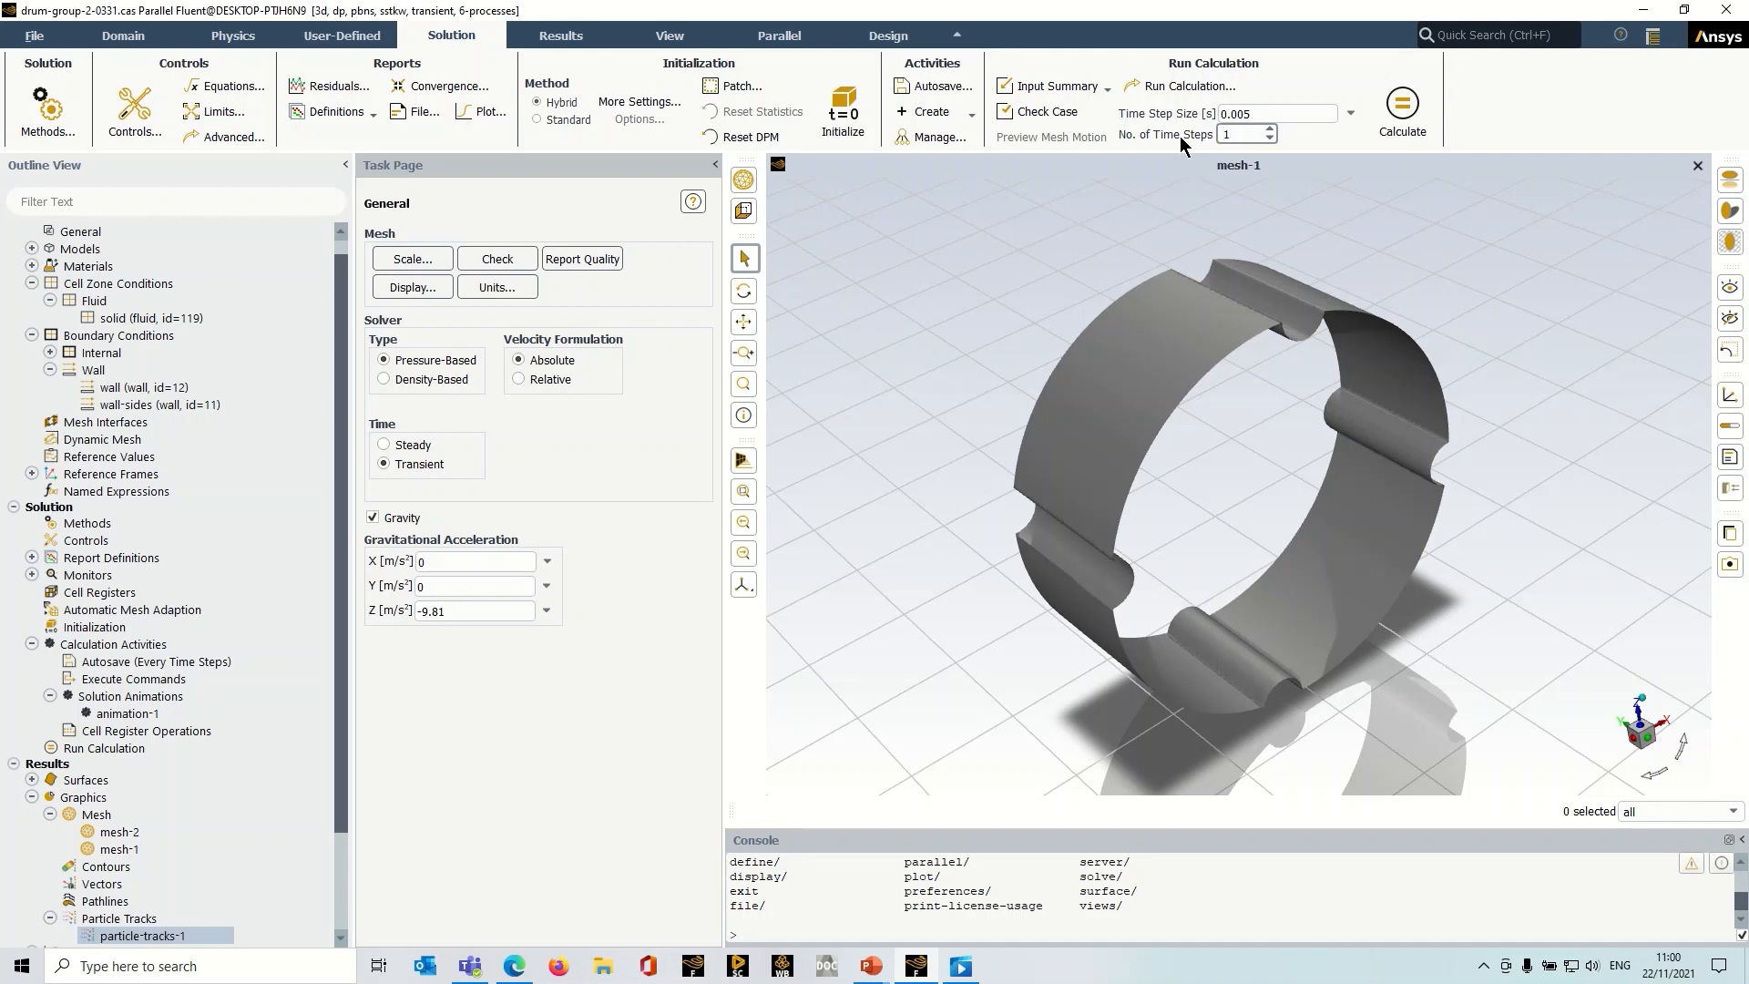
pyautogui.click(1401, 104)
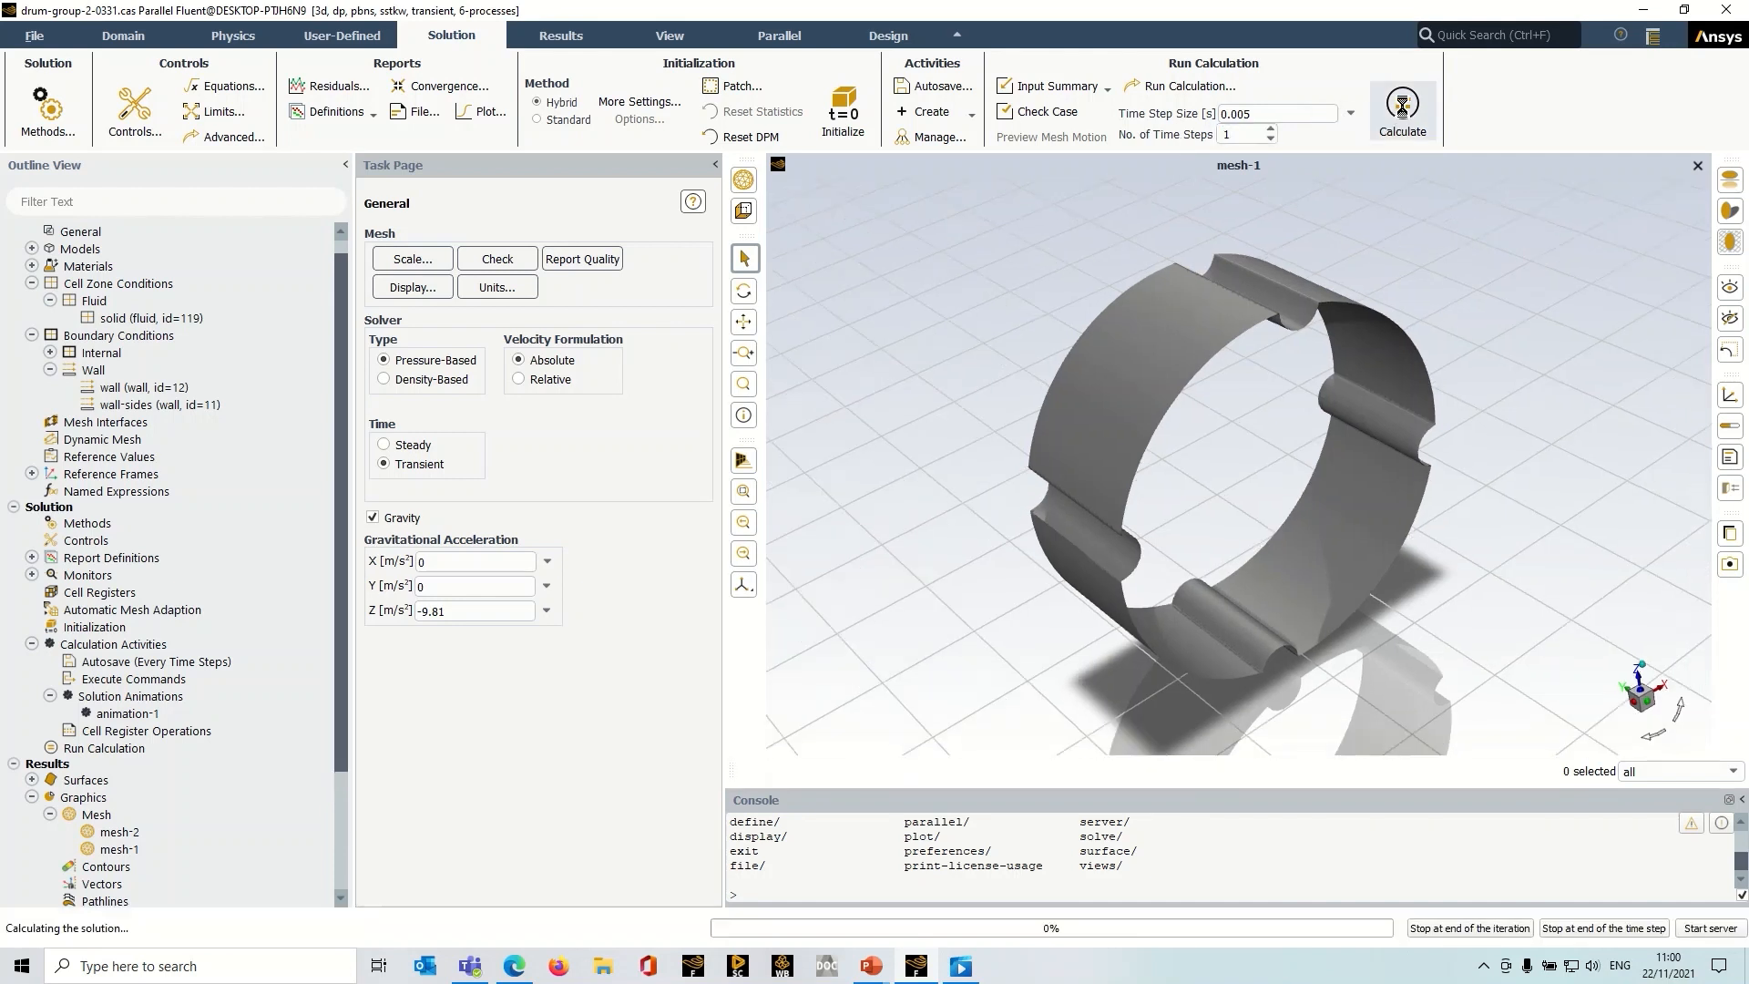
# Let the one-step run finish and dismiss the Calculation complete message.
pyautogui.click(1400, 104)
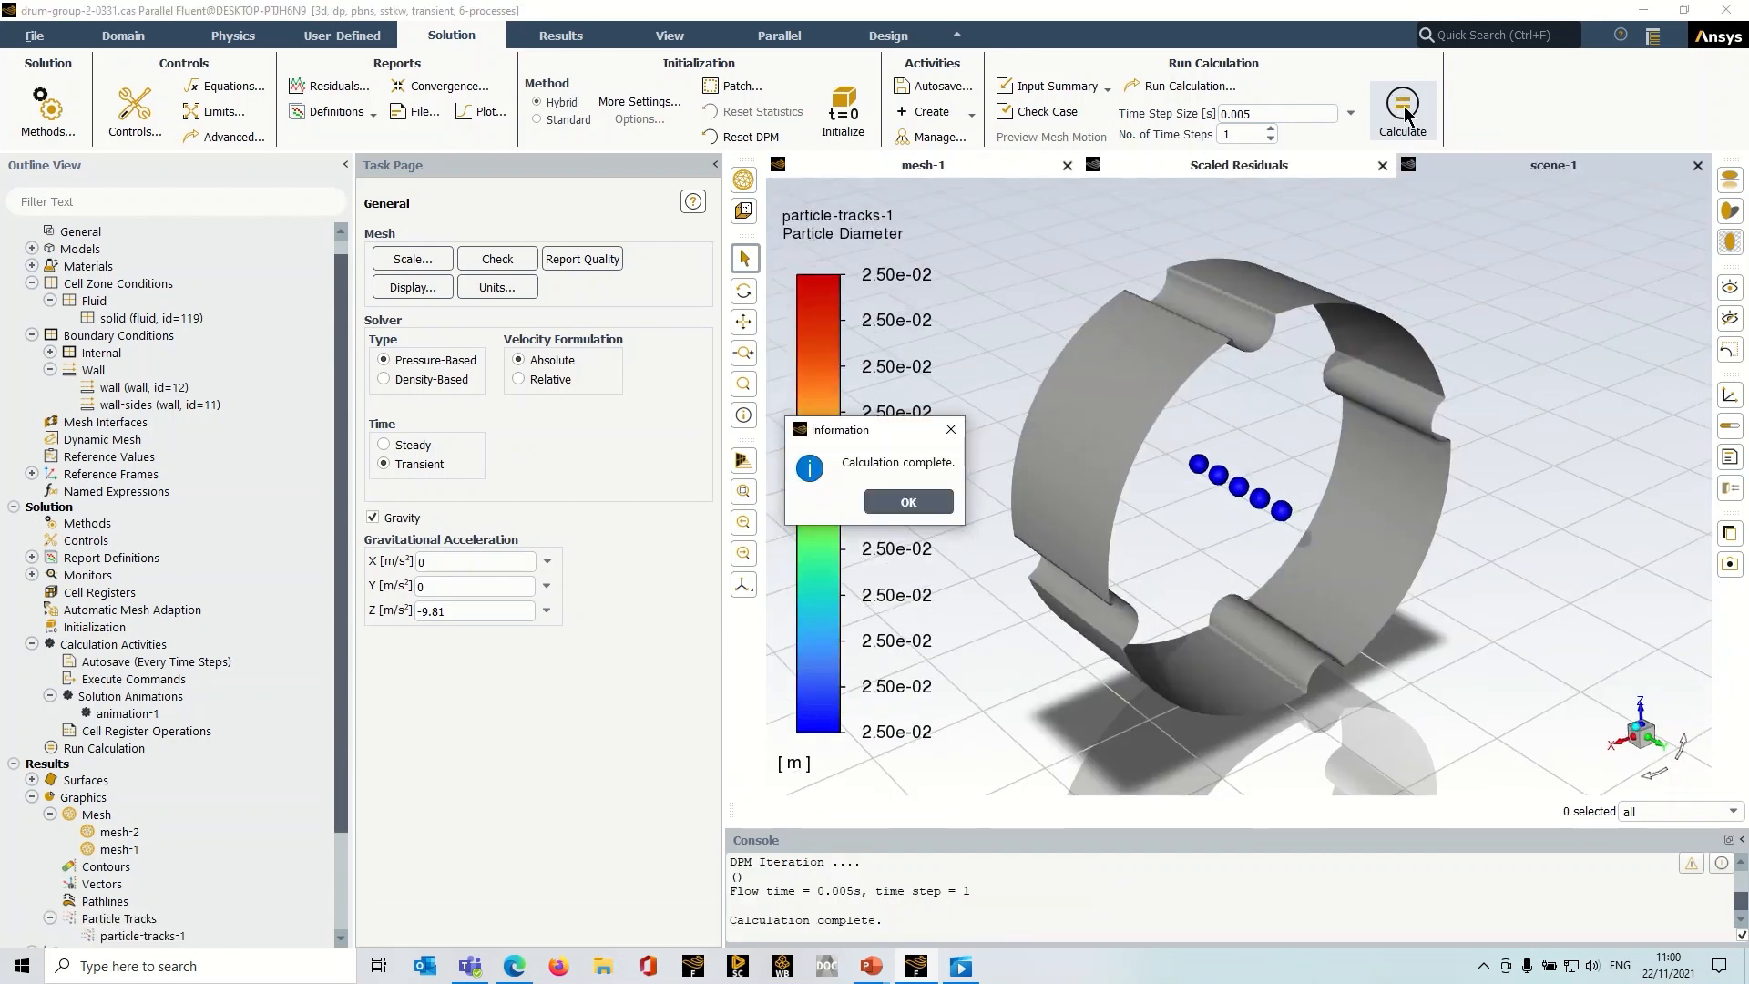
pyautogui.click(907, 501)
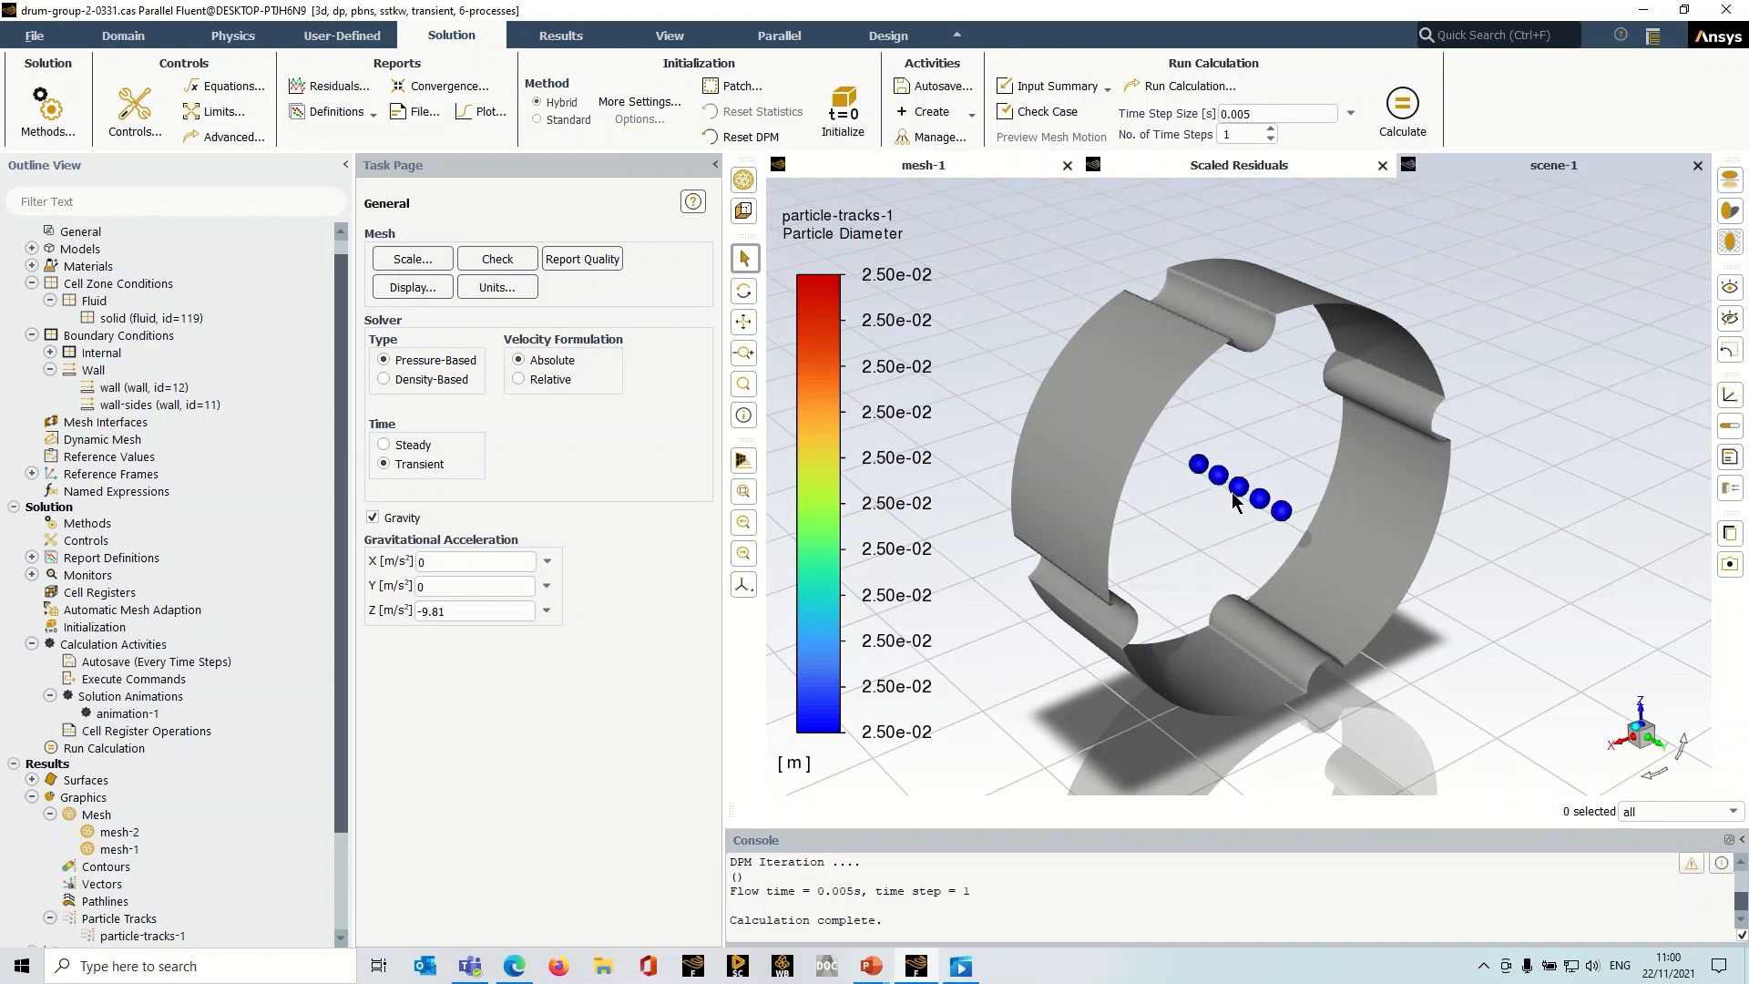
pyautogui.moveTo(948, 957)
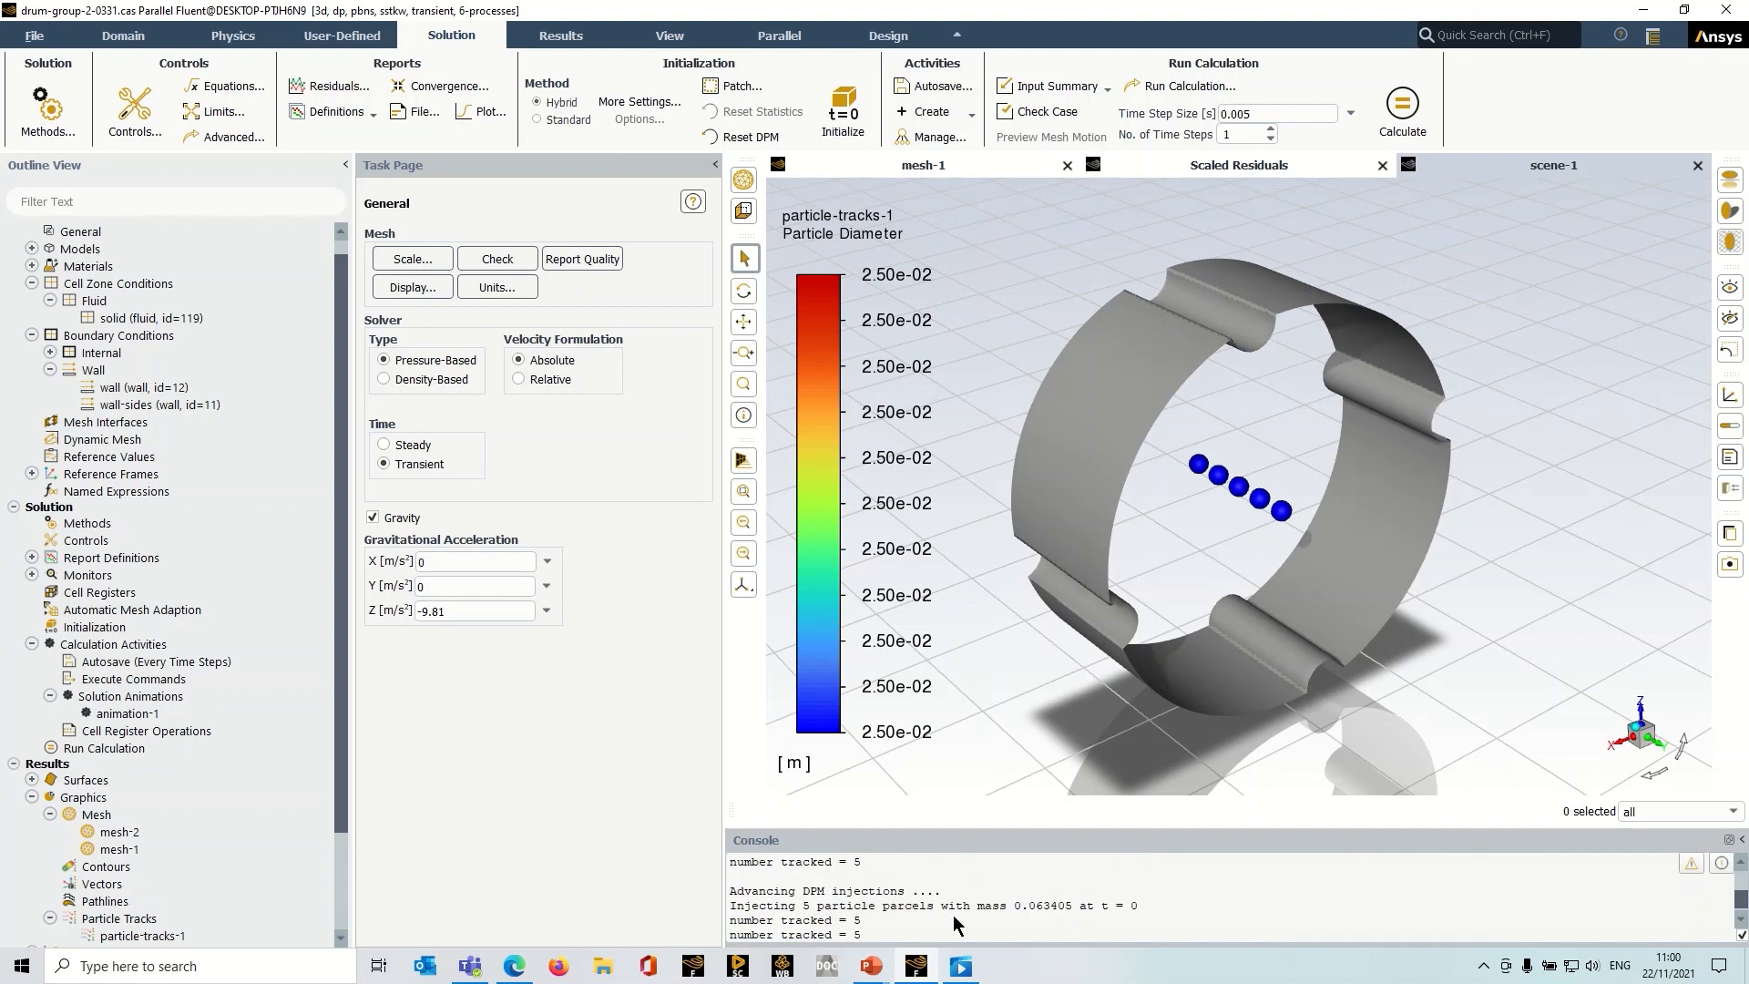
# Check the injected parcel mass in the console, then replay animation-1 of red and blue particles.
pyautogui.doubleClick(1030, 904)
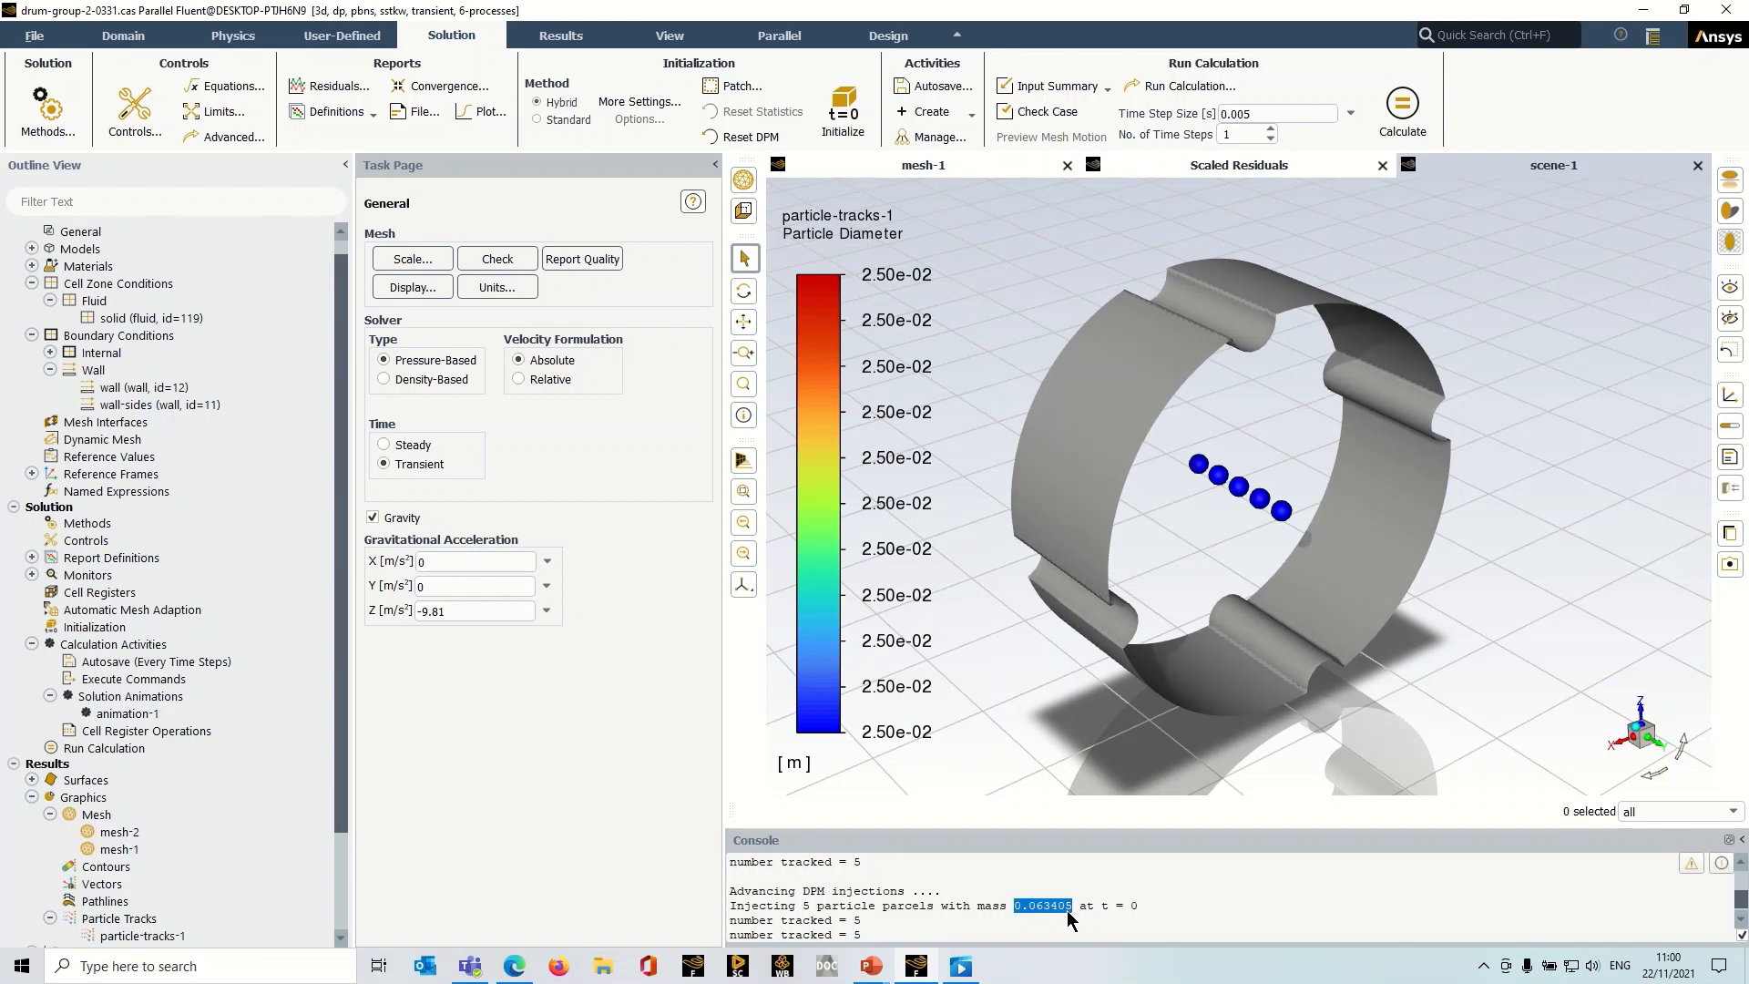
pyautogui.moveTo(1271, 561)
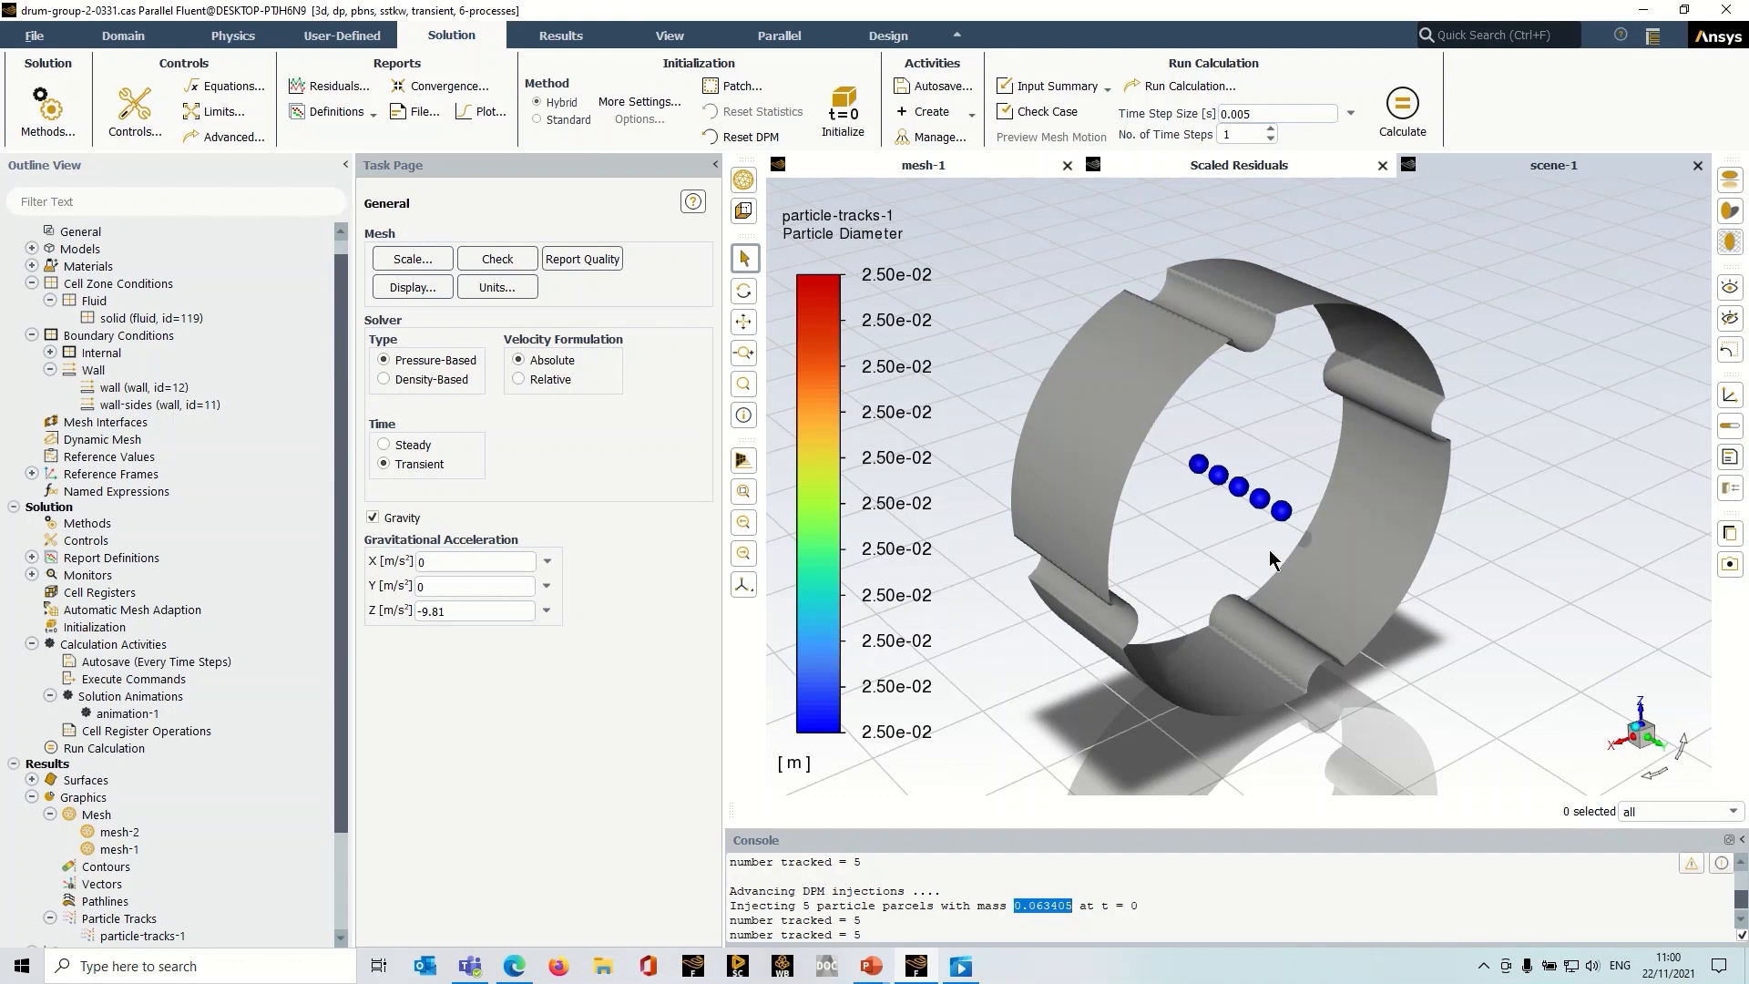
pyautogui.moveTo(1102, 792)
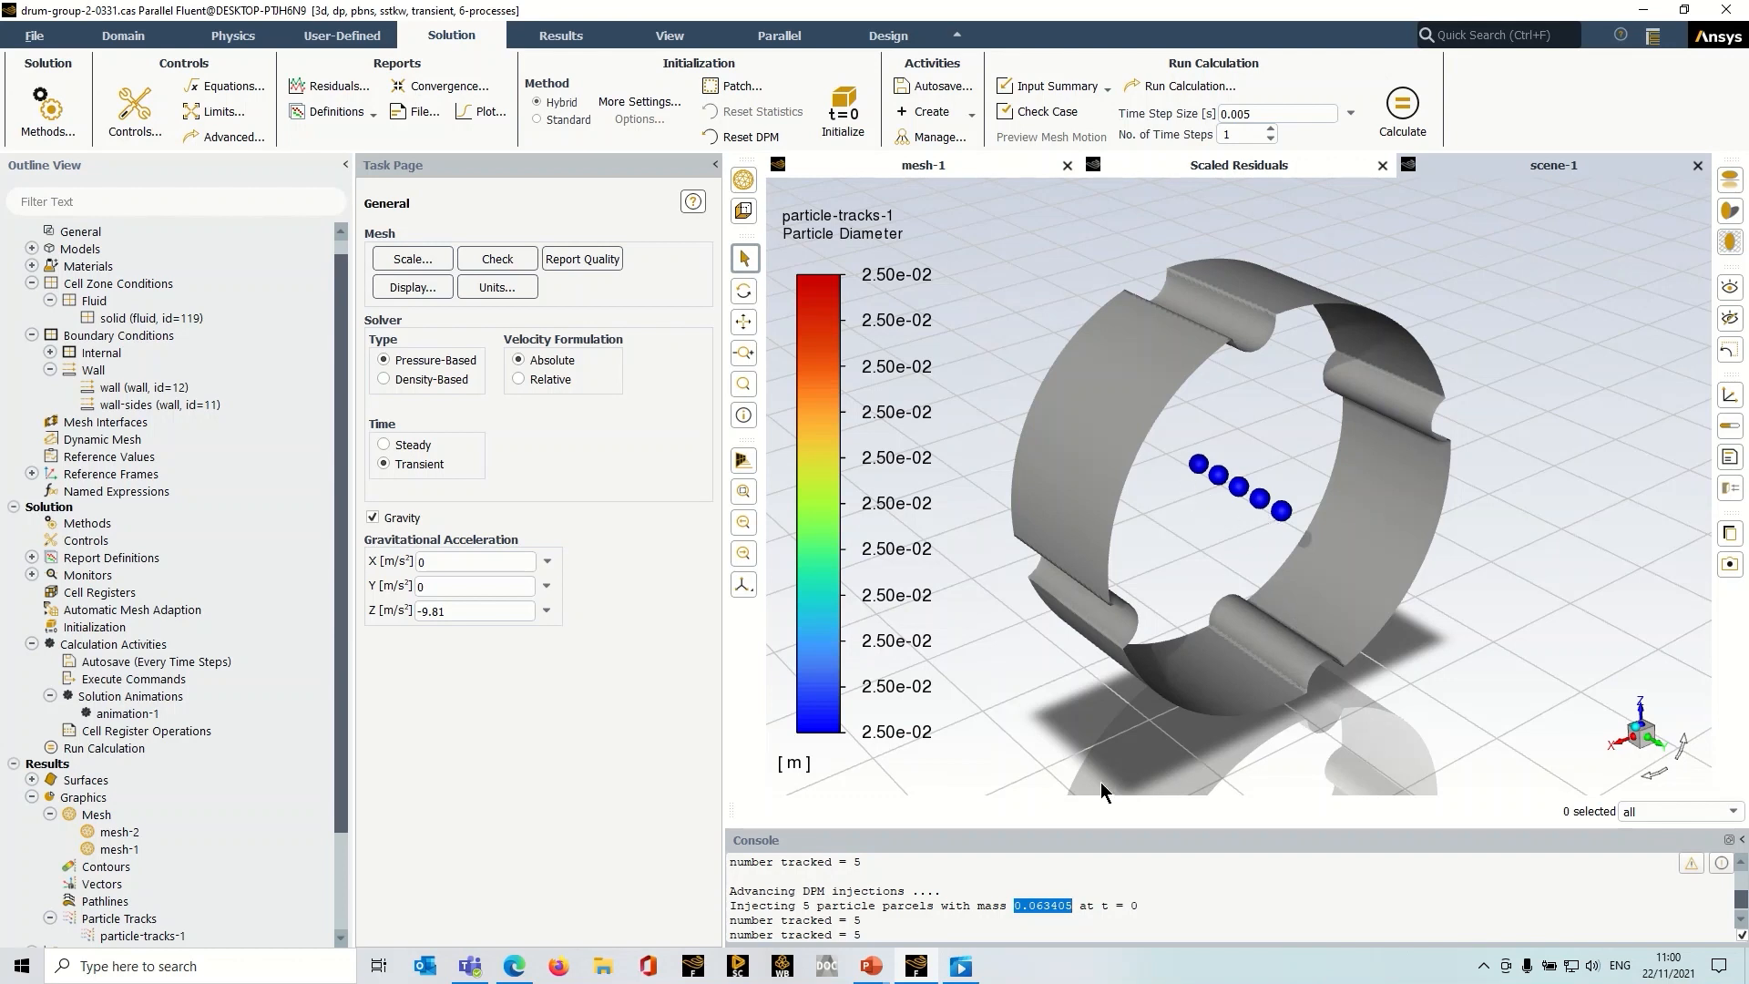
pyautogui.moveTo(1046, 915)
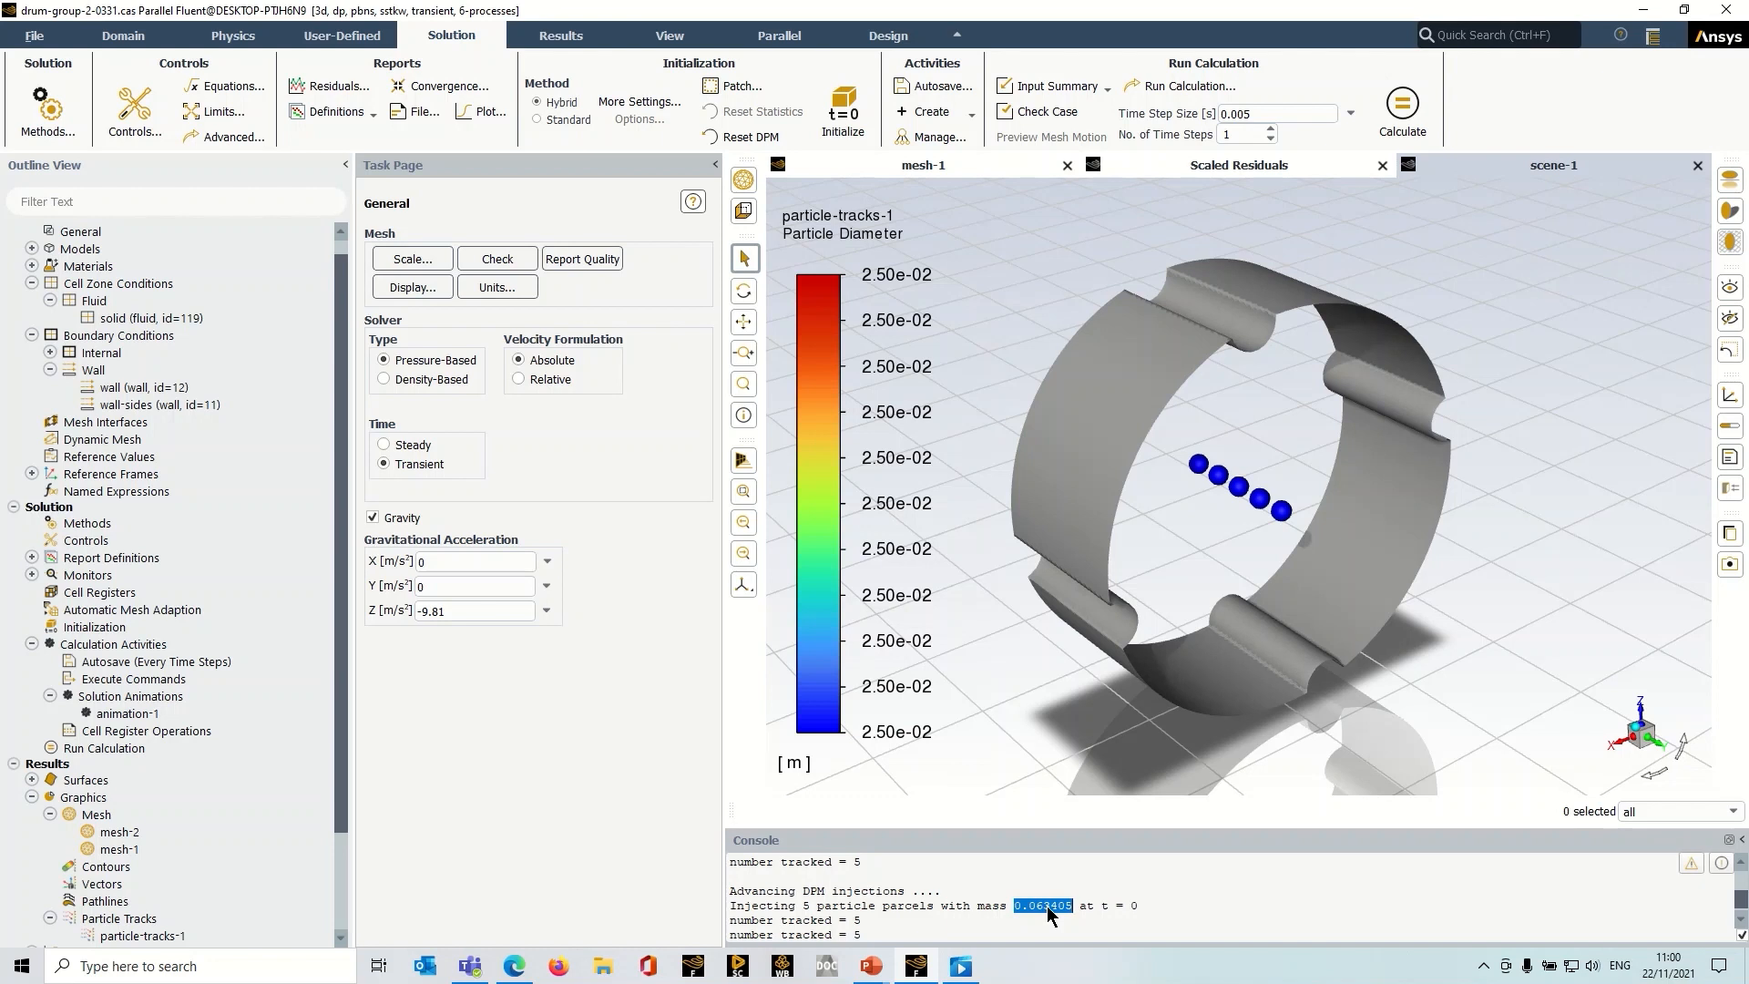
pyautogui.moveTo(1278, 525)
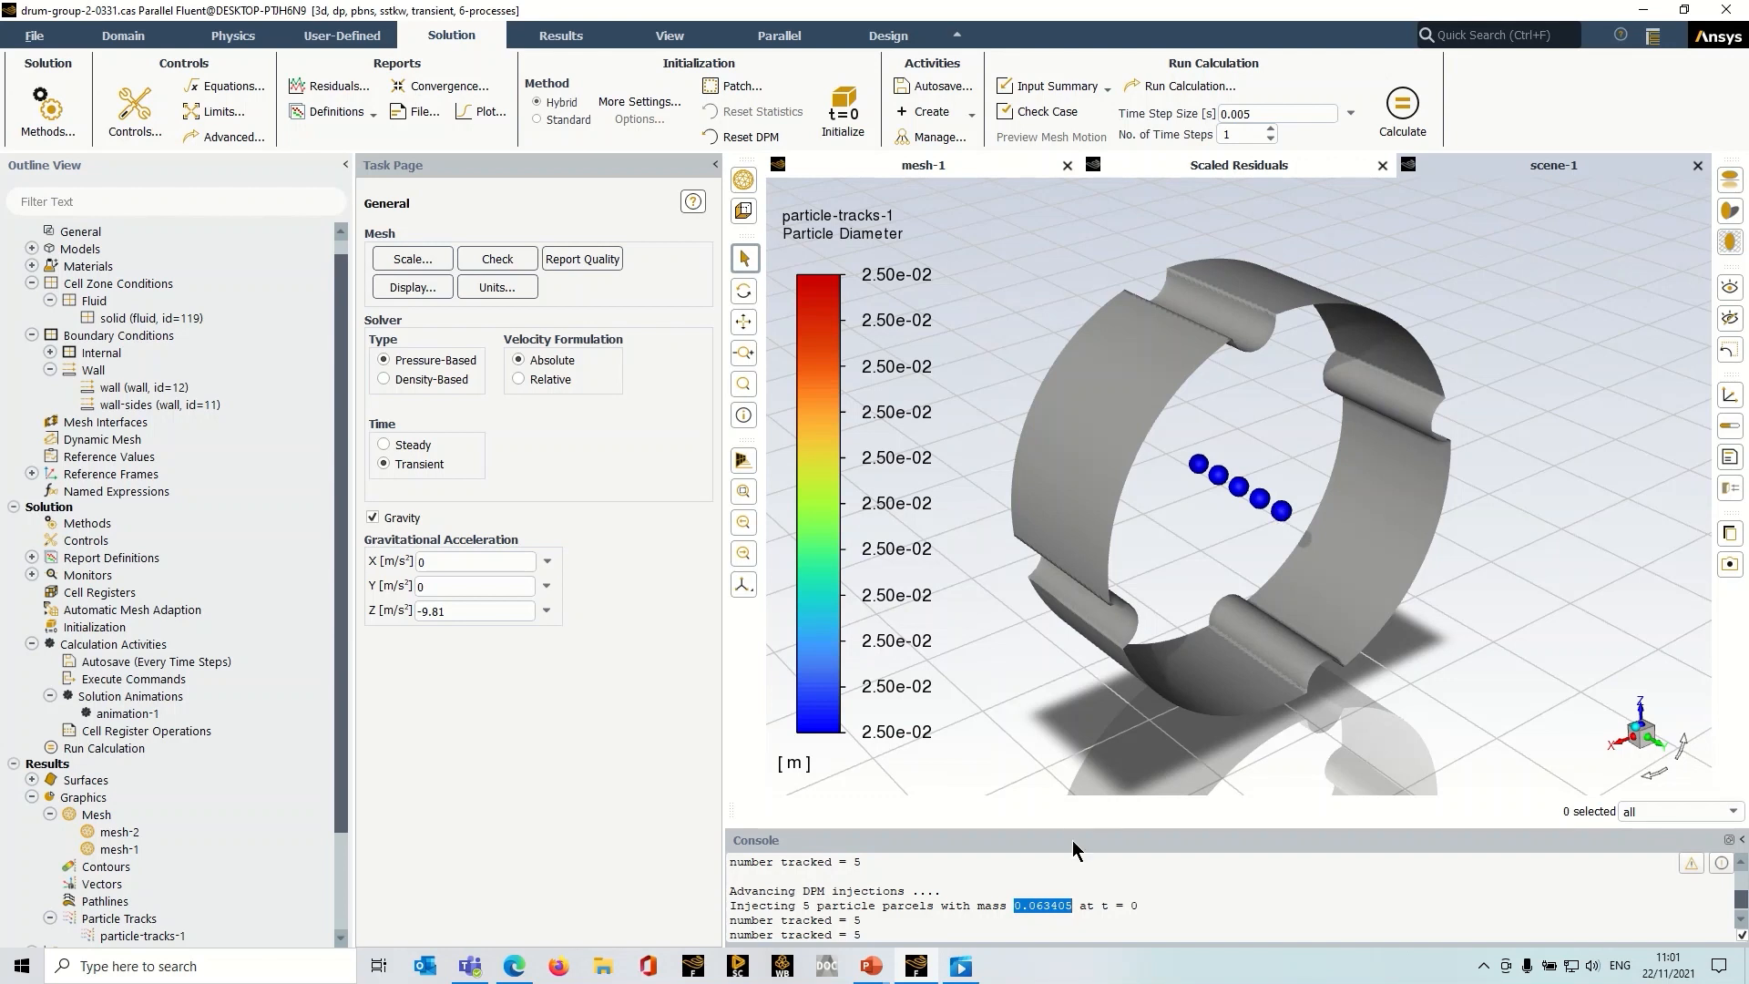
pyautogui.moveTo(1009, 909)
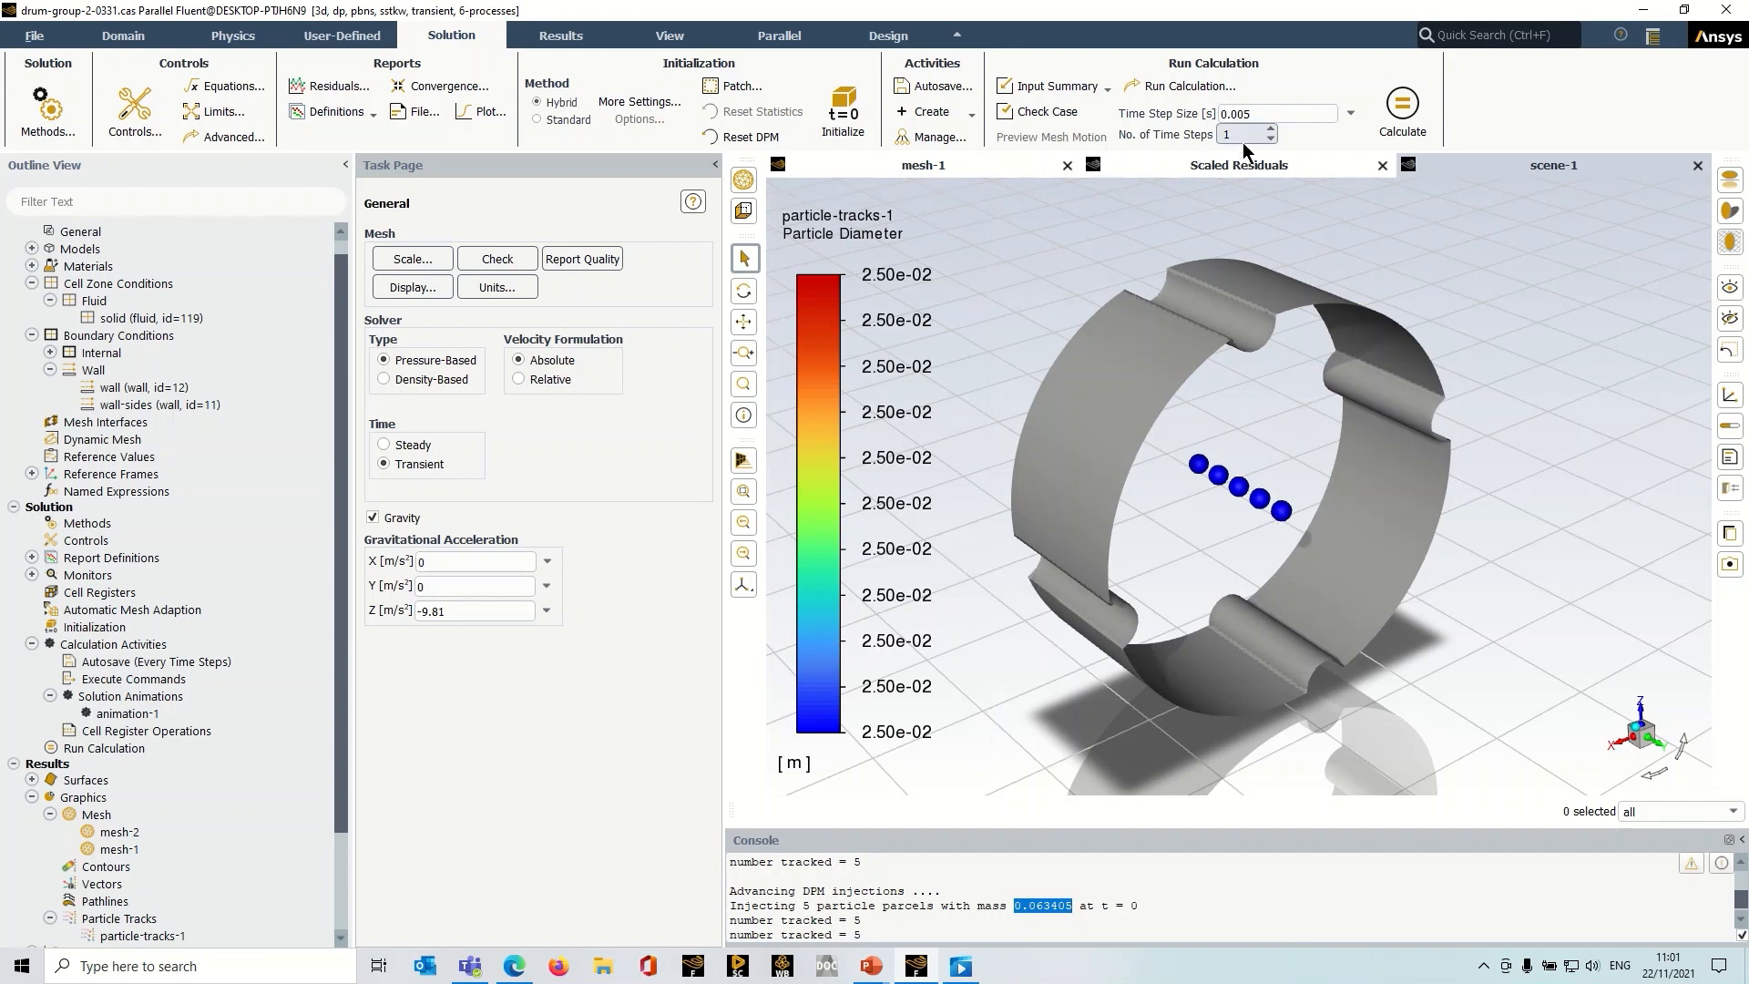
pyautogui.moveTo(1244, 134)
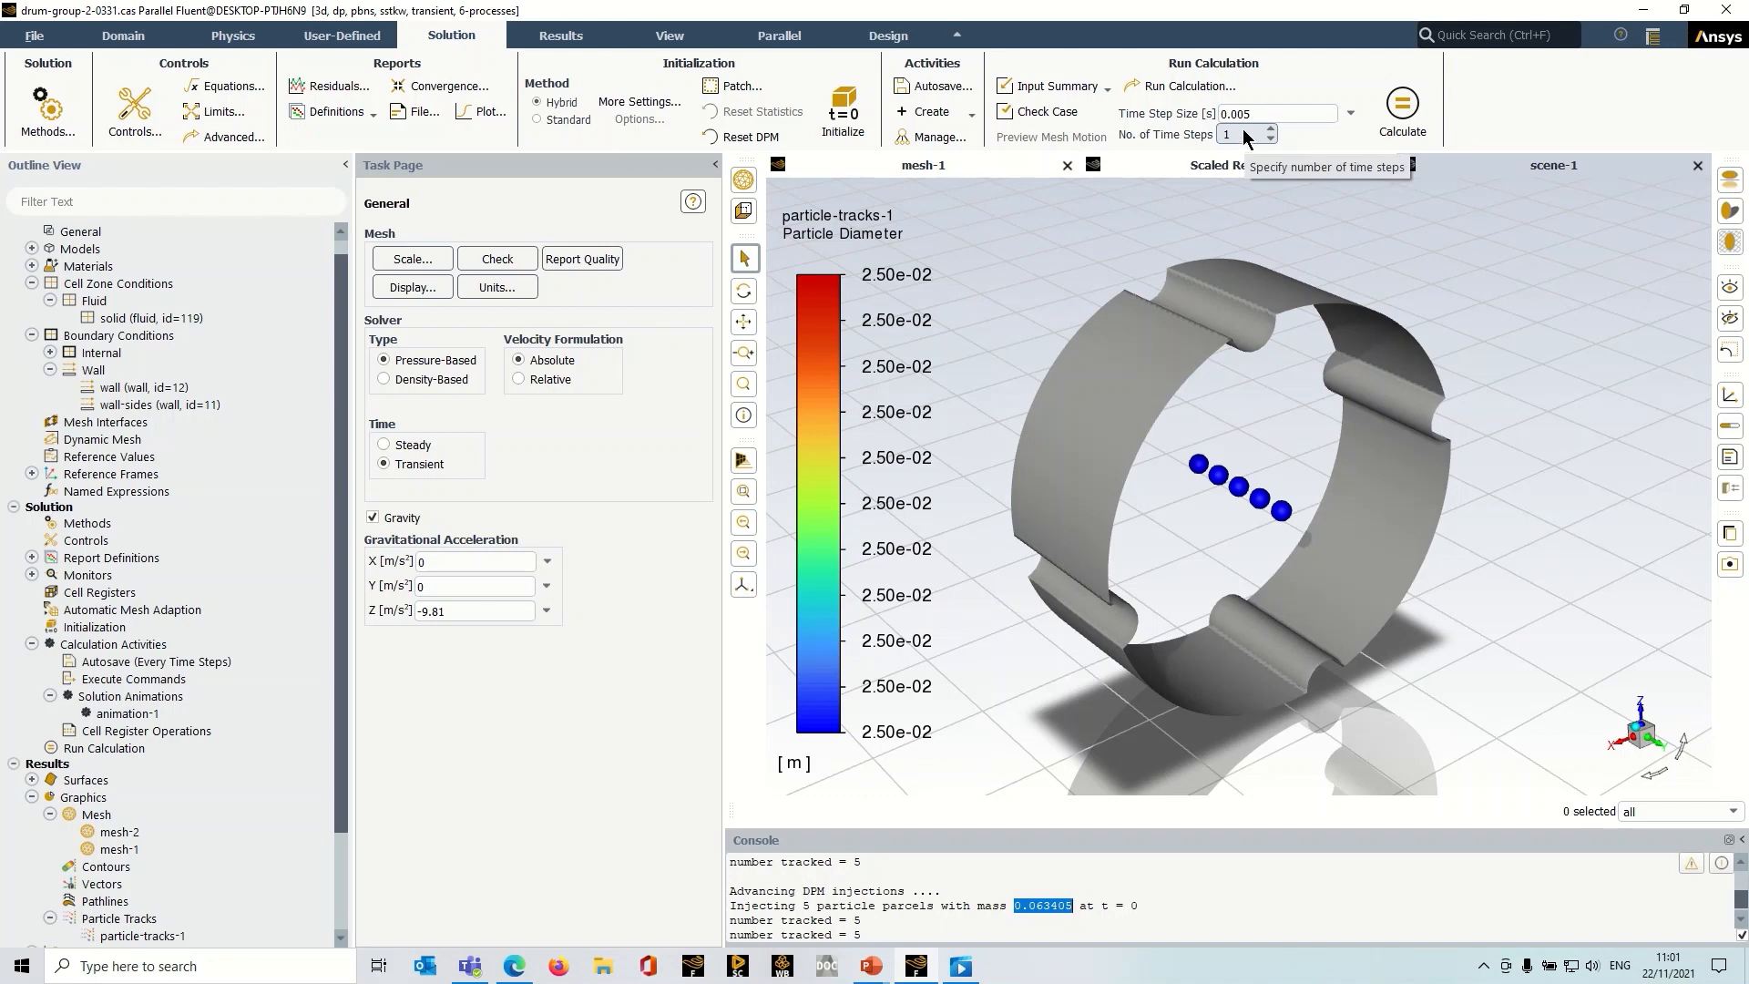
pyautogui.moveTo(940, 932)
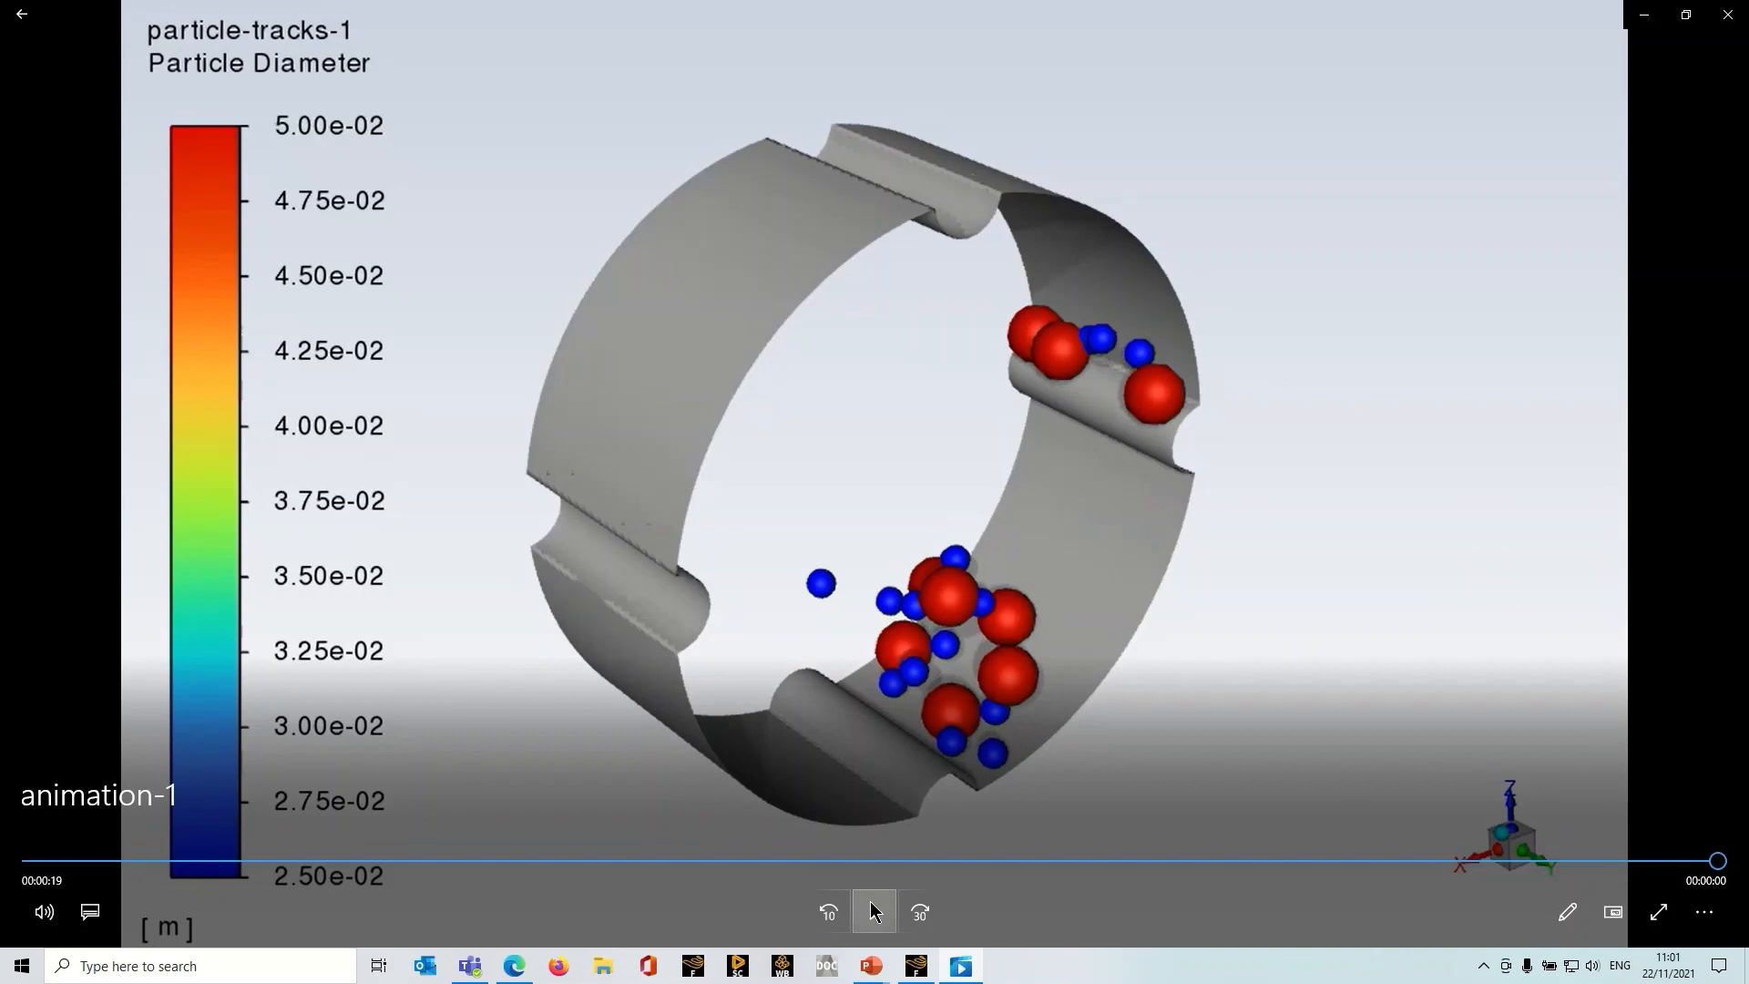
pyautogui.click(874, 911)
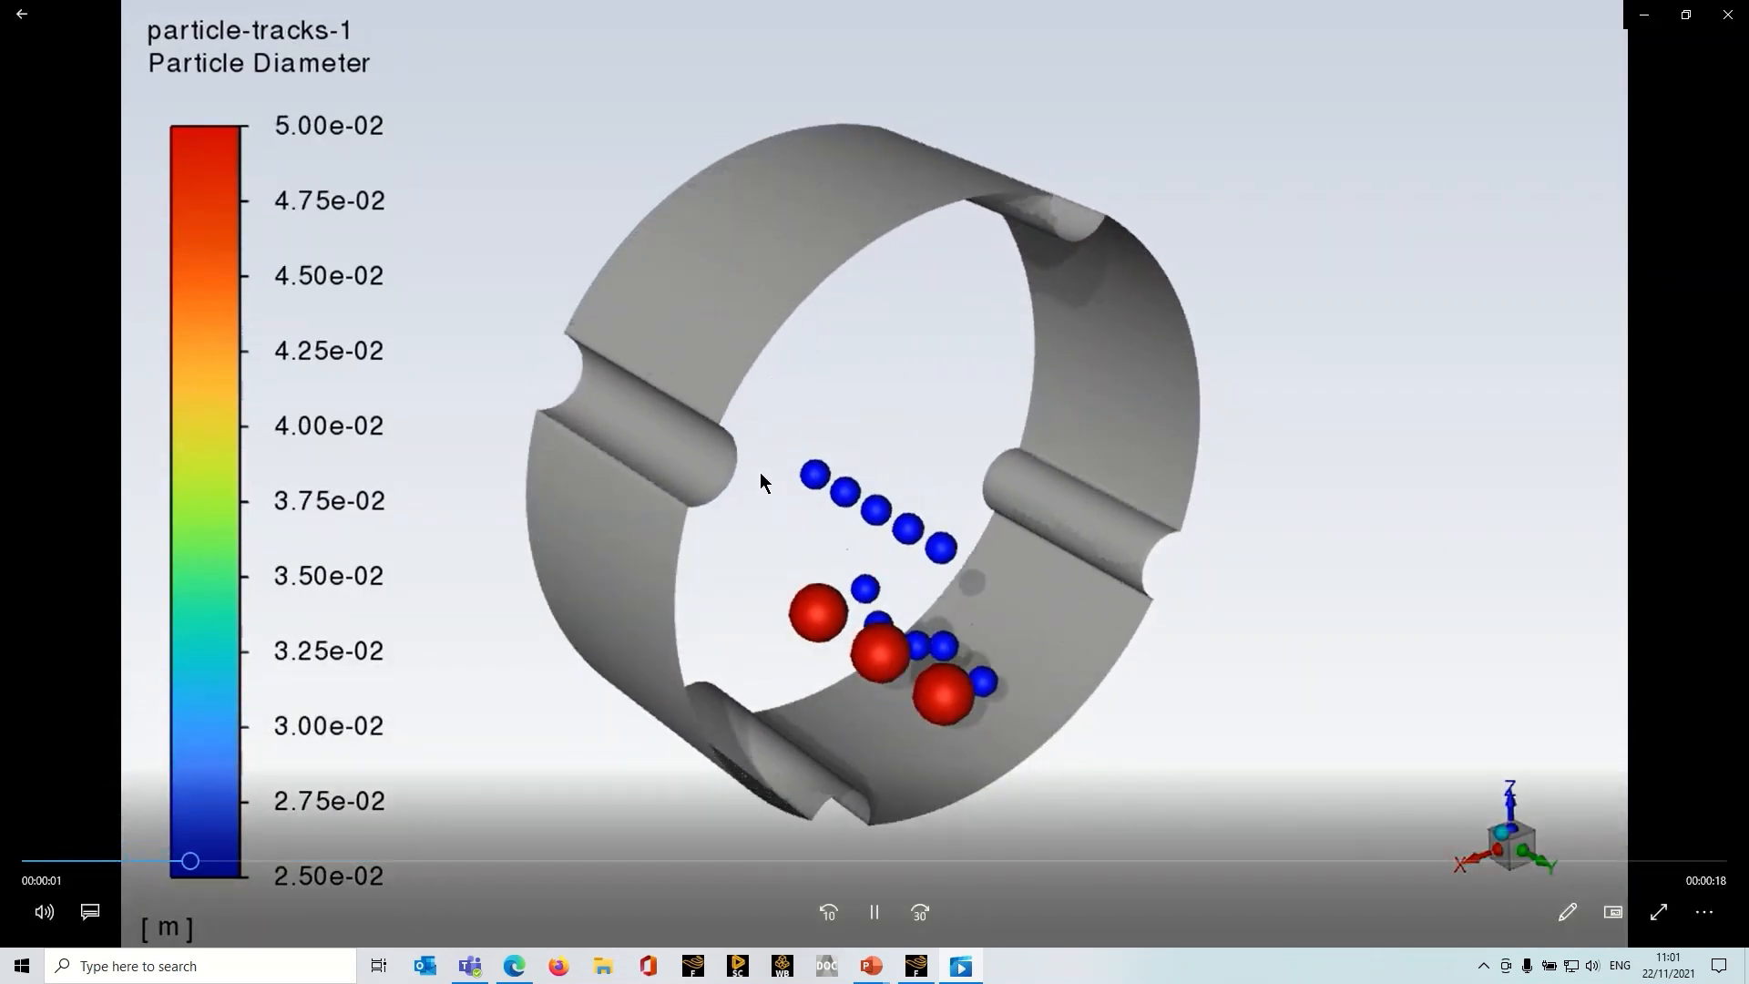